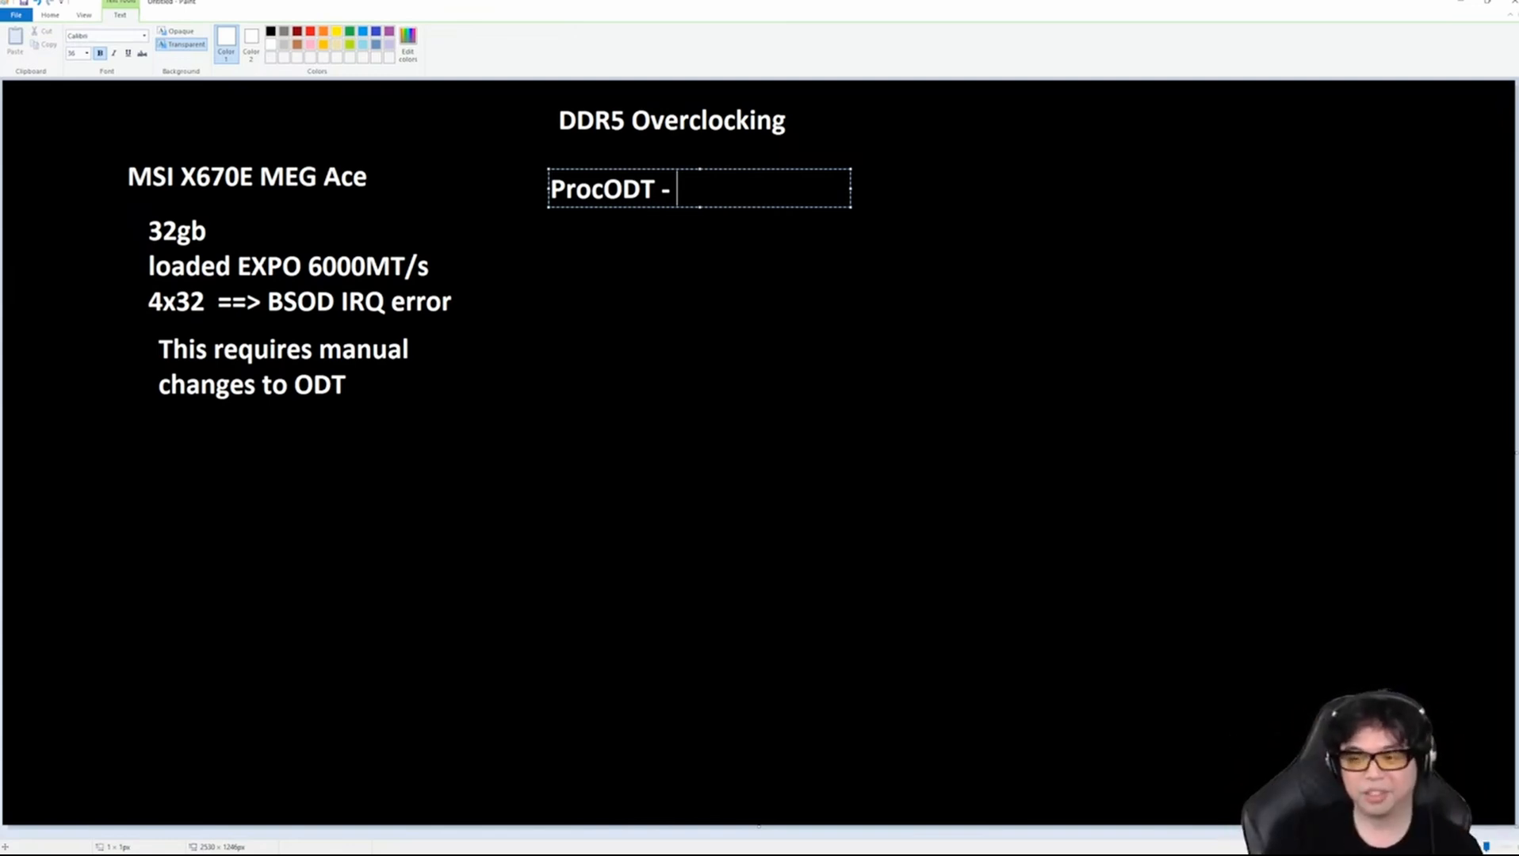
Type "Processor On-Die Termination" after the ProcODT dash to define the acronym.
type("Processor")
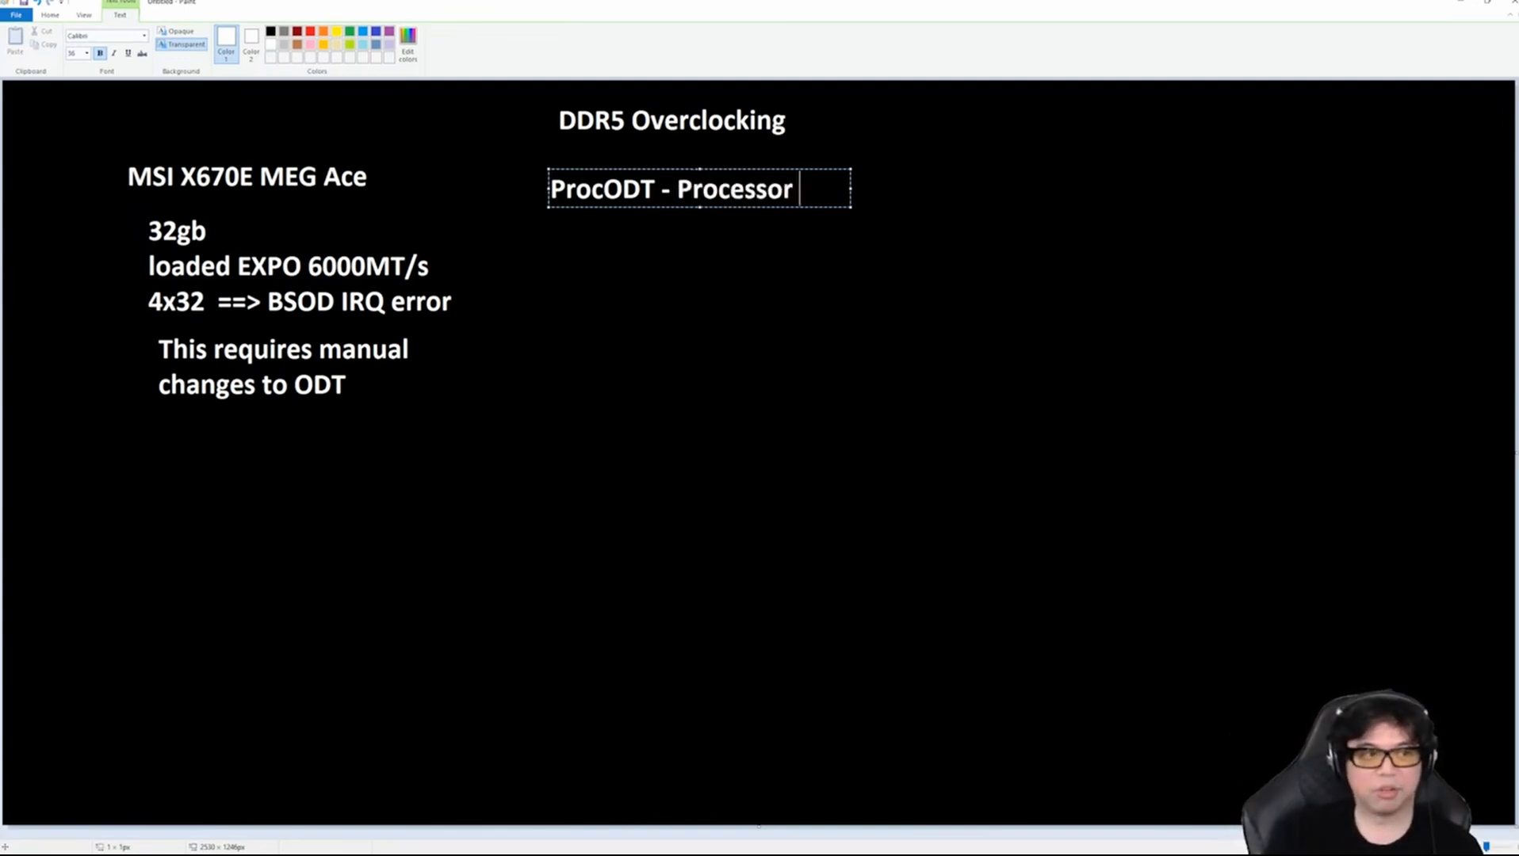
type("On-")
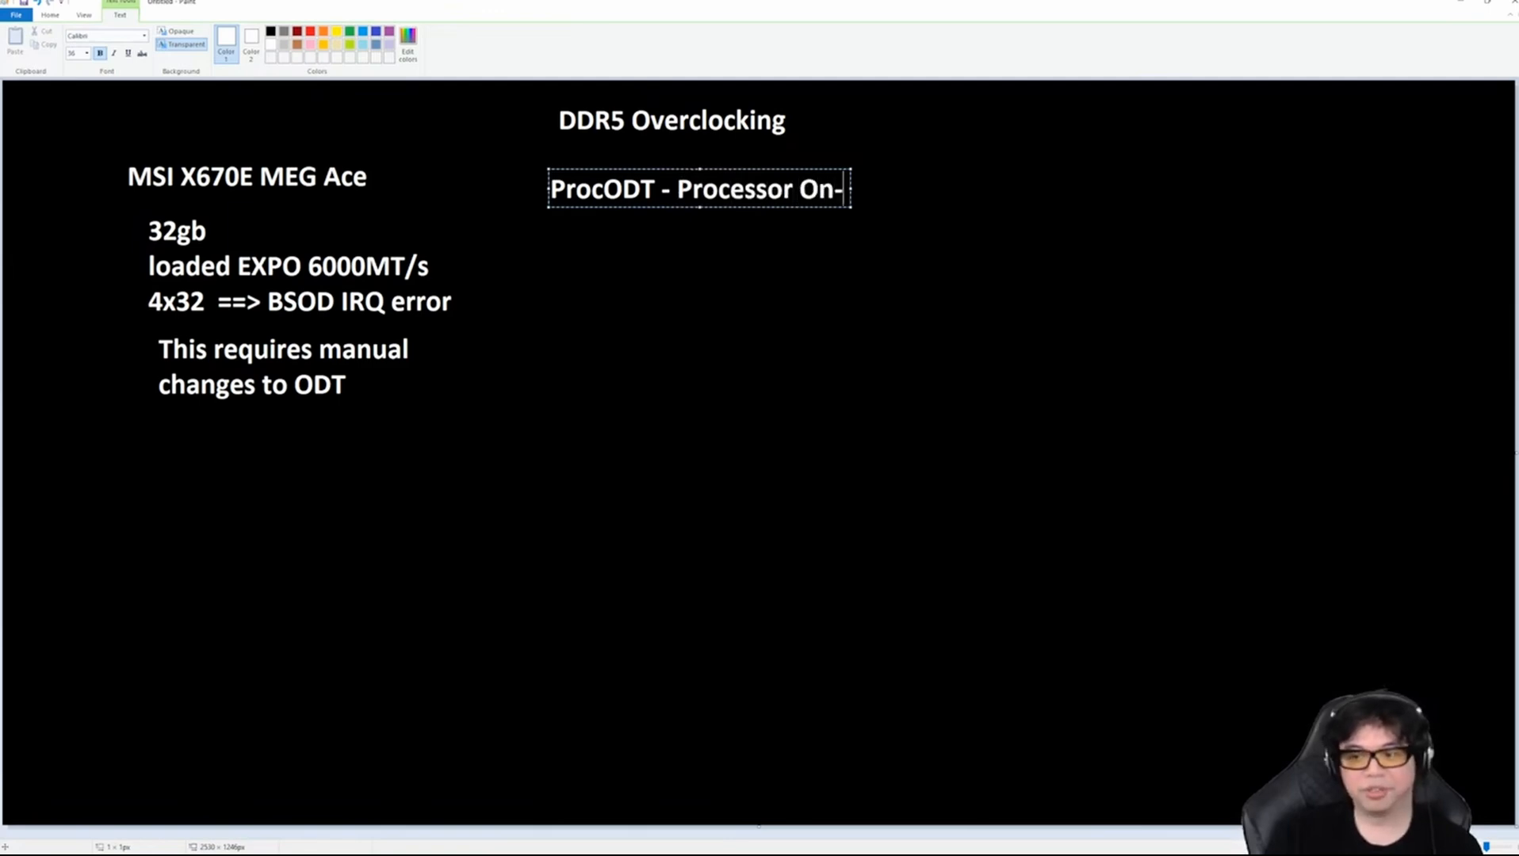
type("Die Termination")
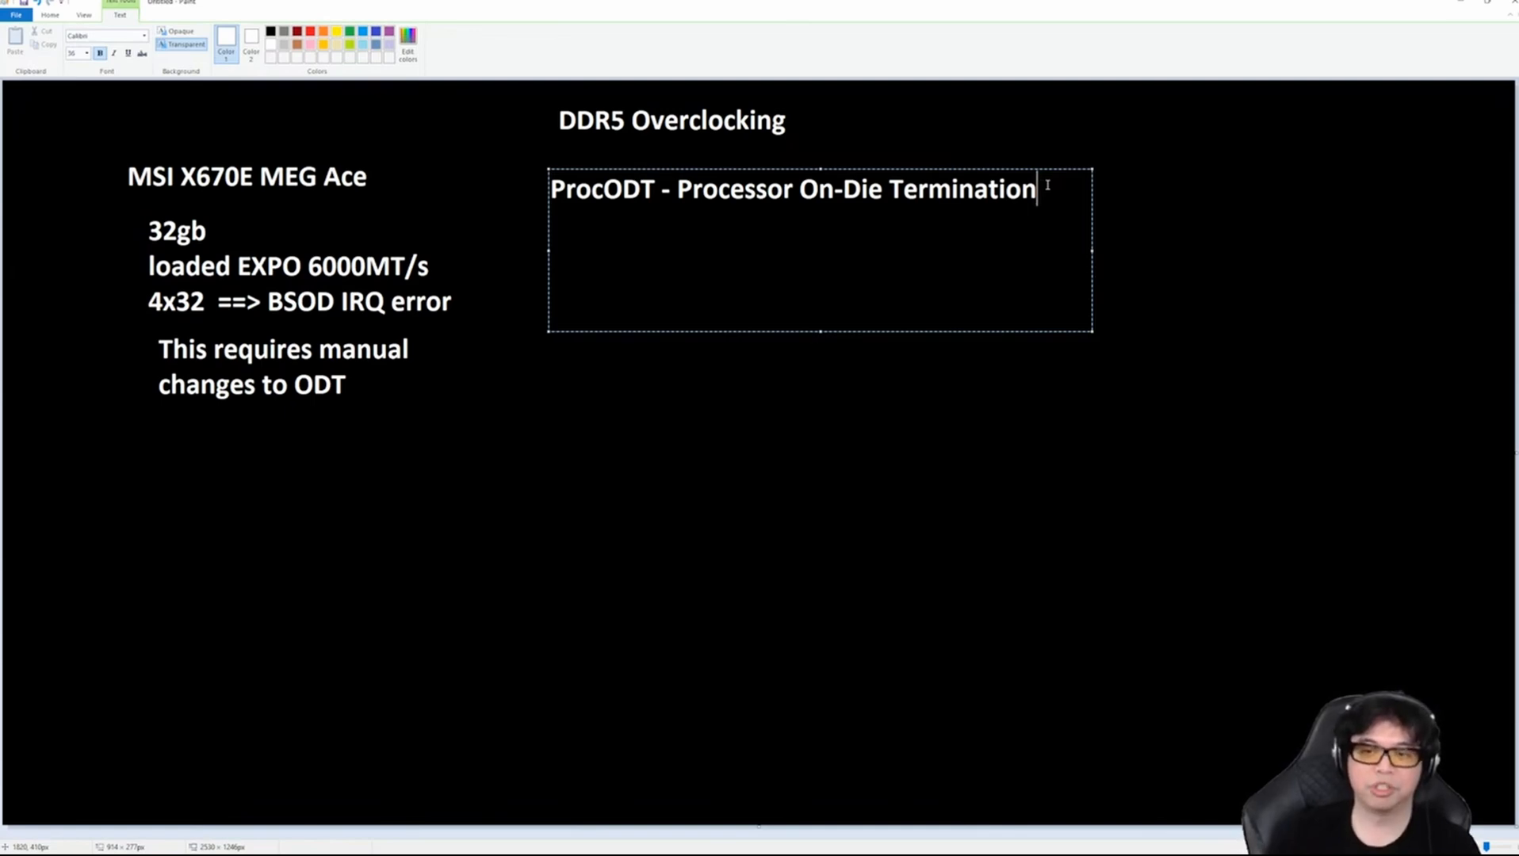
mouse_move(1030, 170)
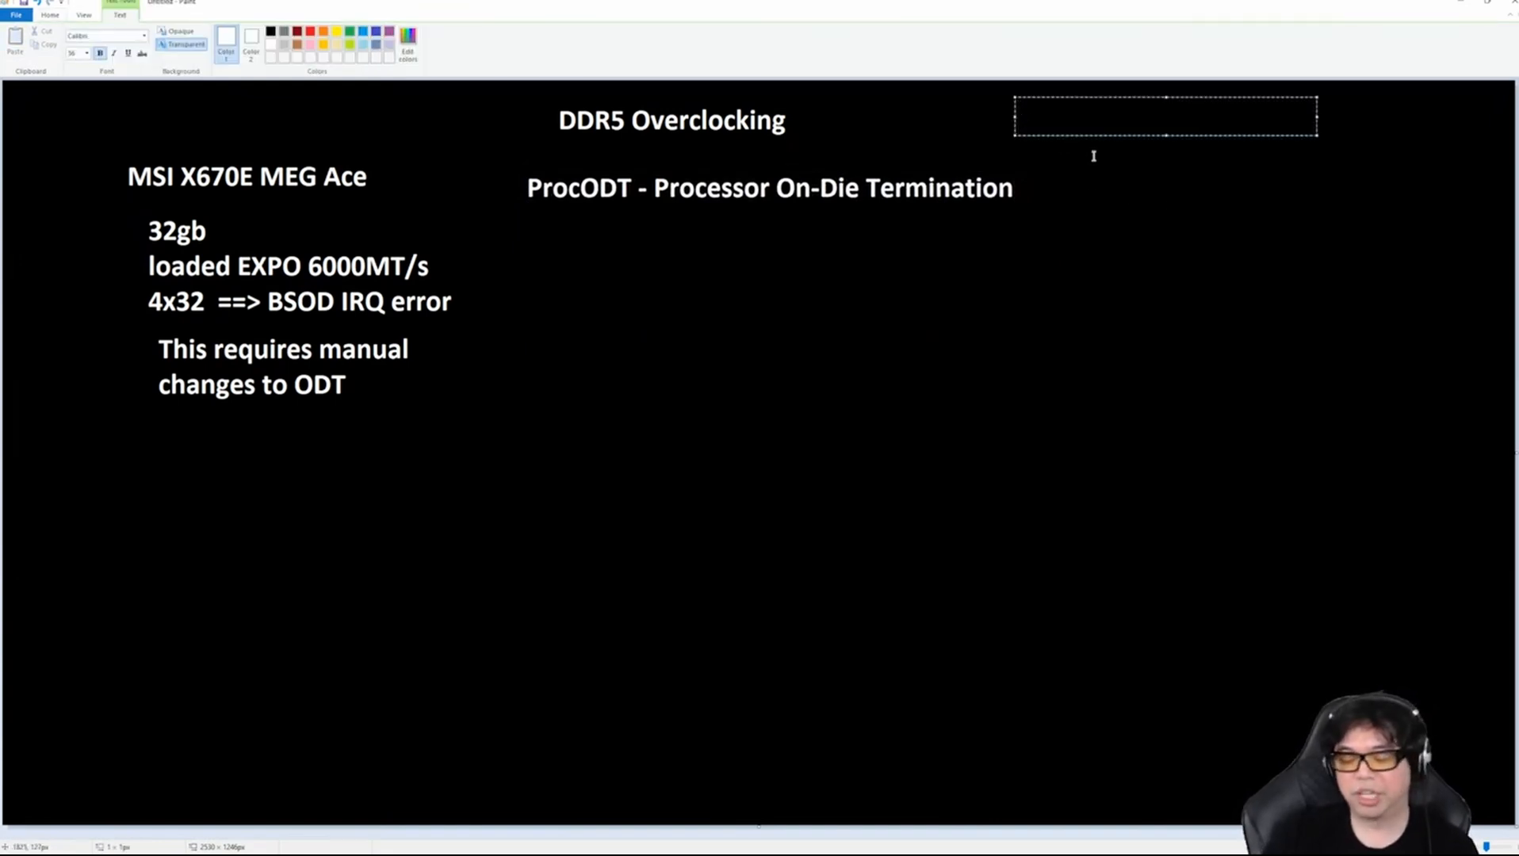
Write the formula "V = I*R" at top right, retyping the I.
type("V =")
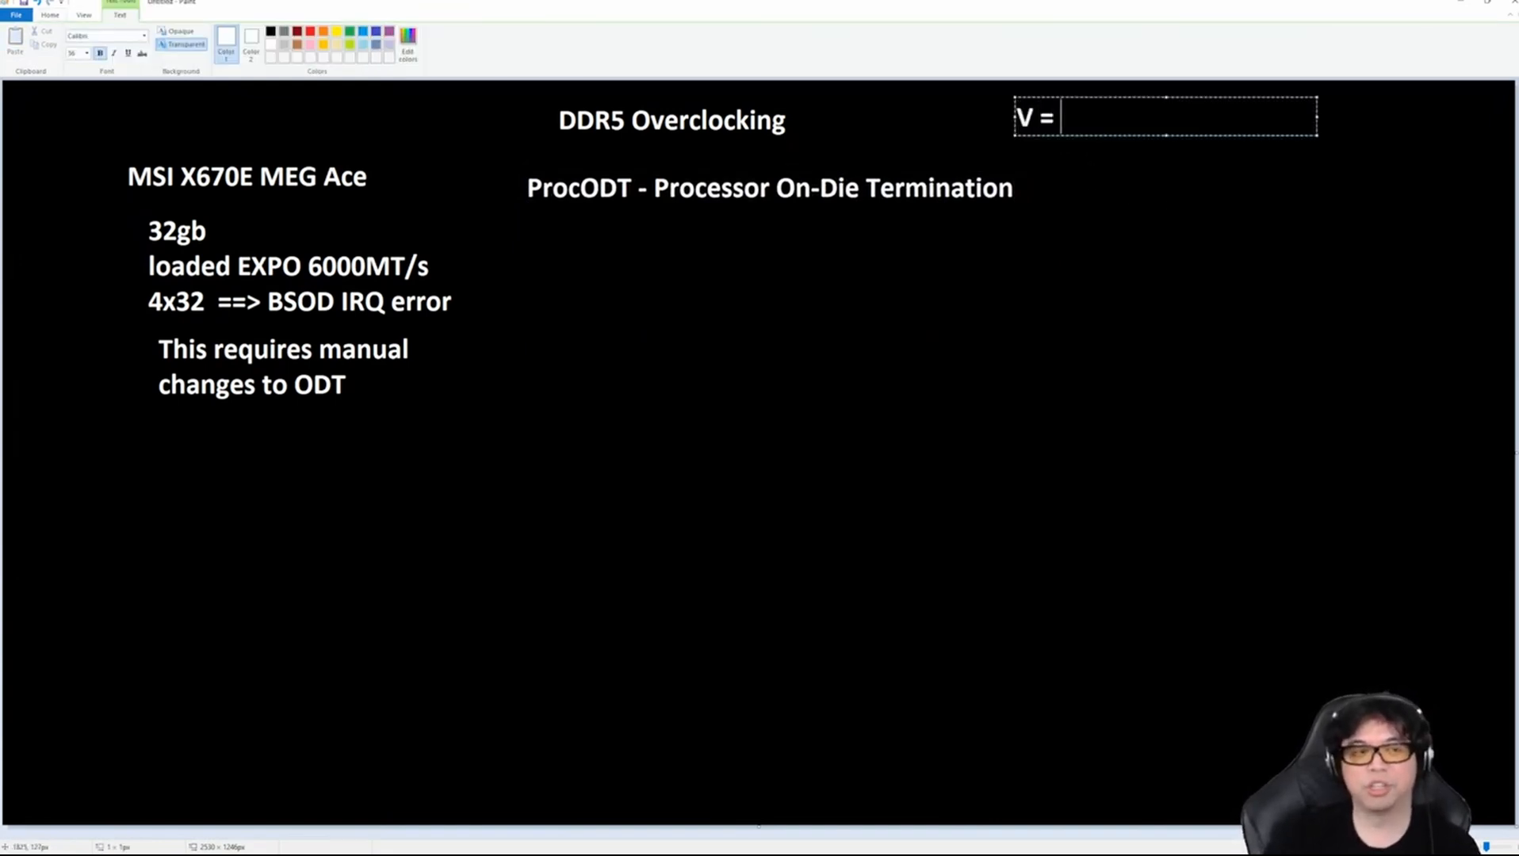
type("I*")
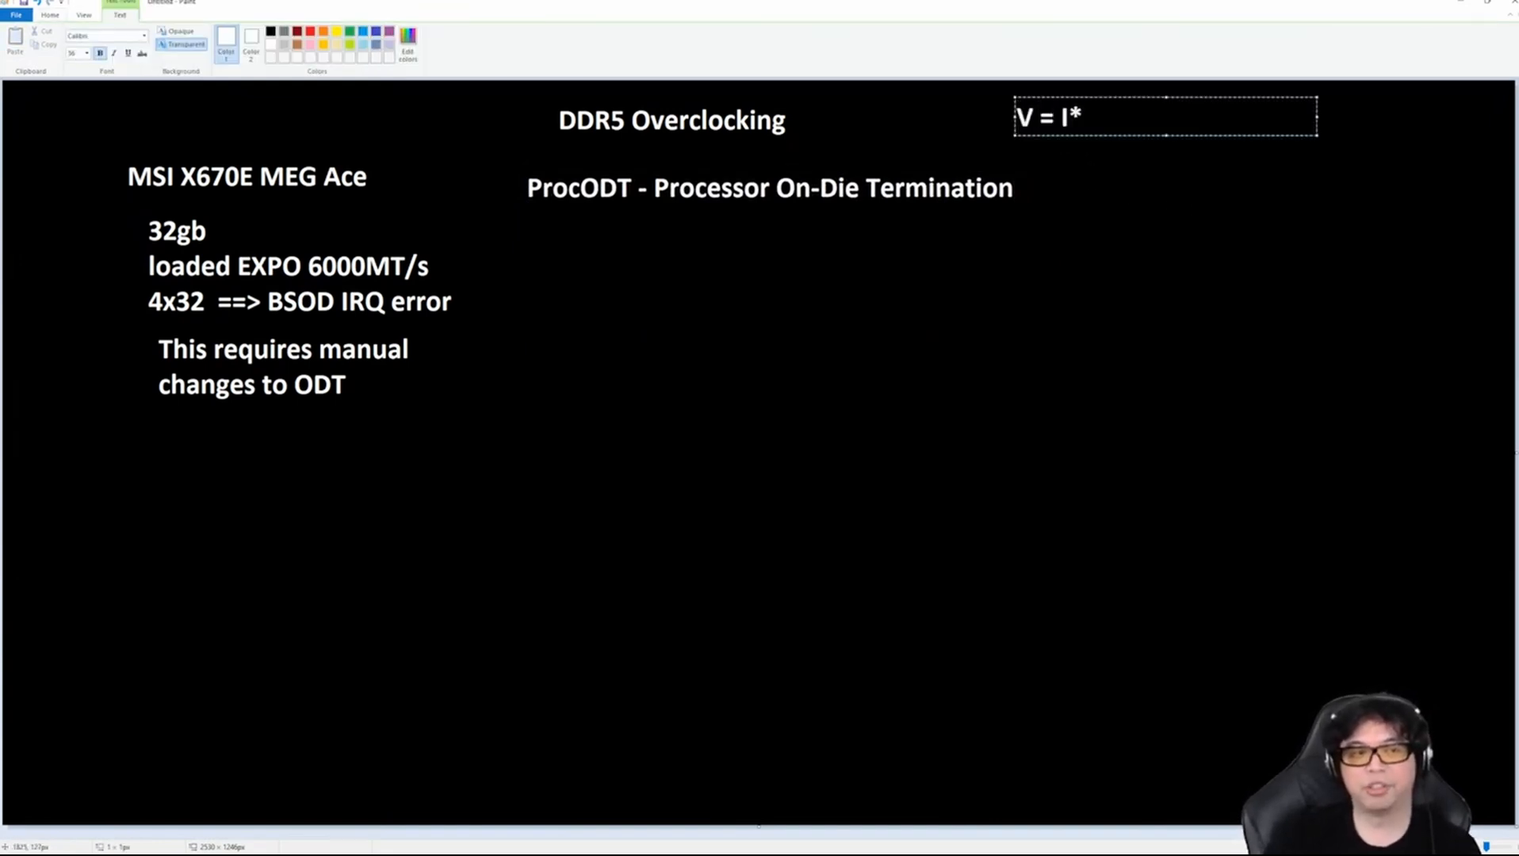
type("R")
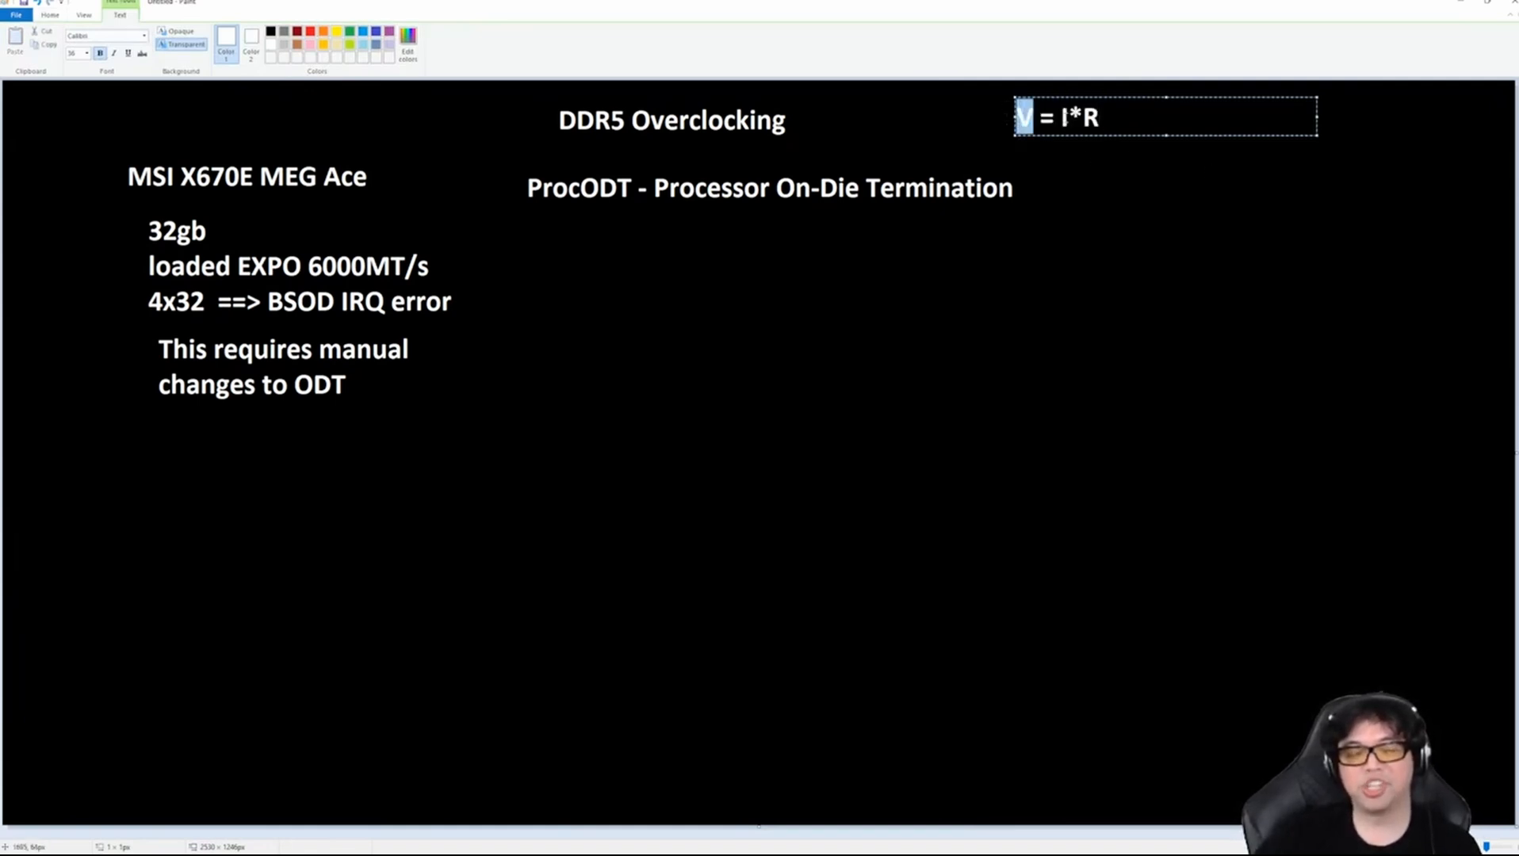
left_click(1061, 116)
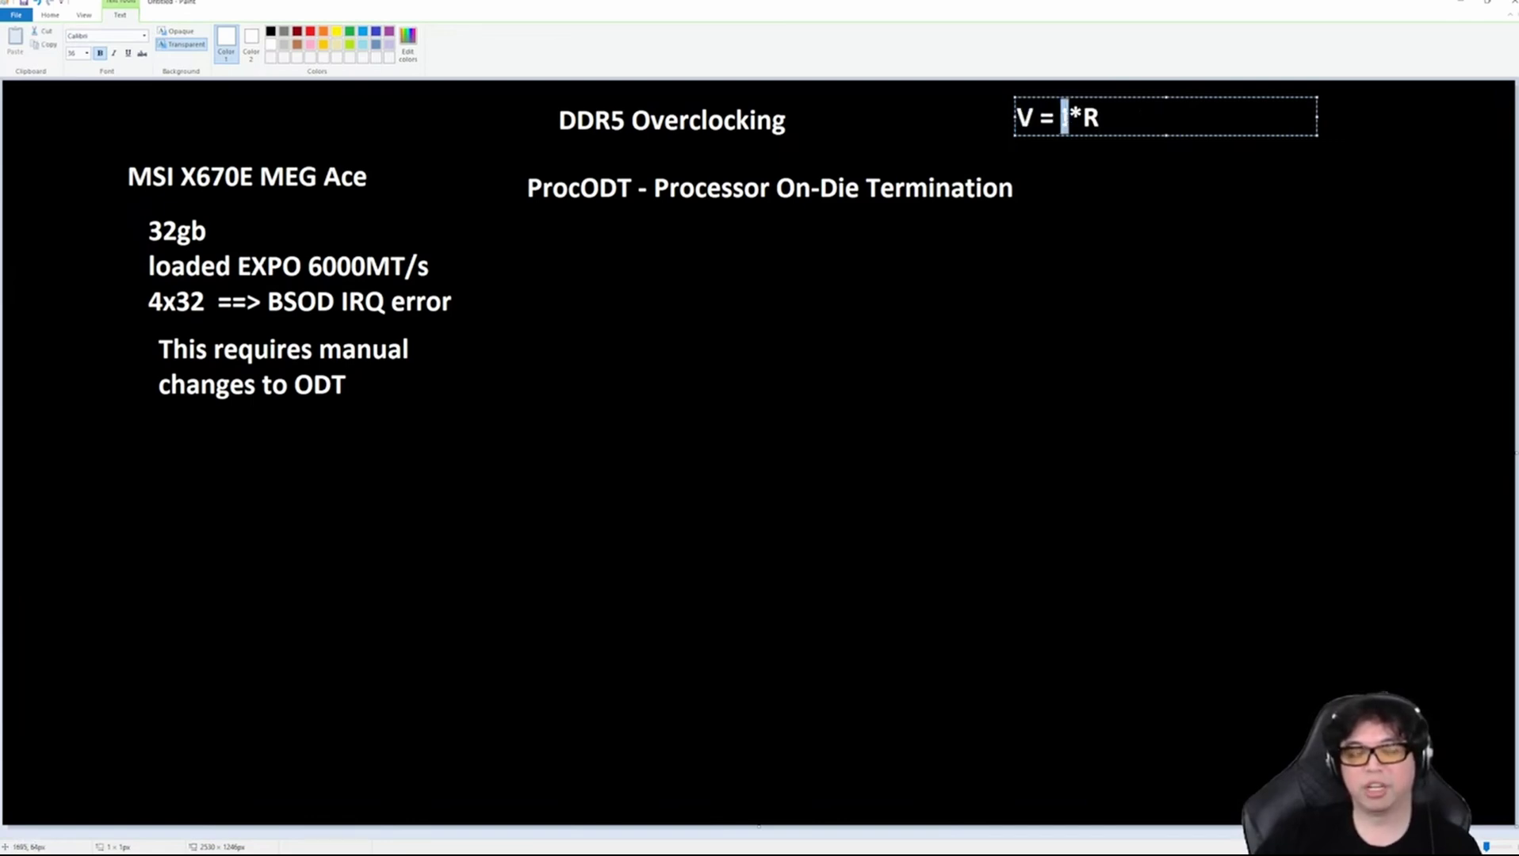
type("I")
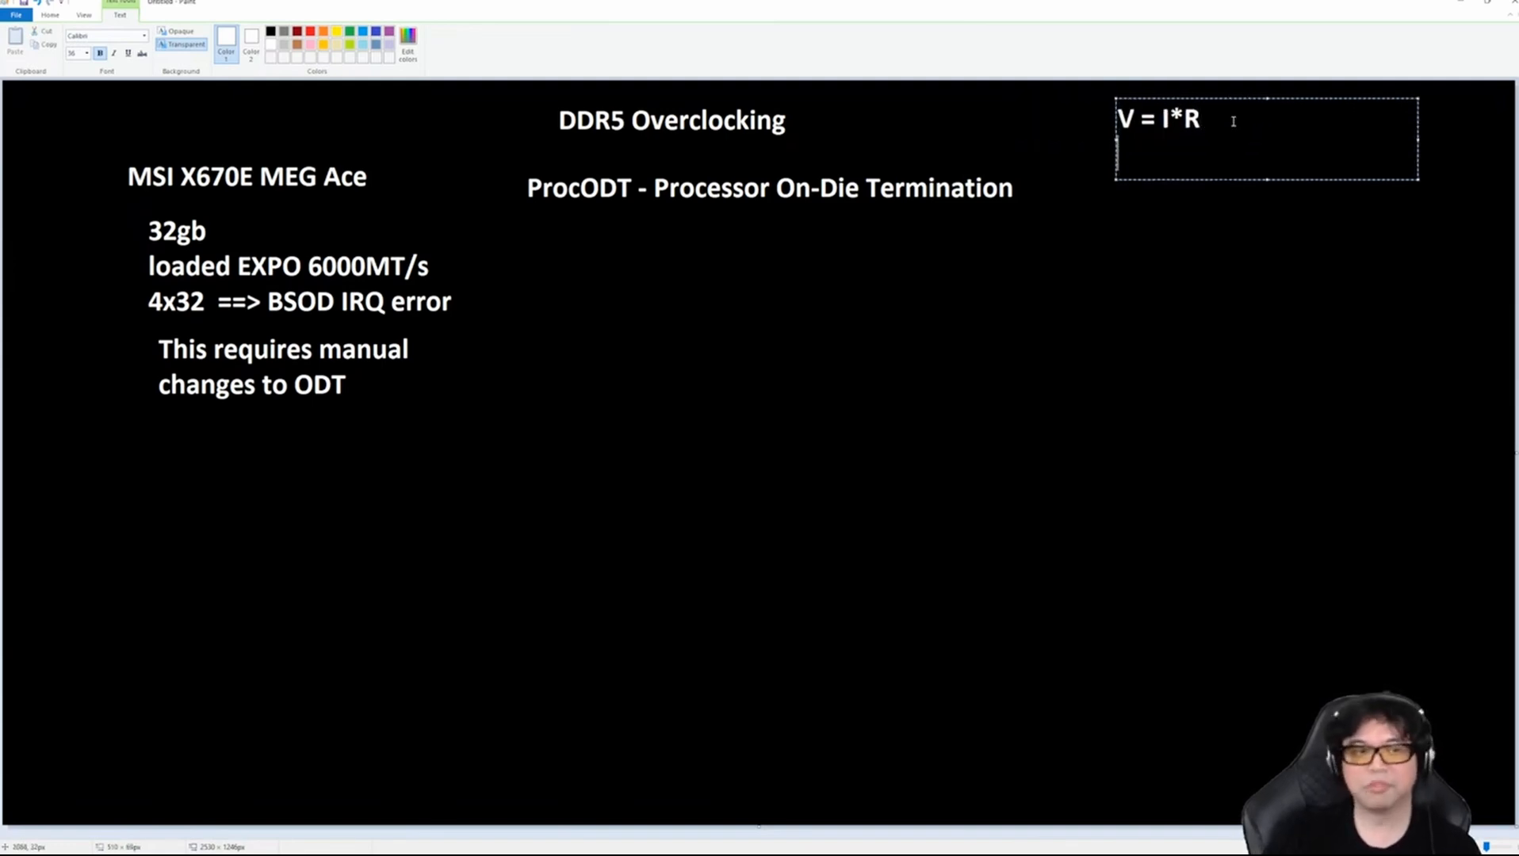
Add the spelled-out line "V(volts) = I(amps) * R(Ohms)" beneath it.
type("V(")
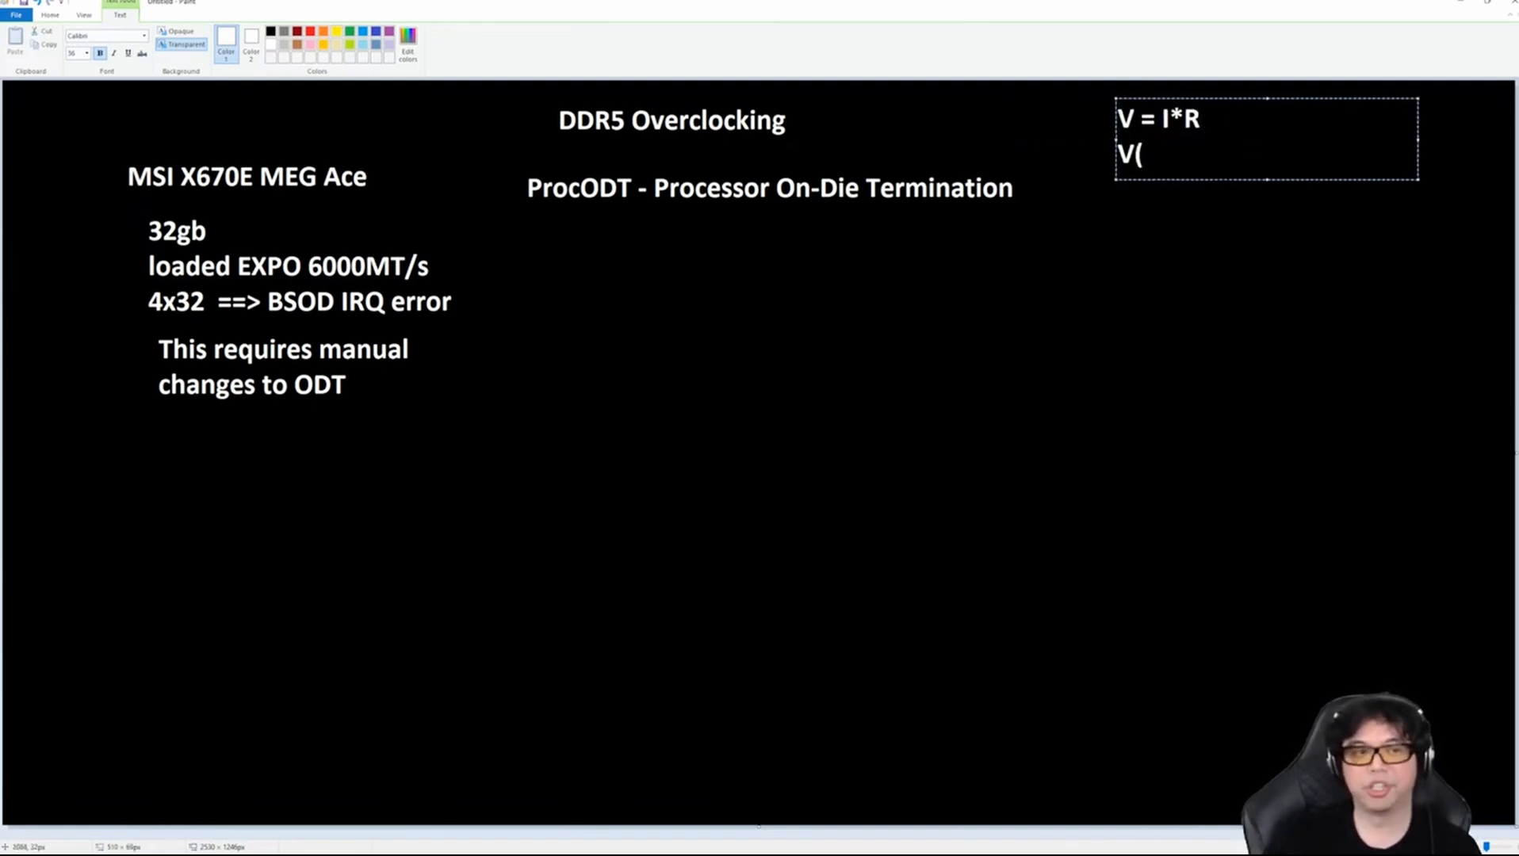
type("volts)")
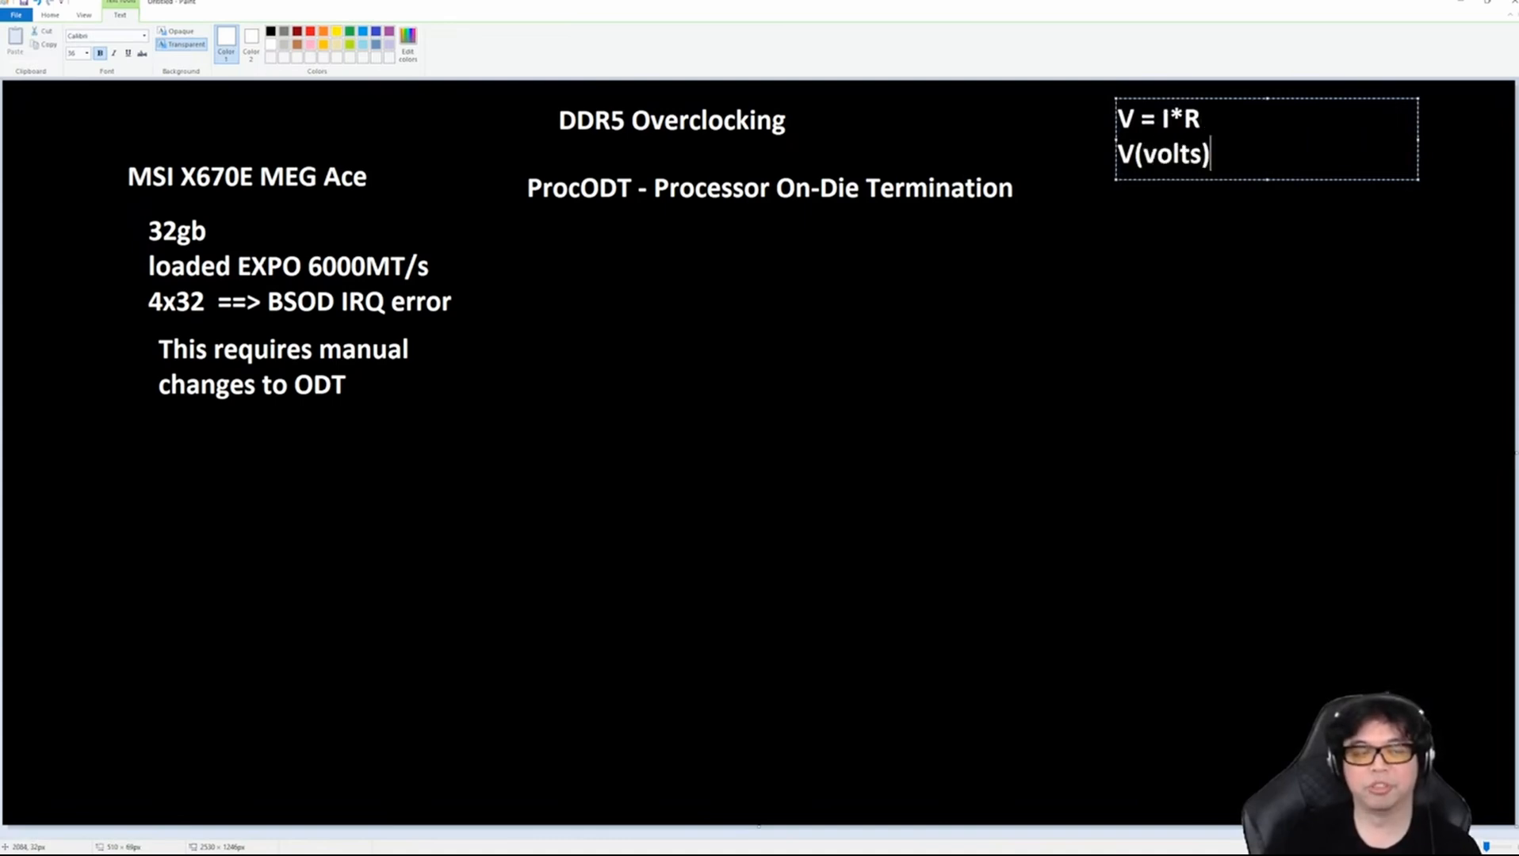
type("= I")
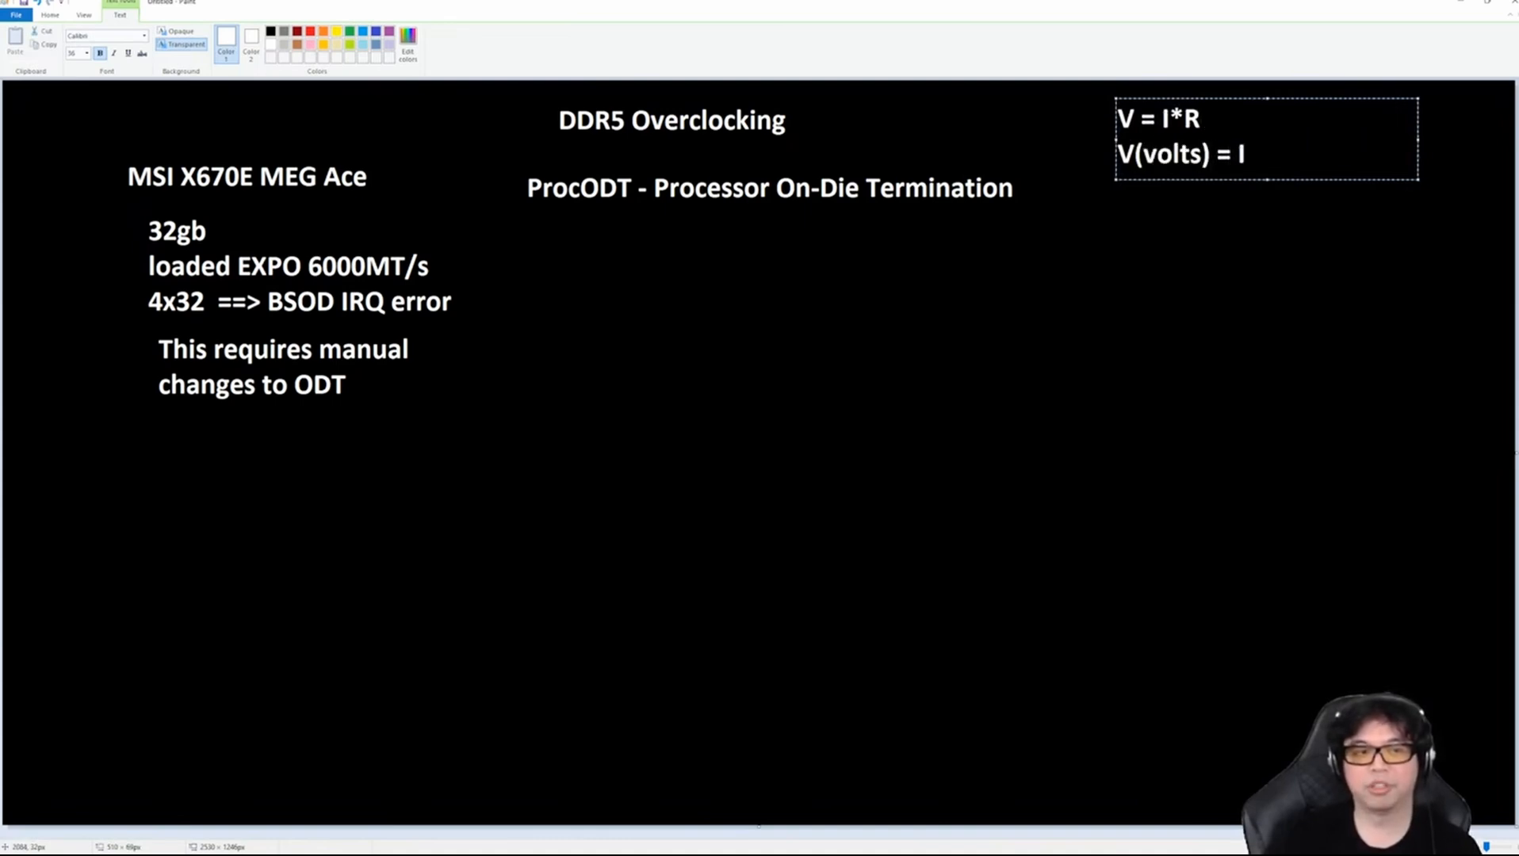
type("(amp")
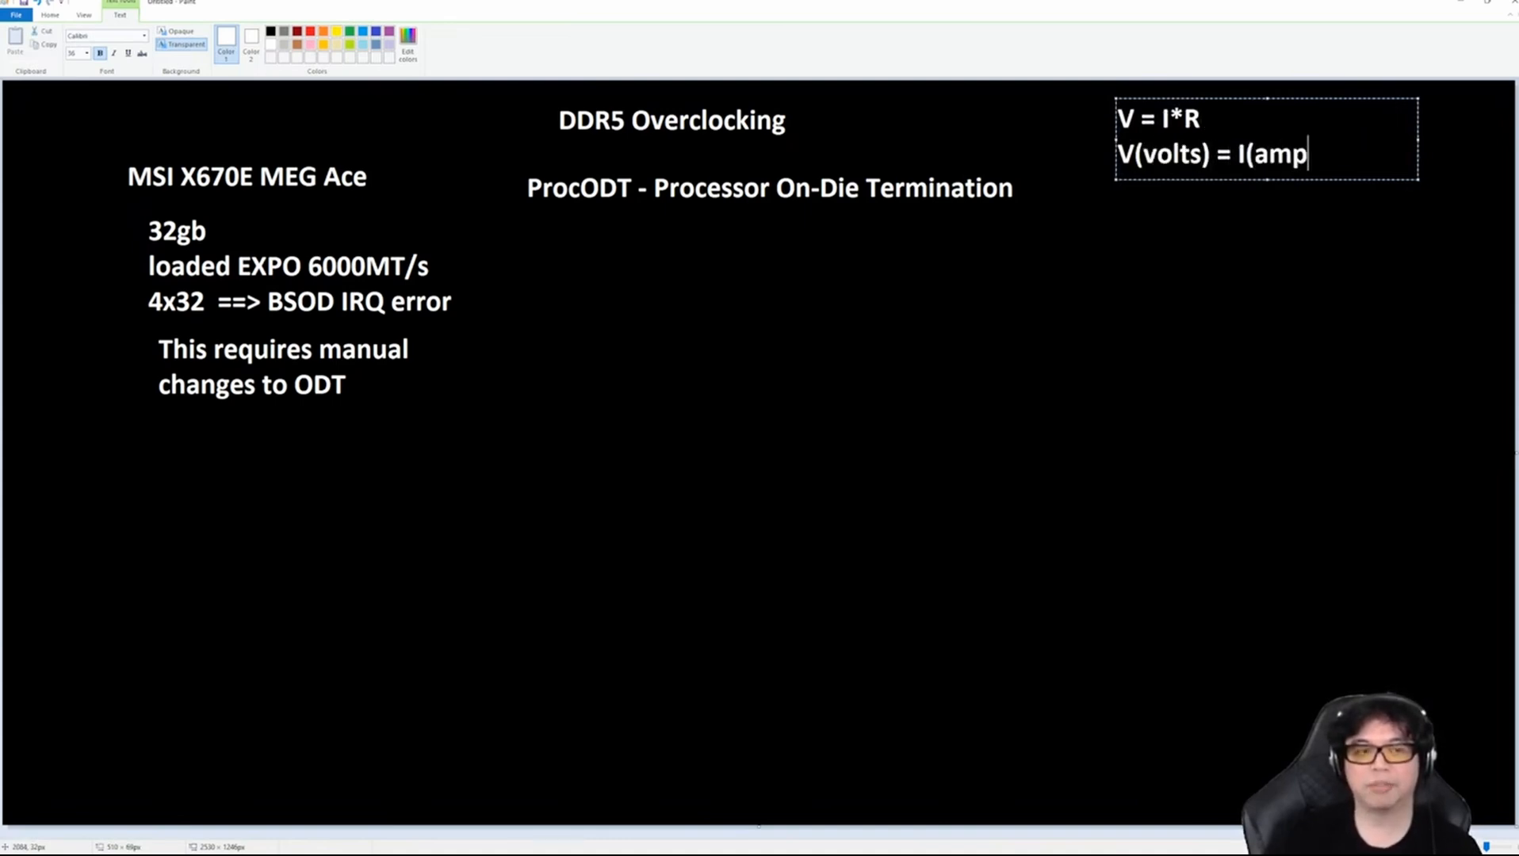
type("s)")
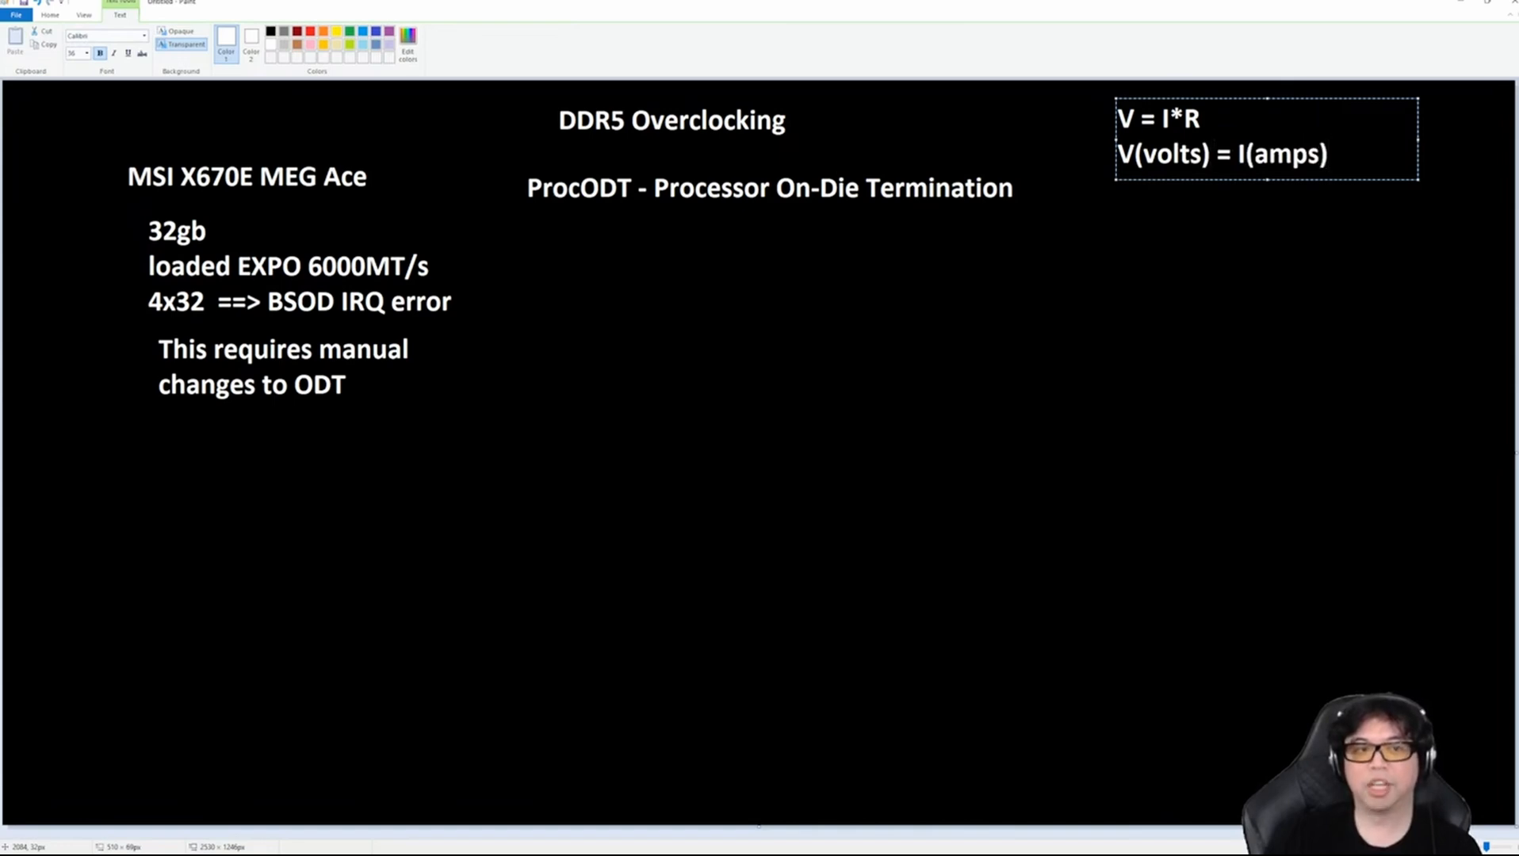
type("* R(Ohms")
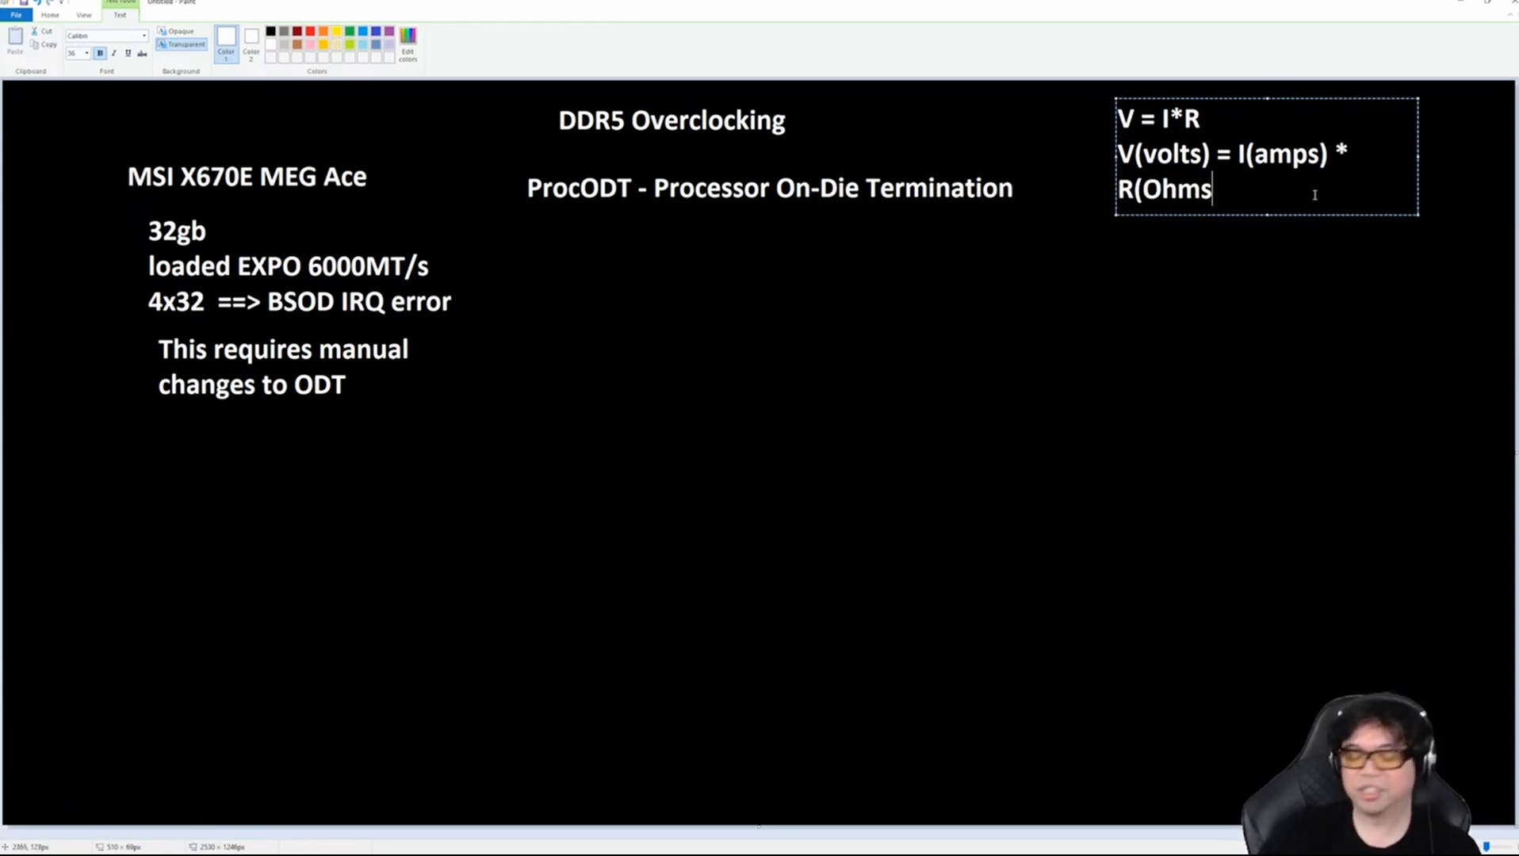
type(")")
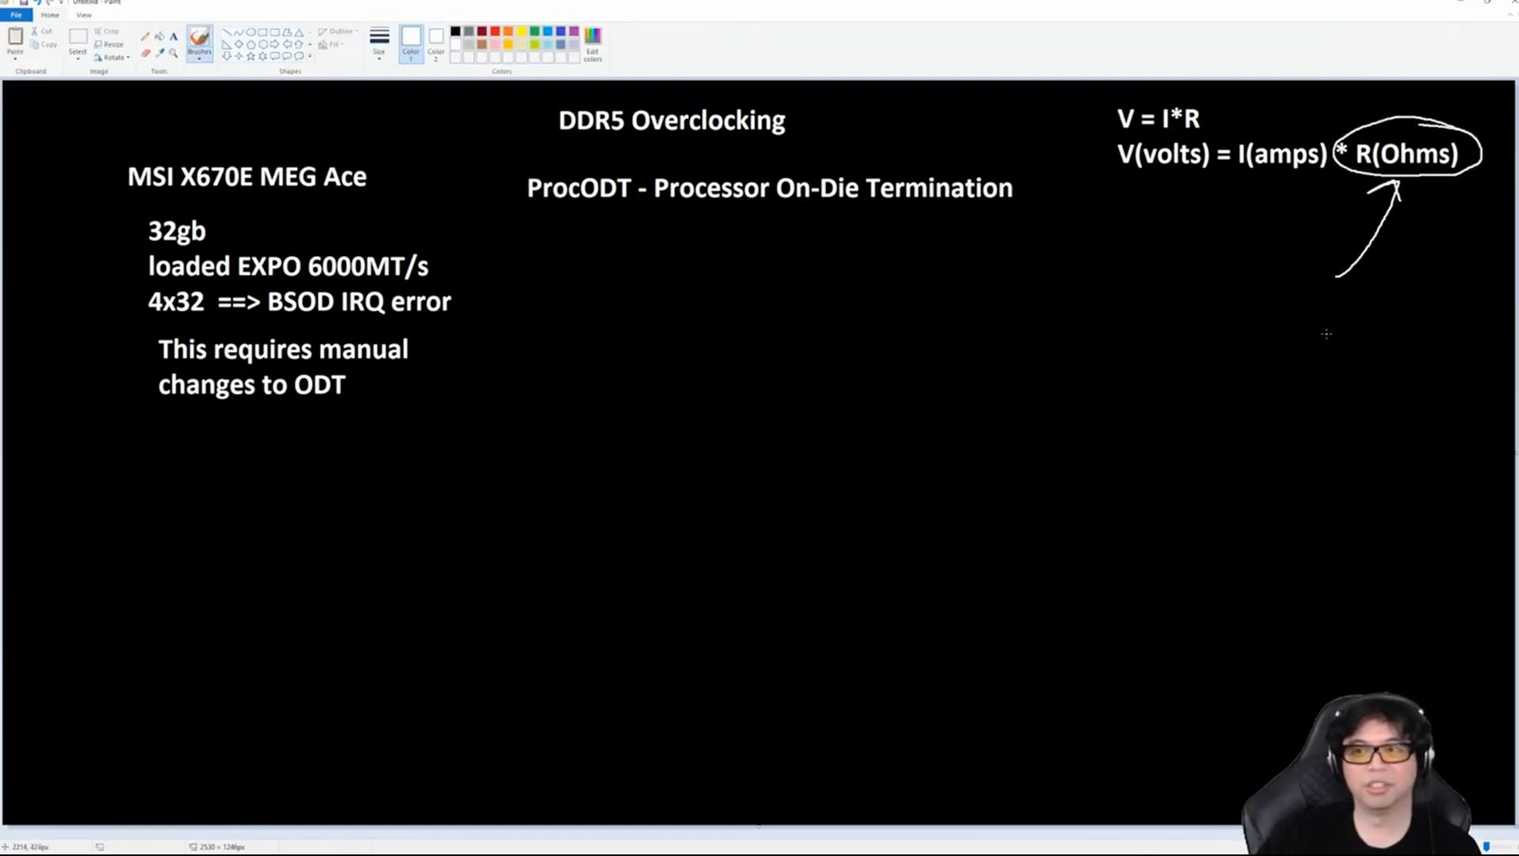
mouse_move(1396, 303)
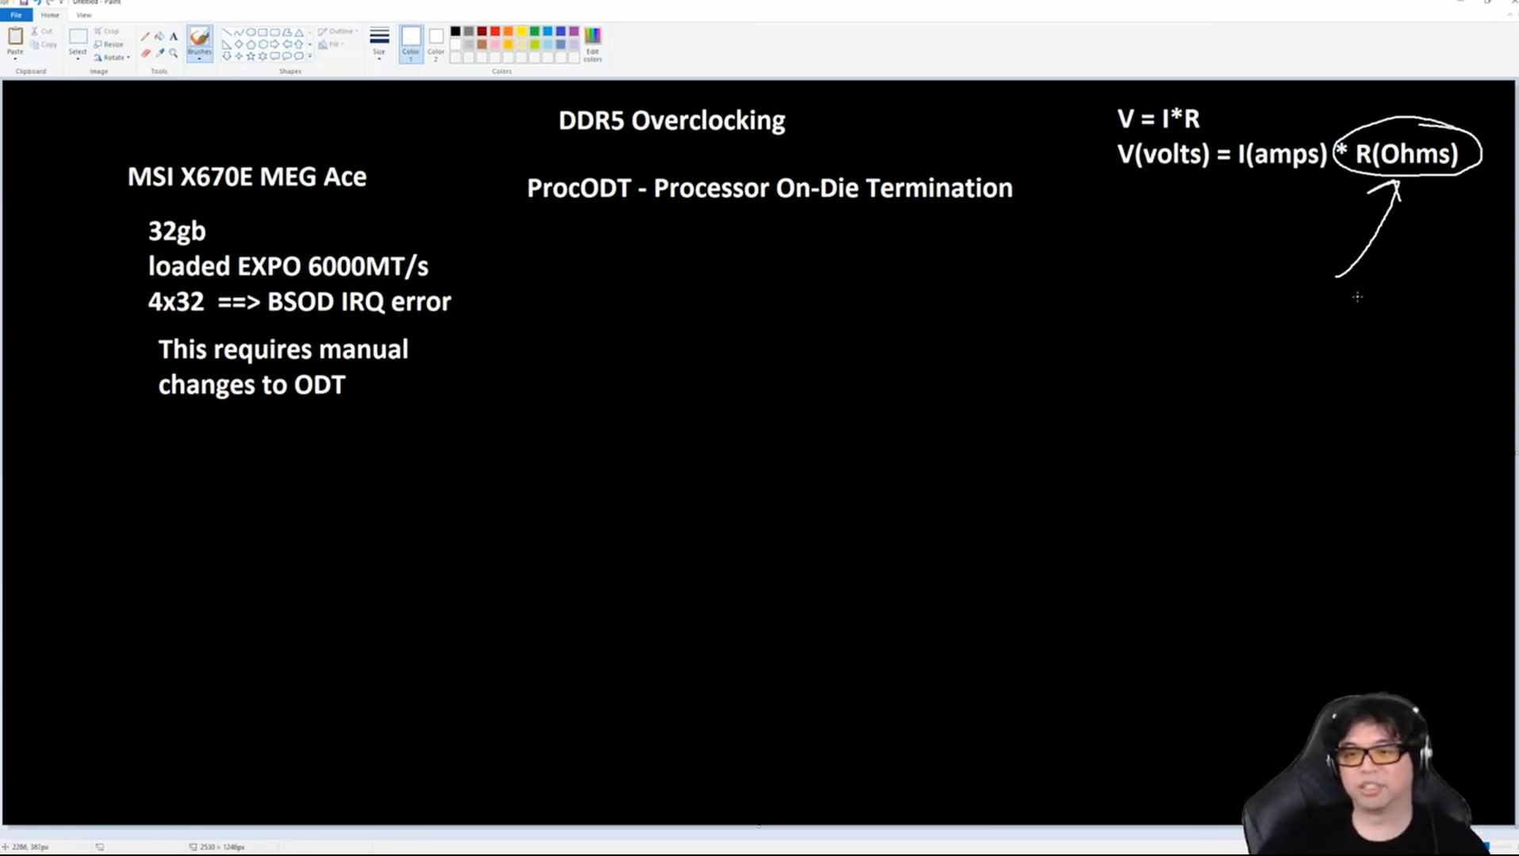
mouse_move(1334, 311)
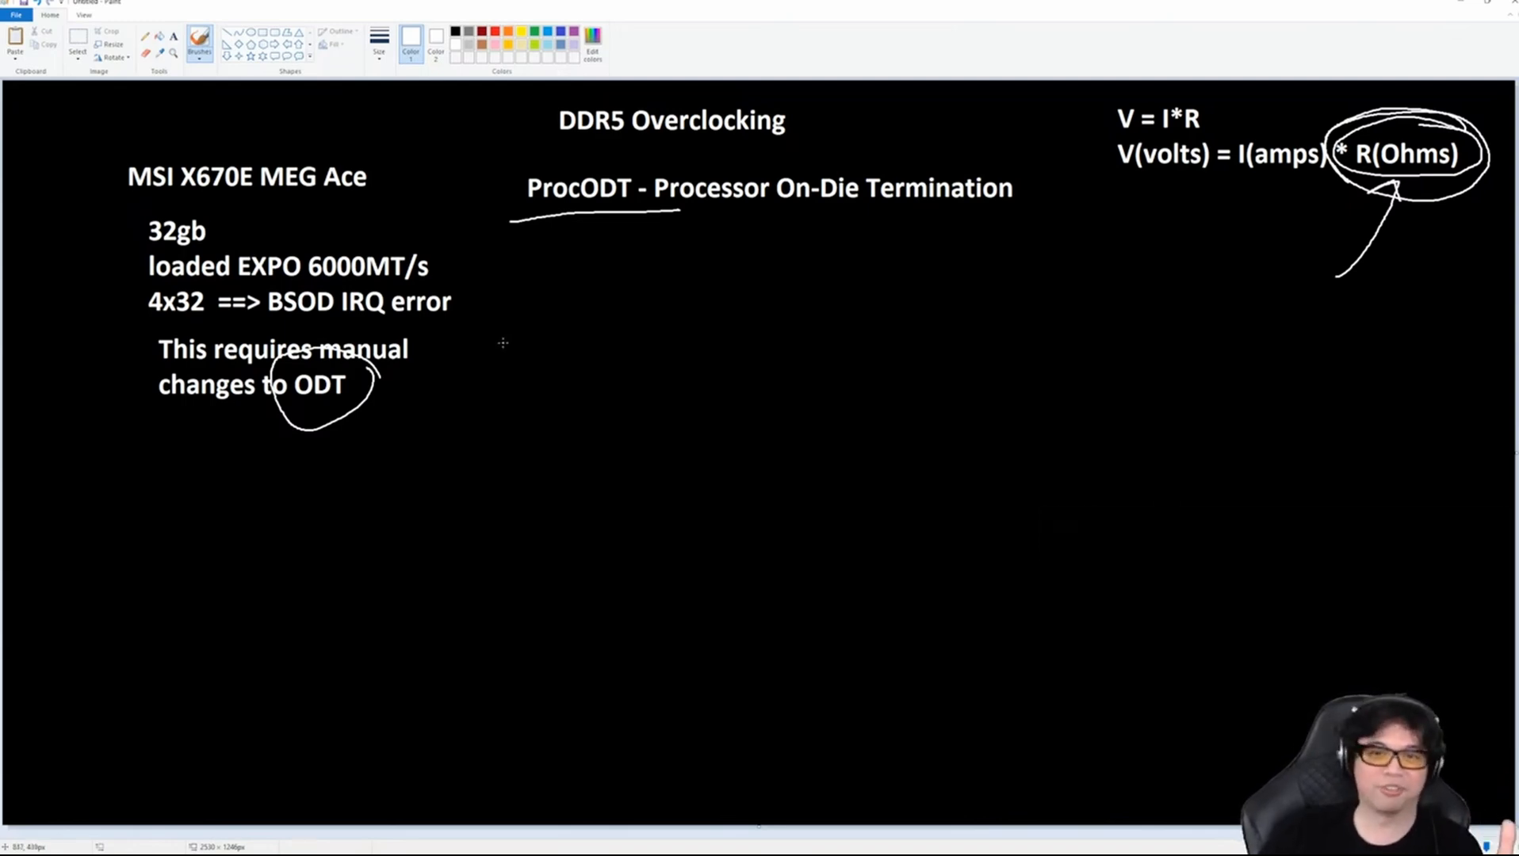
mouse_move(512, 290)
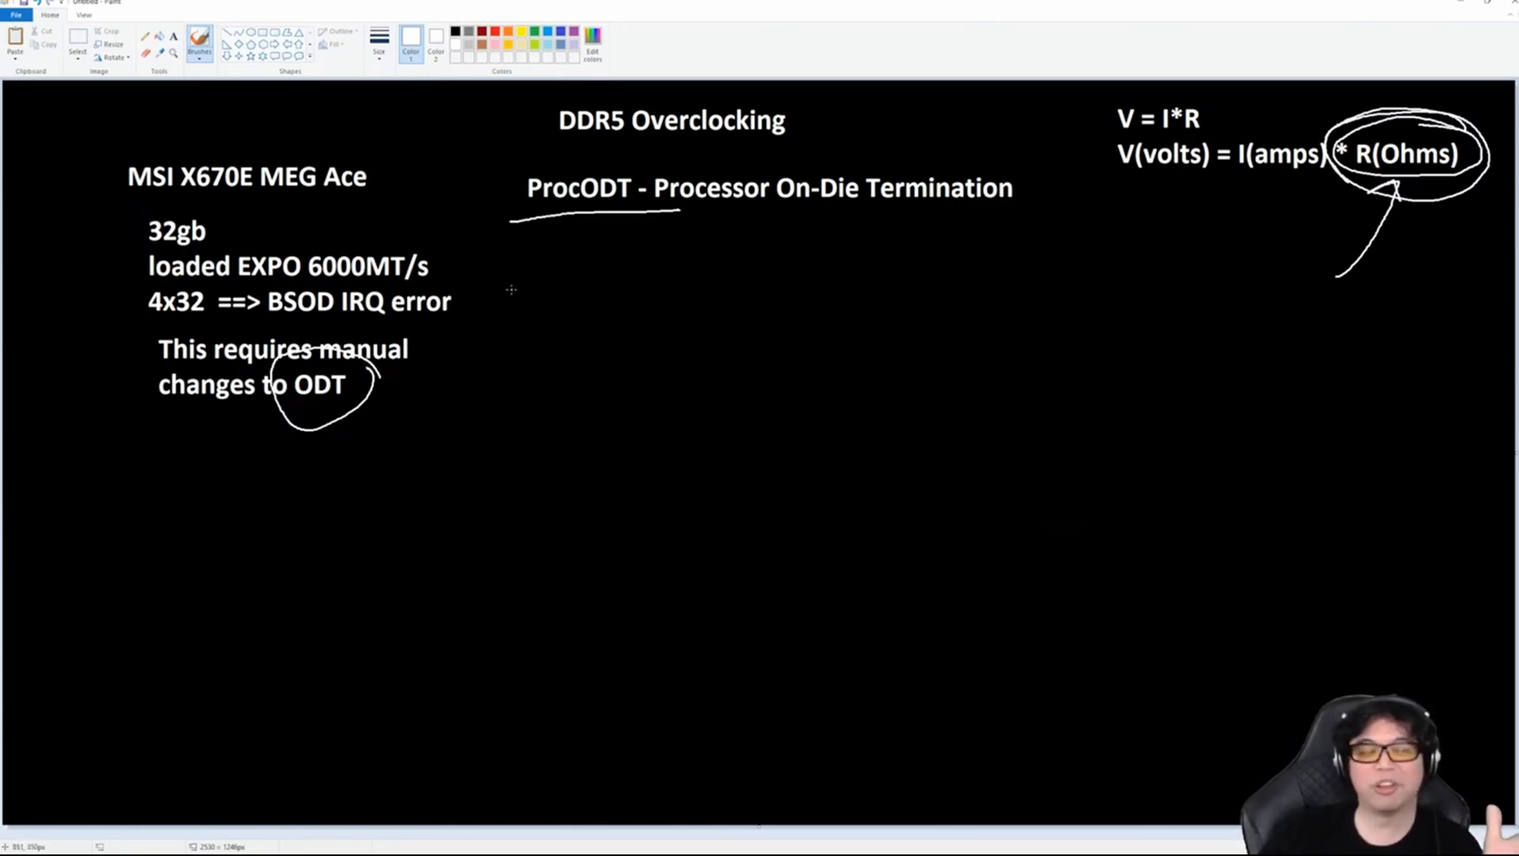
mouse_move(519, 229)
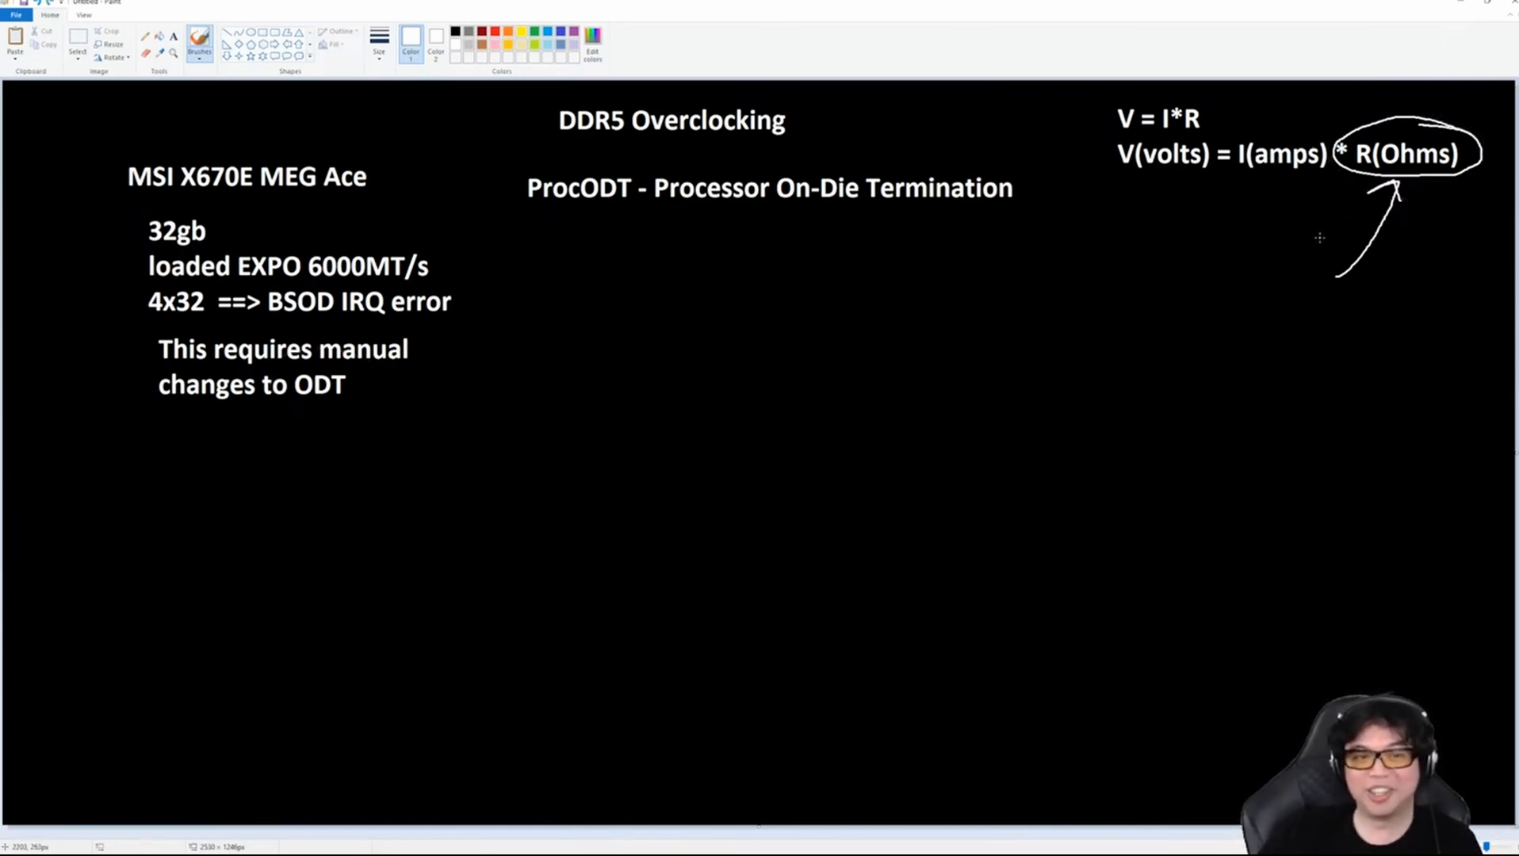
Undo the circle around R(Ohms) and the stray curved stroke above the notes.
key("ctrl+z")
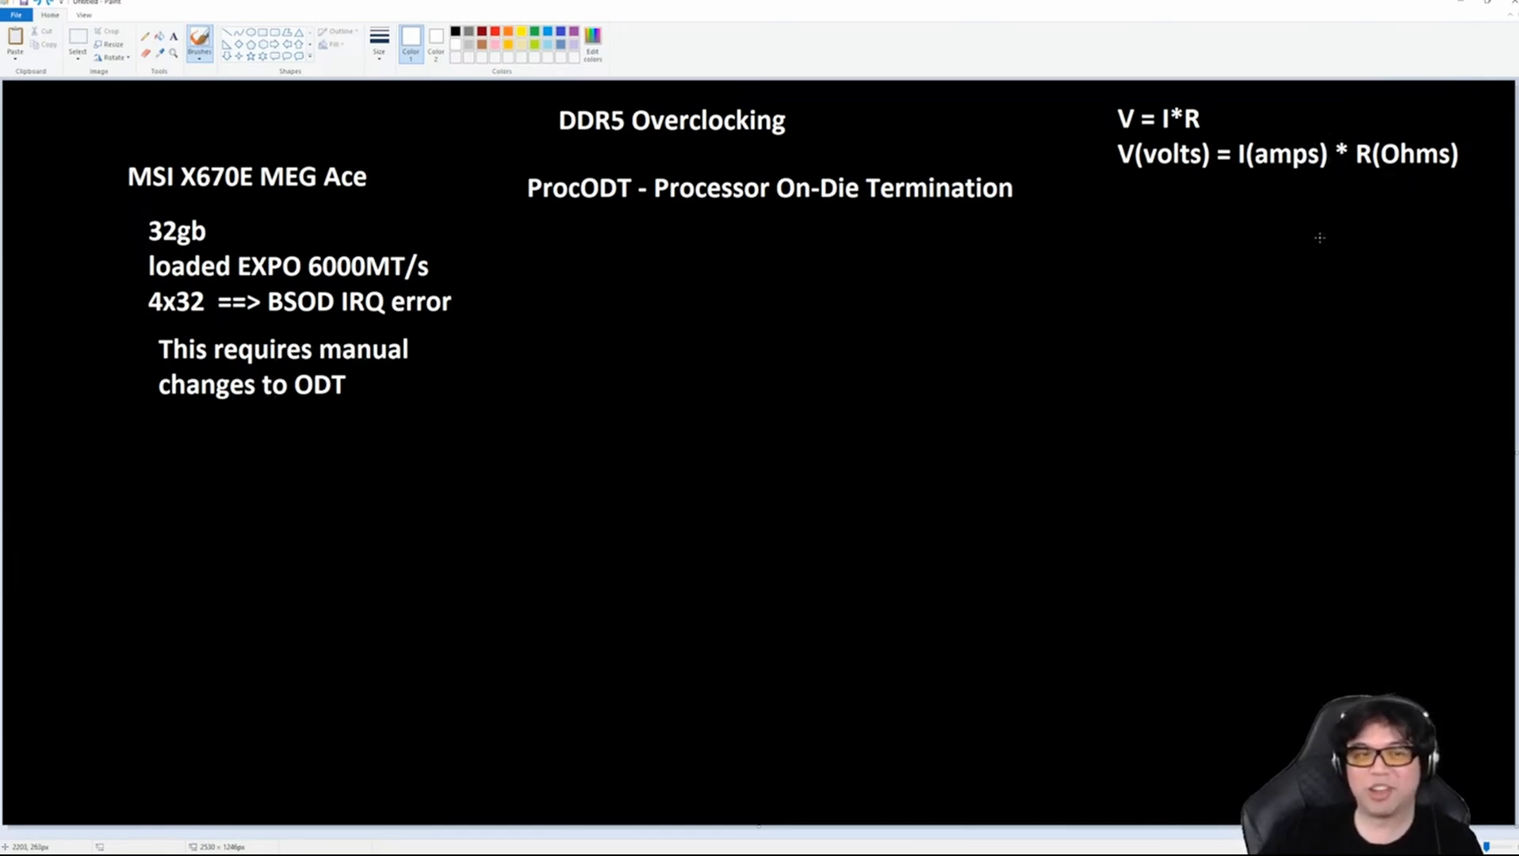
mouse_move(560, 385)
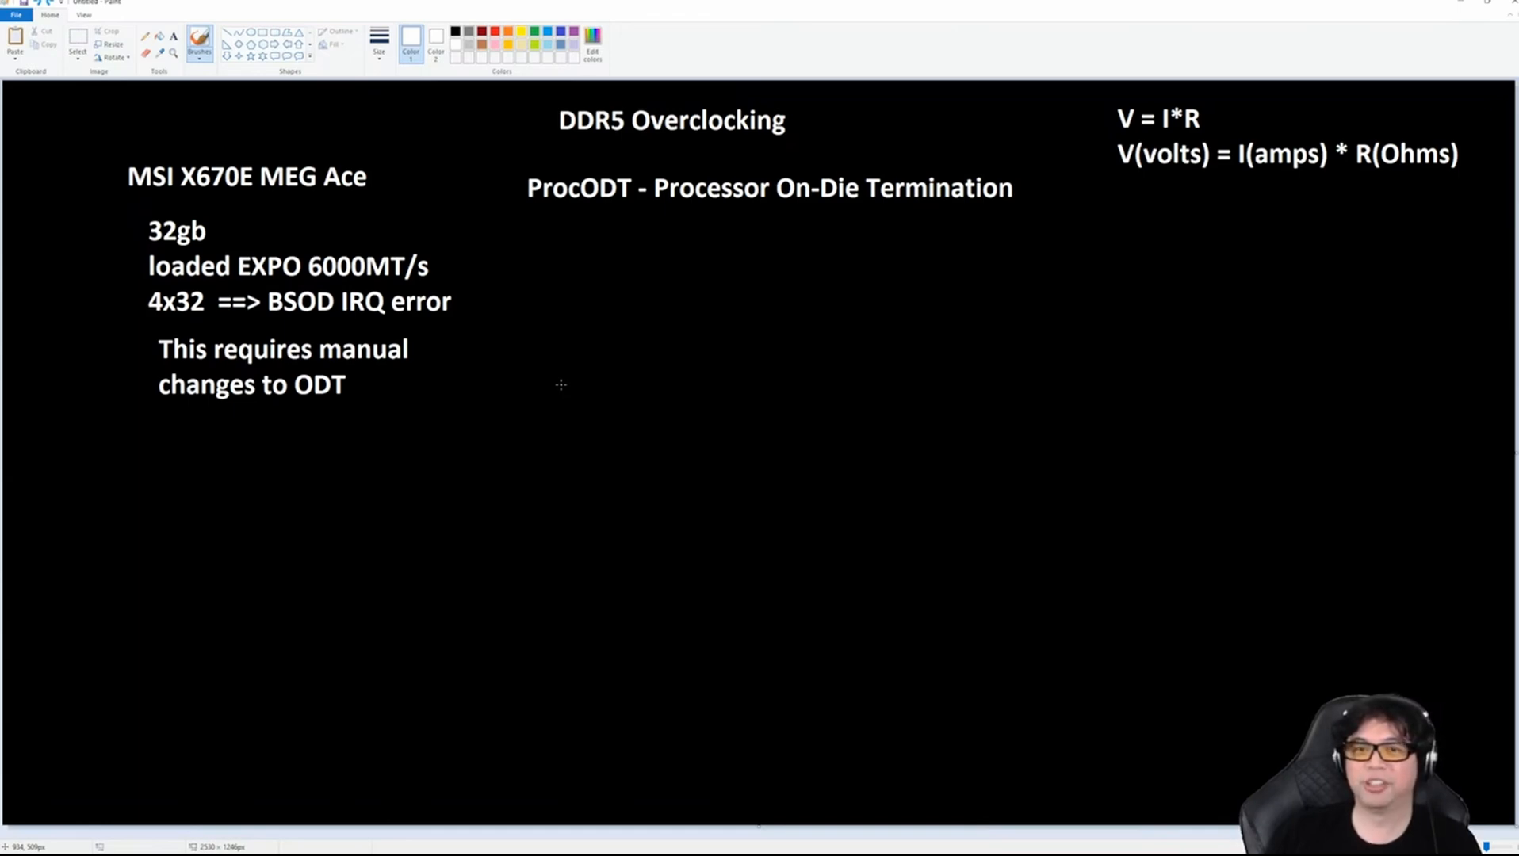
mouse_move(507, 376)
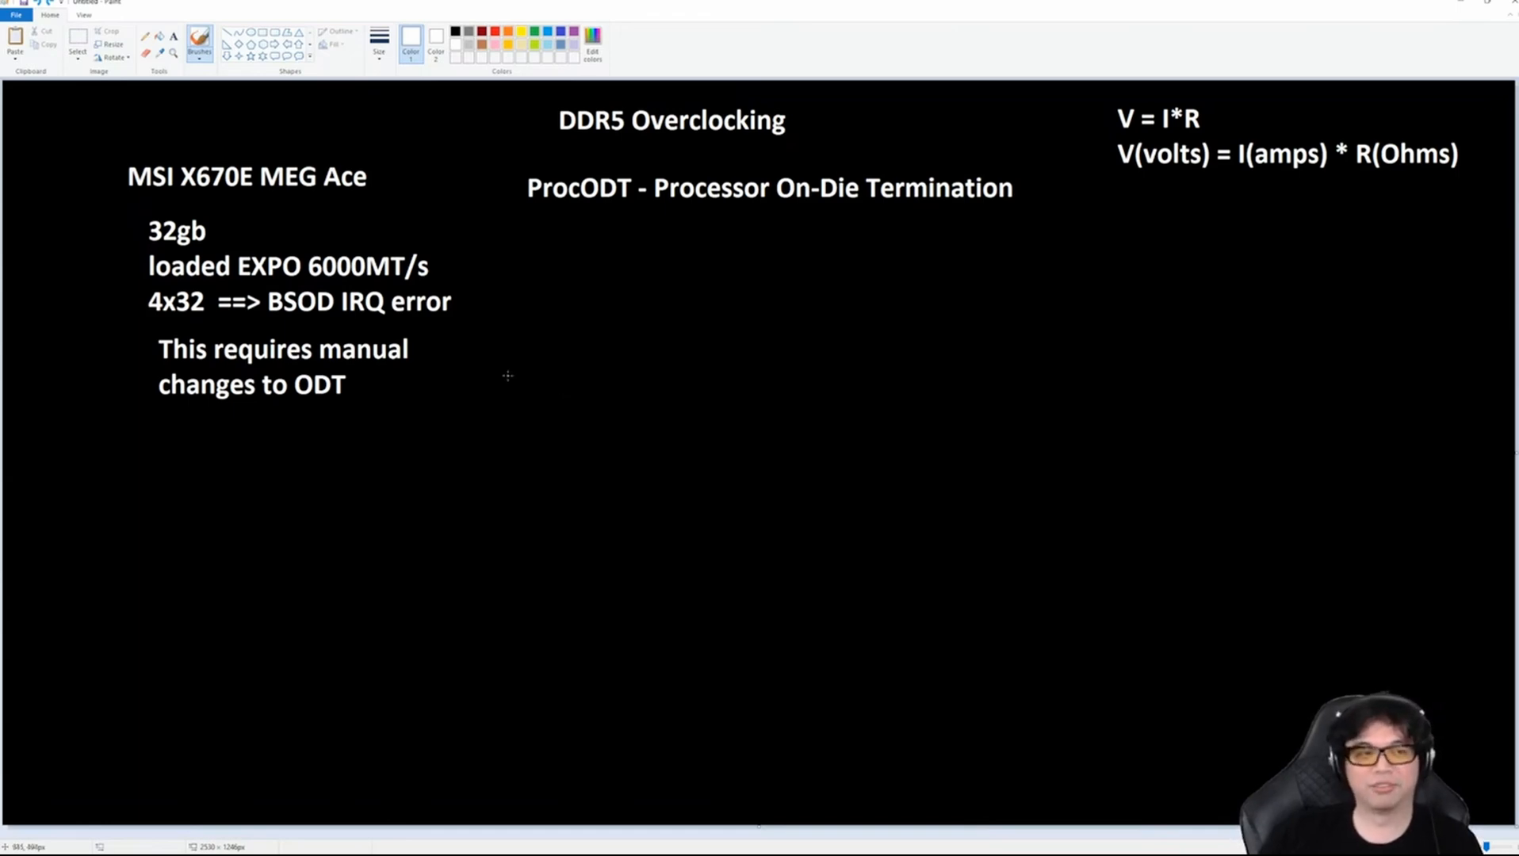
mouse_move(1051, 303)
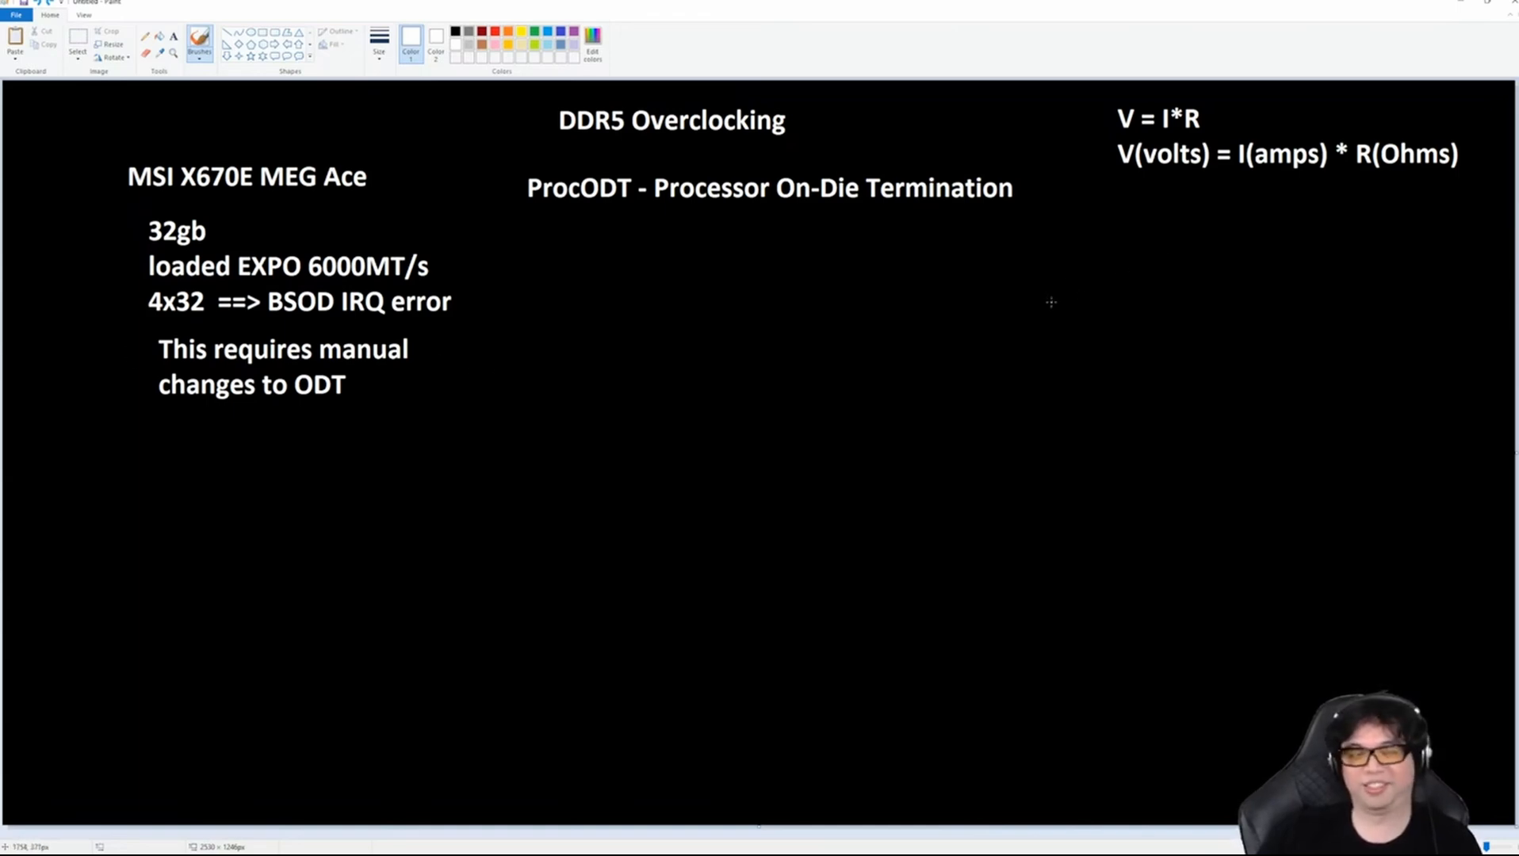
mouse_move(484, 285)
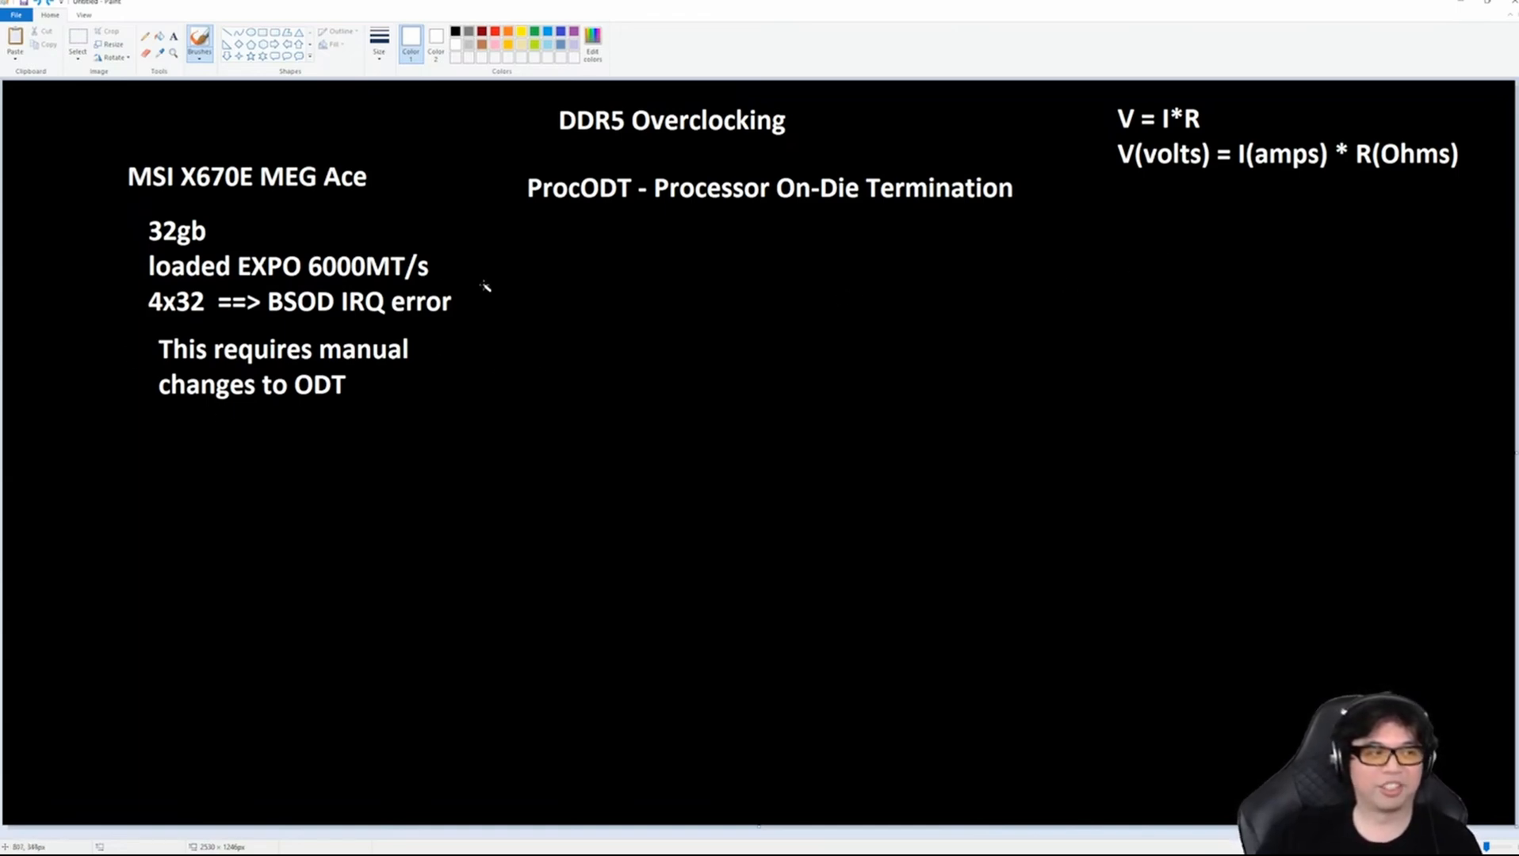
mouse_move(642, 368)
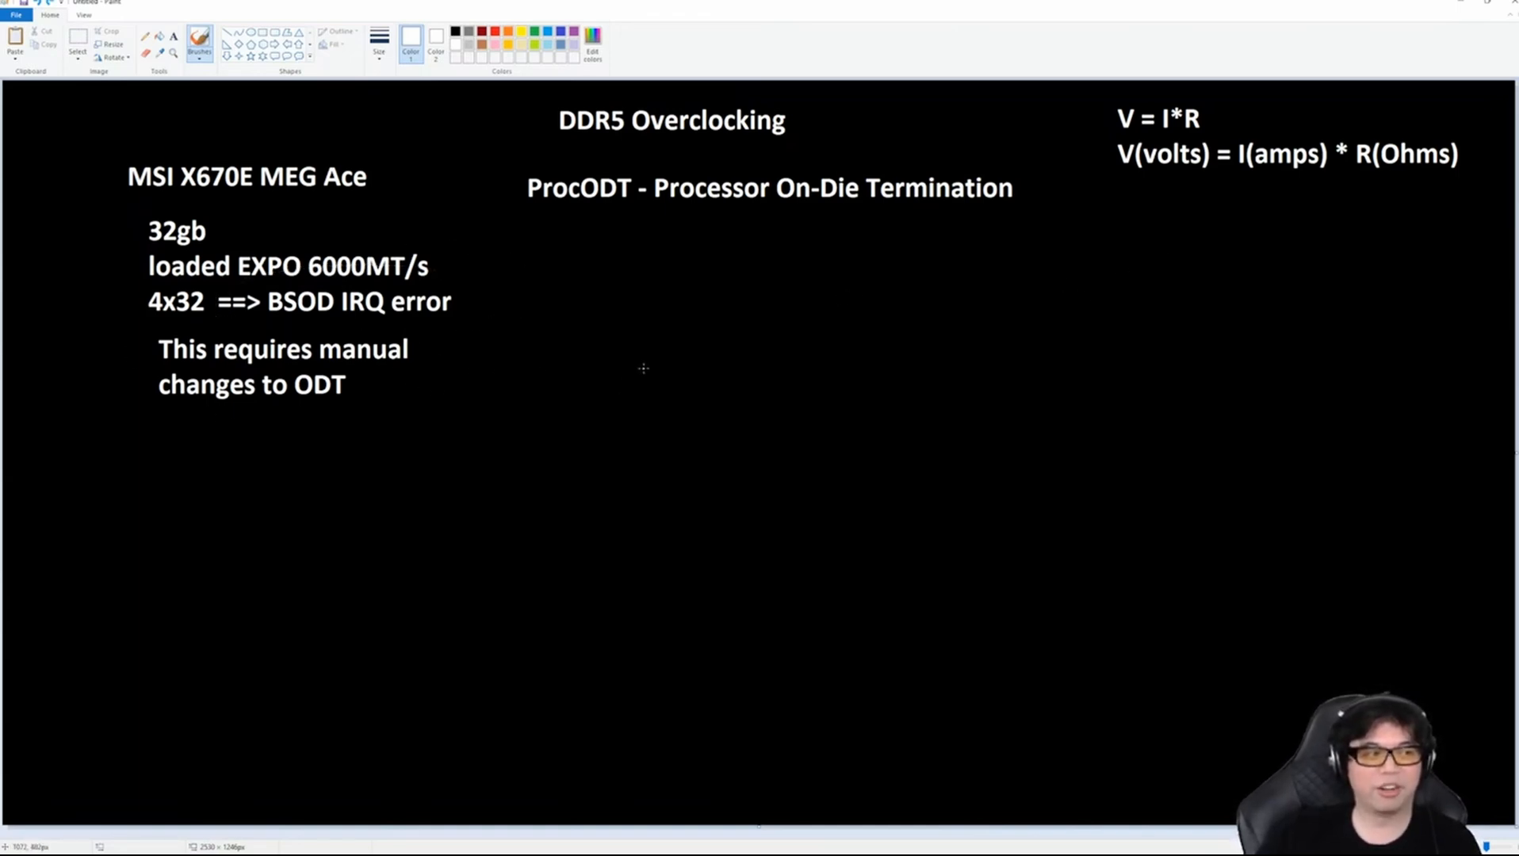
mouse_move(717, 403)
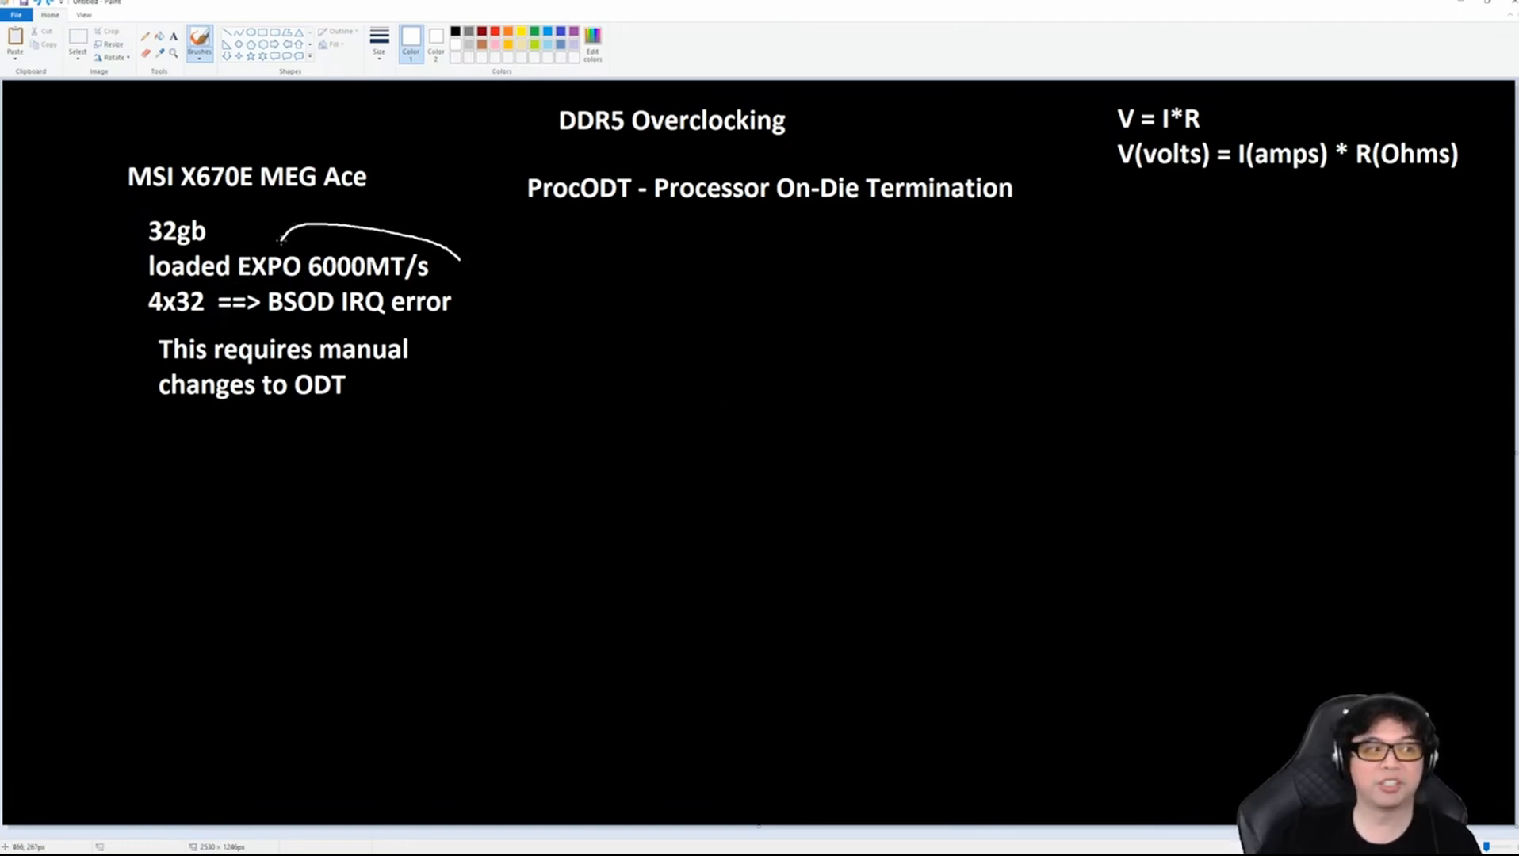
key("ctrl+z")
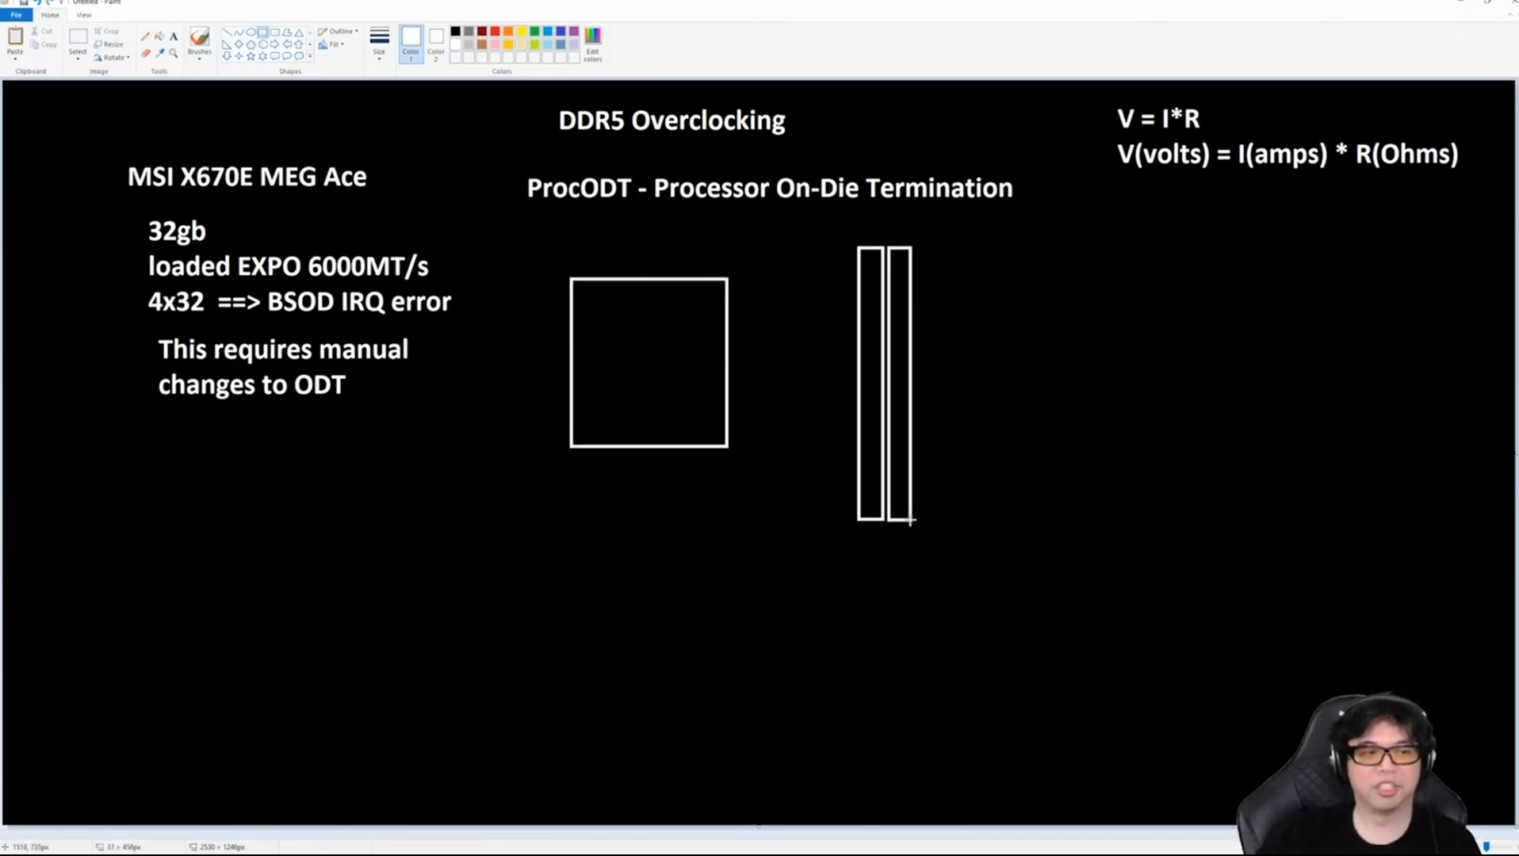
mouse_move(910, 249)
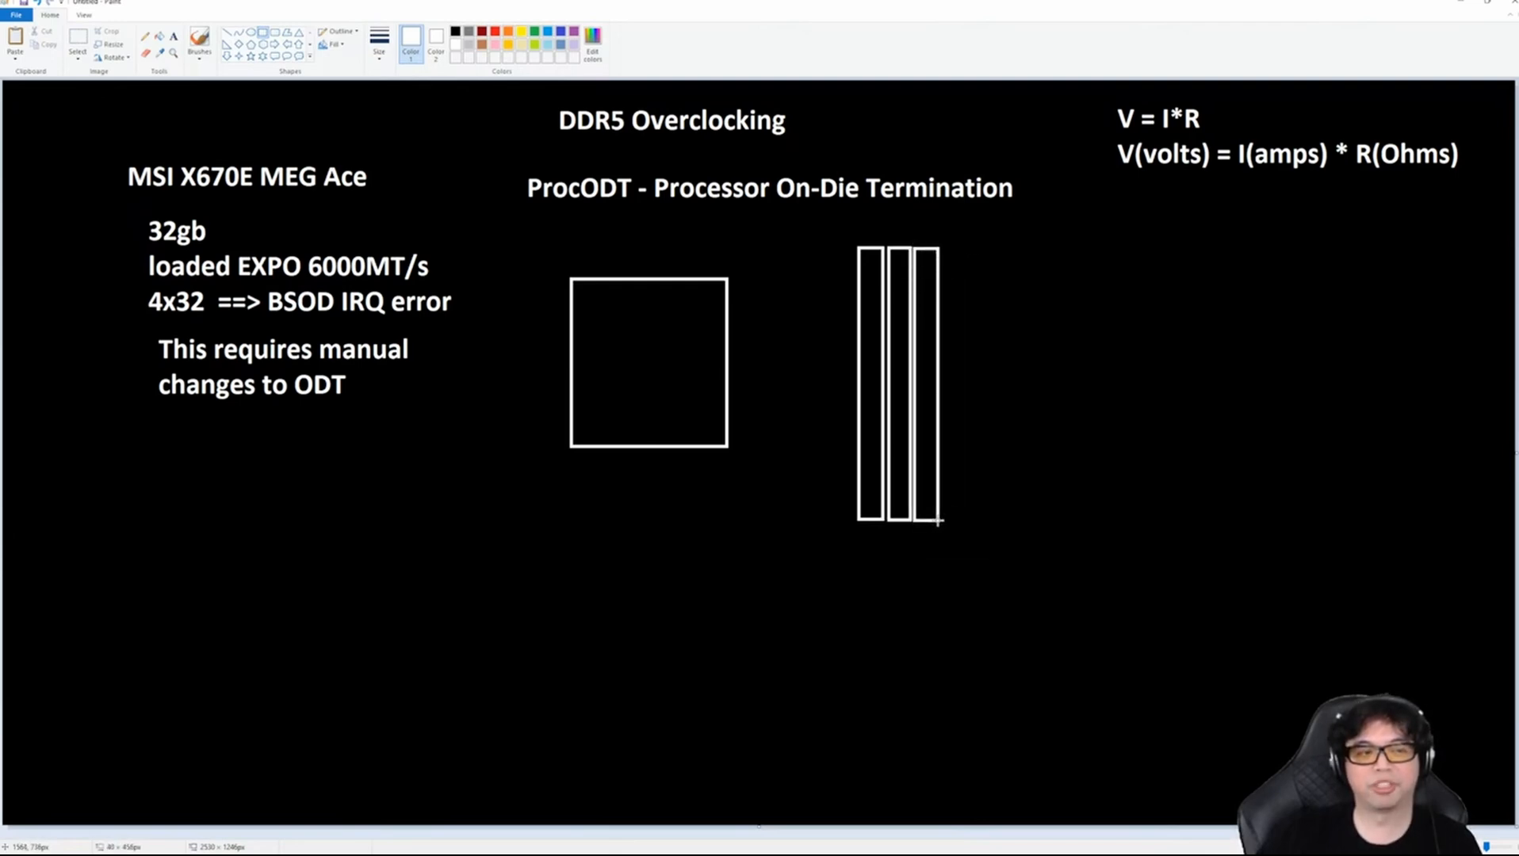
mouse_move(942, 244)
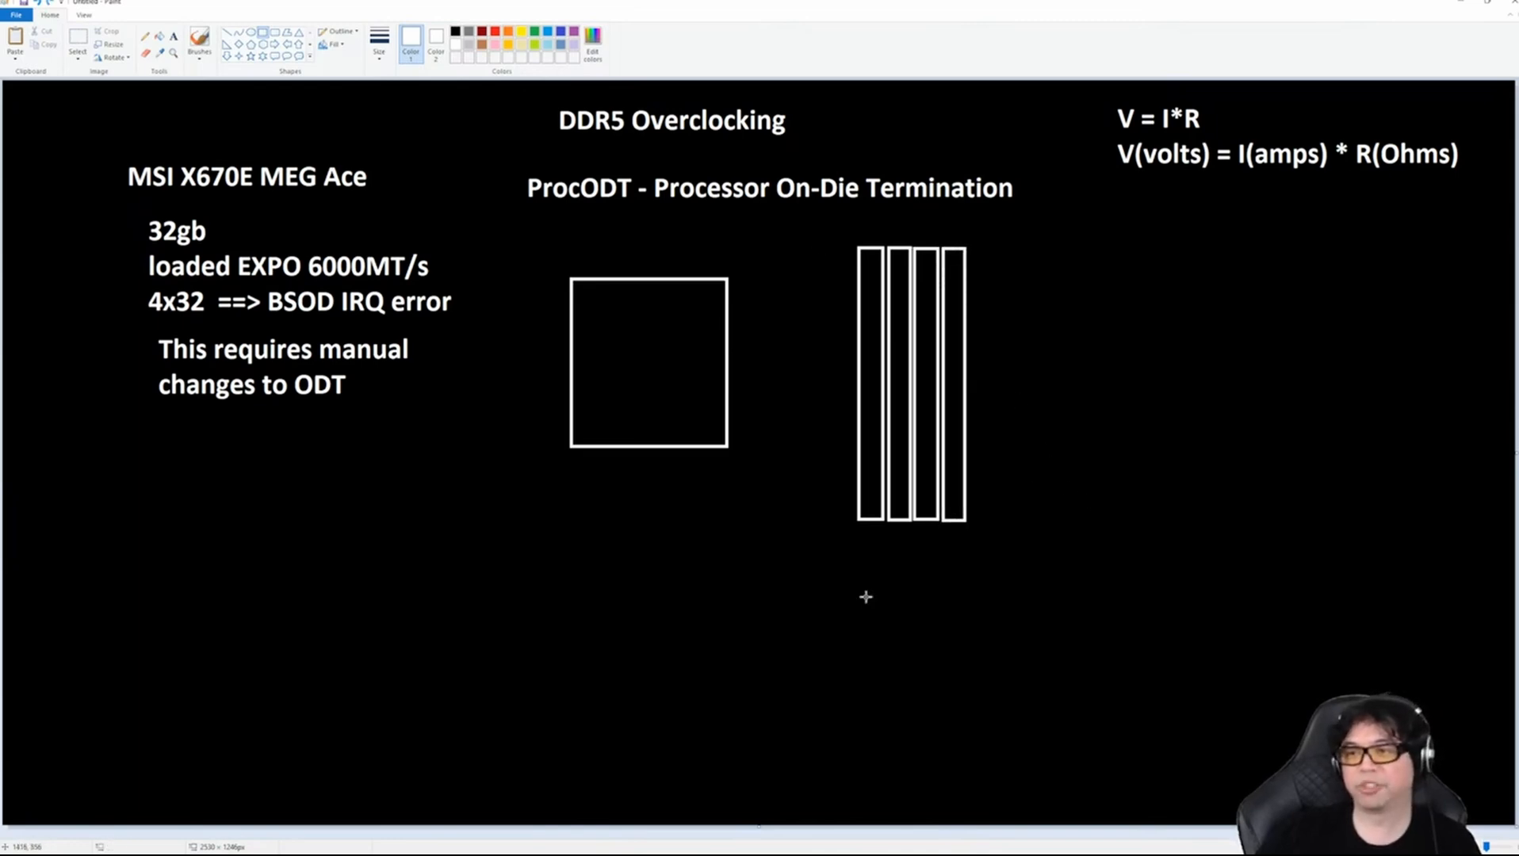
mouse_move(460, 410)
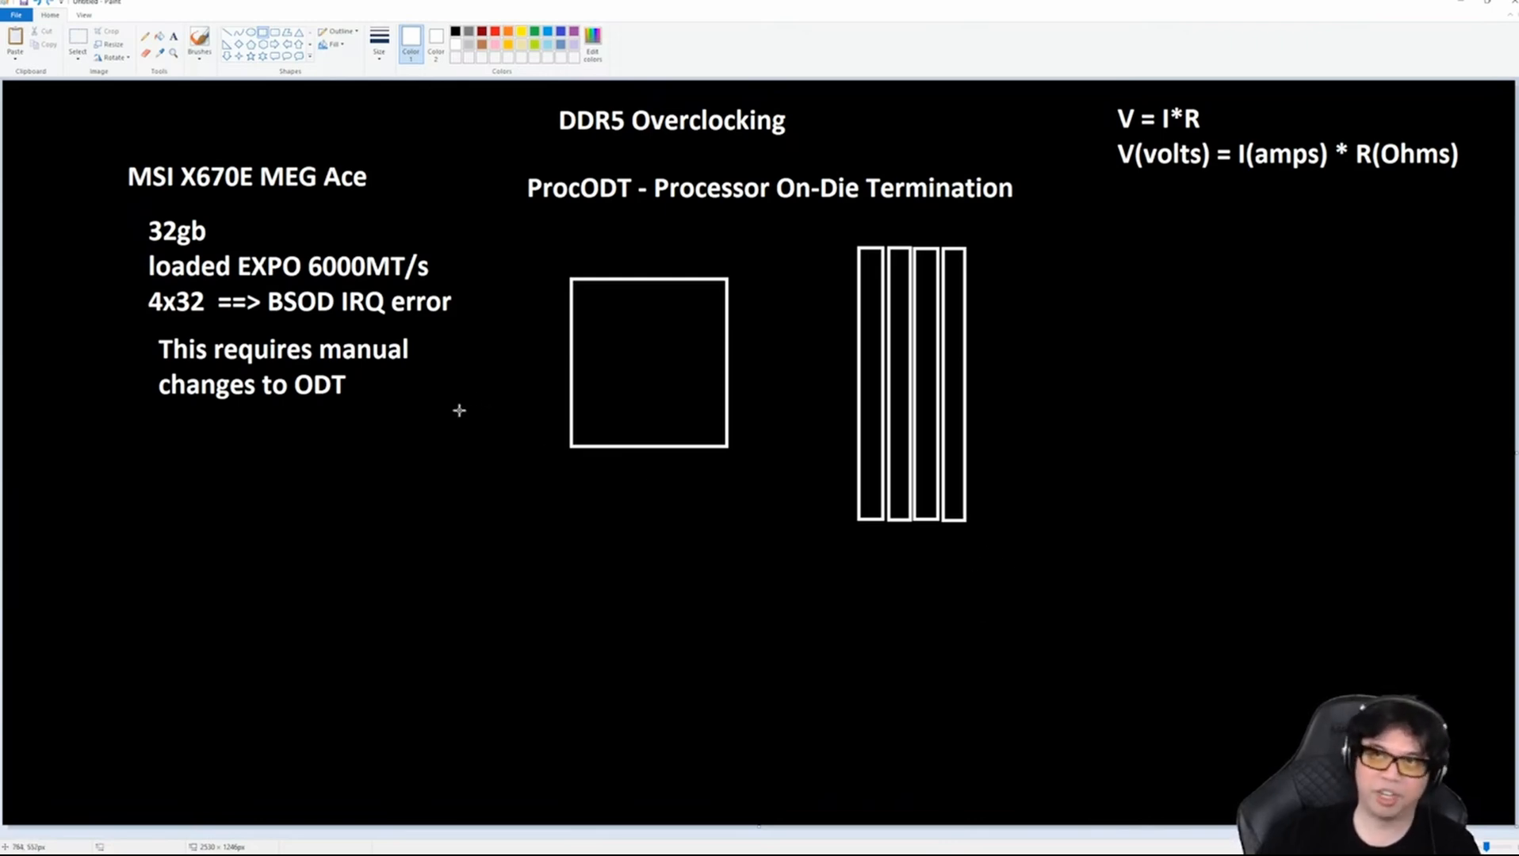
mouse_move(226, 230)
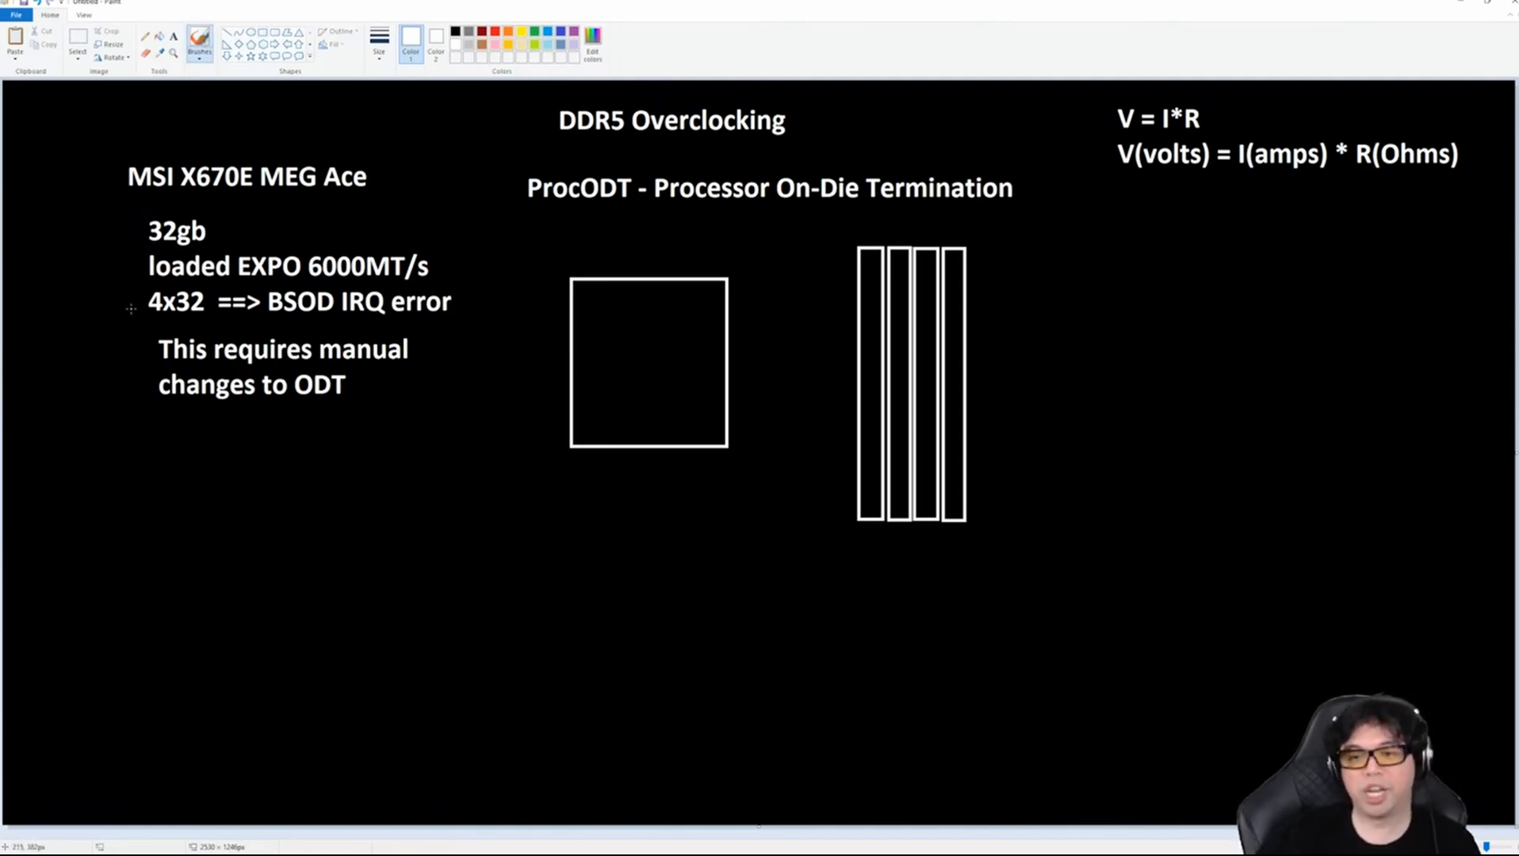
mouse_move(212, 320)
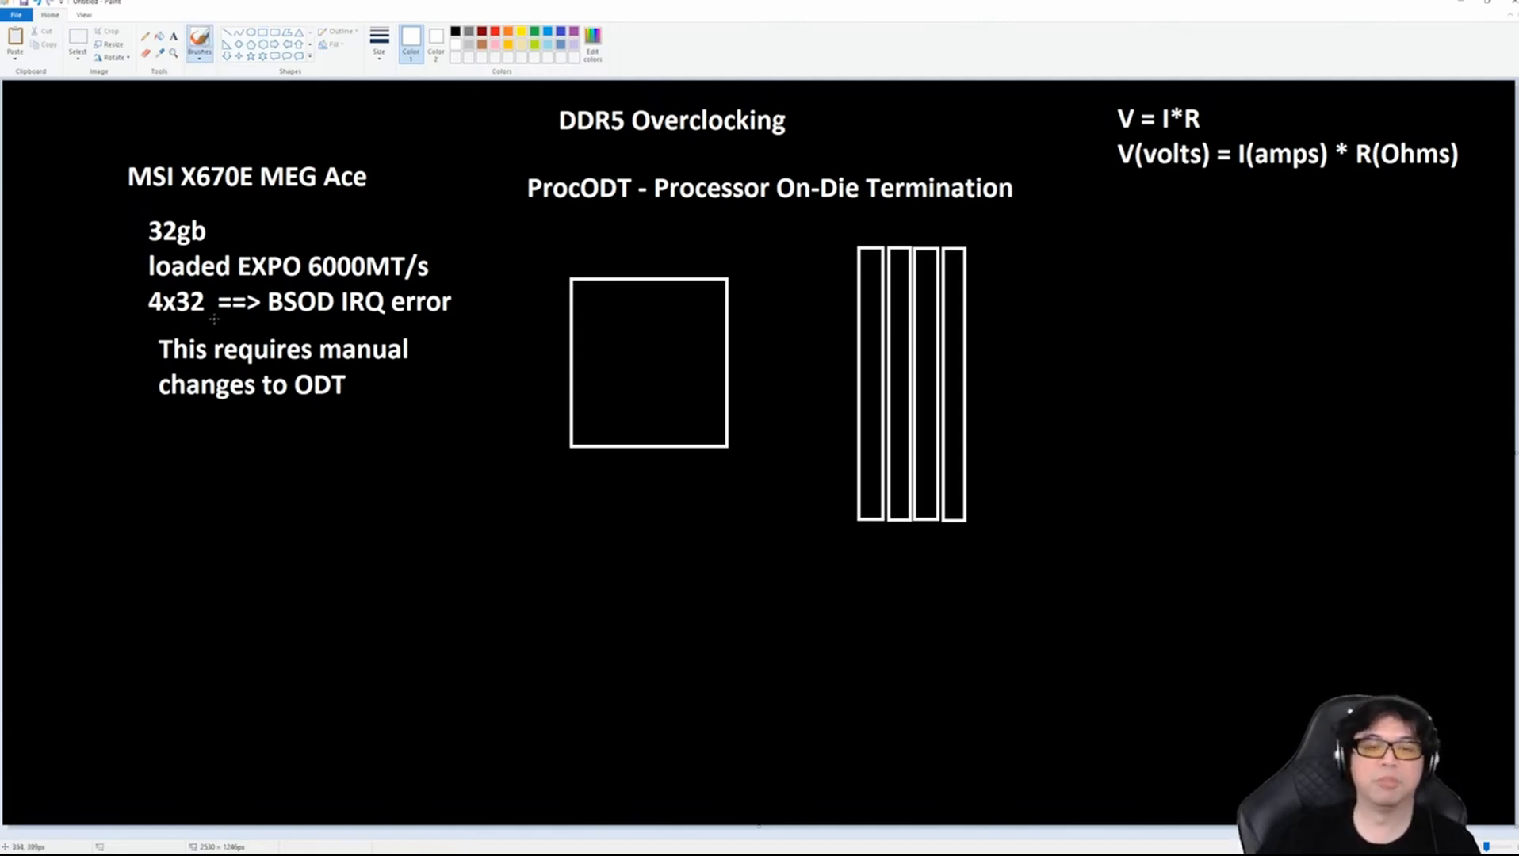
mouse_move(901, 263)
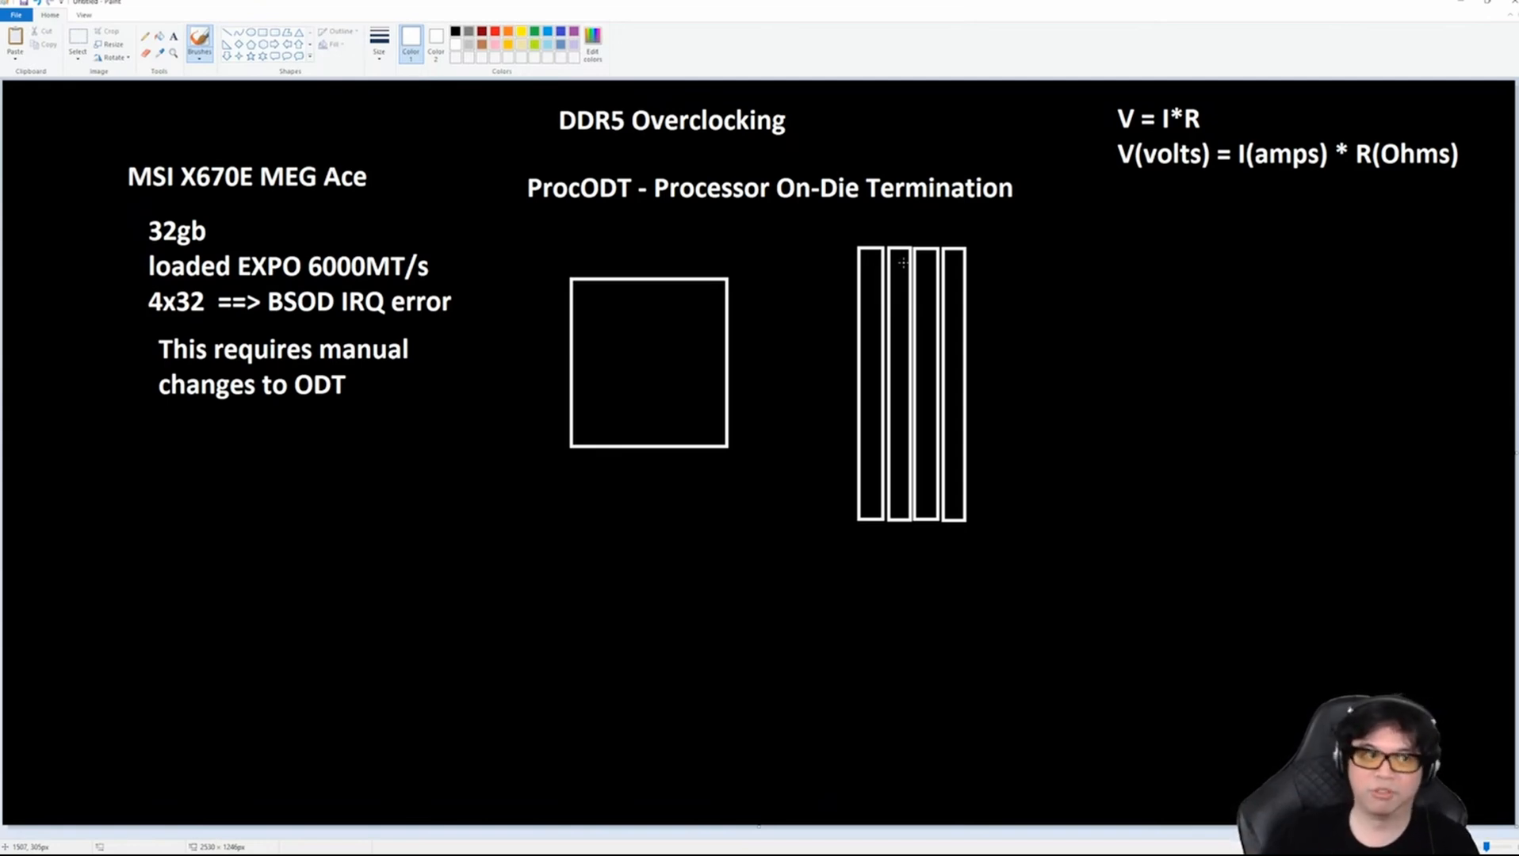
mouse_move(903, 198)
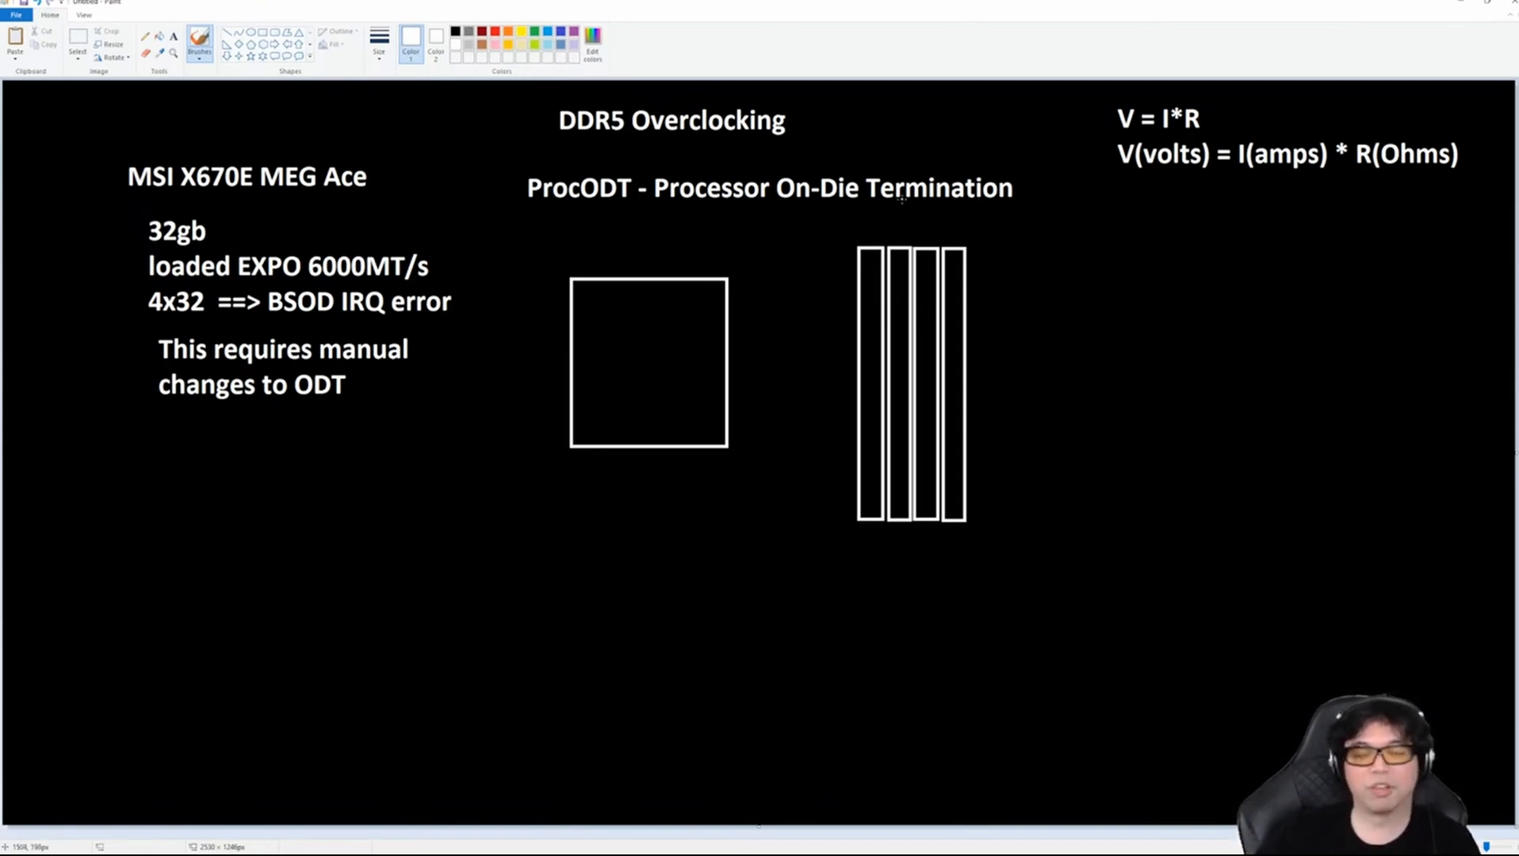
mouse_move(1084, 403)
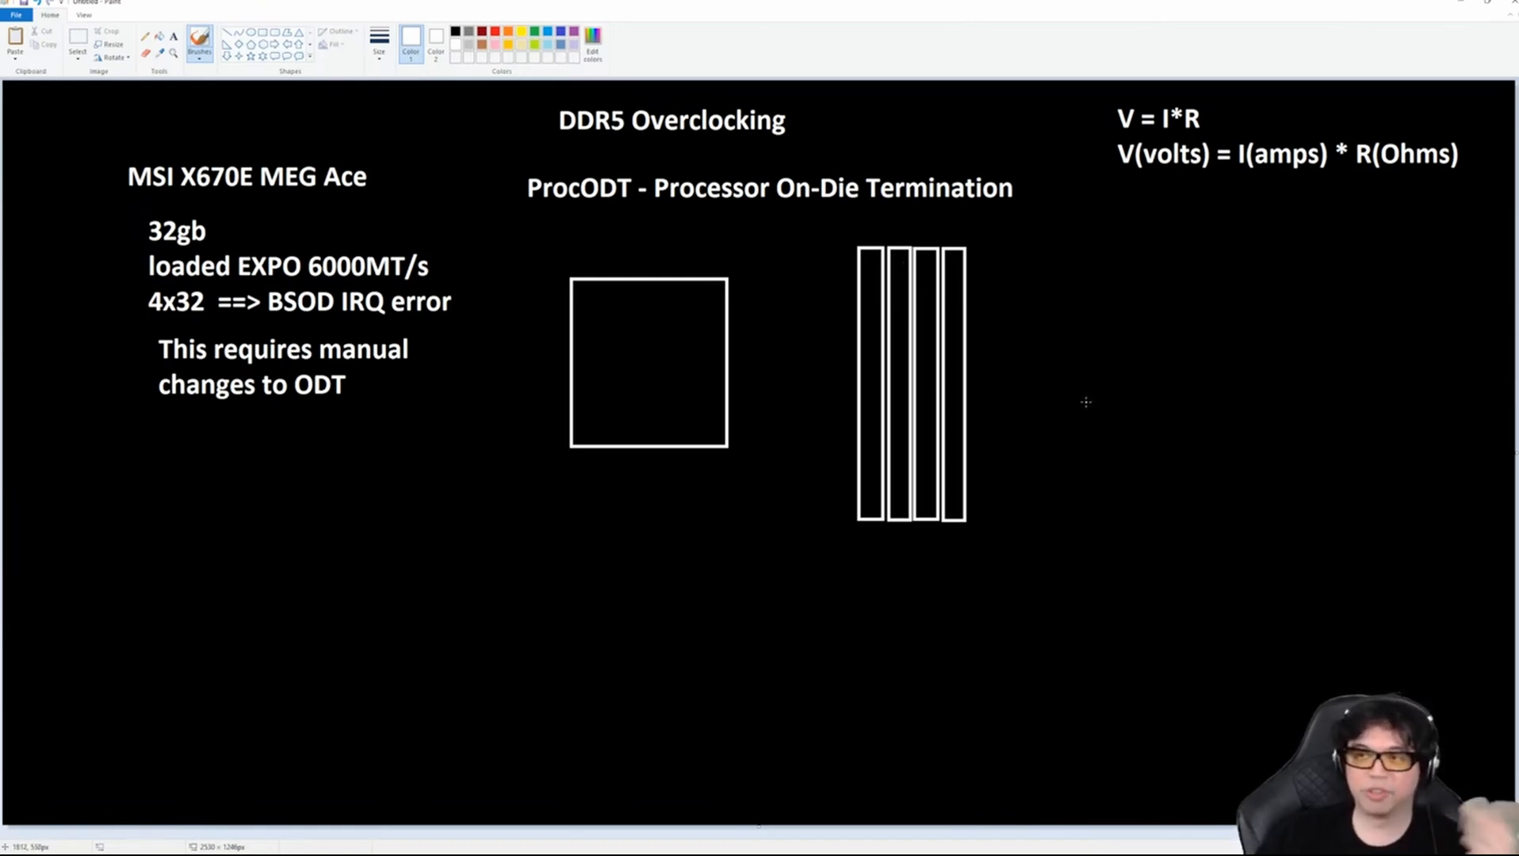
mouse_move(779, 444)
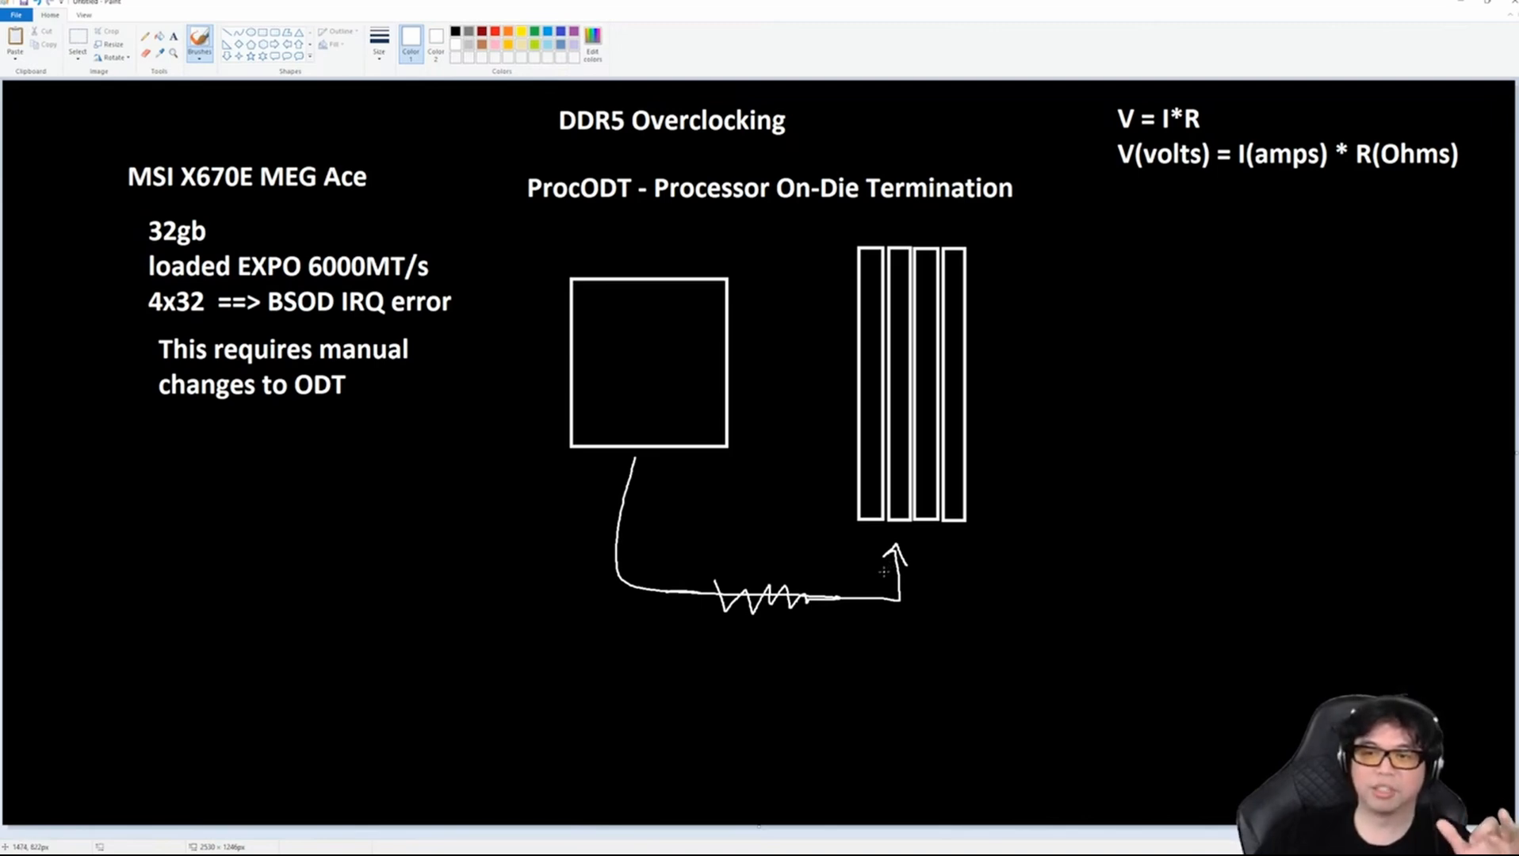
mouse_move(679, 584)
type("R")
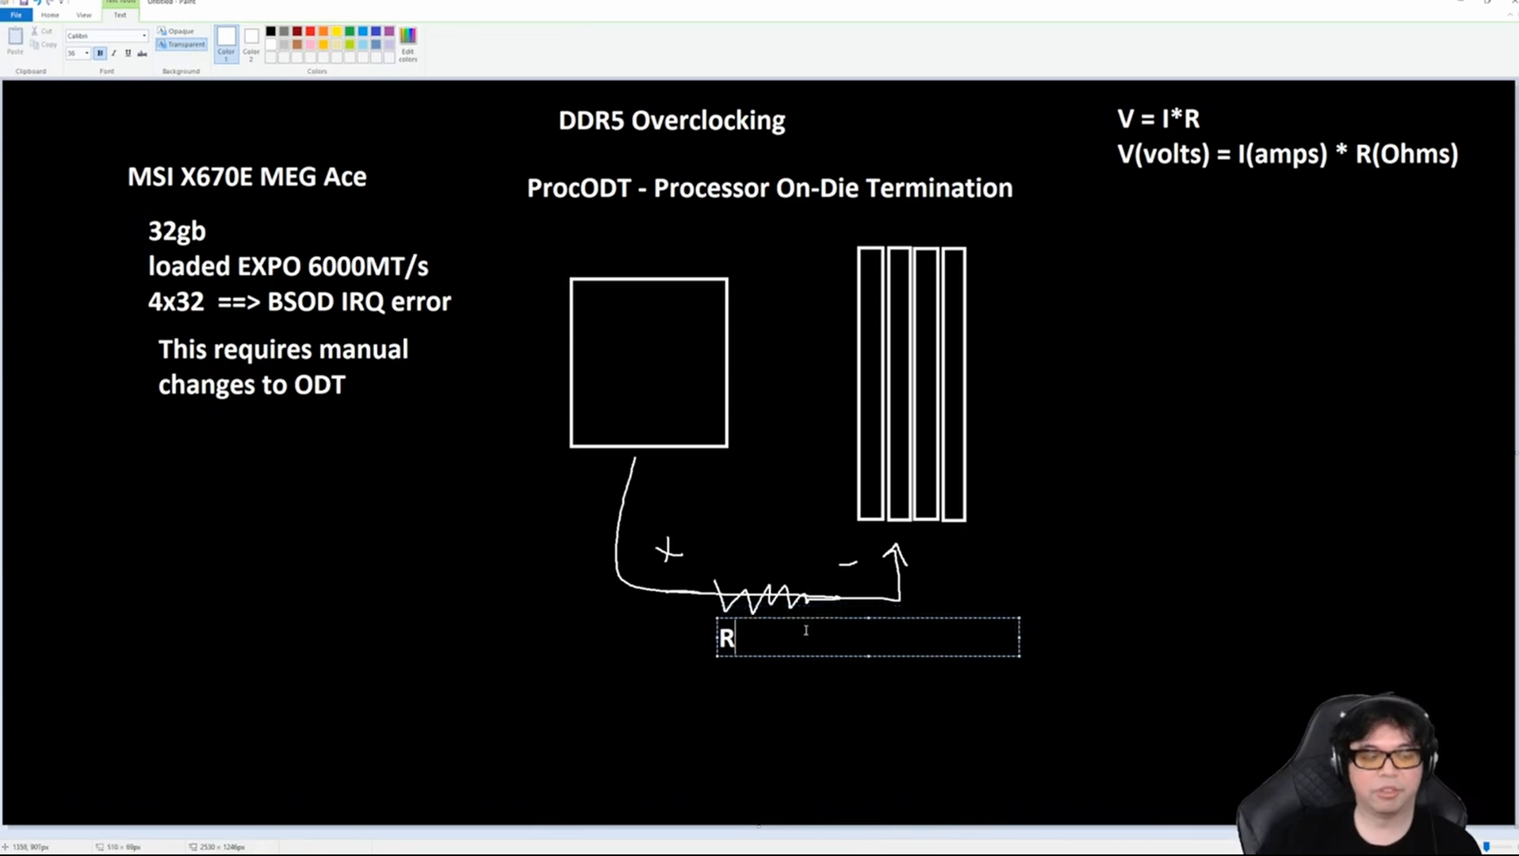
Label the resistor "RZQ = 240 Ohms", separating 240 from Ohms.
type("ZQ =")
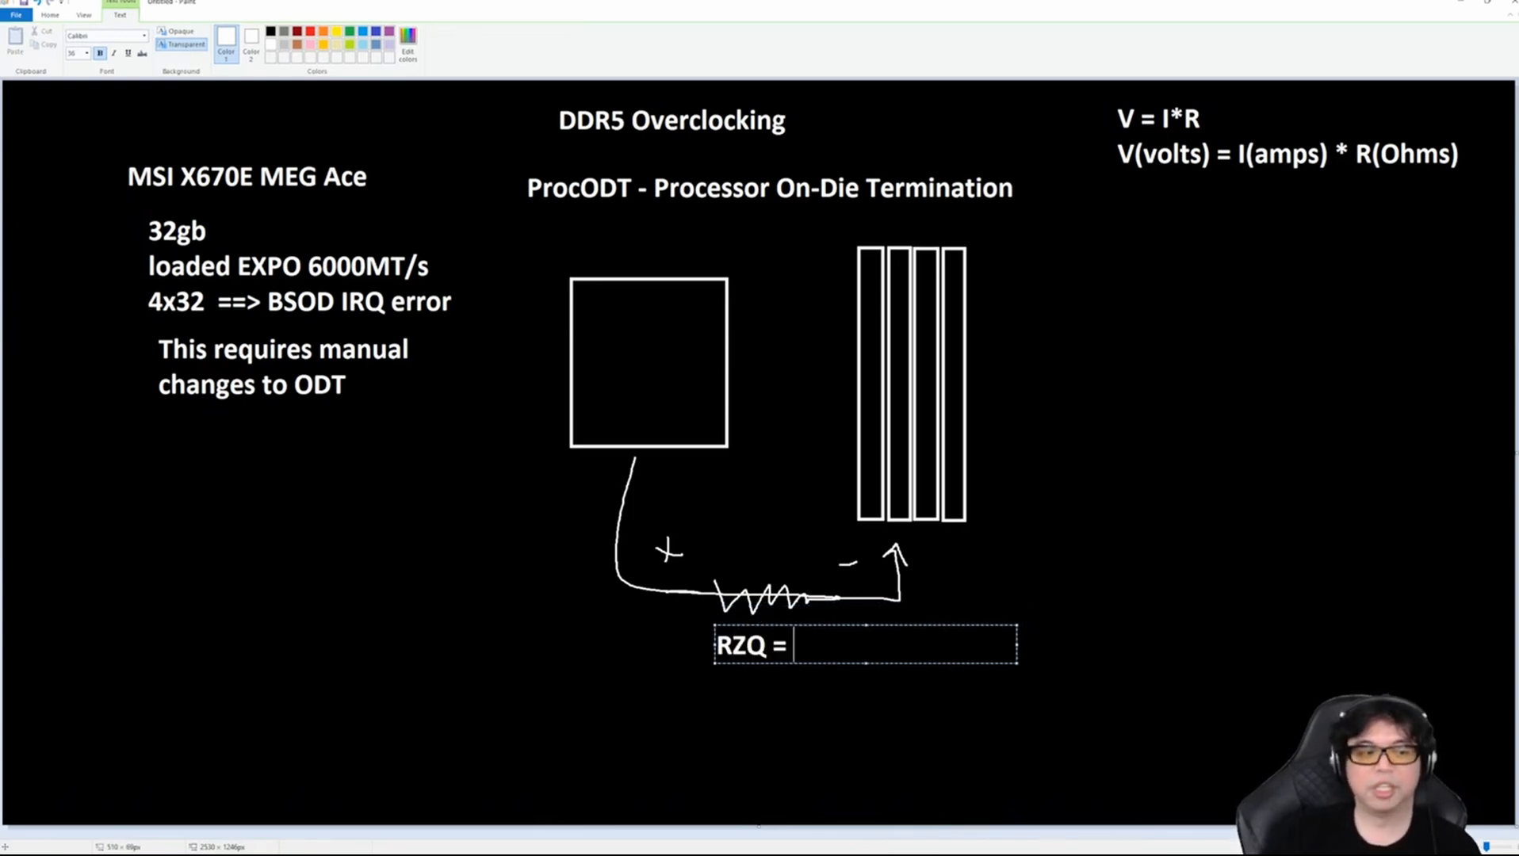
type("240")
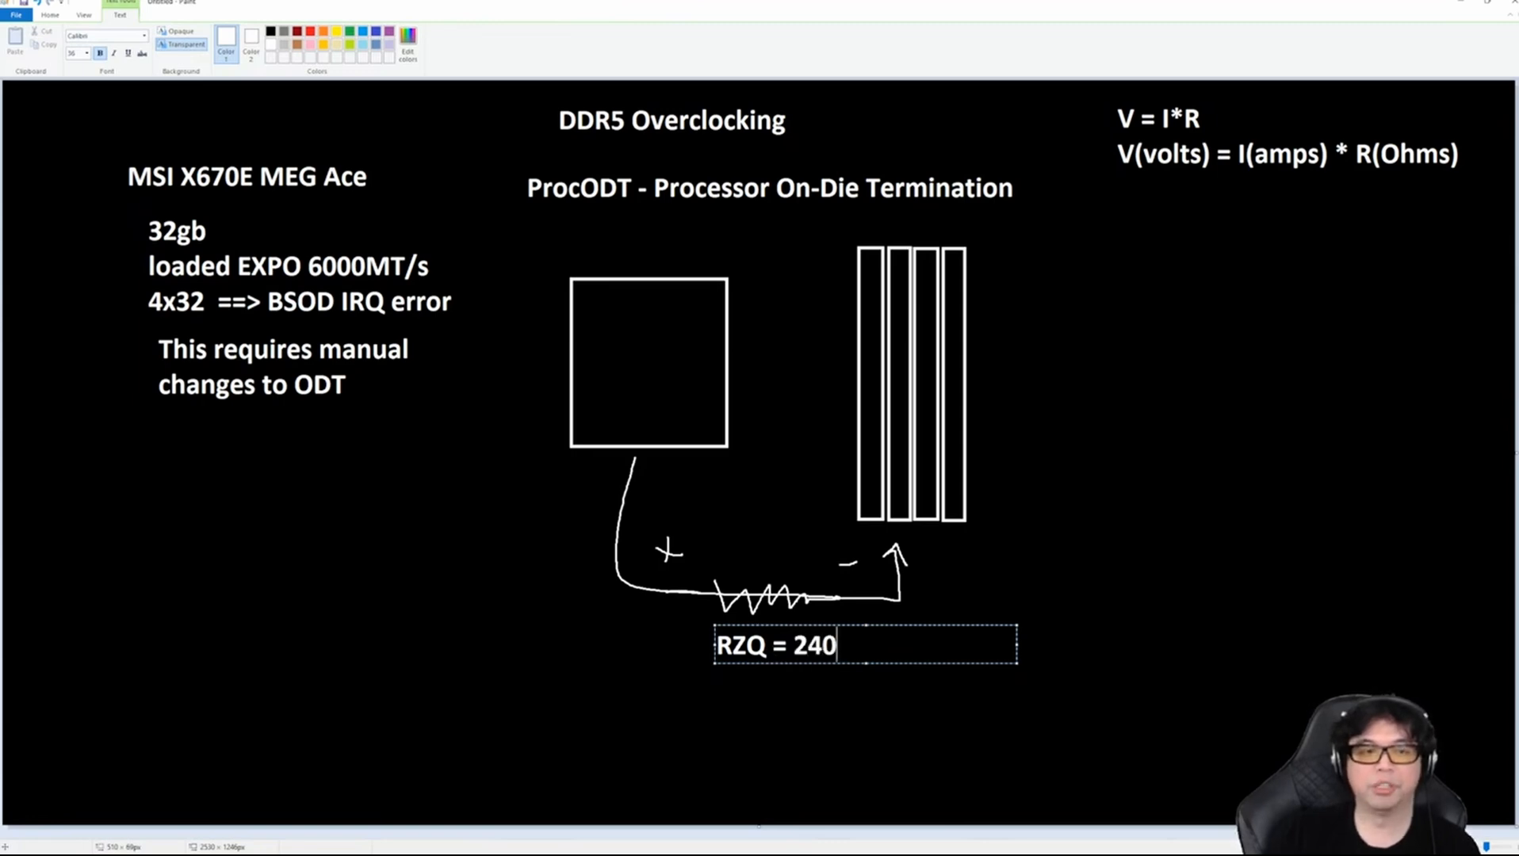
type("Ohms")
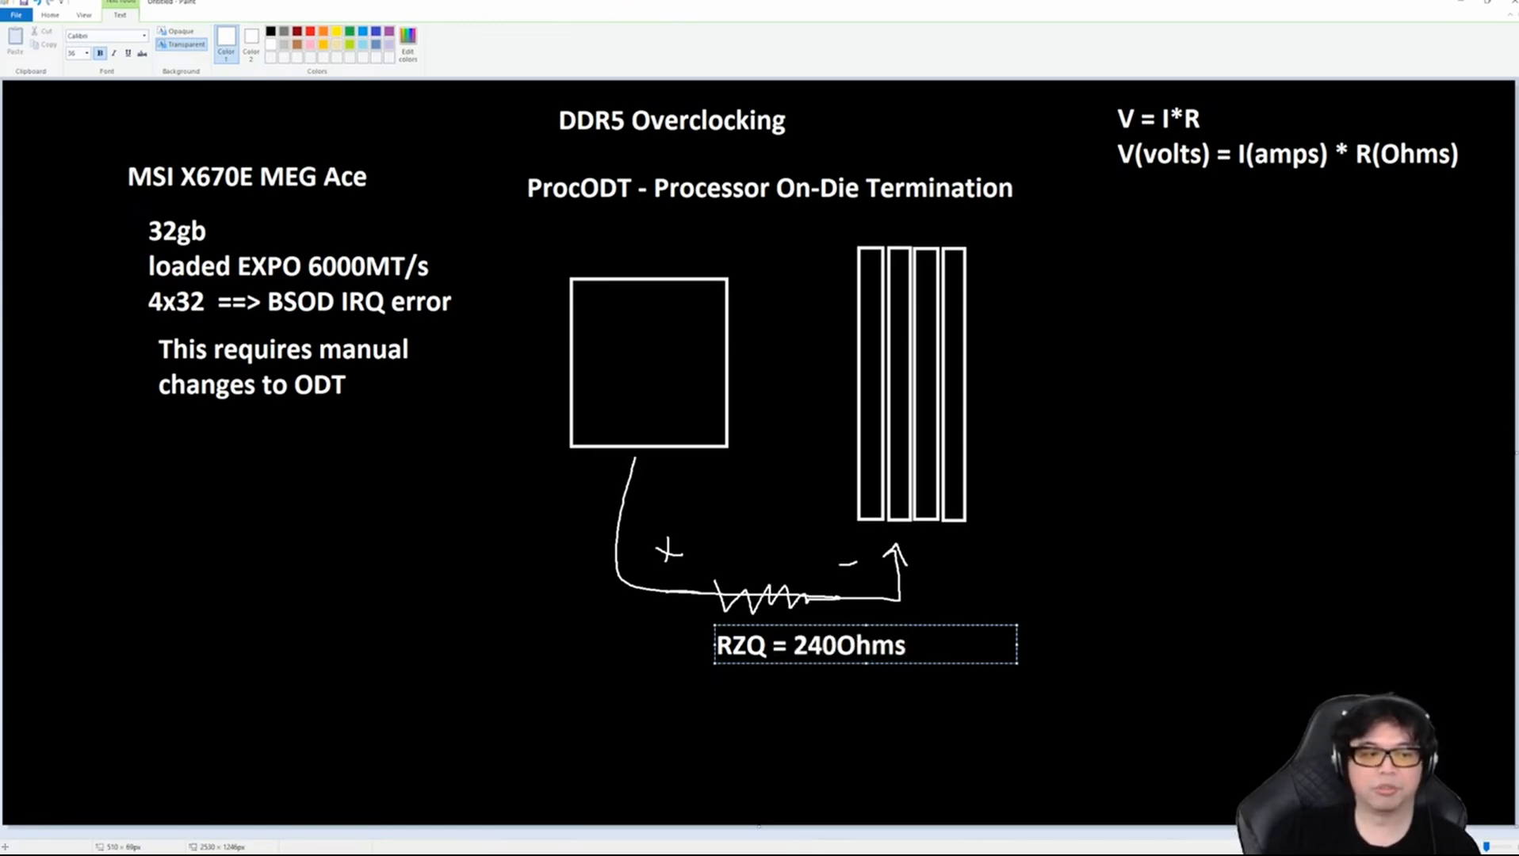
double_click(871, 645)
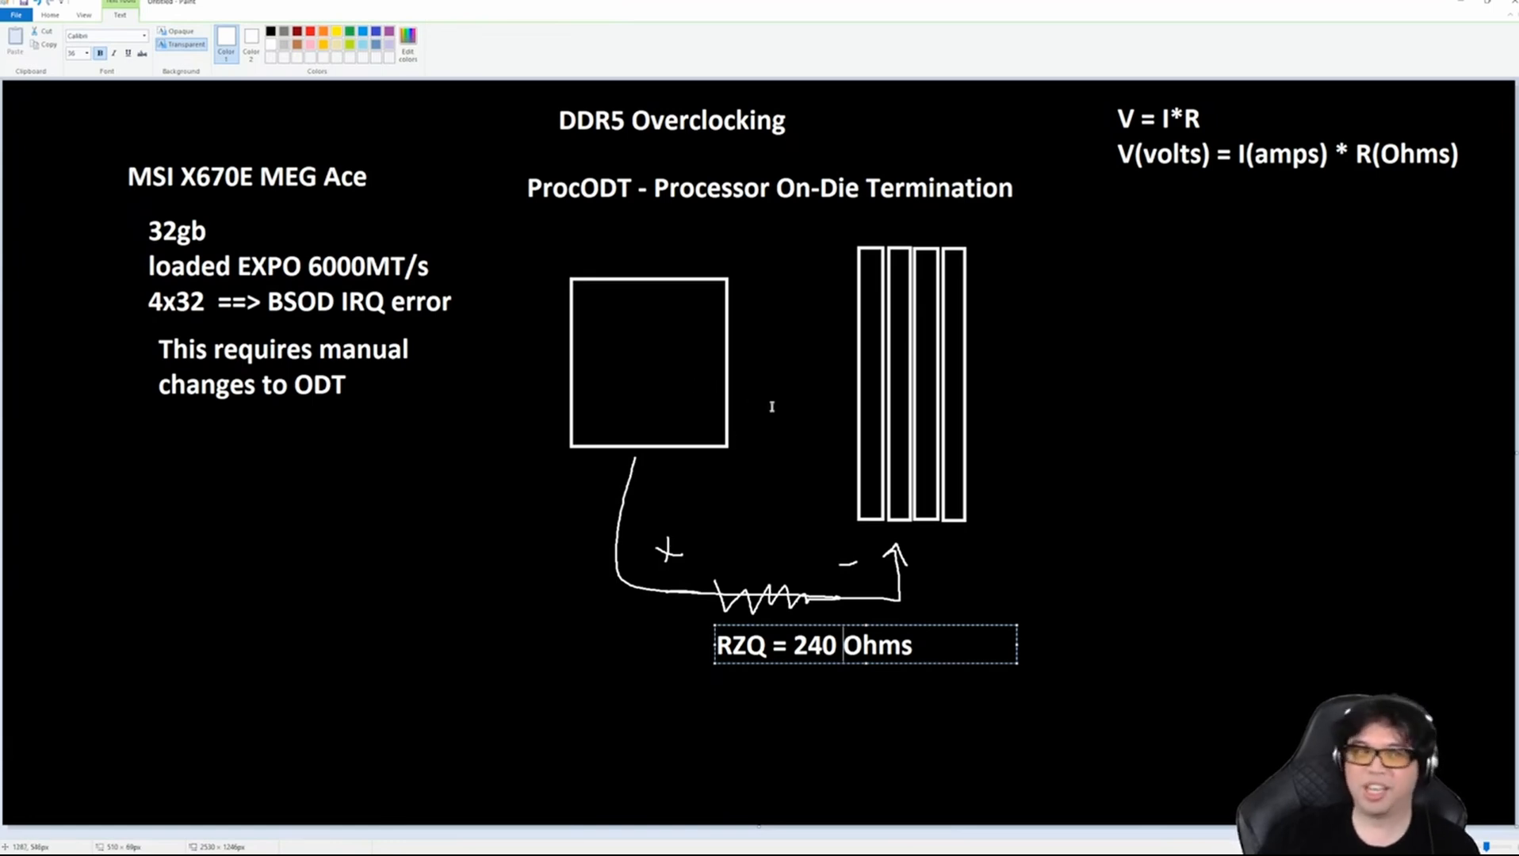
mouse_move(909, 552)
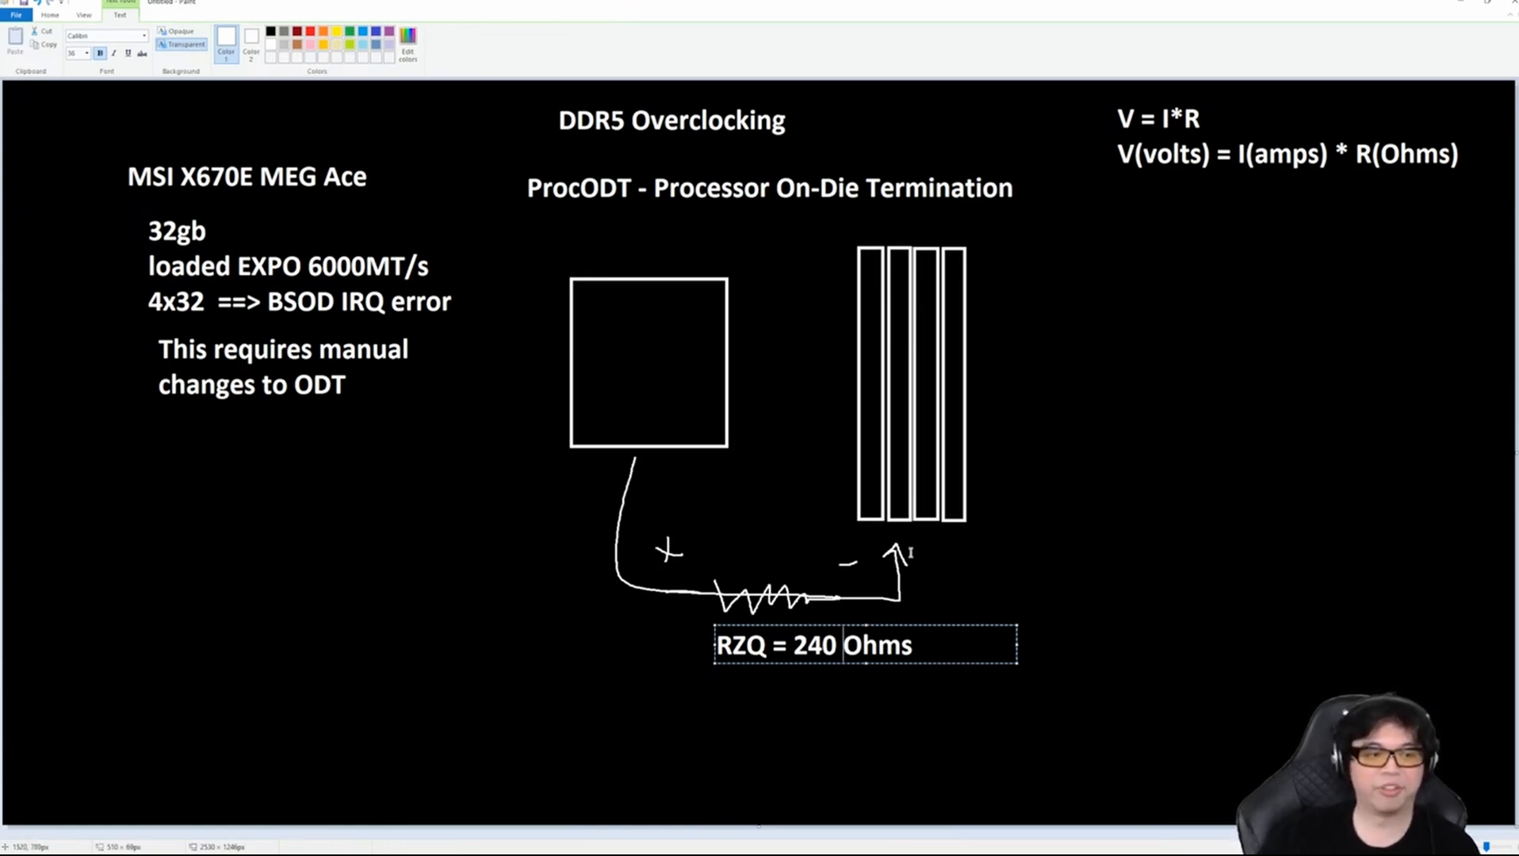
mouse_move(925, 643)
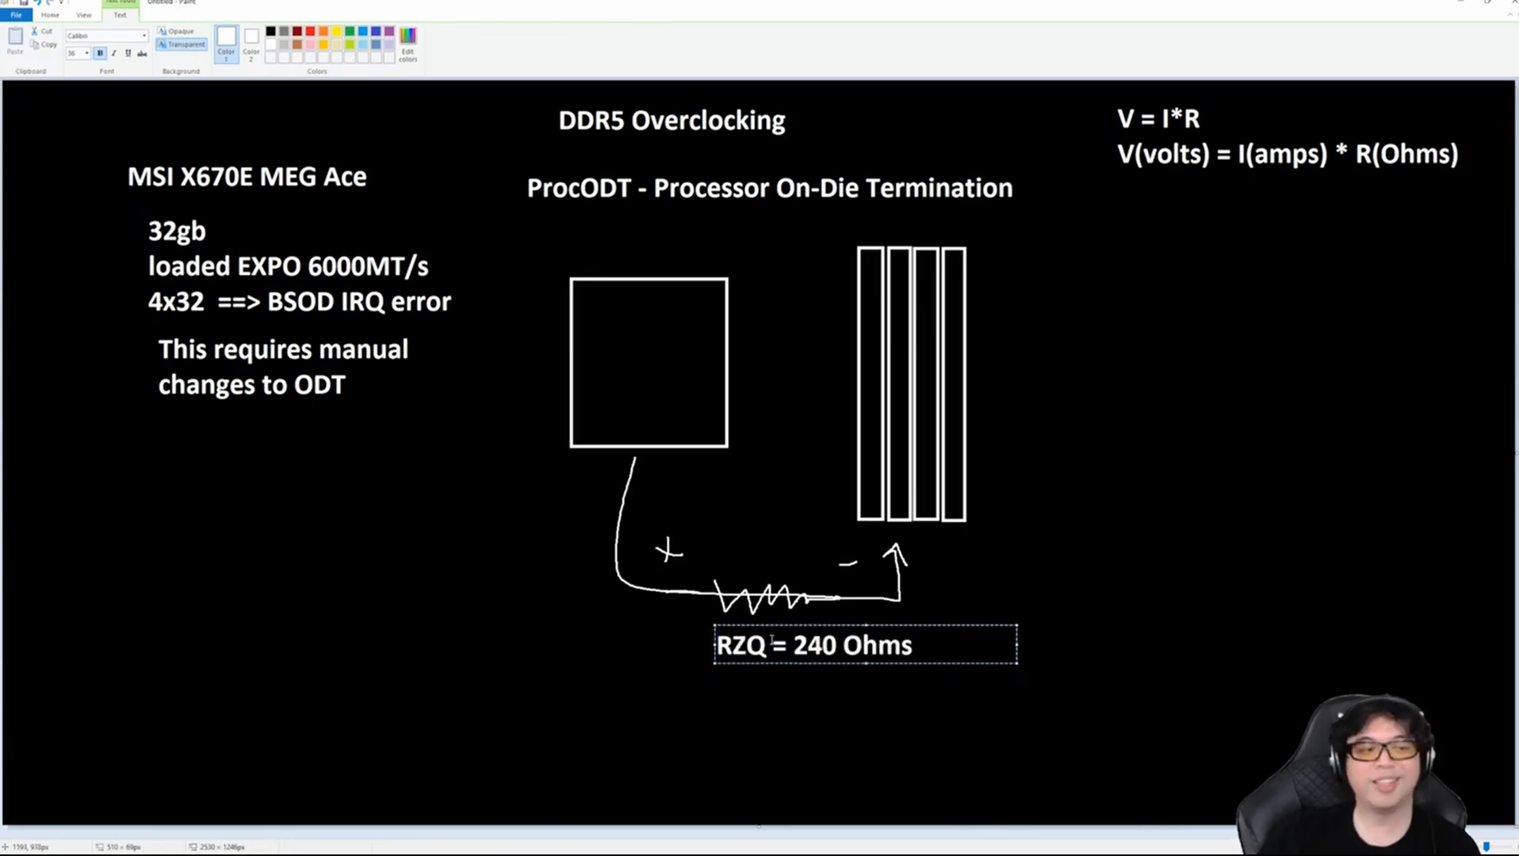
Highlight RZQ and the 240 Ohms value in turn while explaining, then clear the highlight.
double_click(742, 645)
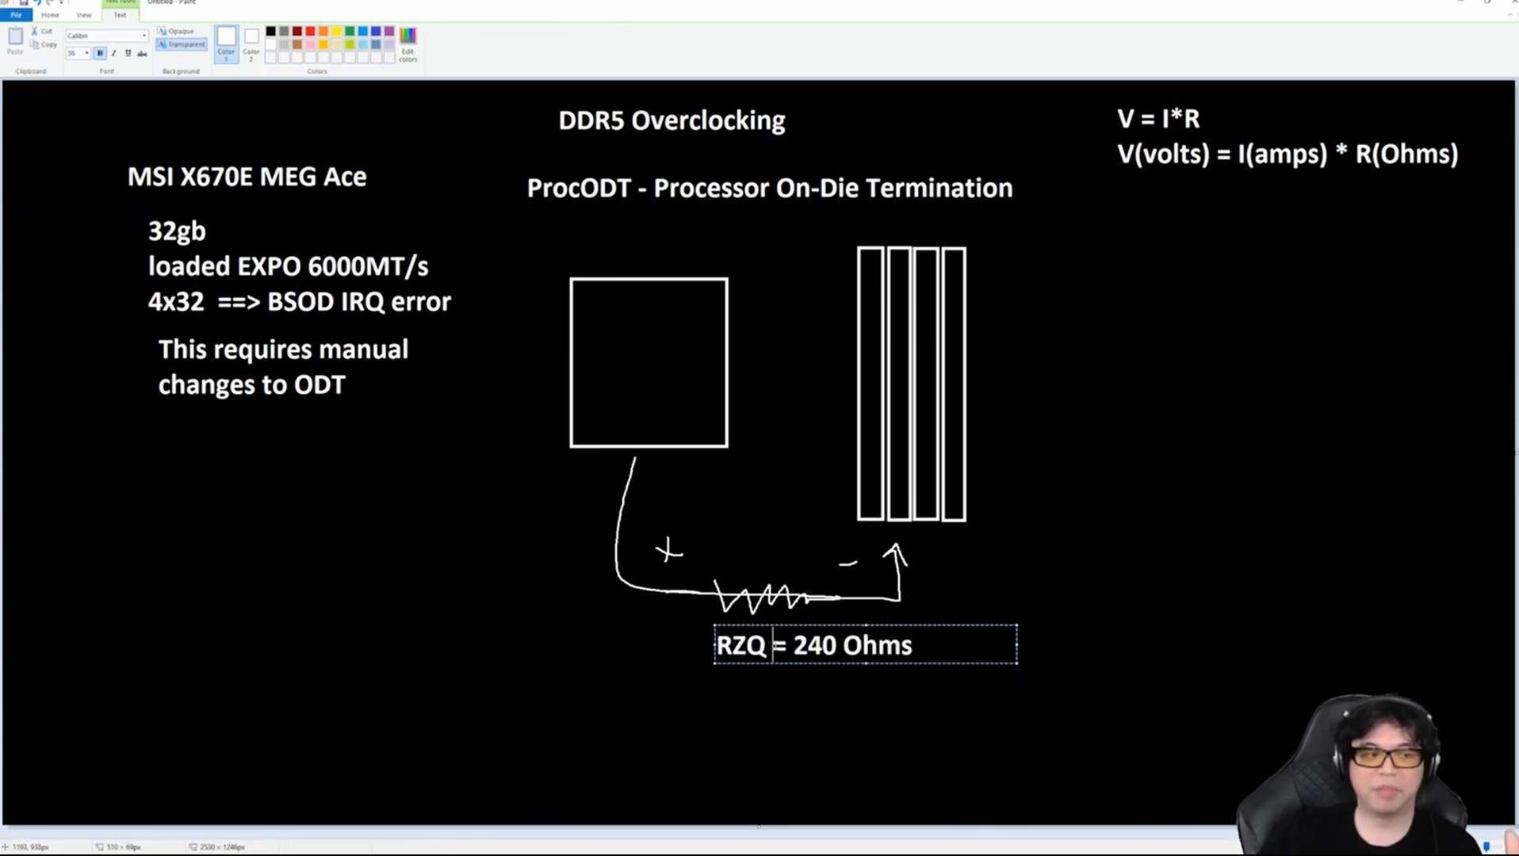
double_click(743, 645)
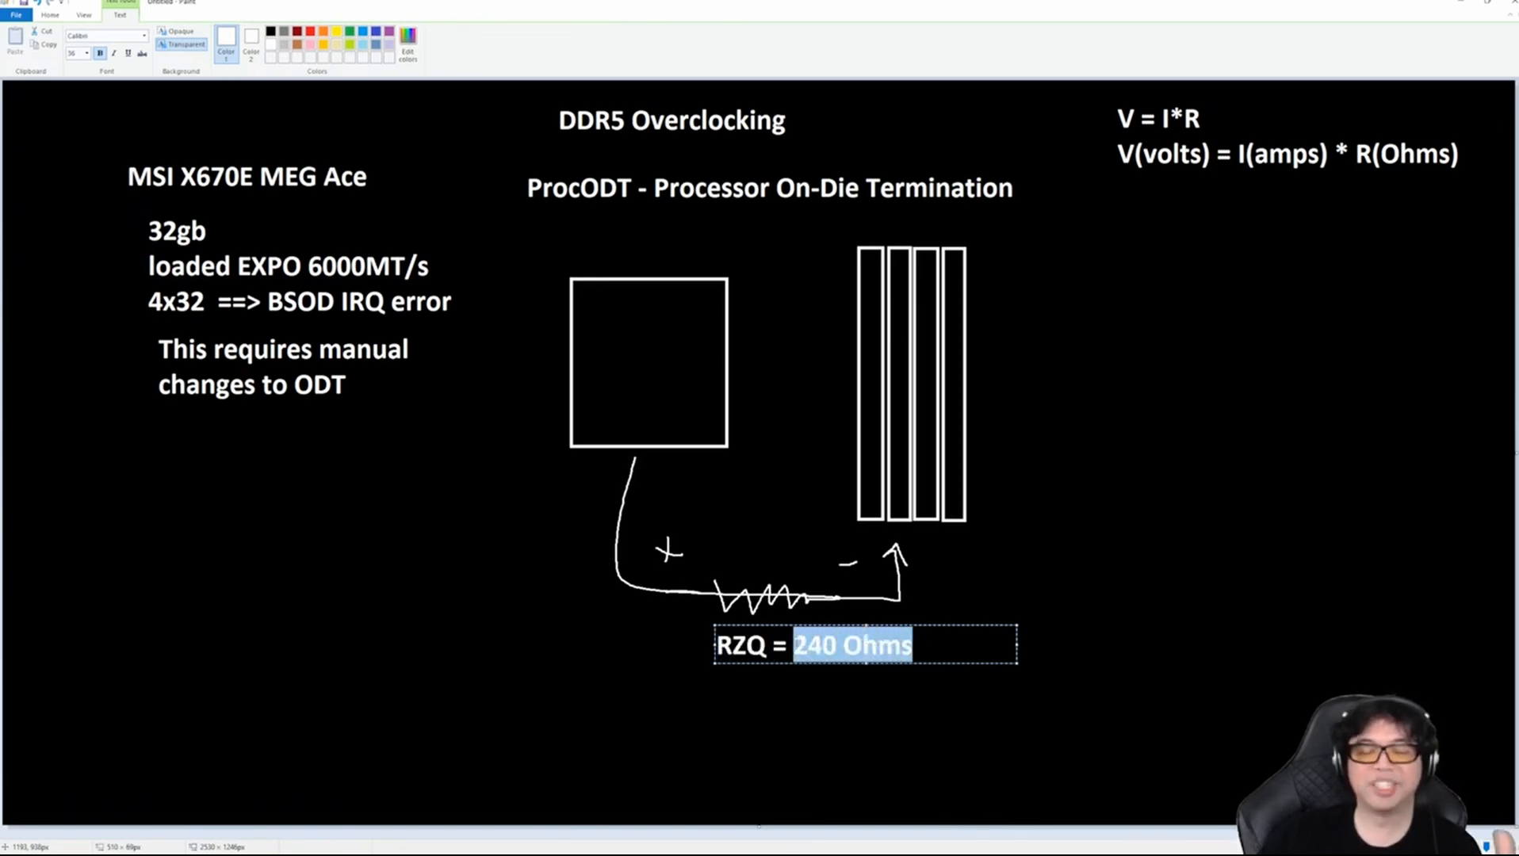
left_click(961, 645)
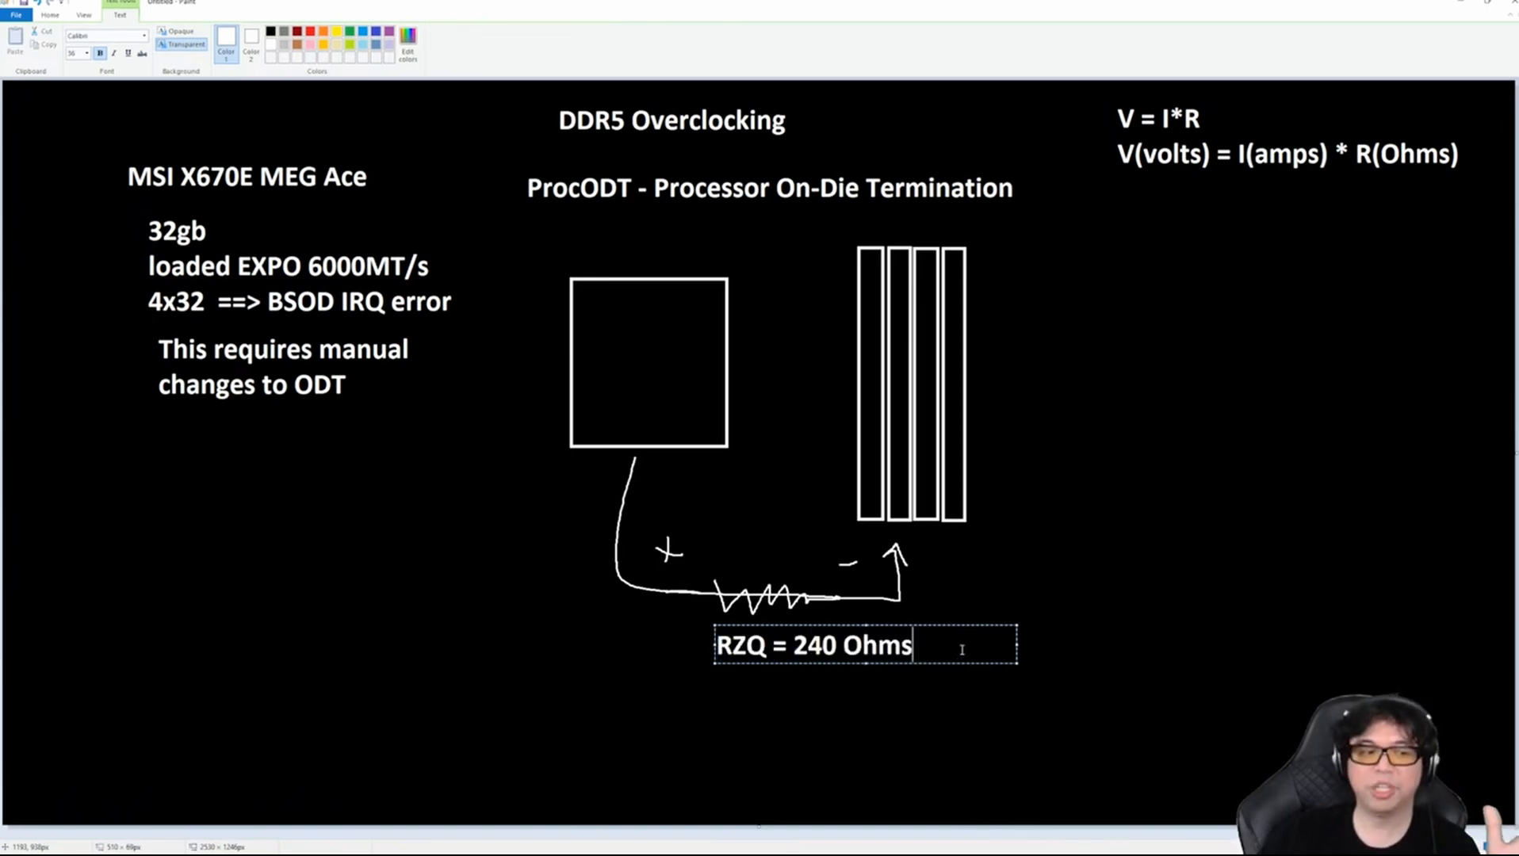
double_click(814, 646)
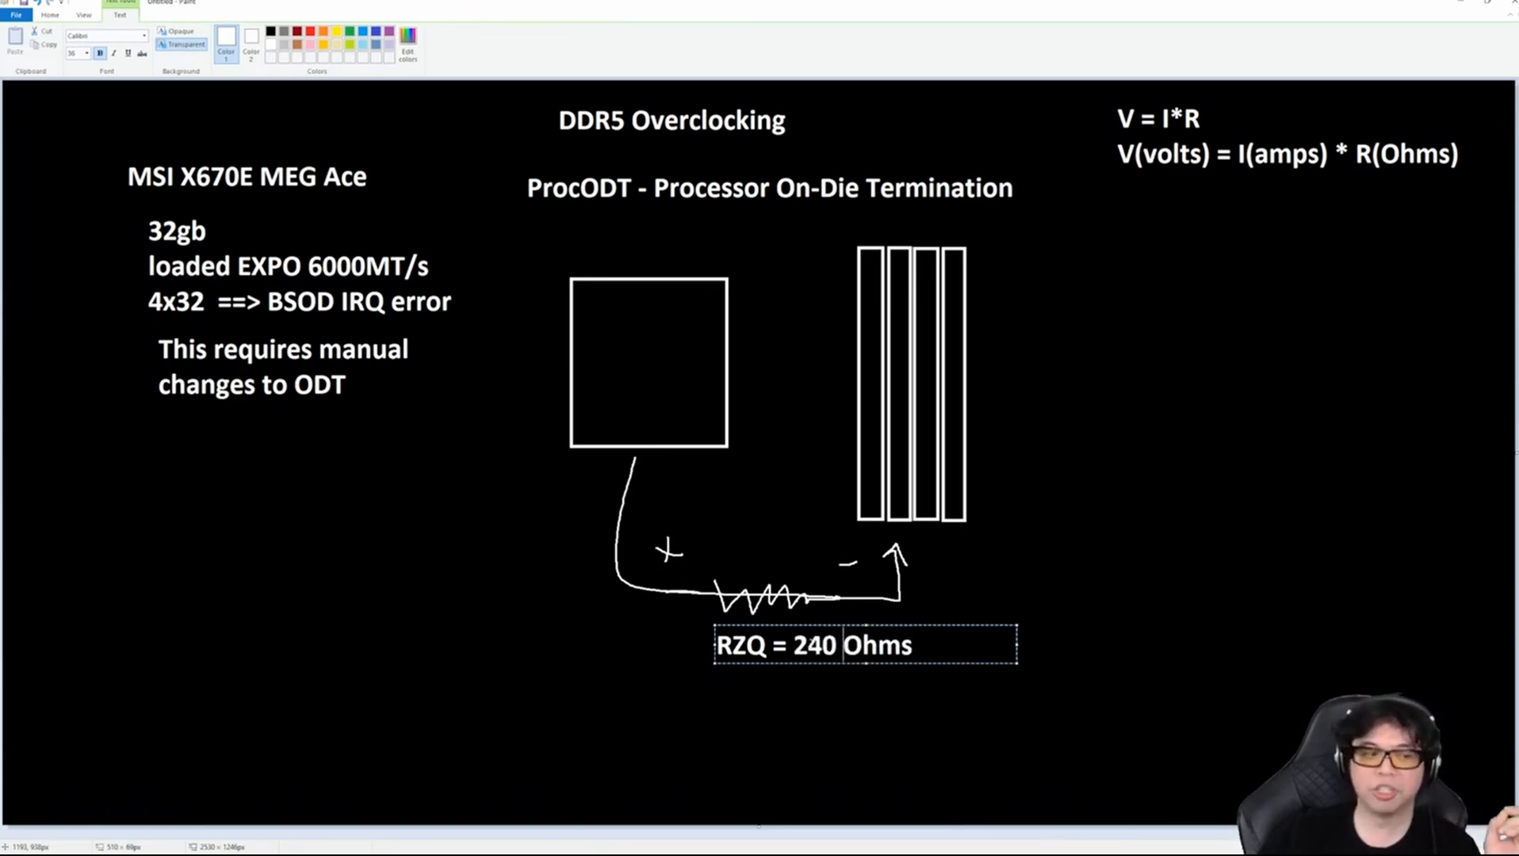
double_click(743, 645)
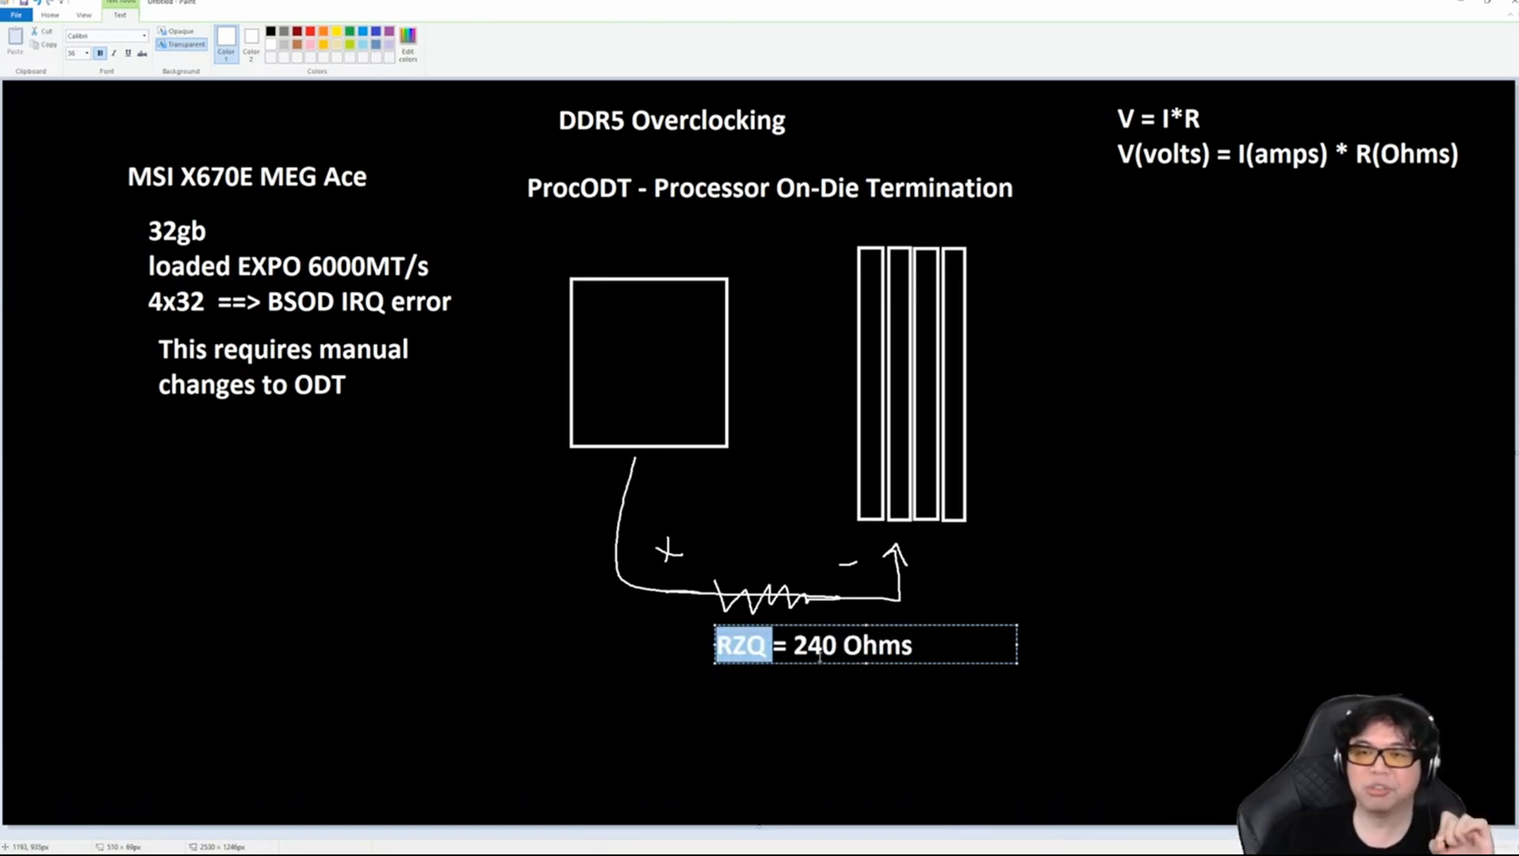
double_click(817, 646)
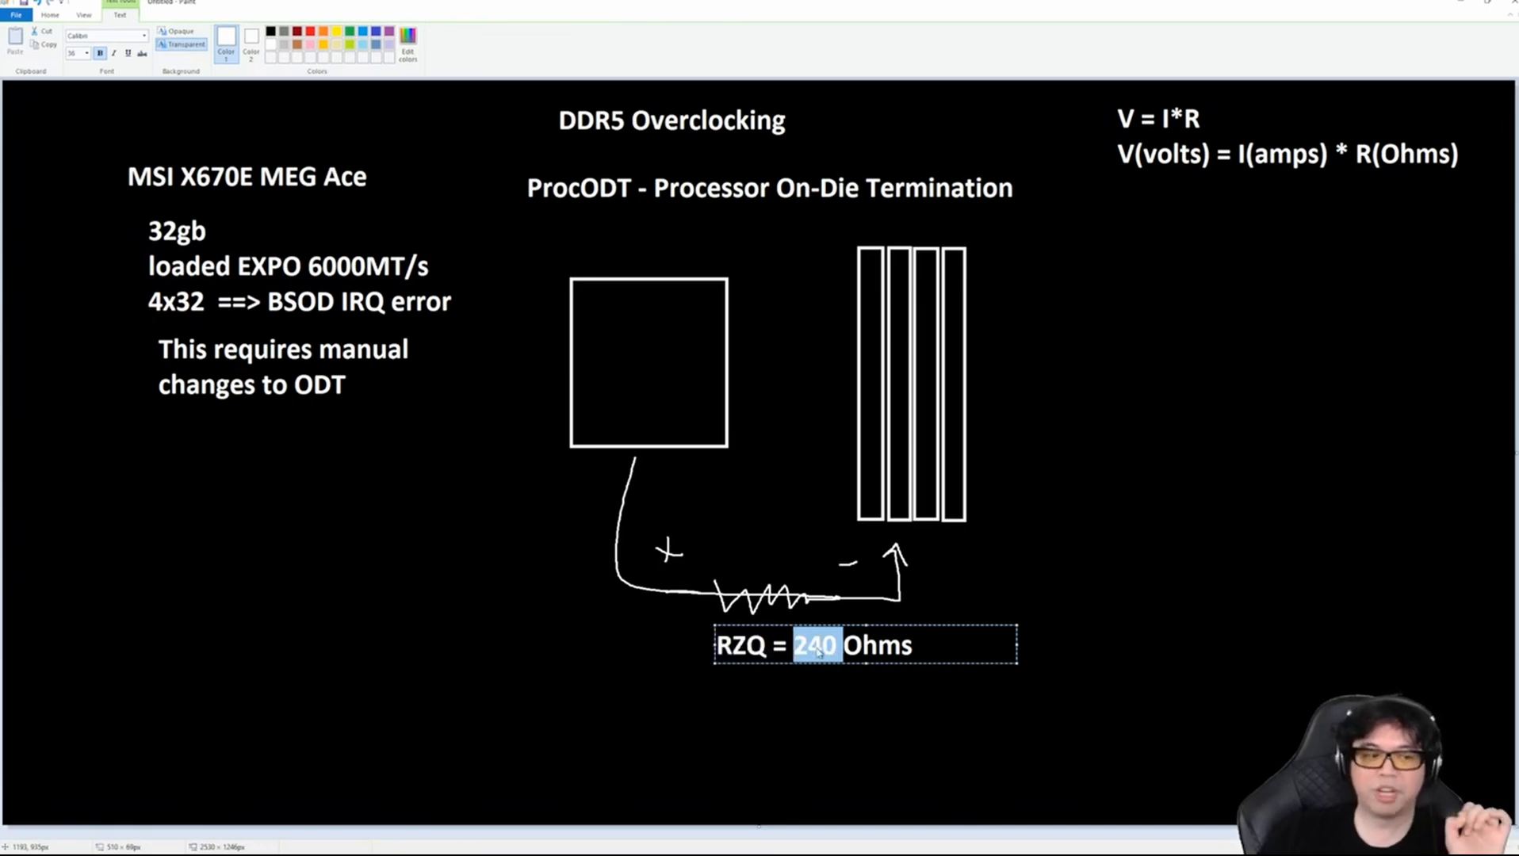
left_click(941, 649)
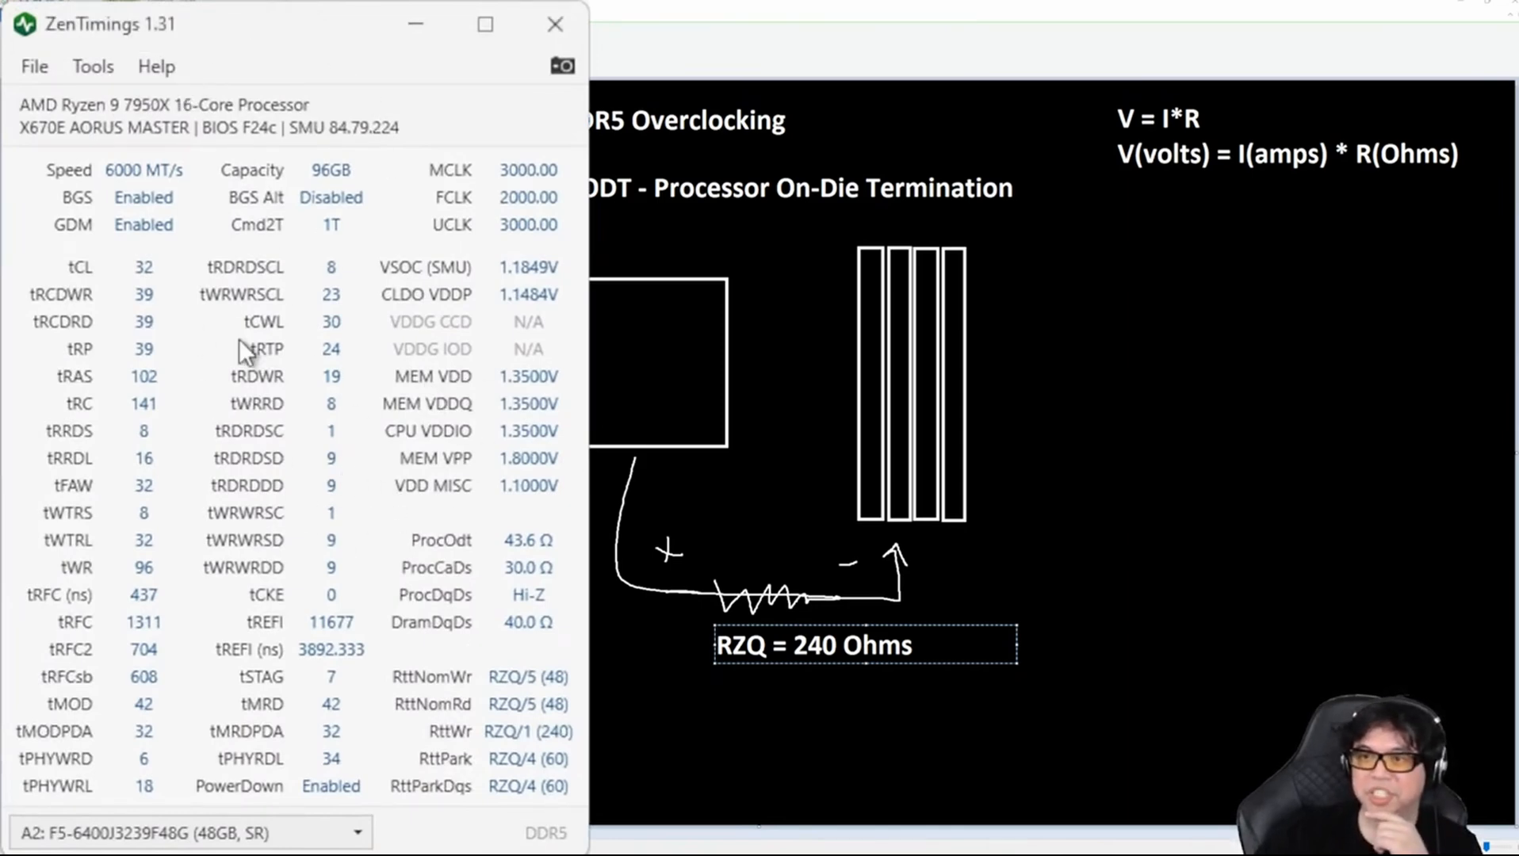
mouse_move(455, 596)
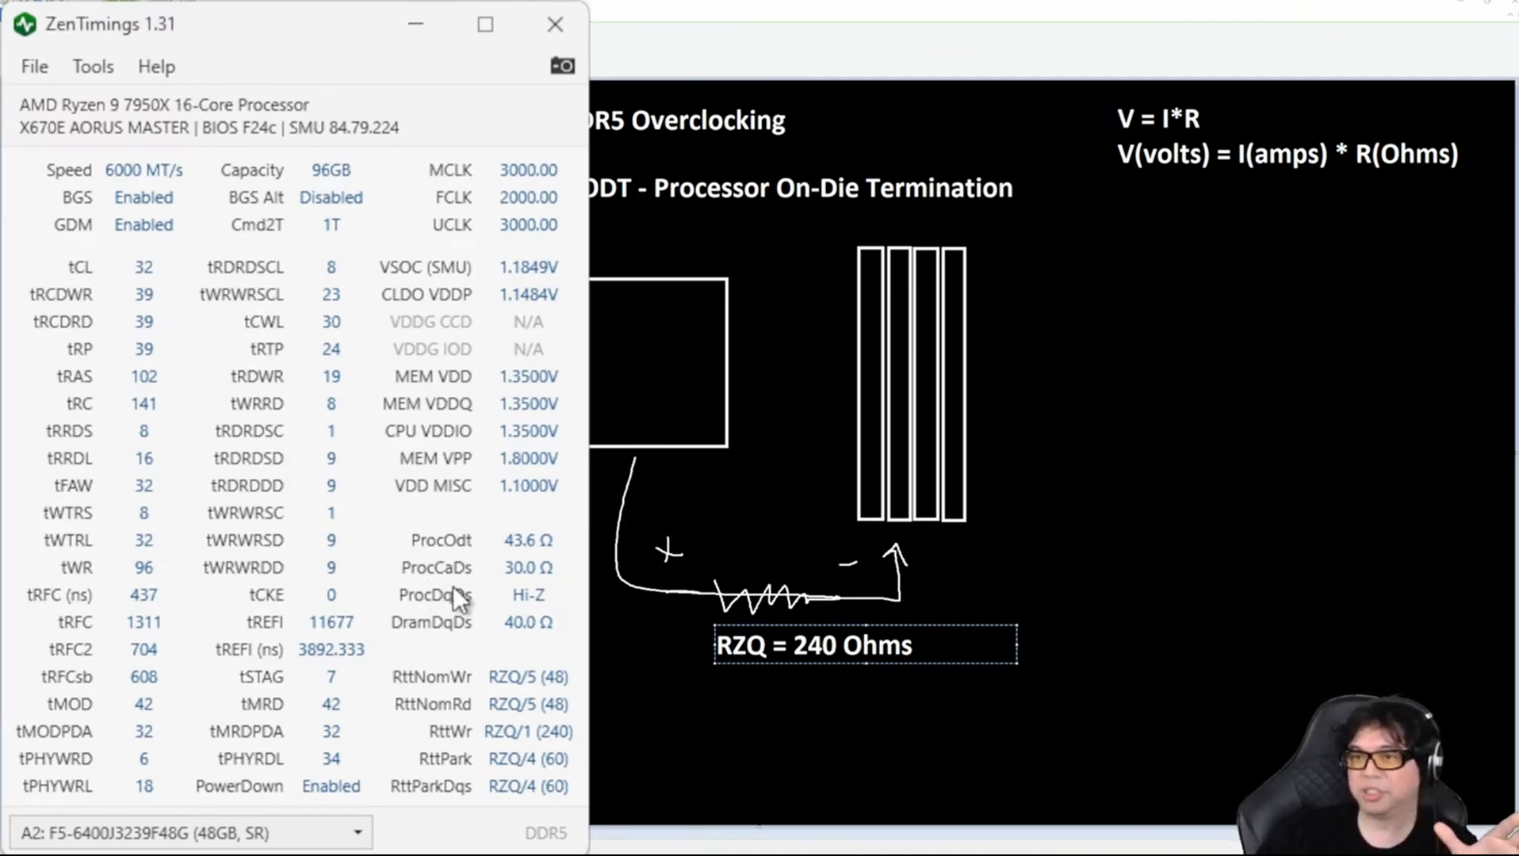
mouse_move(376, 491)
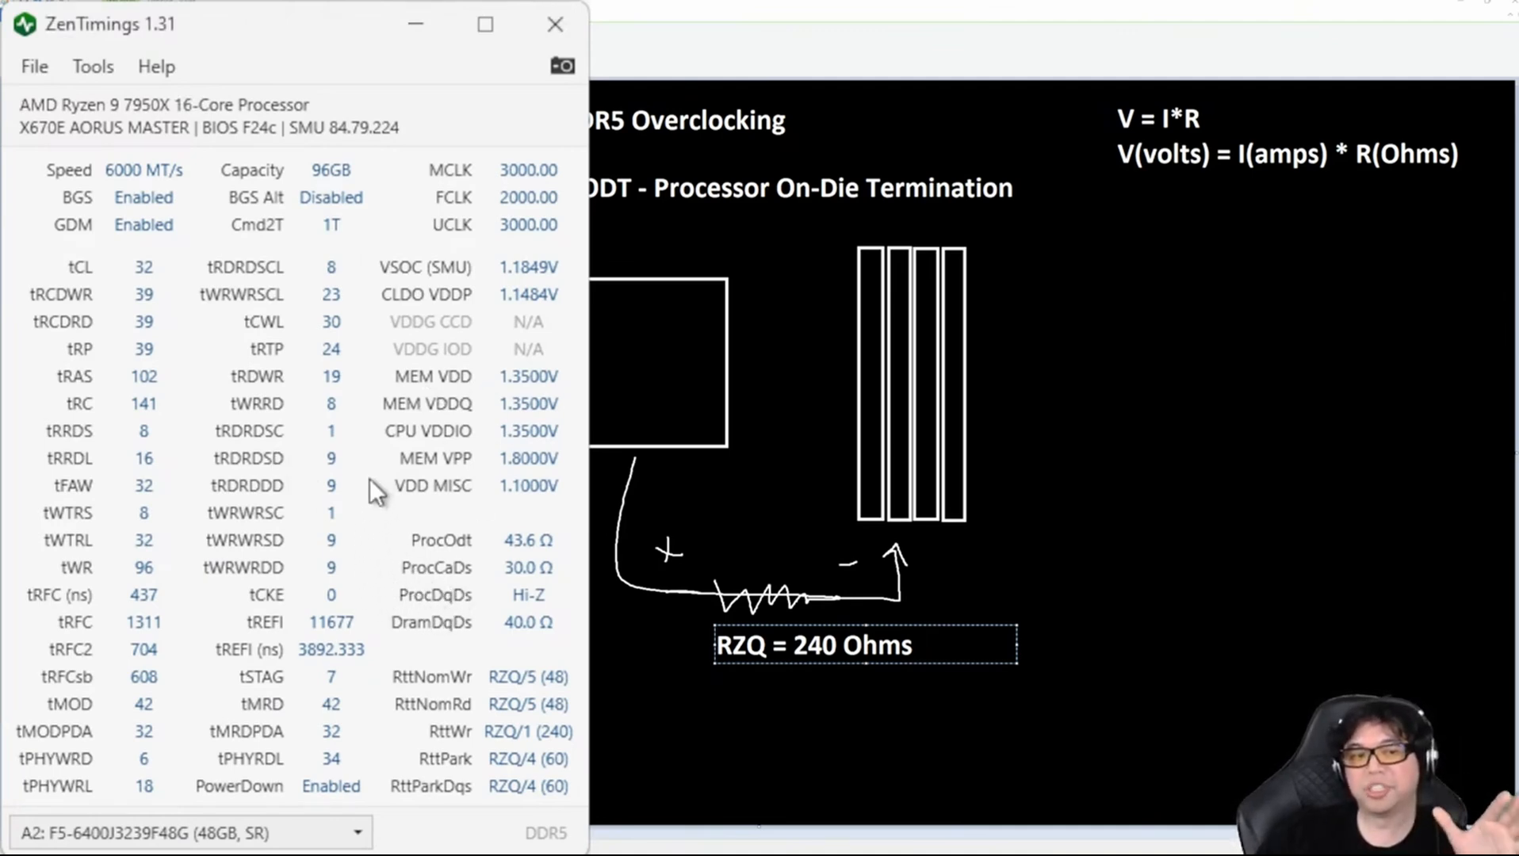
mouse_move(168, 404)
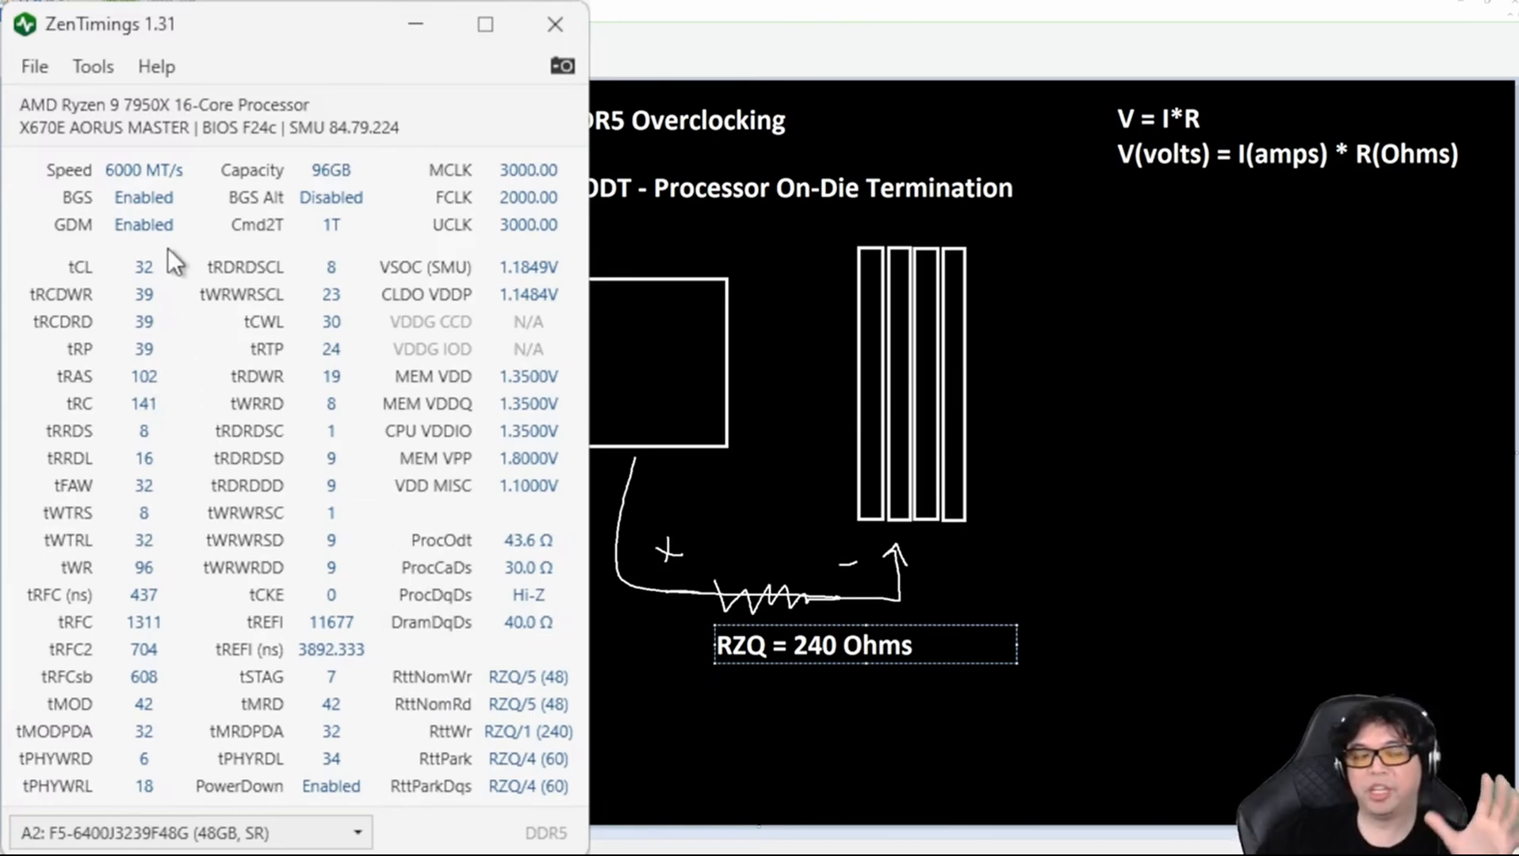
mouse_move(173, 284)
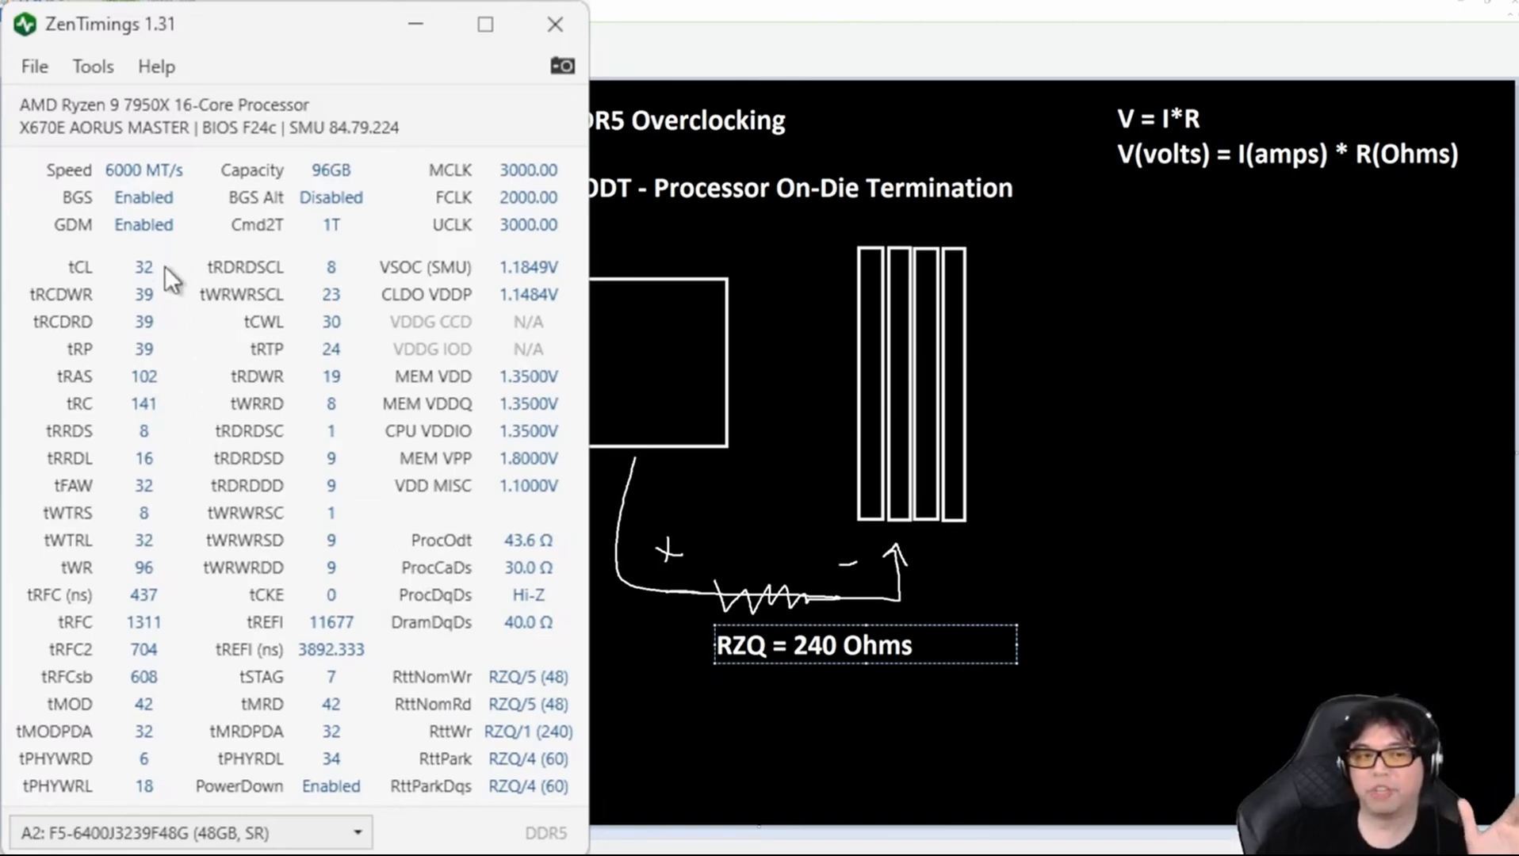
mouse_move(309, 582)
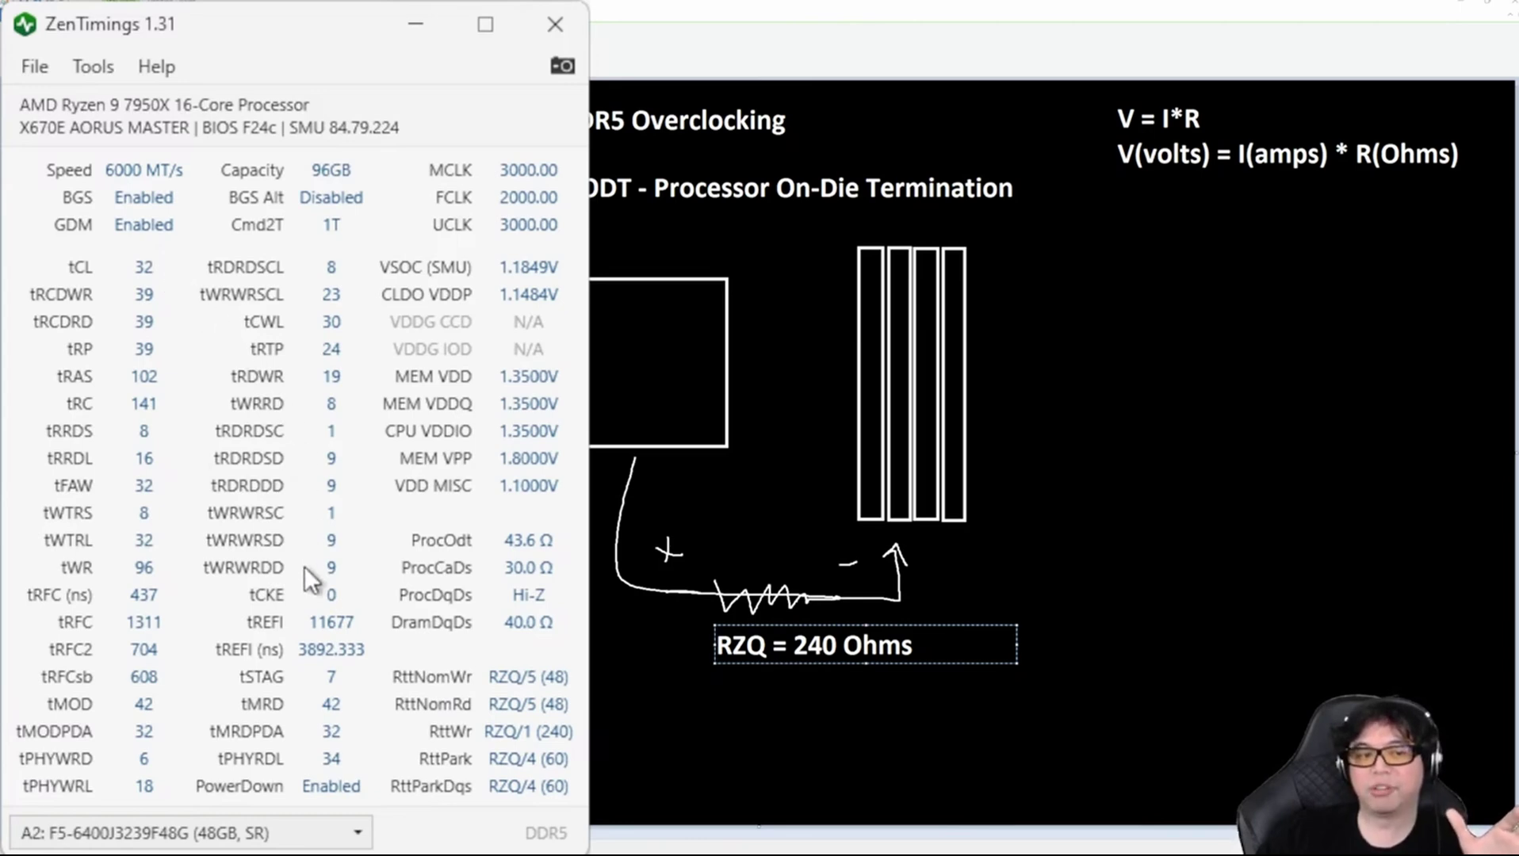
mouse_move(335, 781)
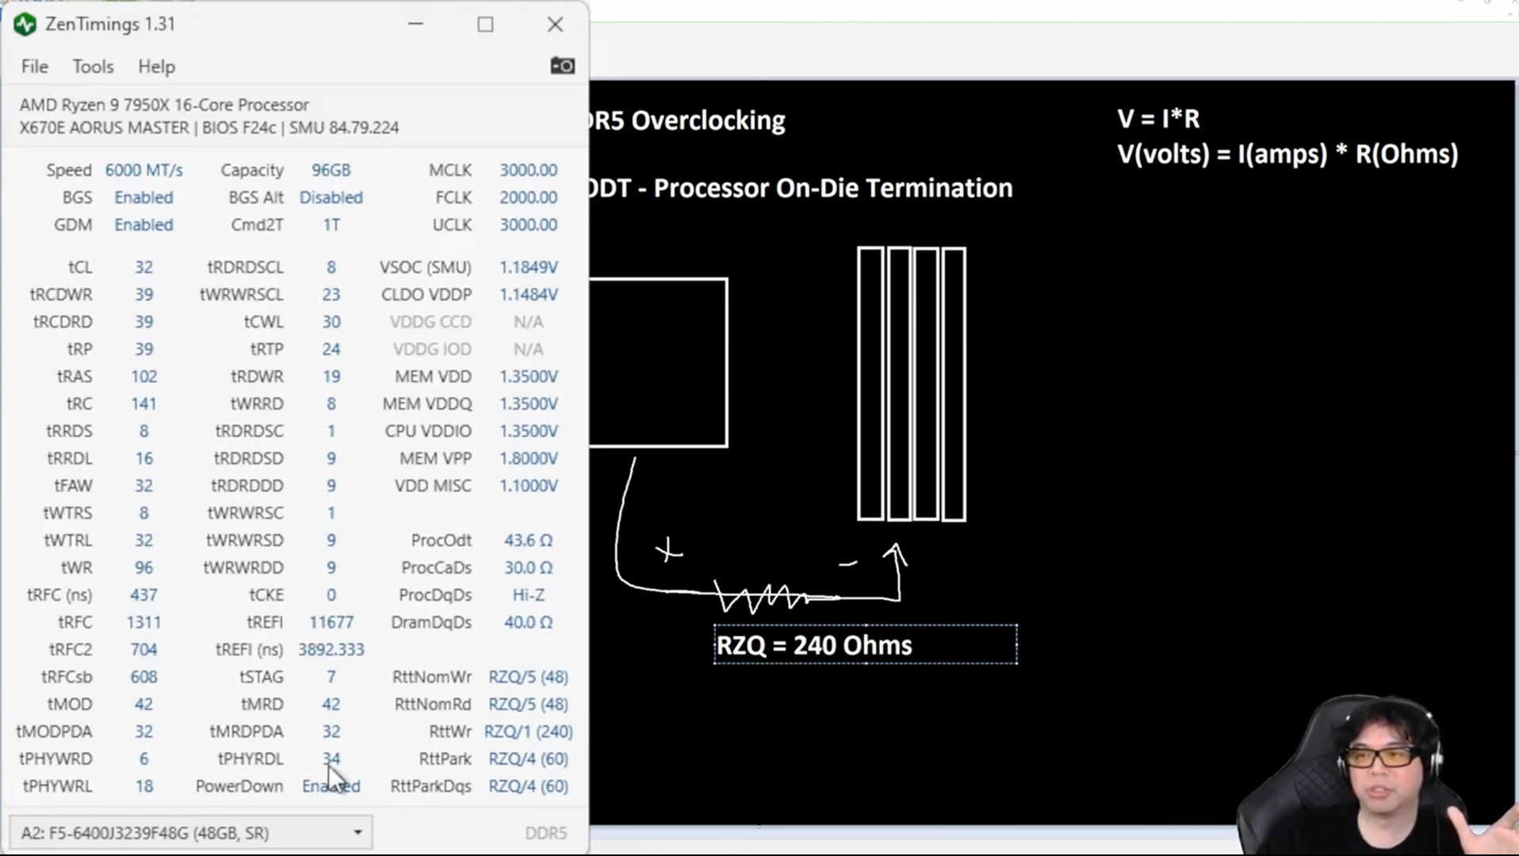
mouse_move(317, 300)
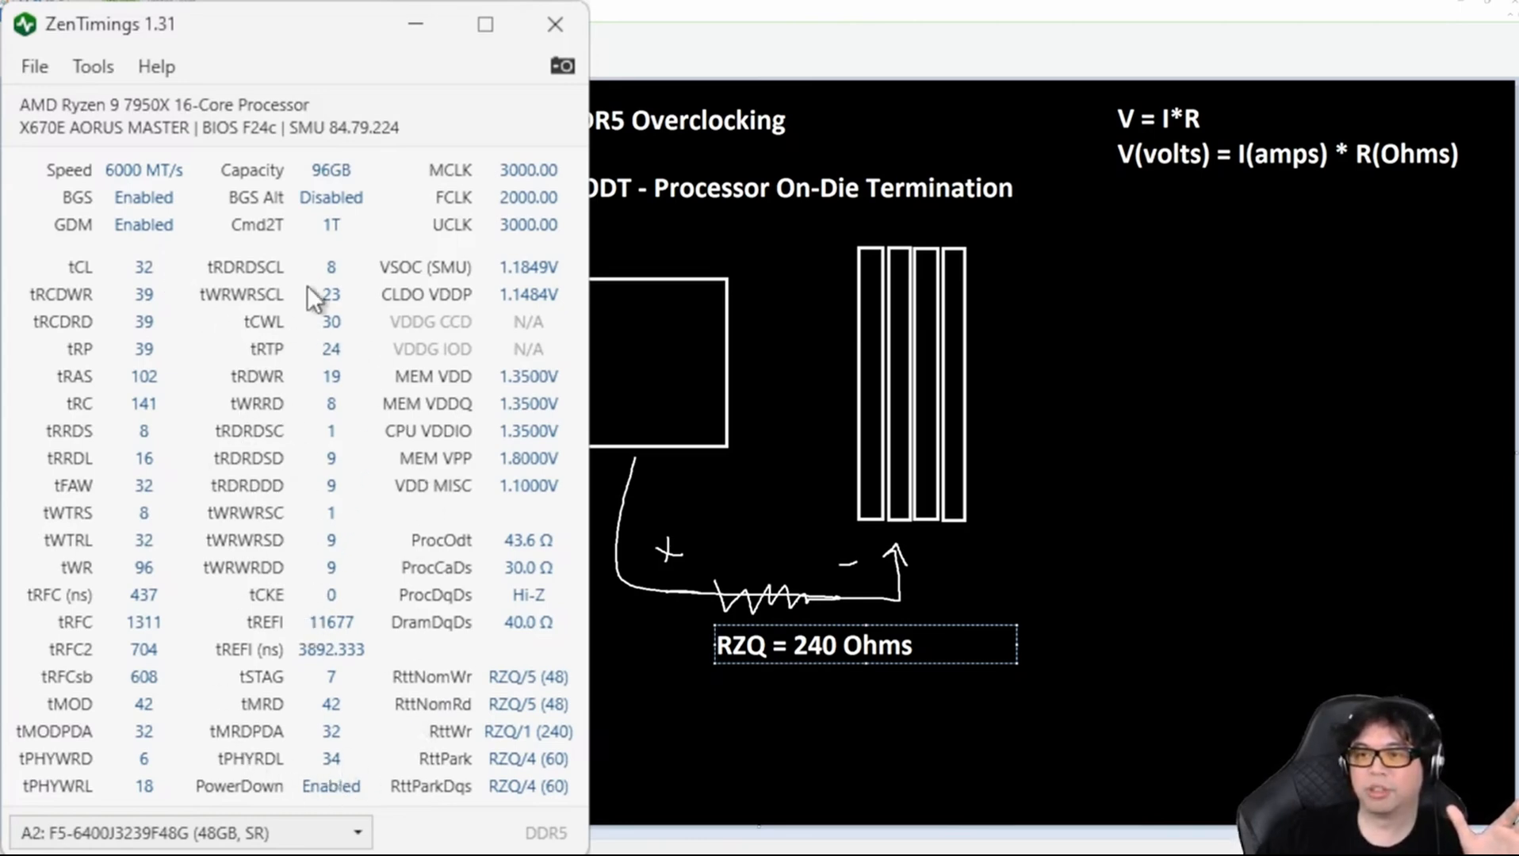
mouse_move(328, 325)
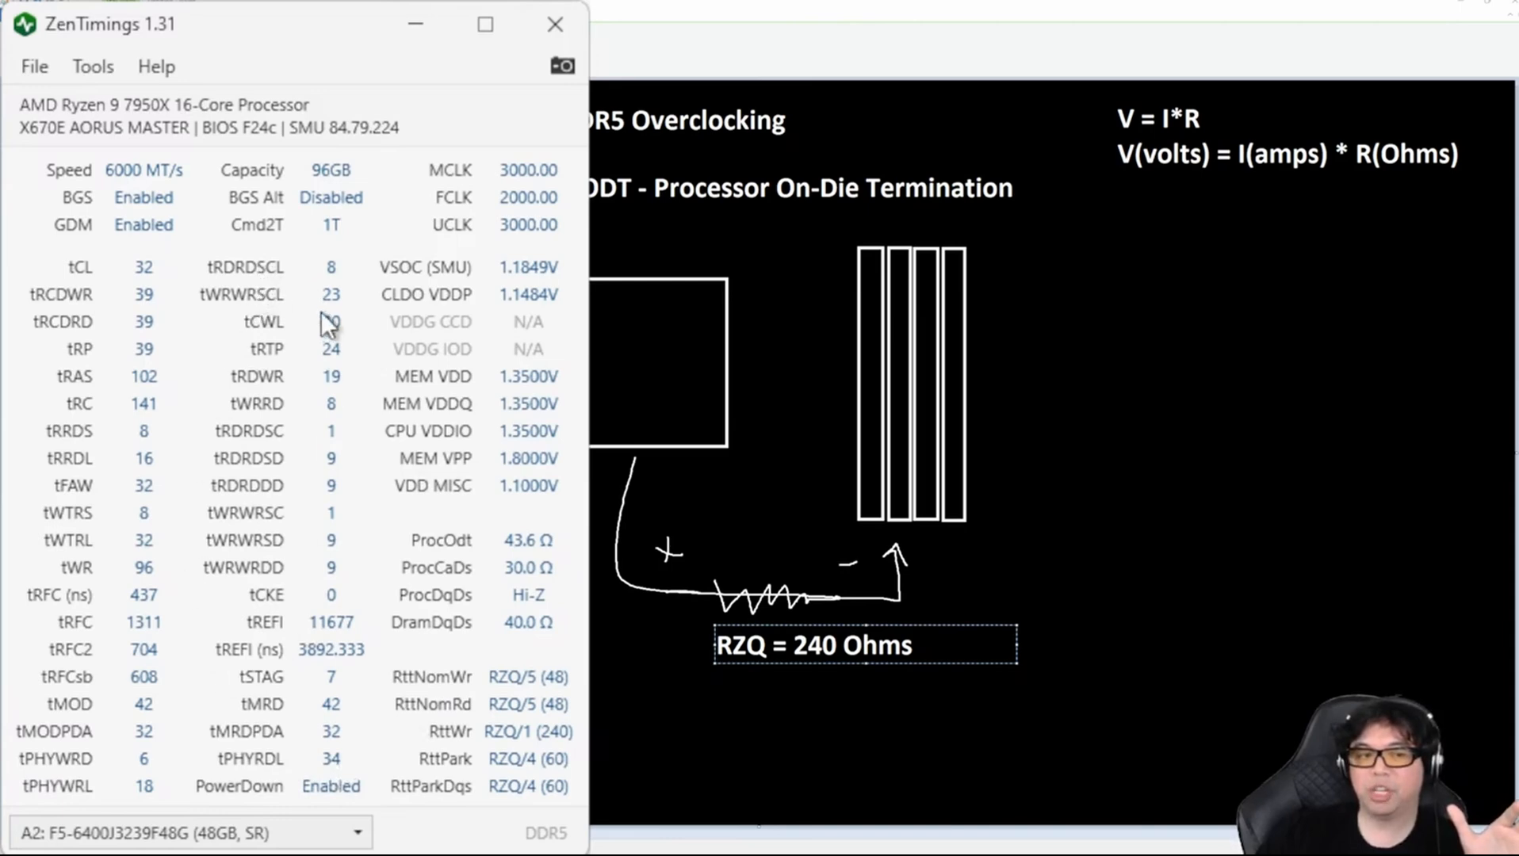
mouse_move(121, 531)
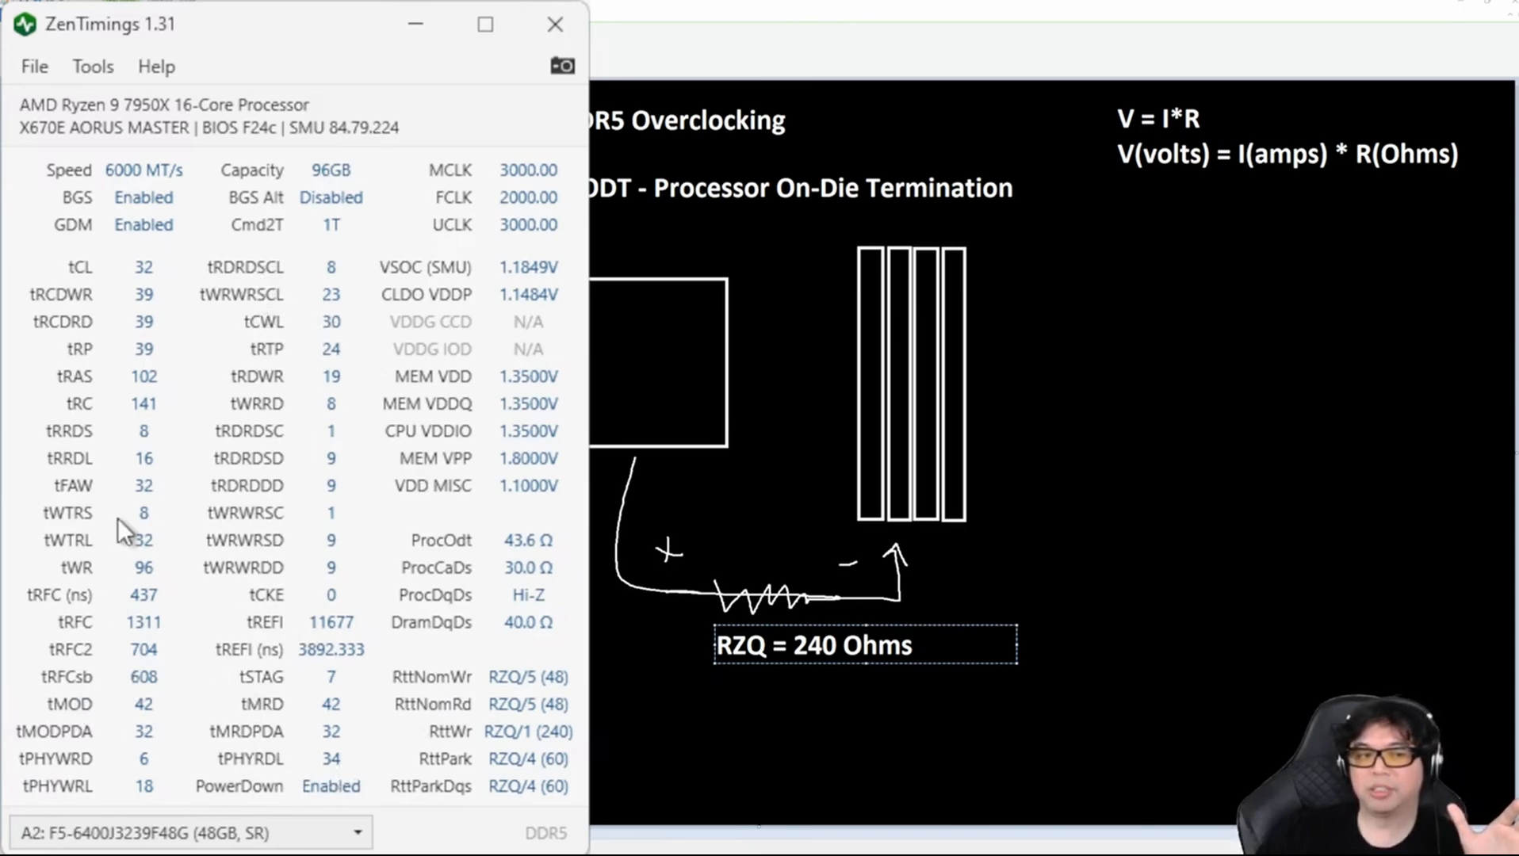
mouse_move(156, 271)
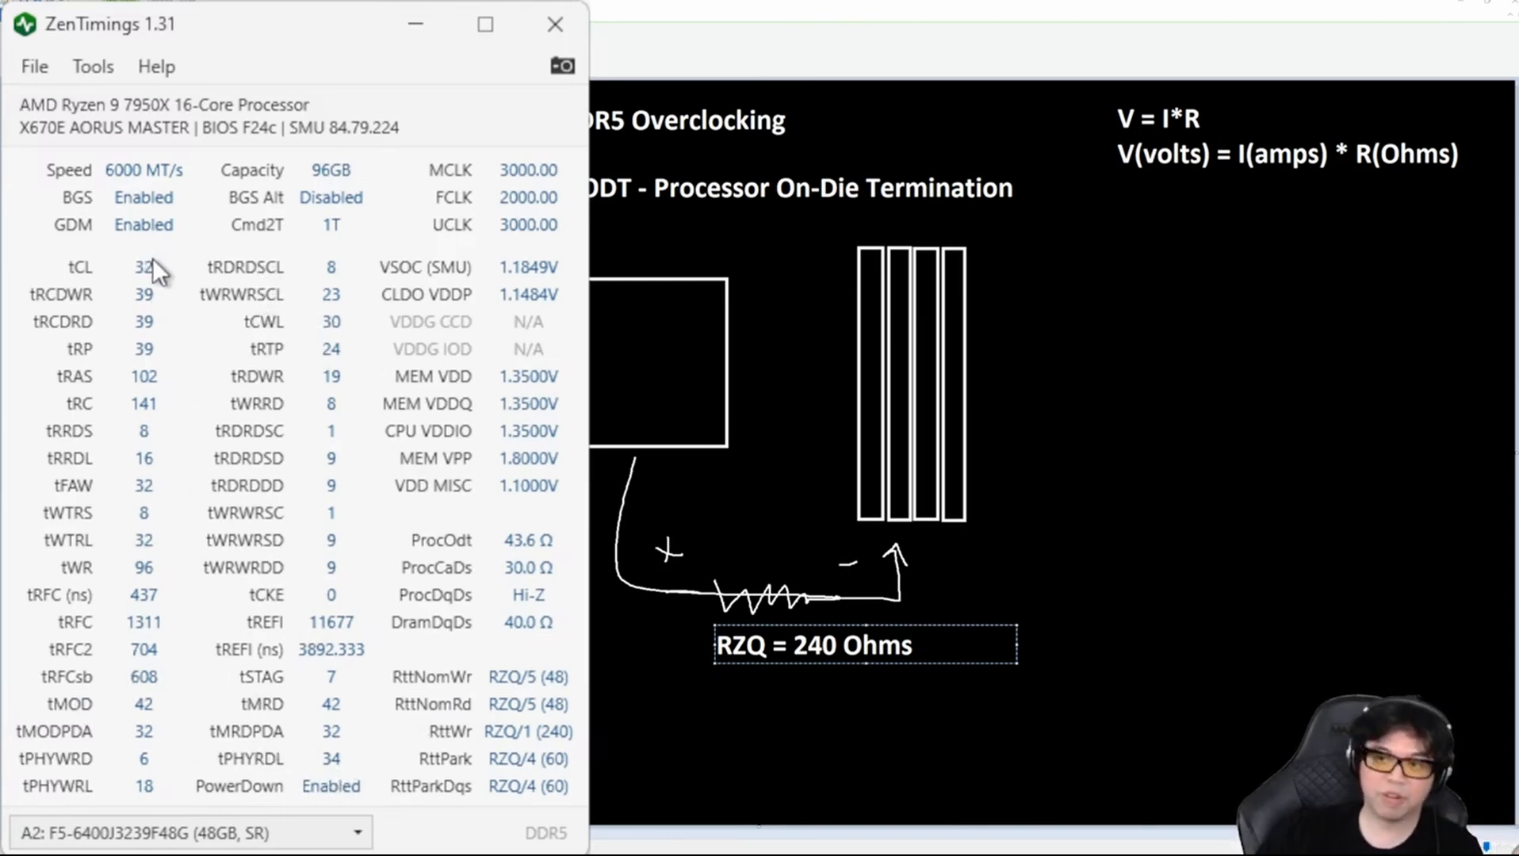
mouse_move(130, 426)
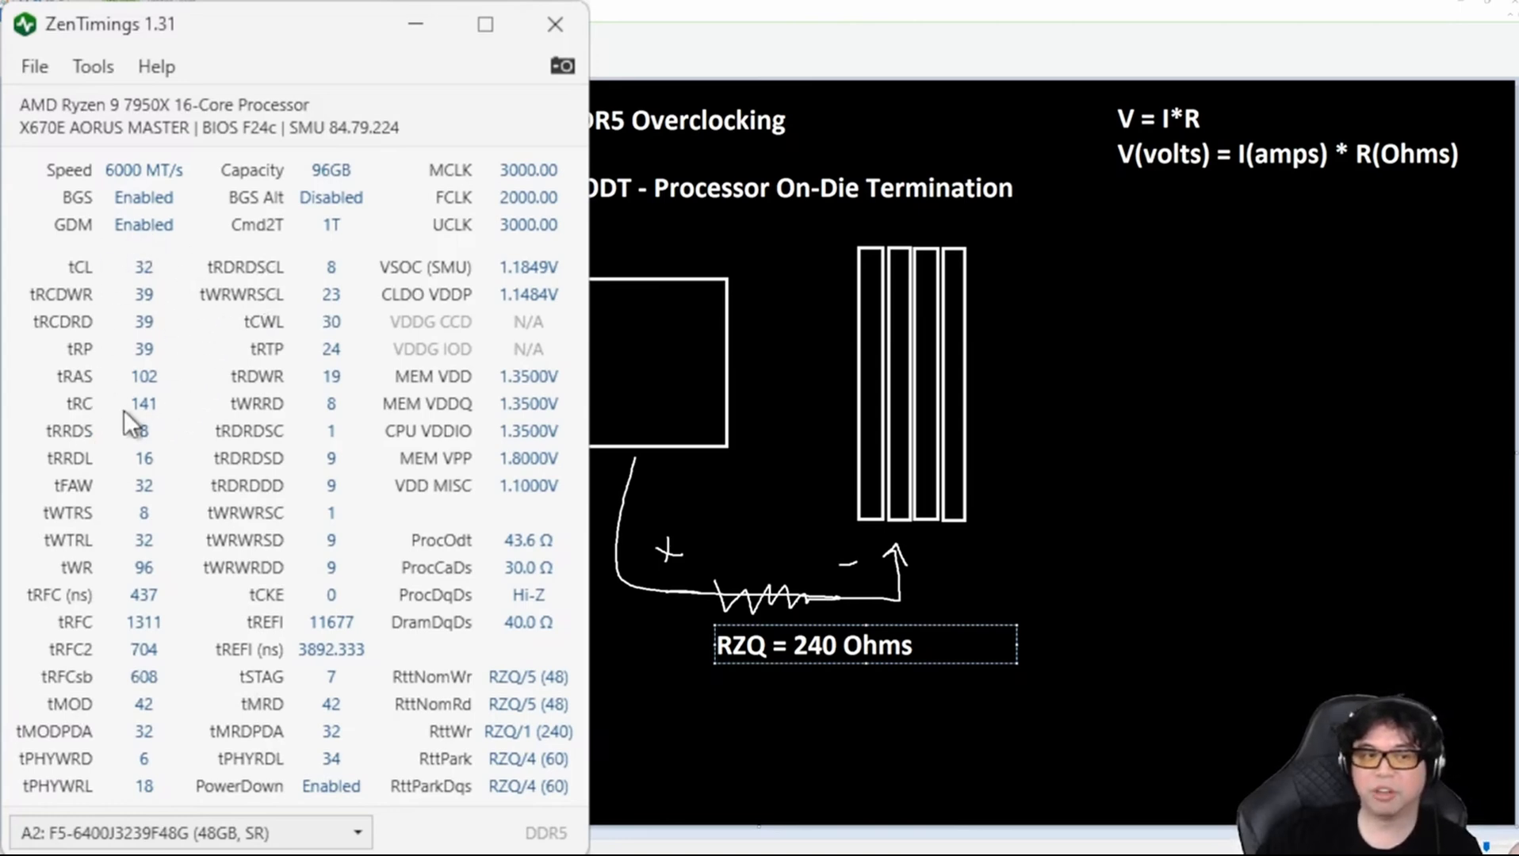
mouse_move(310, 582)
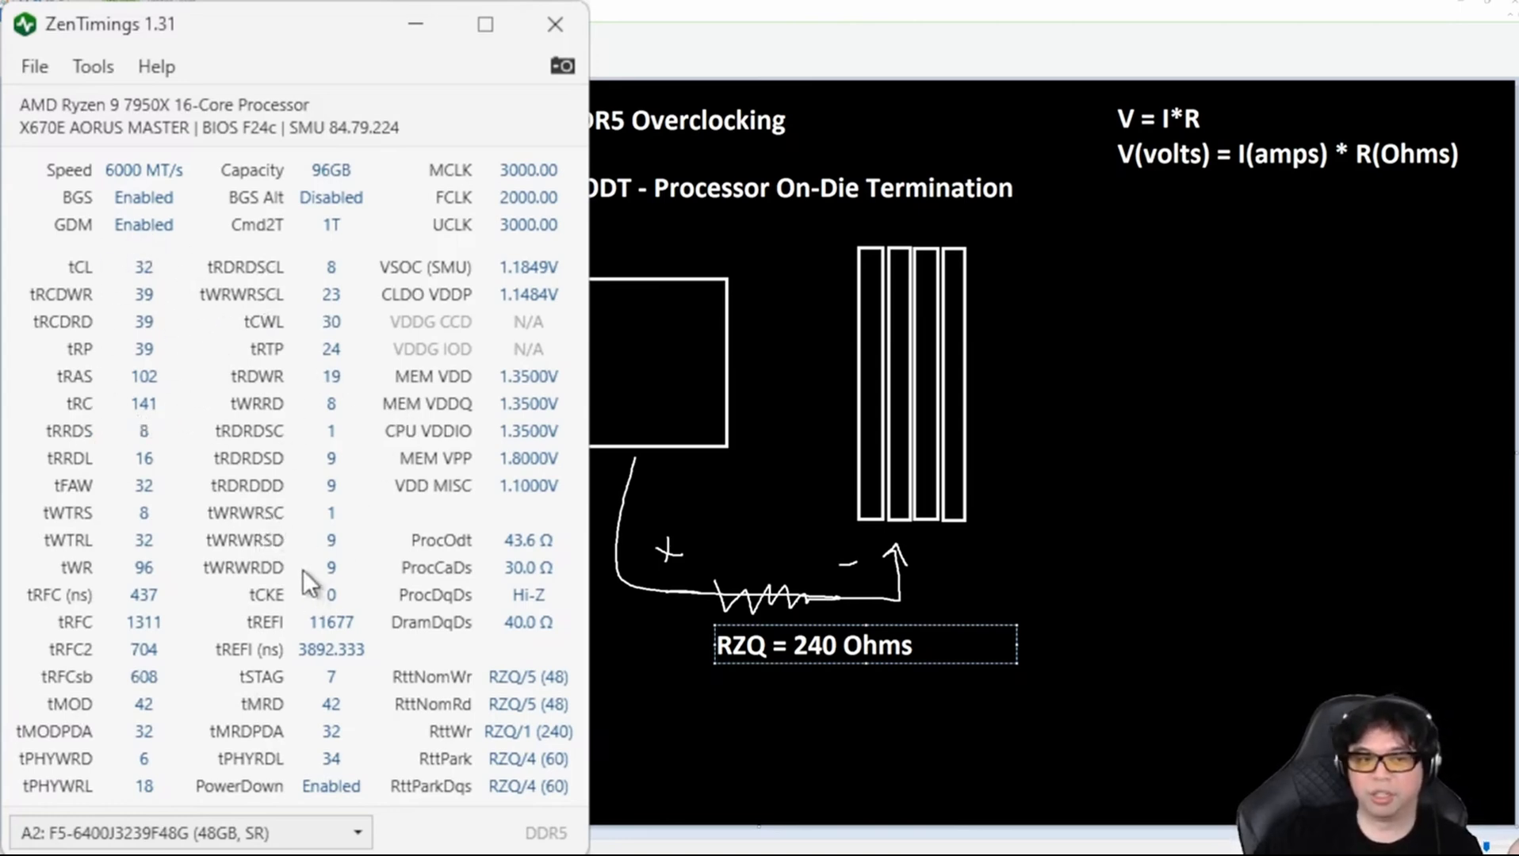
mouse_move(483, 290)
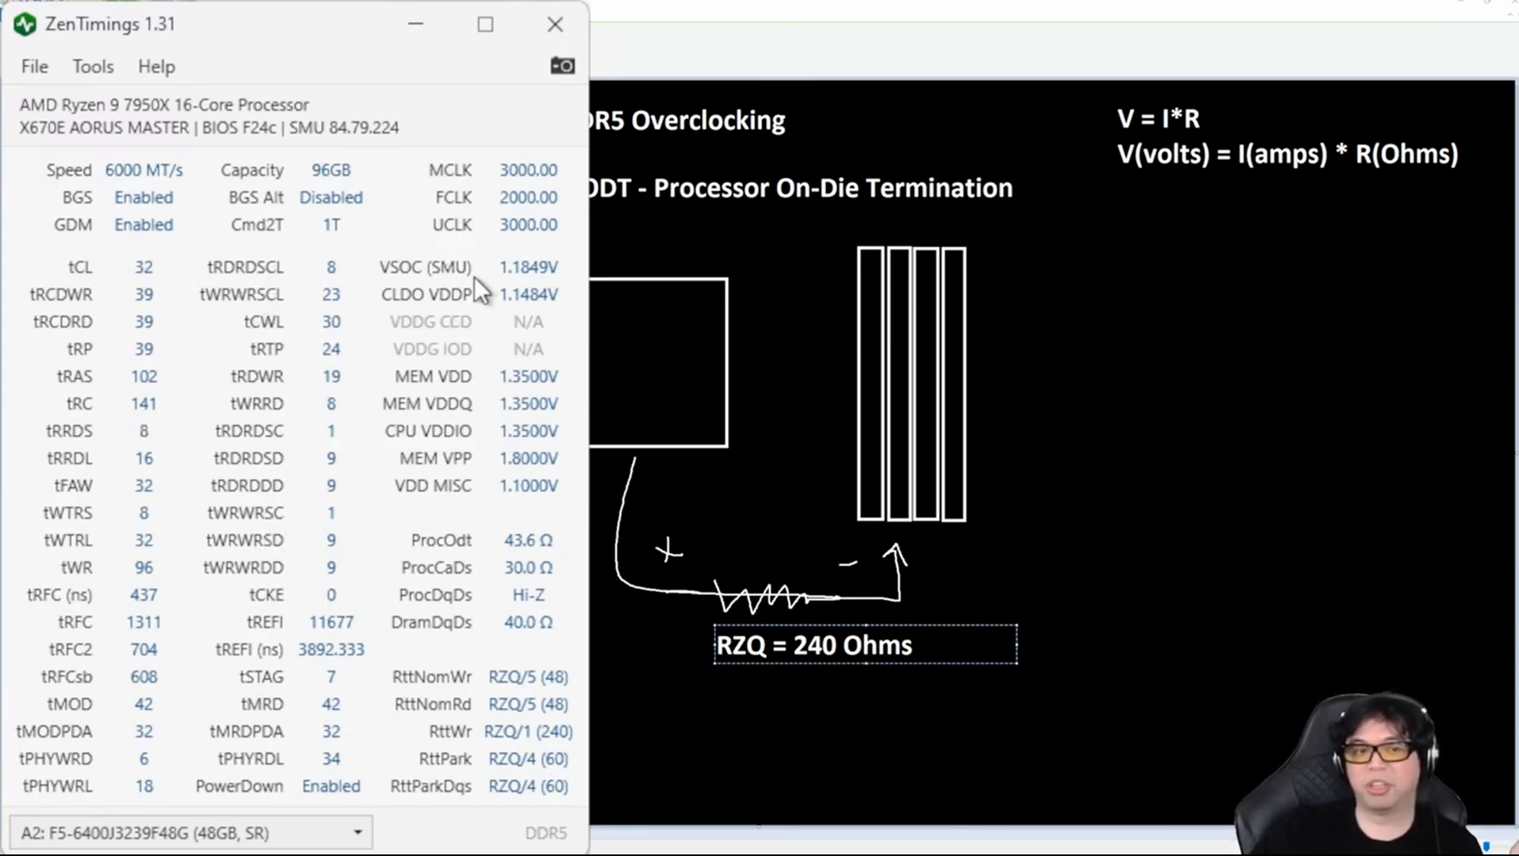
mouse_move(566, 363)
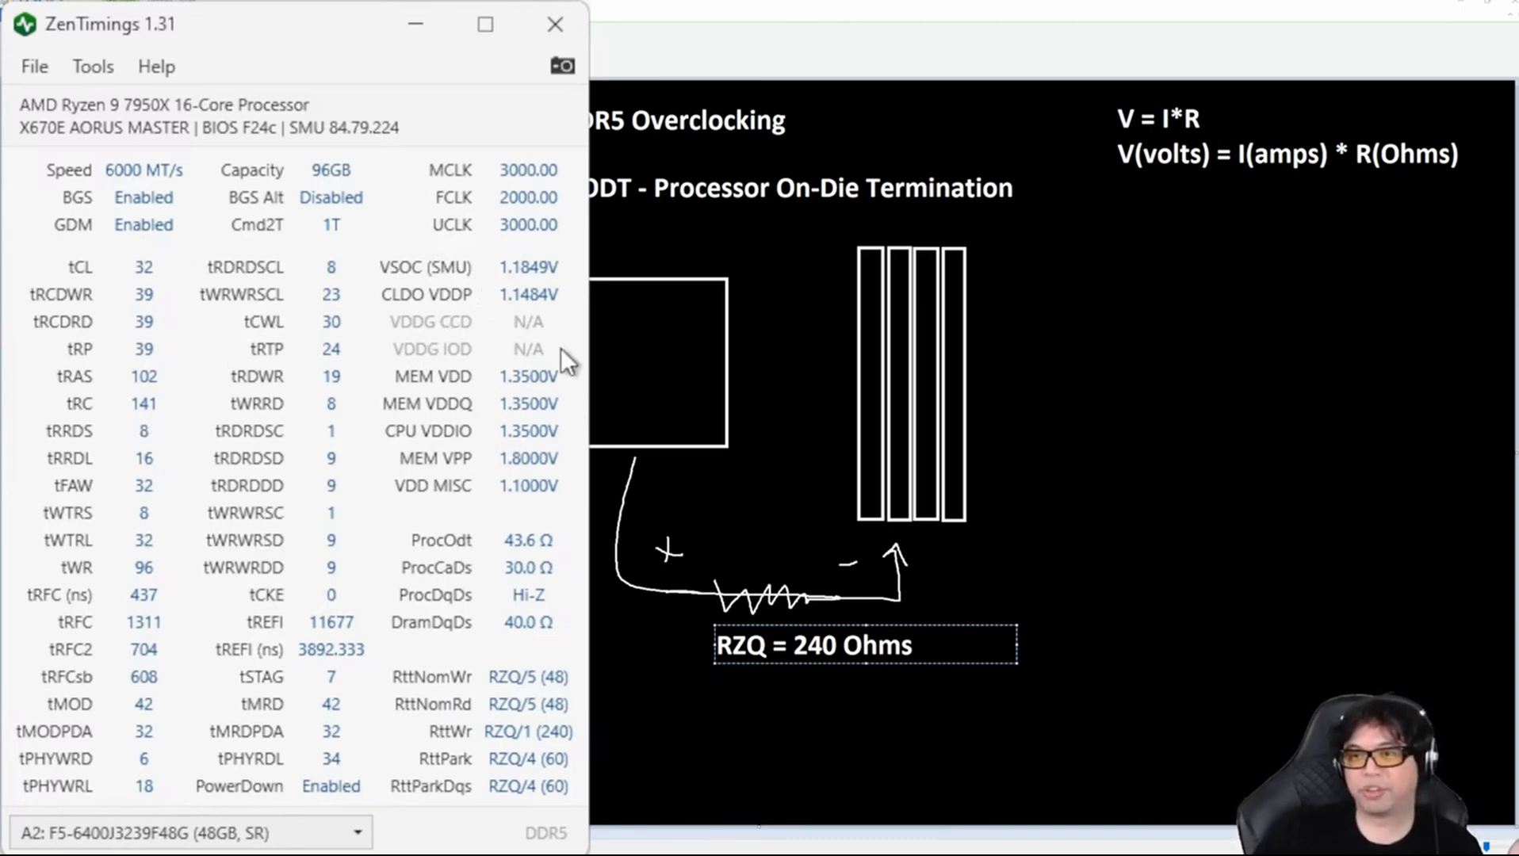
mouse_move(460, 599)
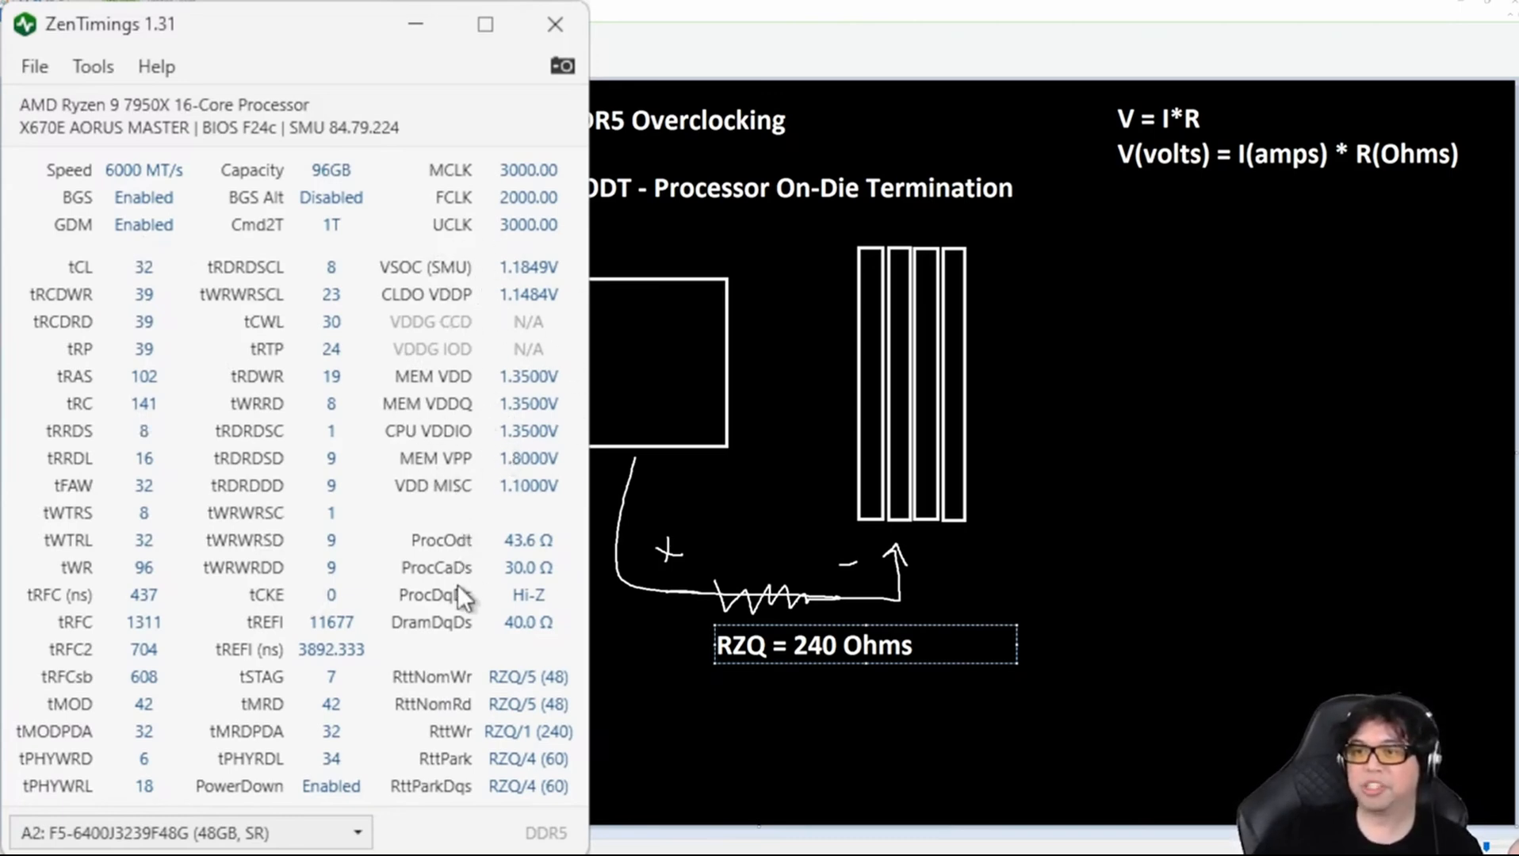
mouse_move(443, 814)
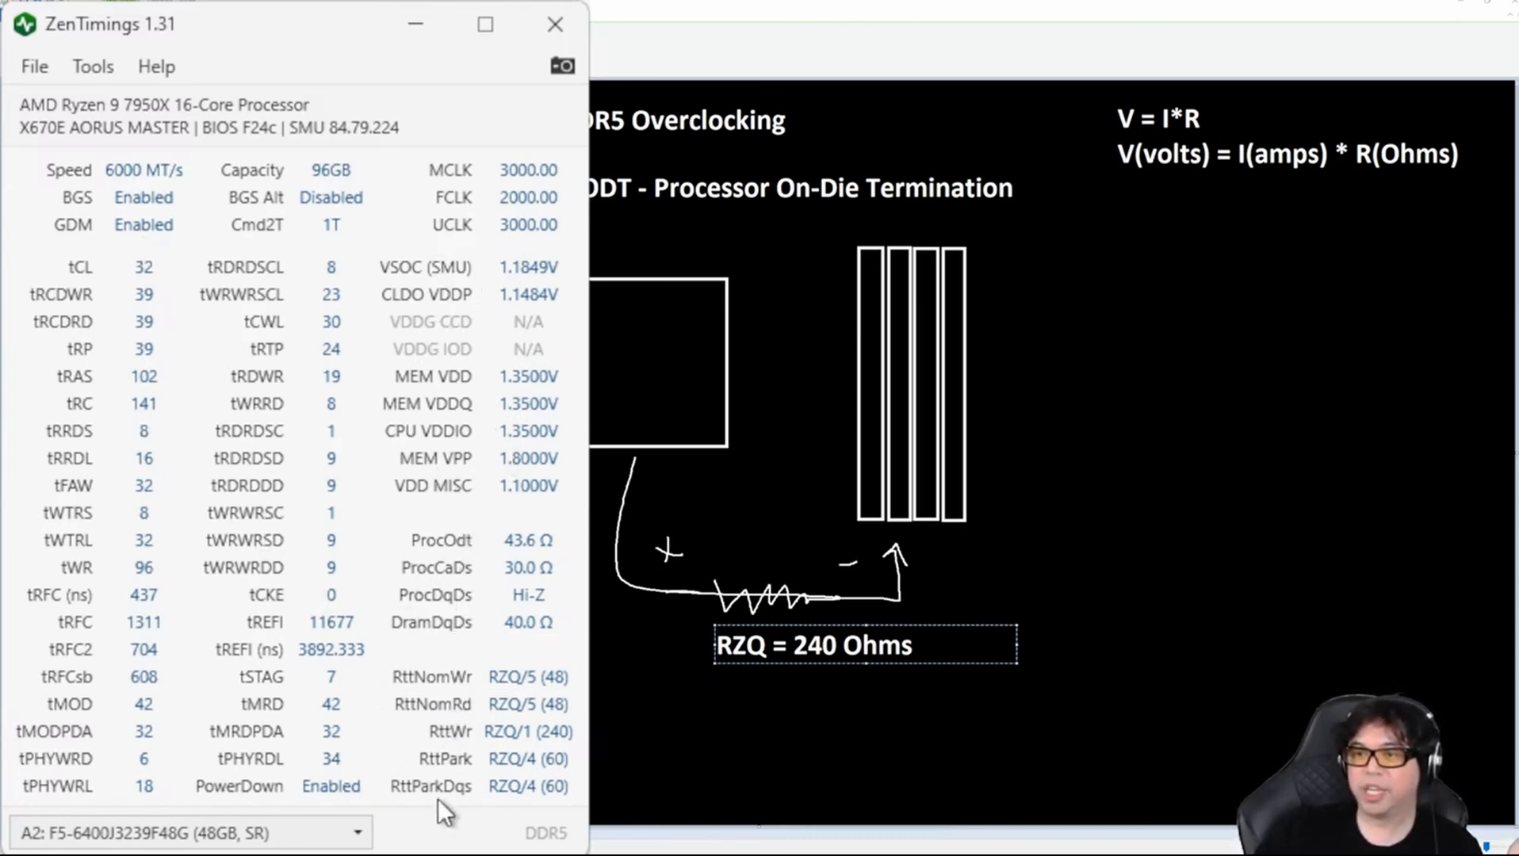
mouse_move(543, 514)
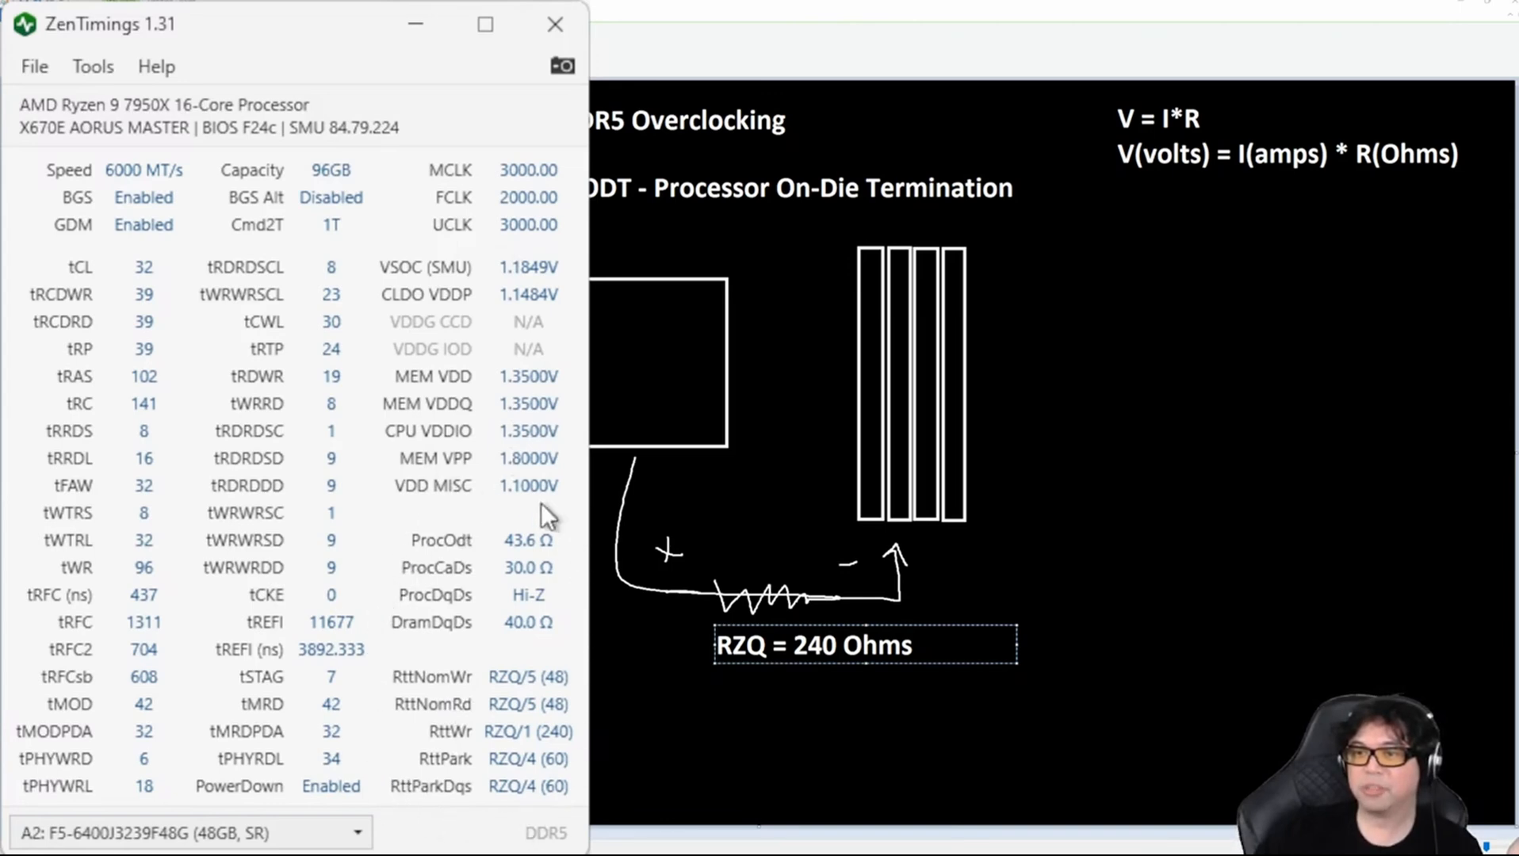
mouse_move(455, 566)
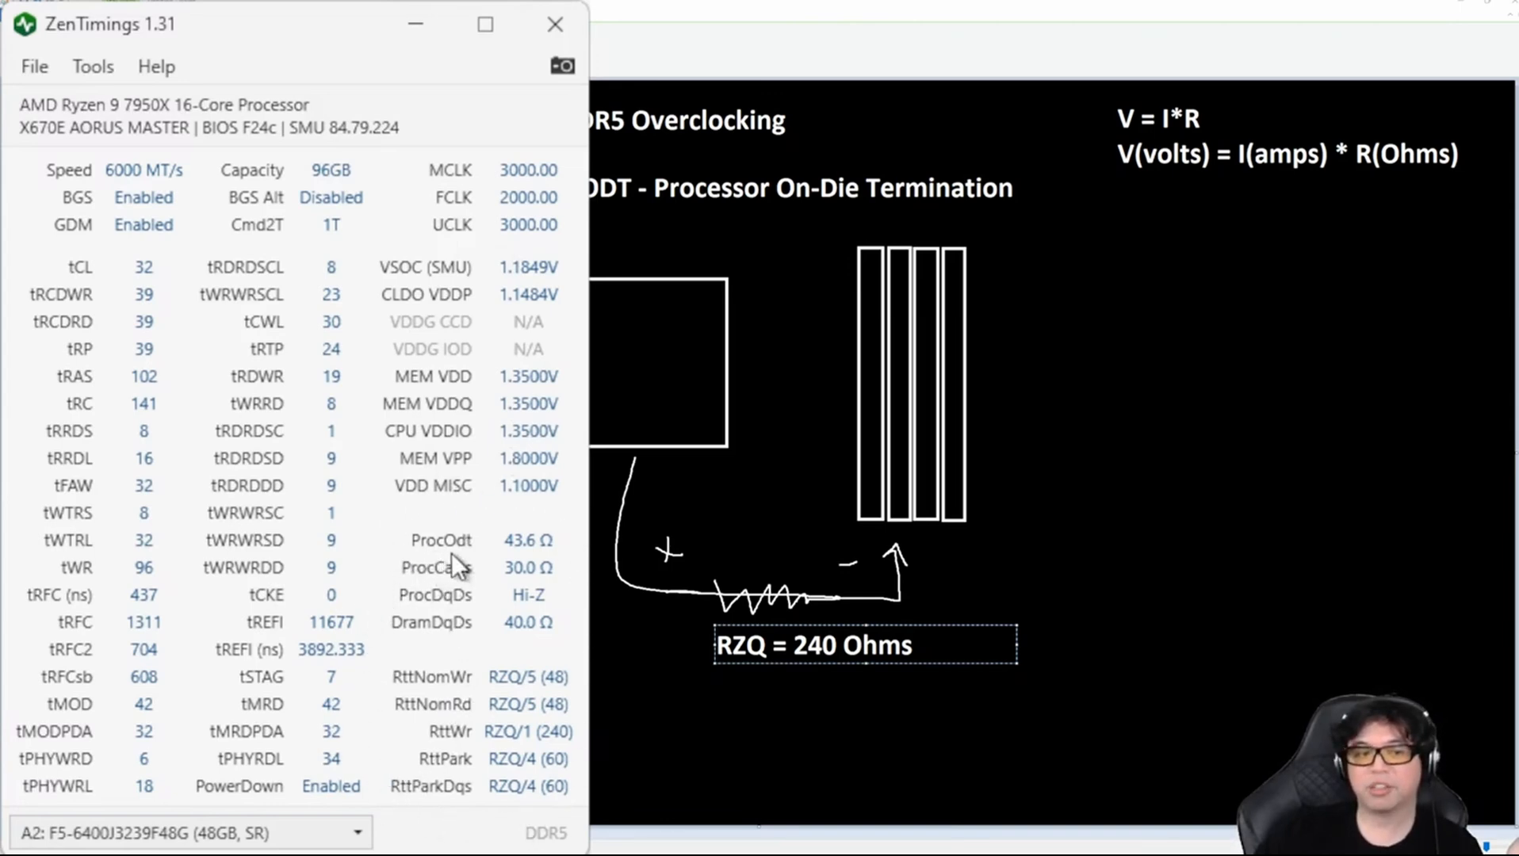
mouse_move(469, 564)
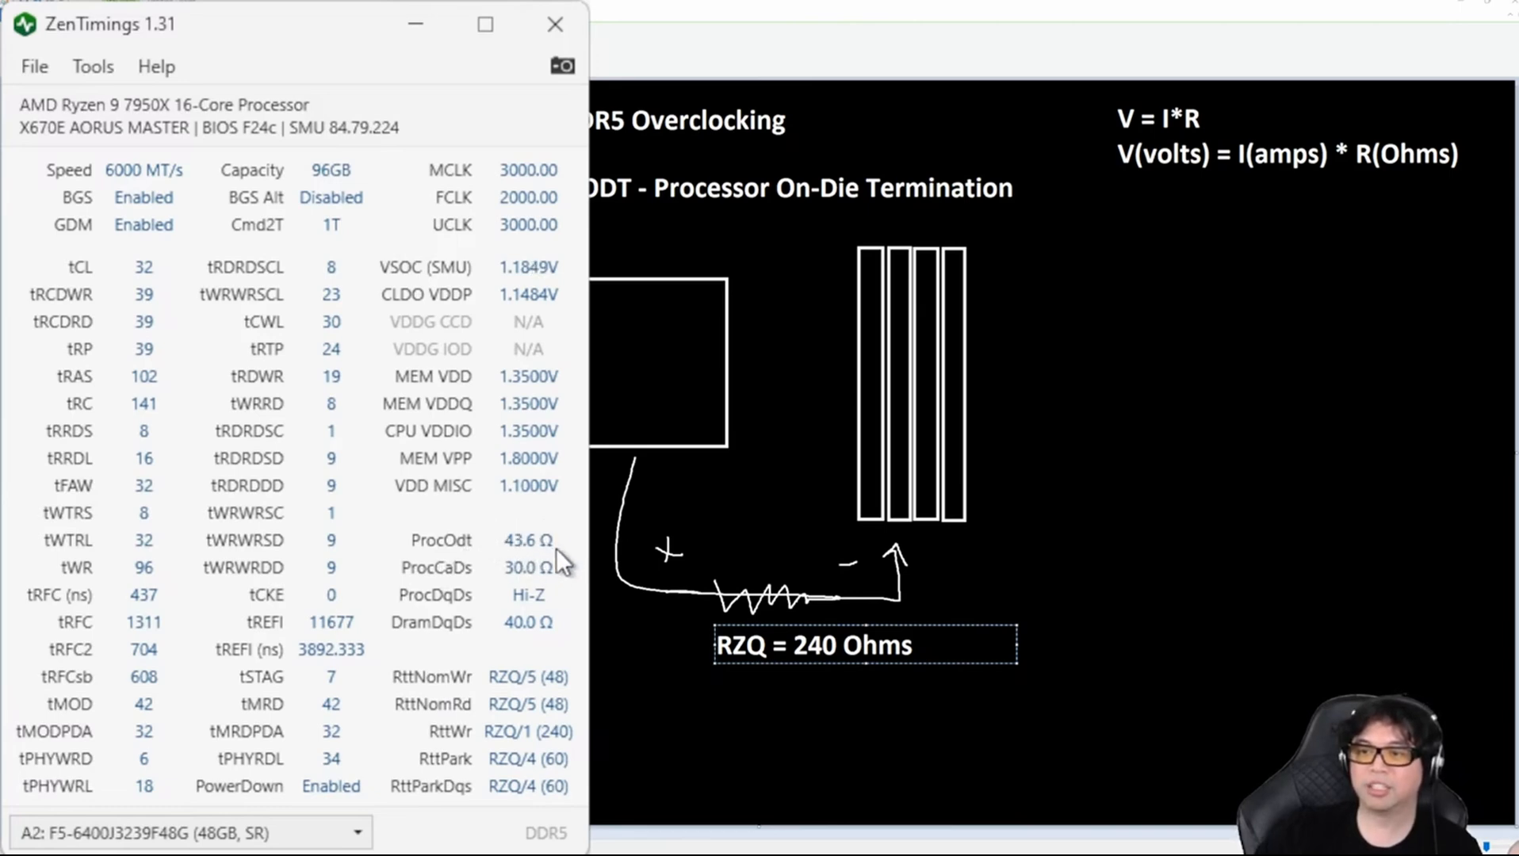
mouse_move(500, 564)
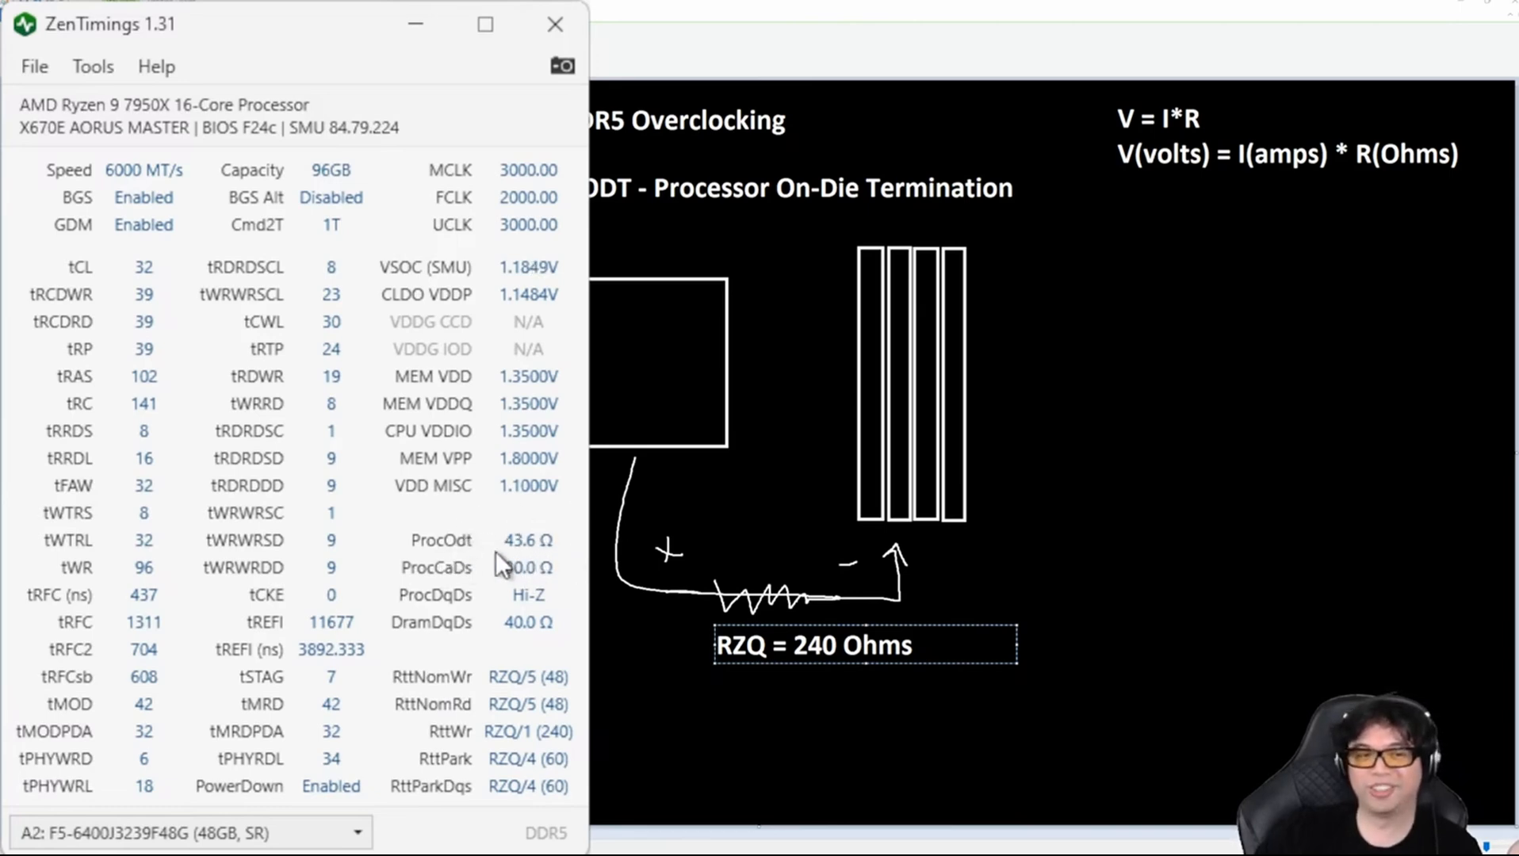
mouse_move(490, 565)
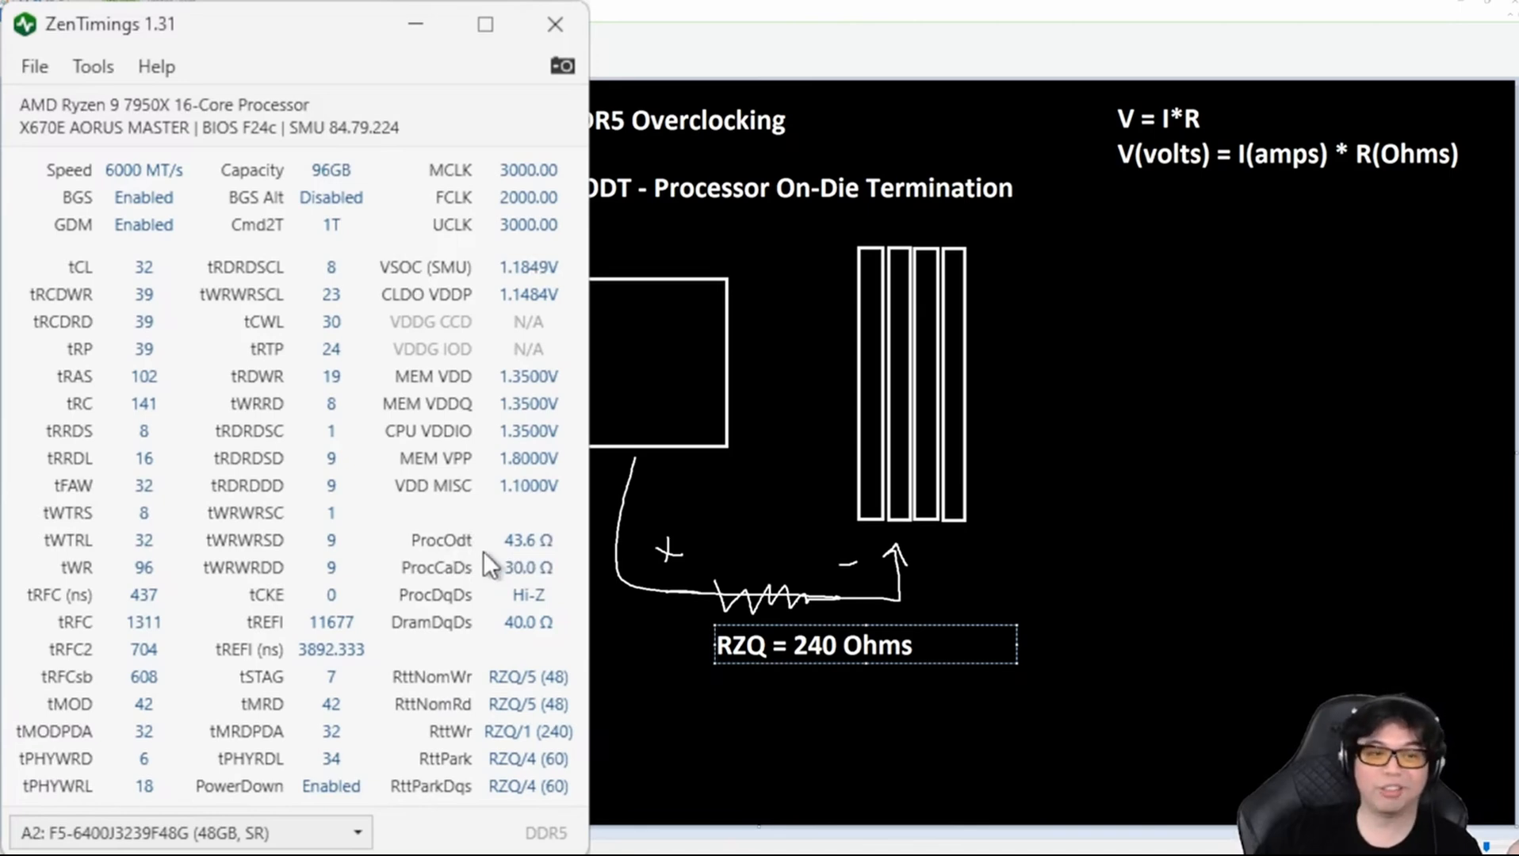
mouse_move(490, 566)
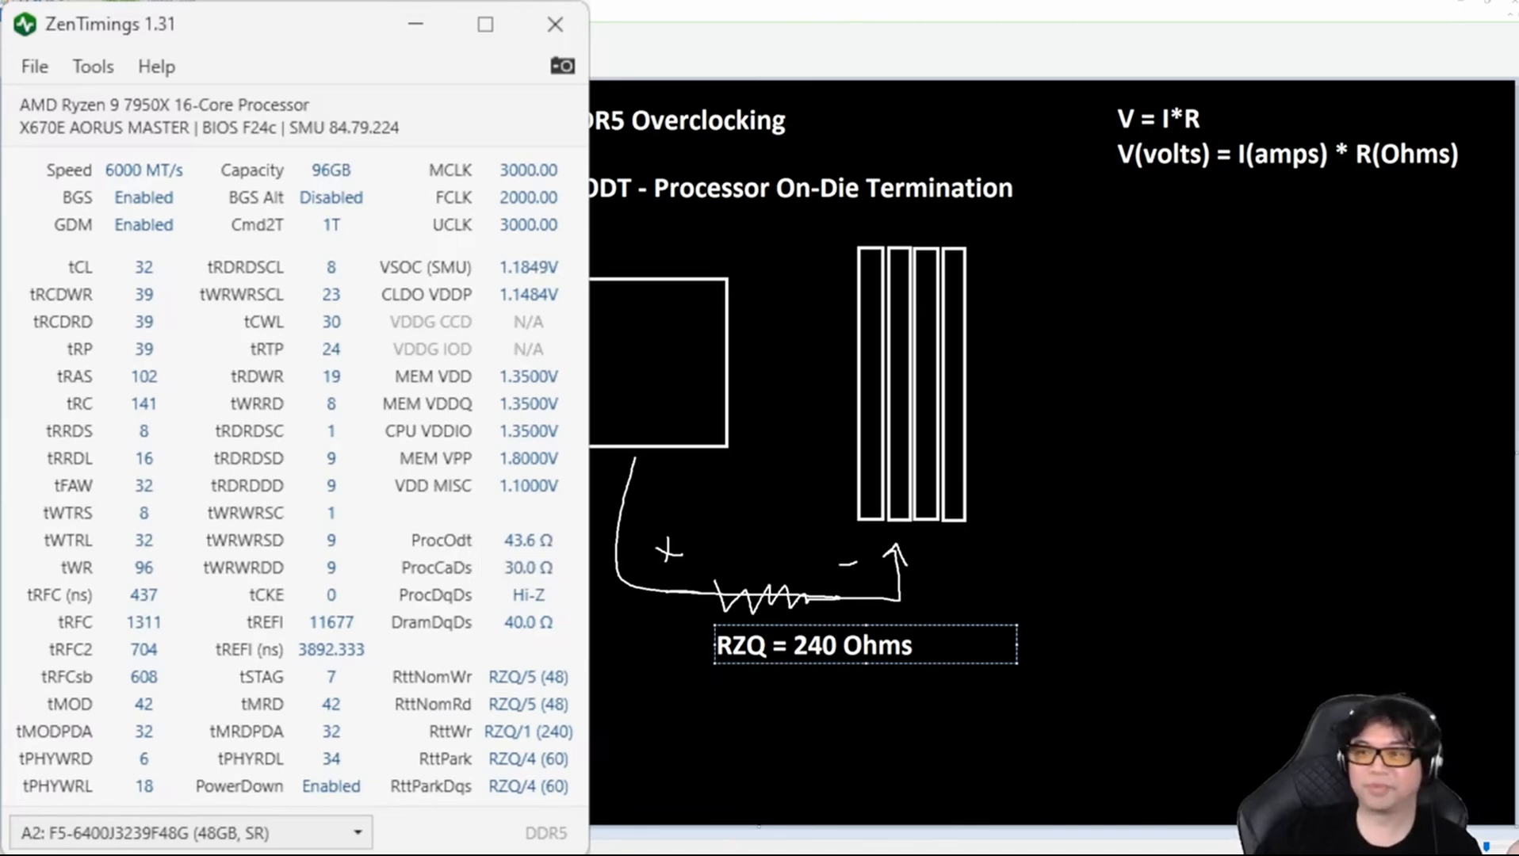
mouse_move(310, 37)
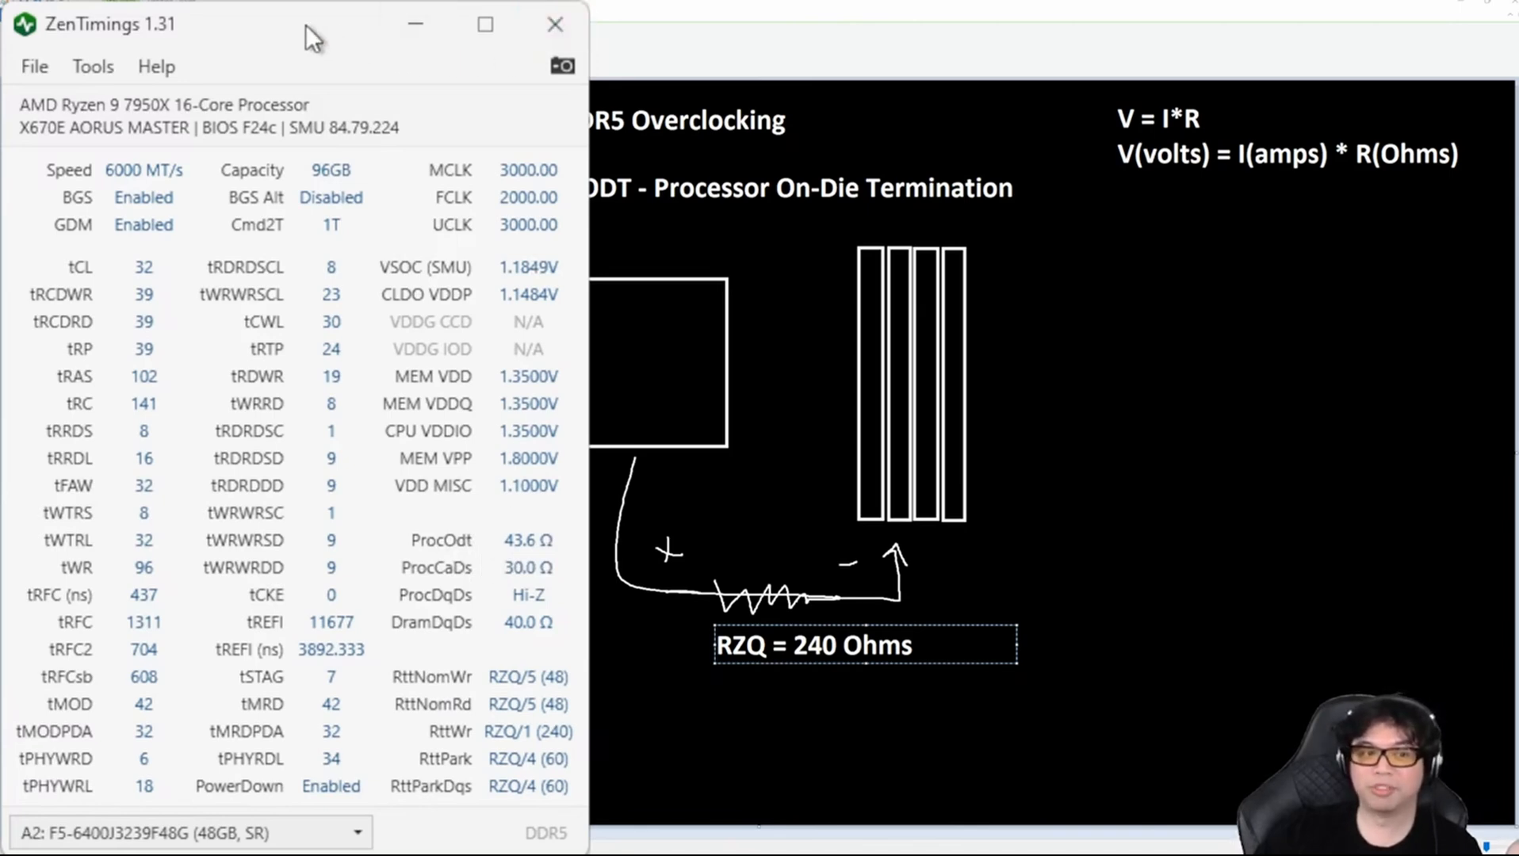
mouse_move(484, 553)
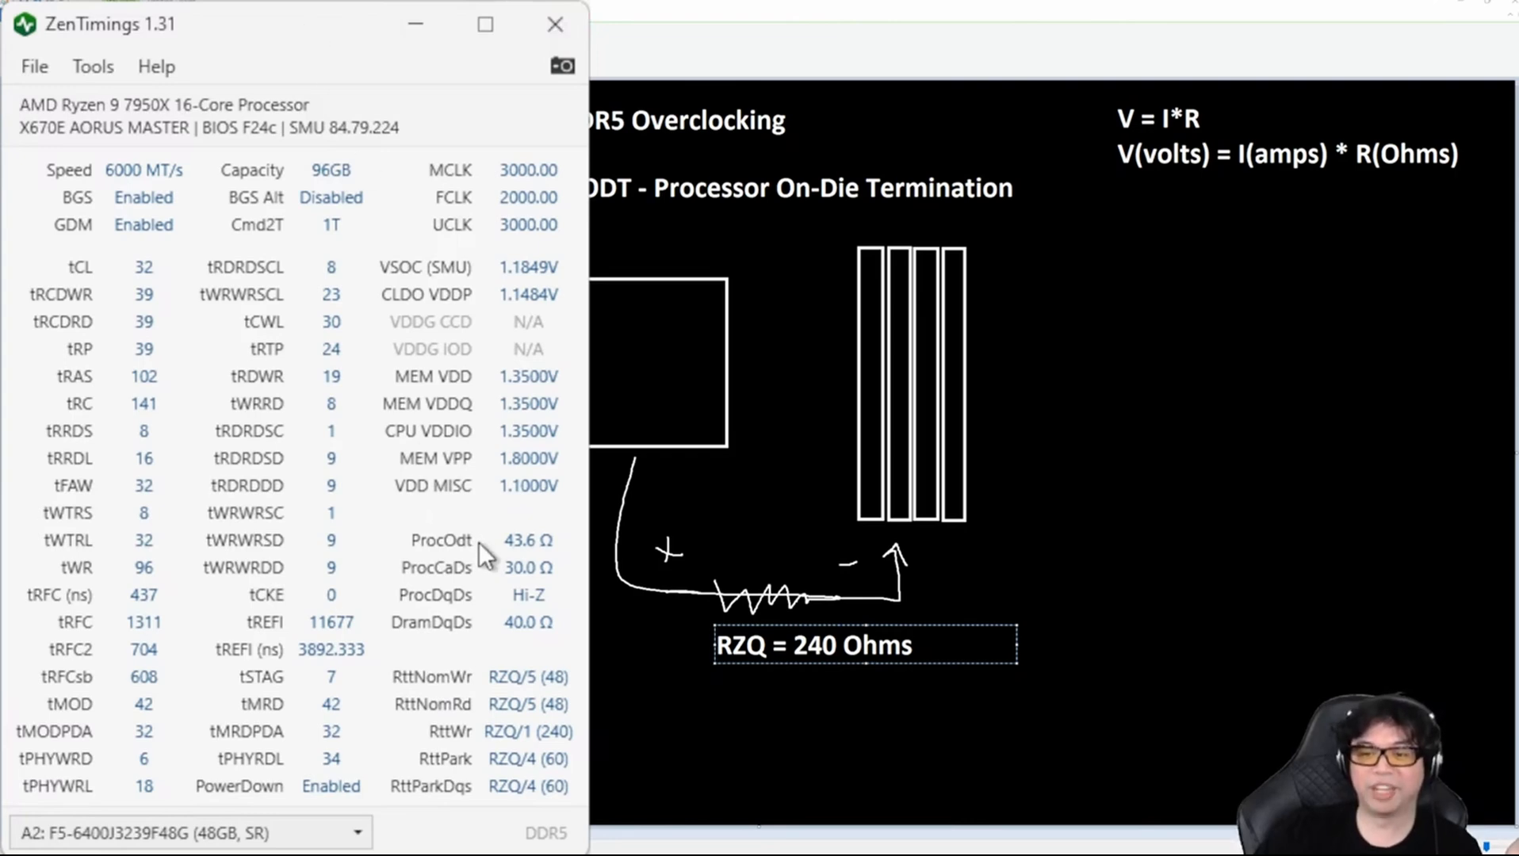
mouse_move(518, 561)
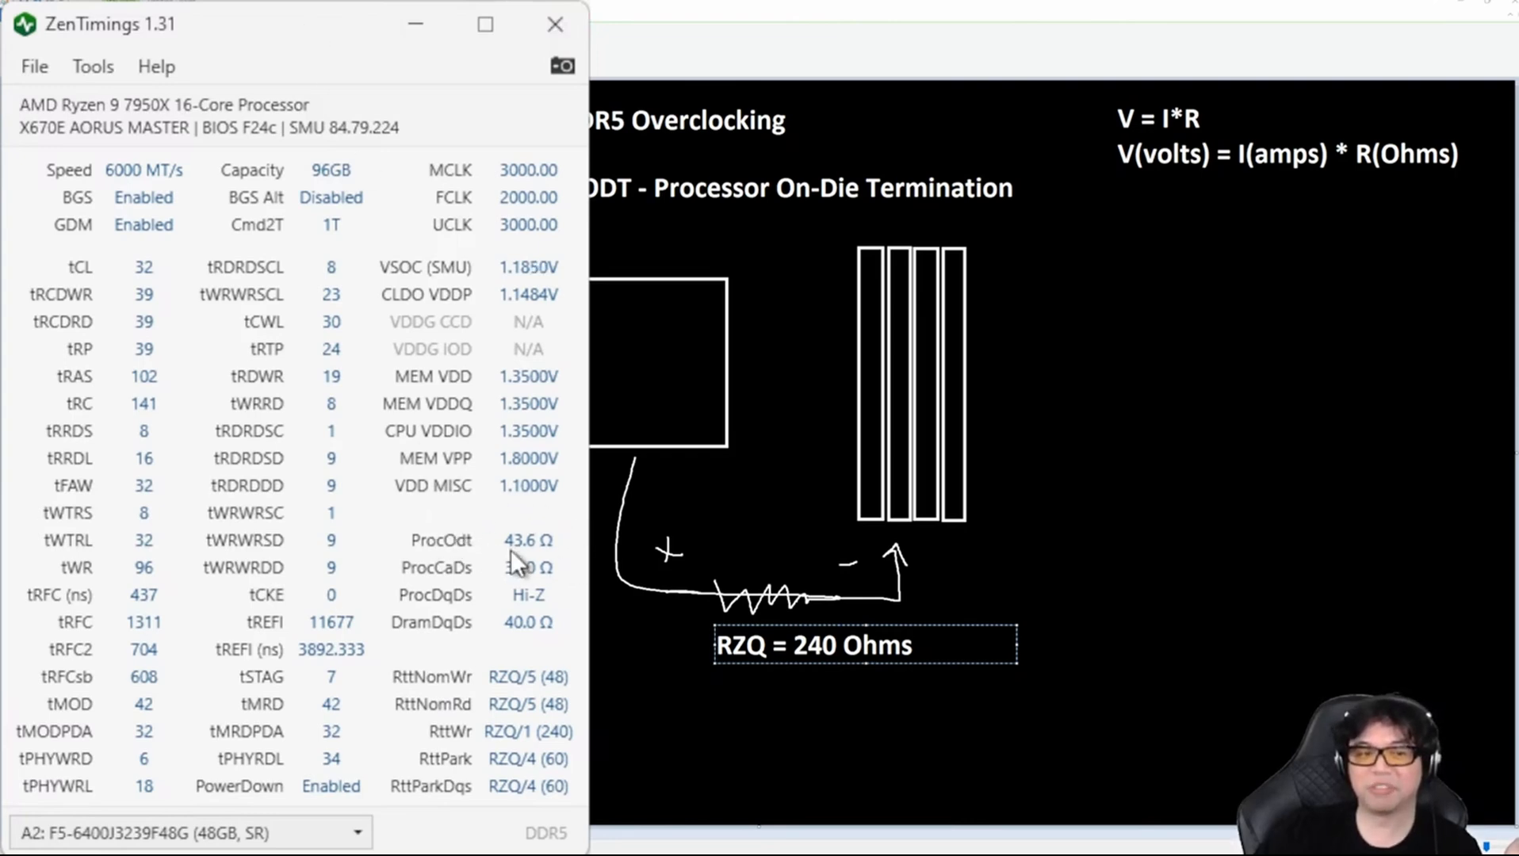
mouse_move(523, 560)
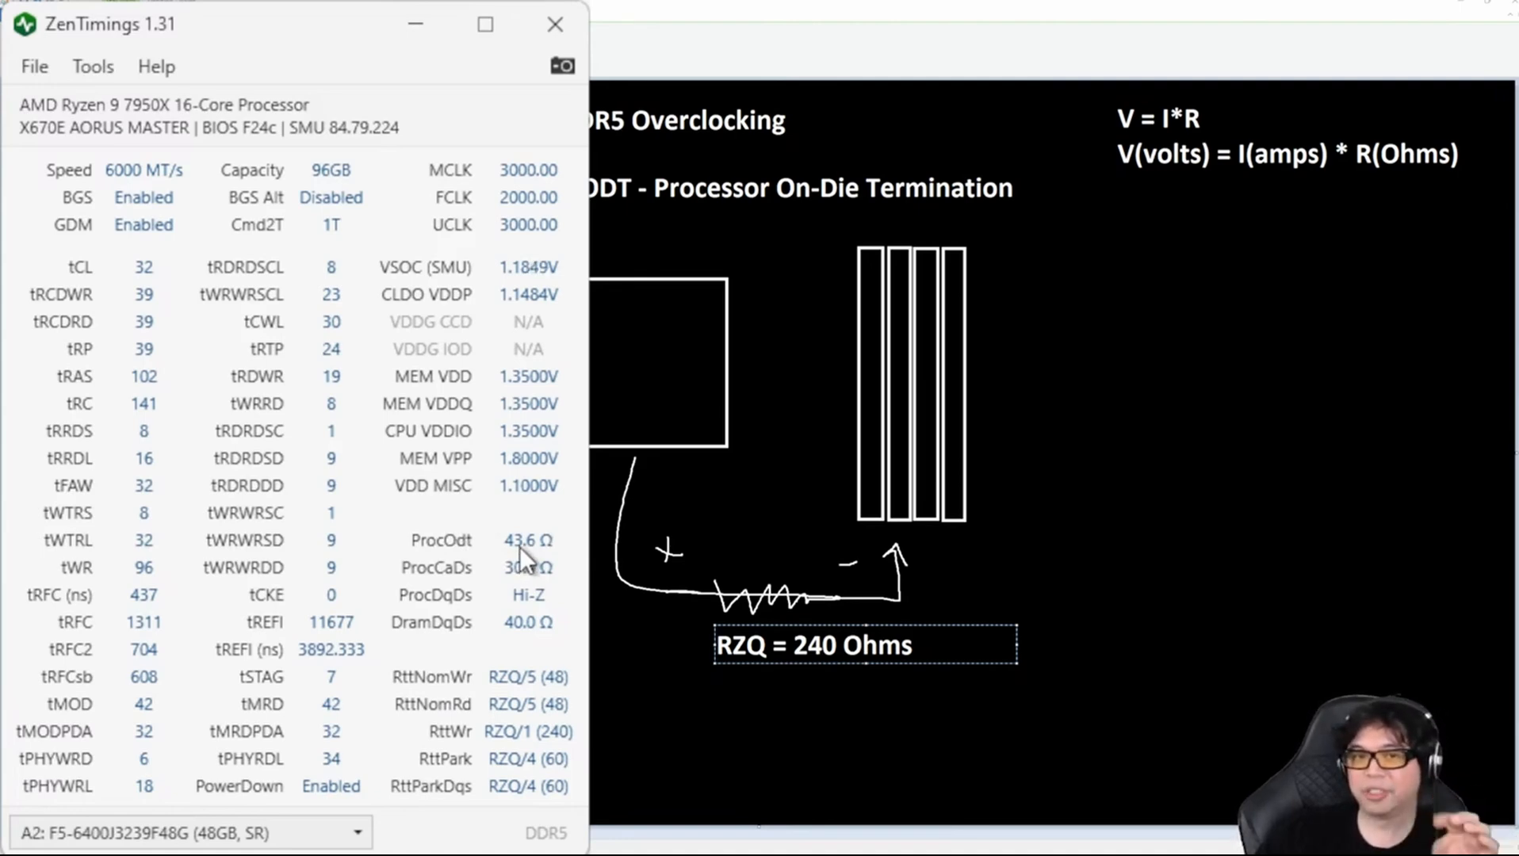
mouse_move(400, 505)
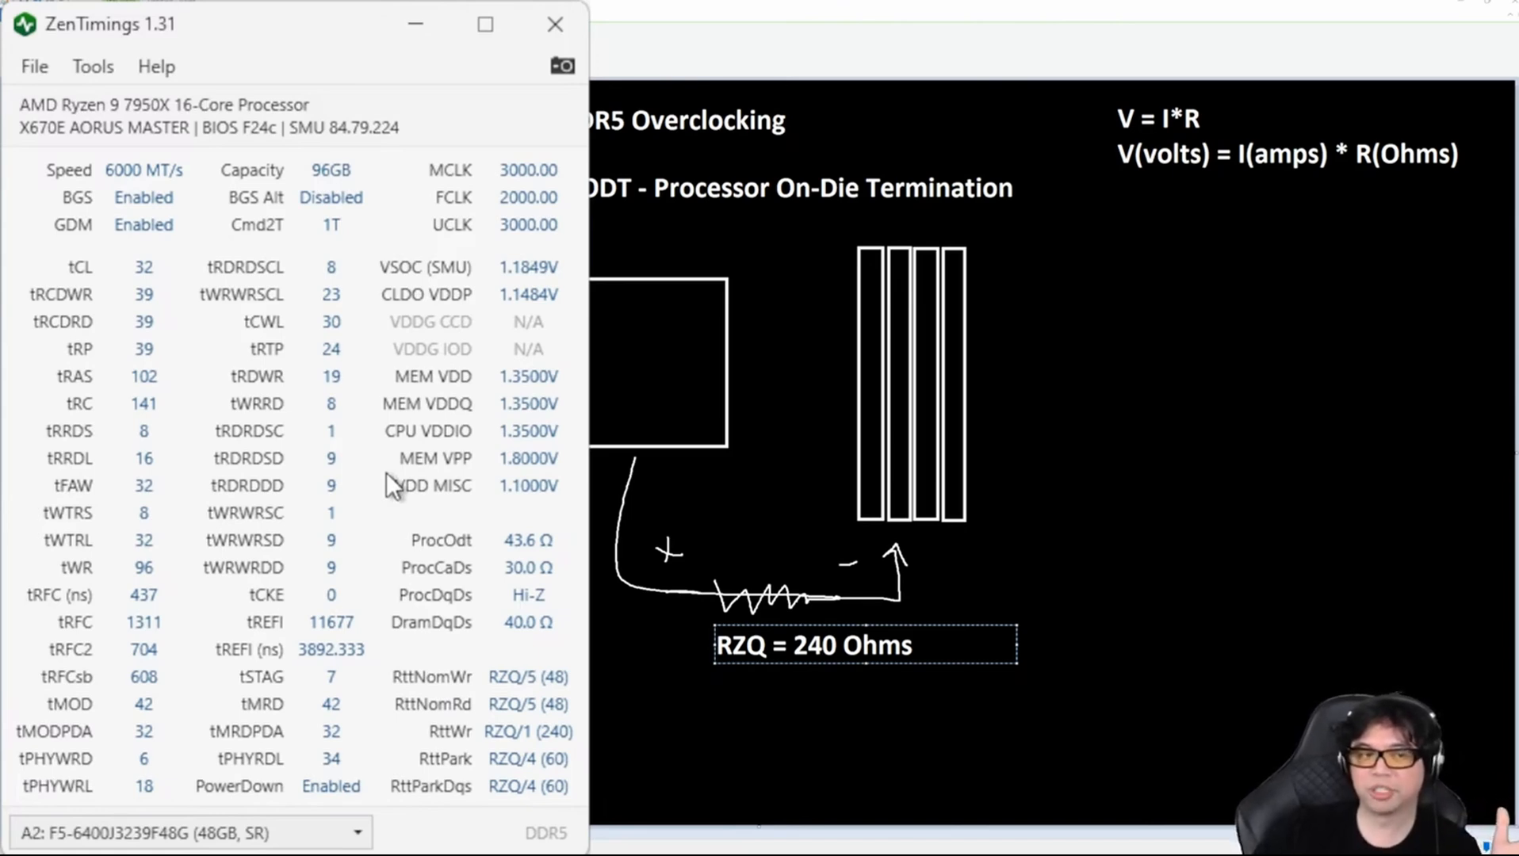
mouse_move(514, 579)
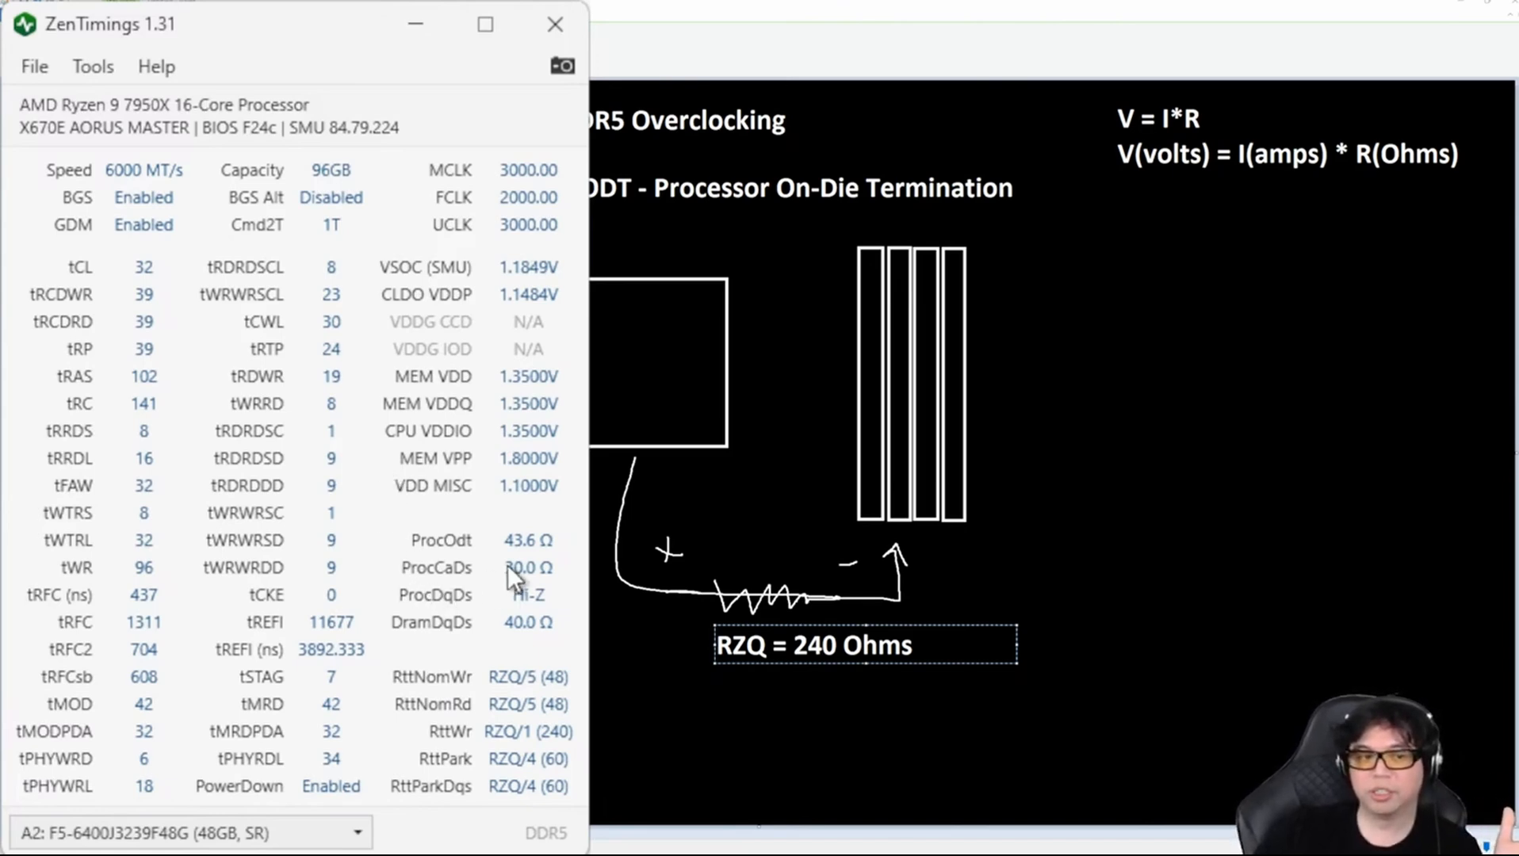
mouse_move(552, 538)
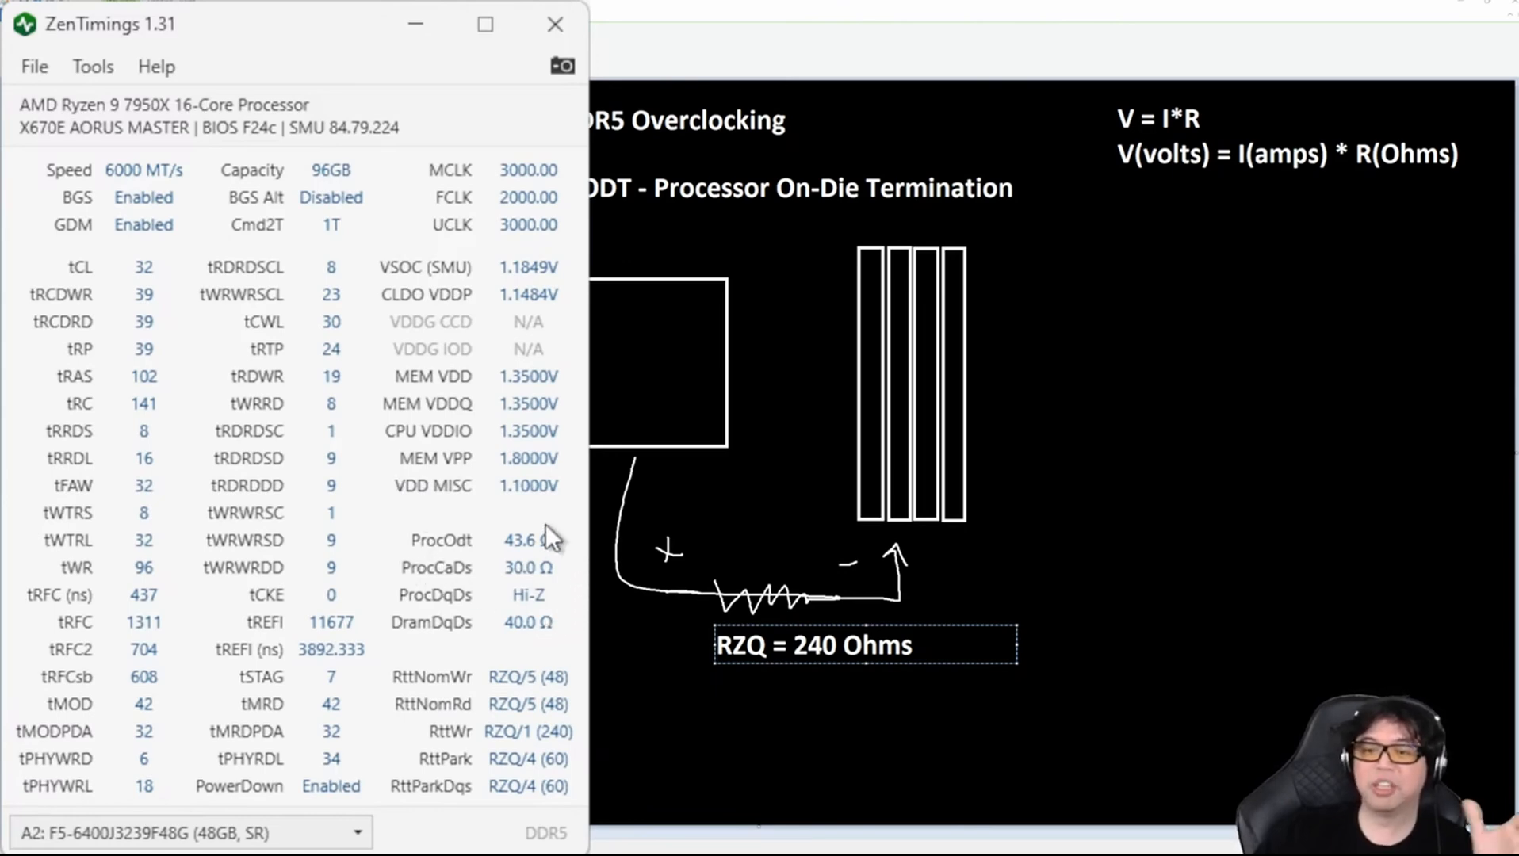
mouse_move(460, 579)
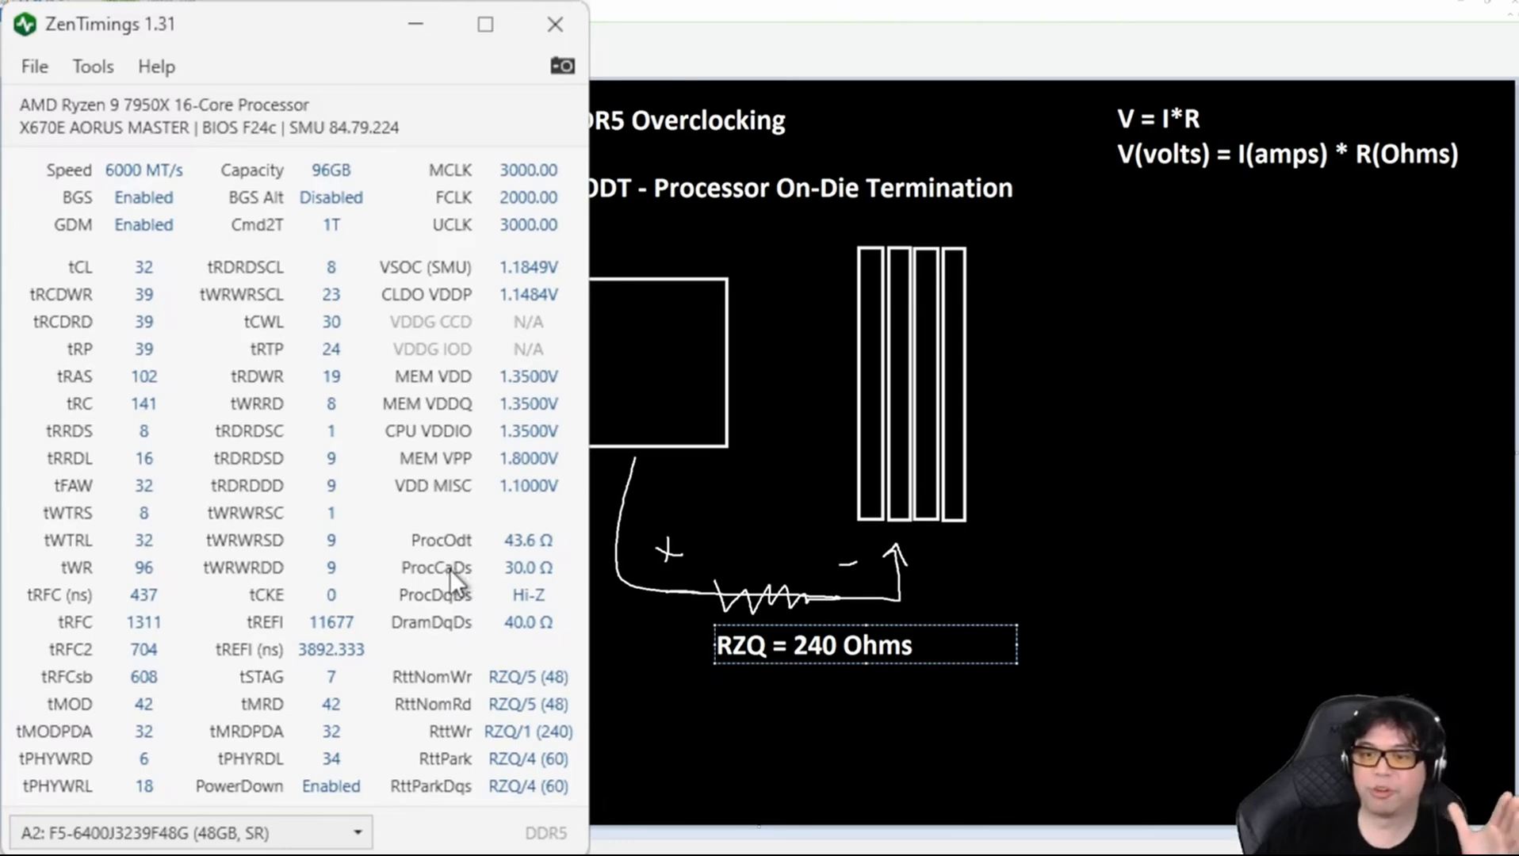
mouse_move(505, 601)
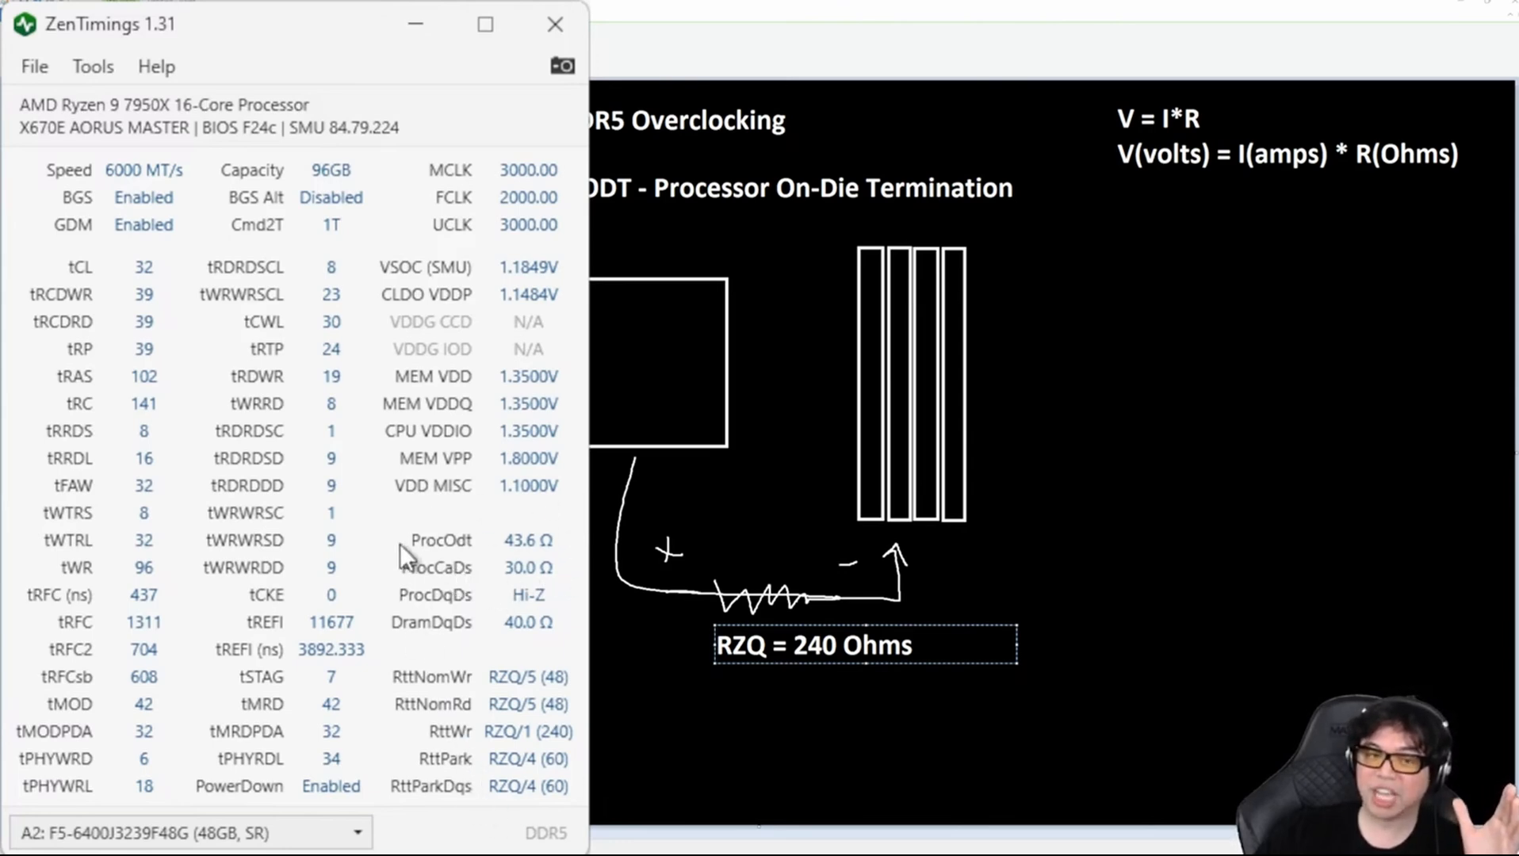
mouse_move(505, 444)
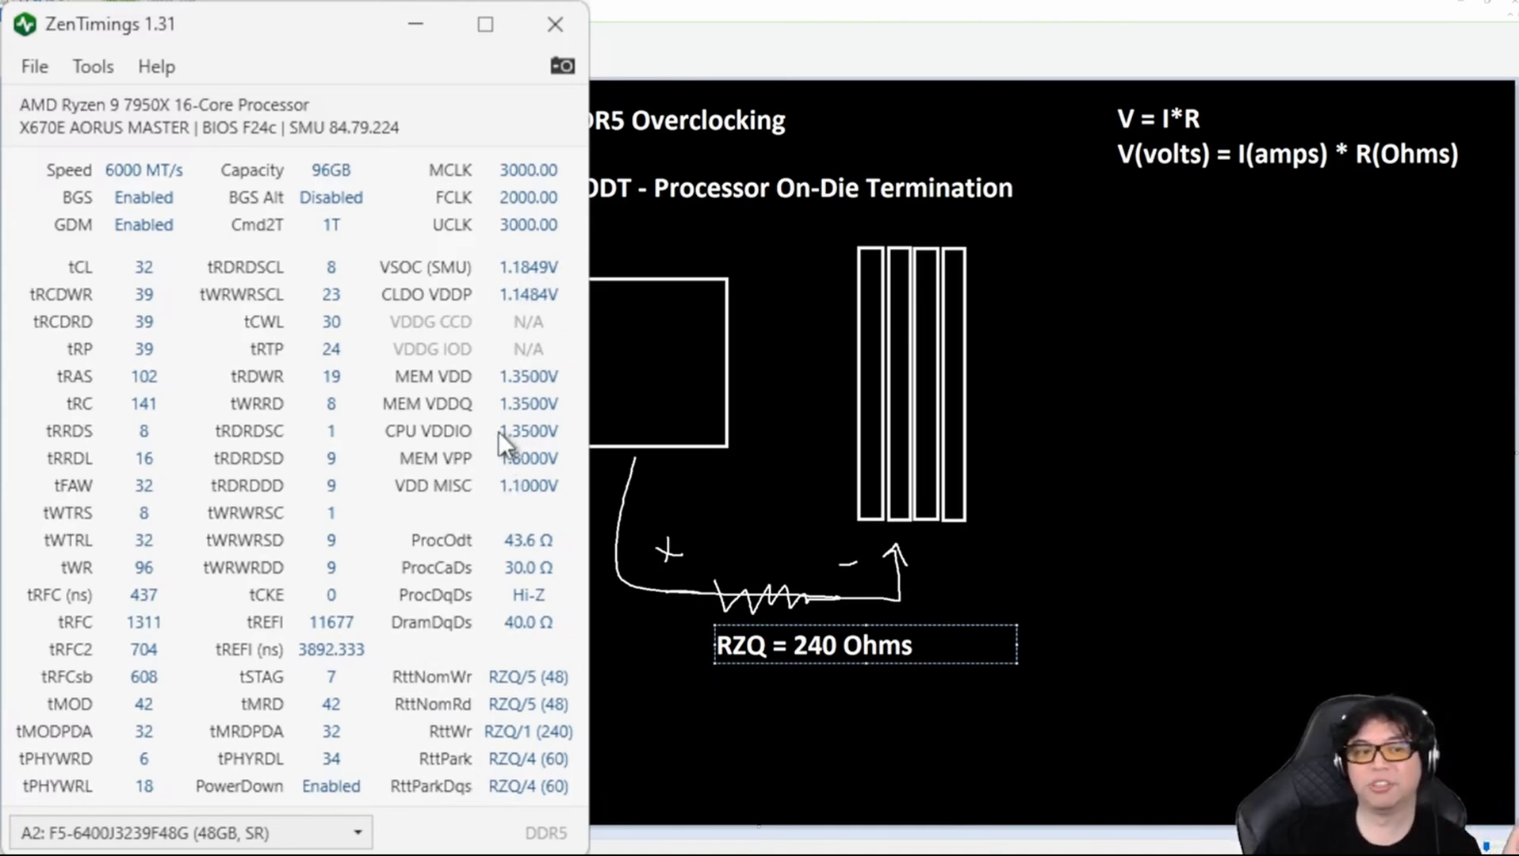
mouse_move(325, 198)
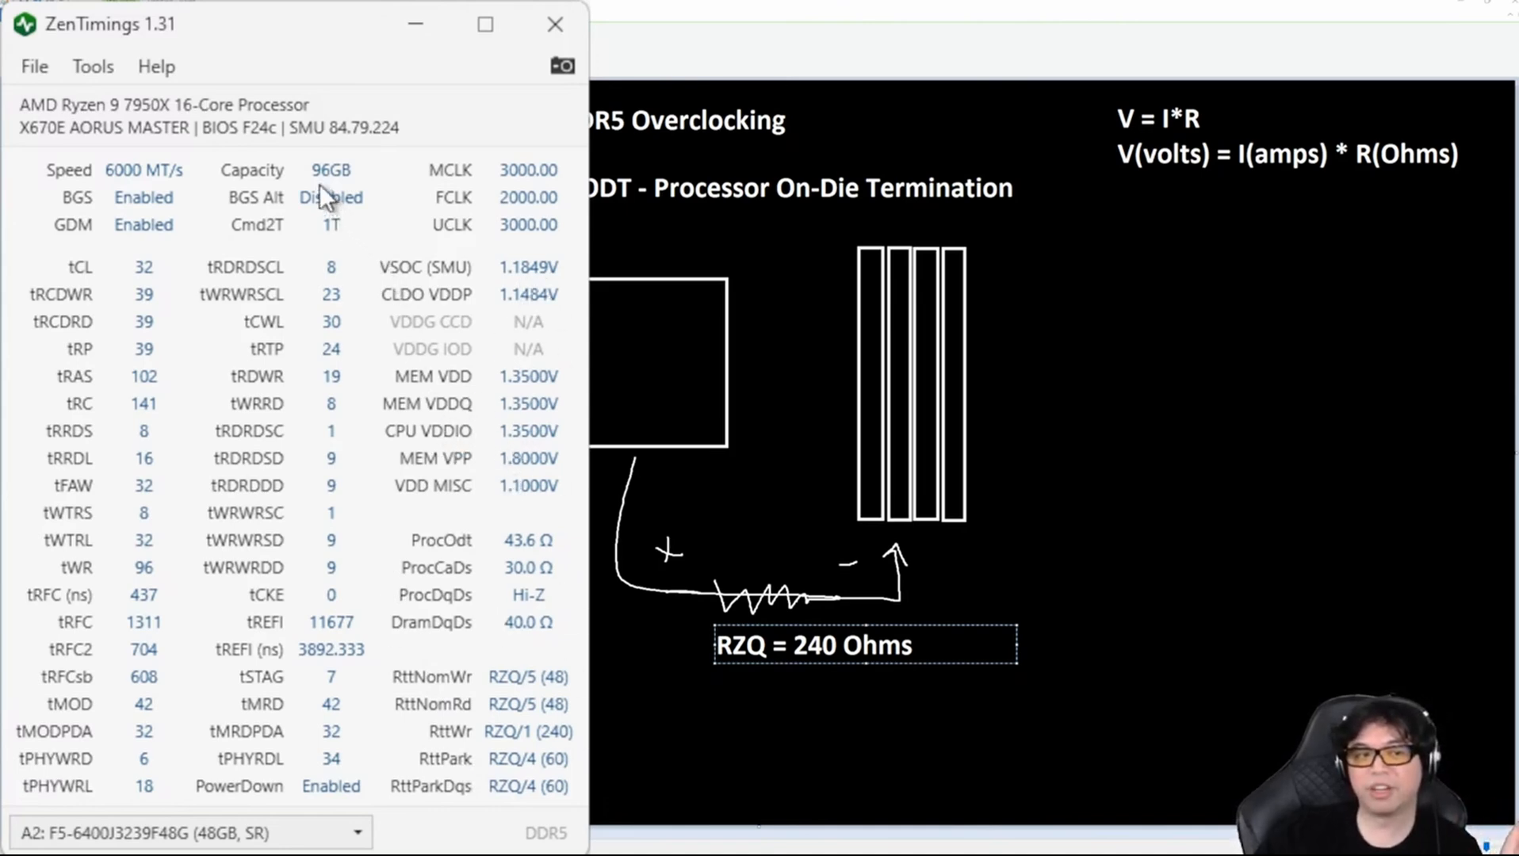
mouse_move(329, 233)
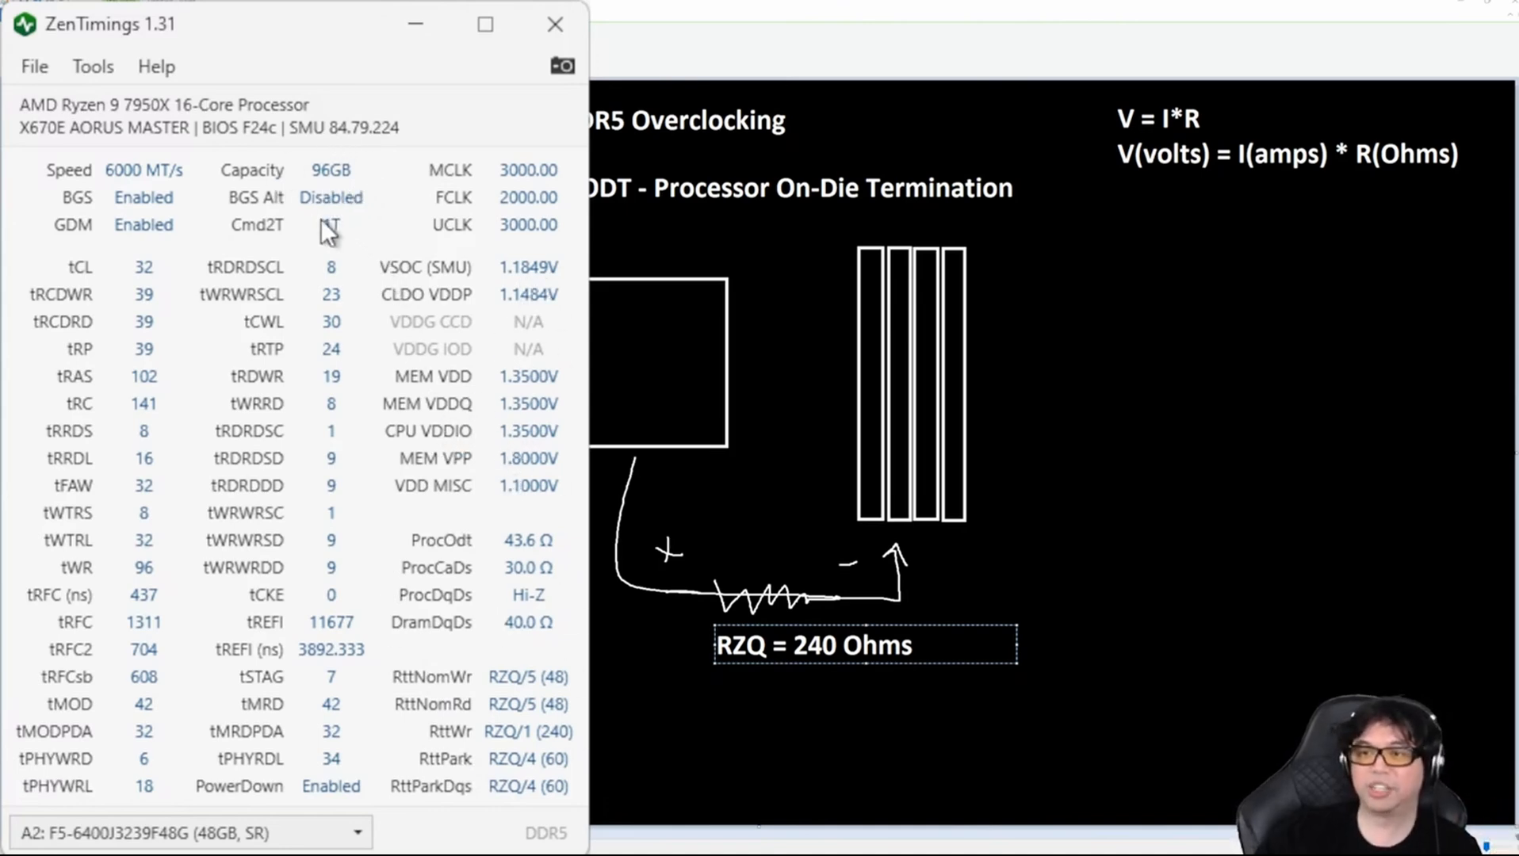
mouse_move(488, 295)
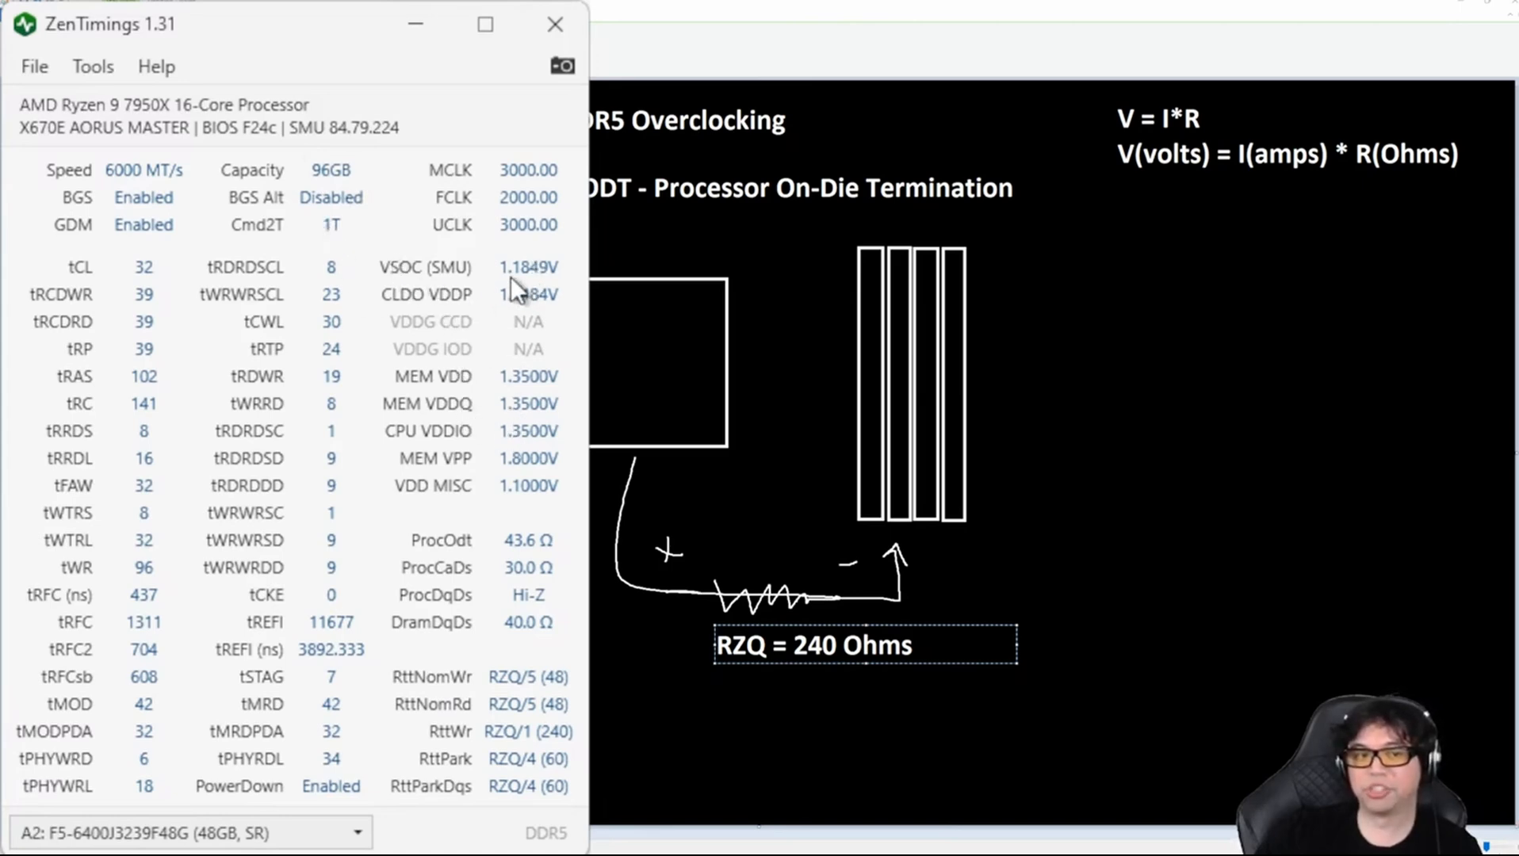
mouse_move(519, 290)
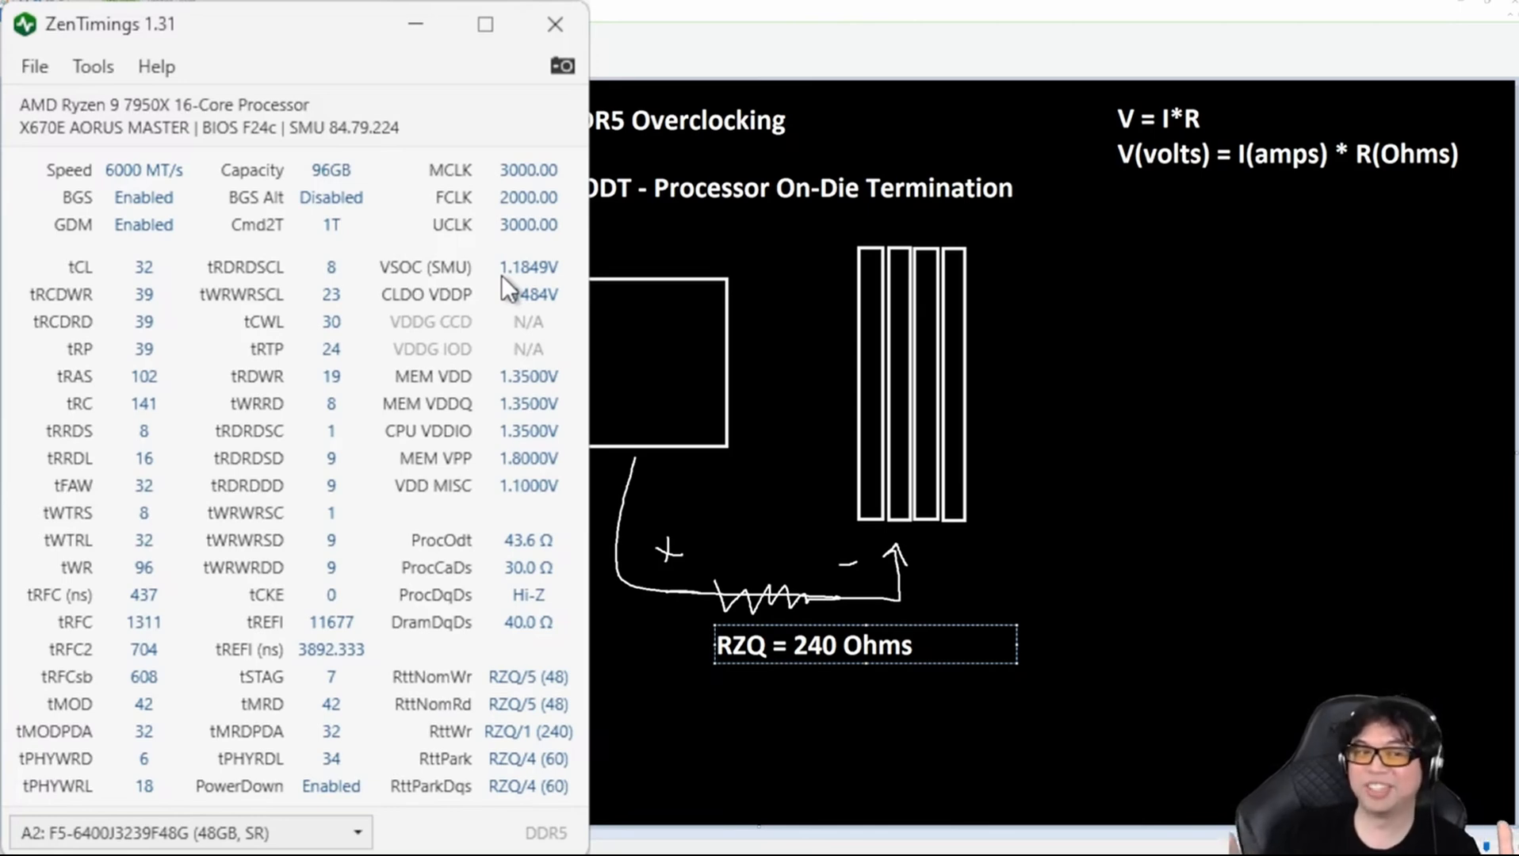
mouse_move(511, 427)
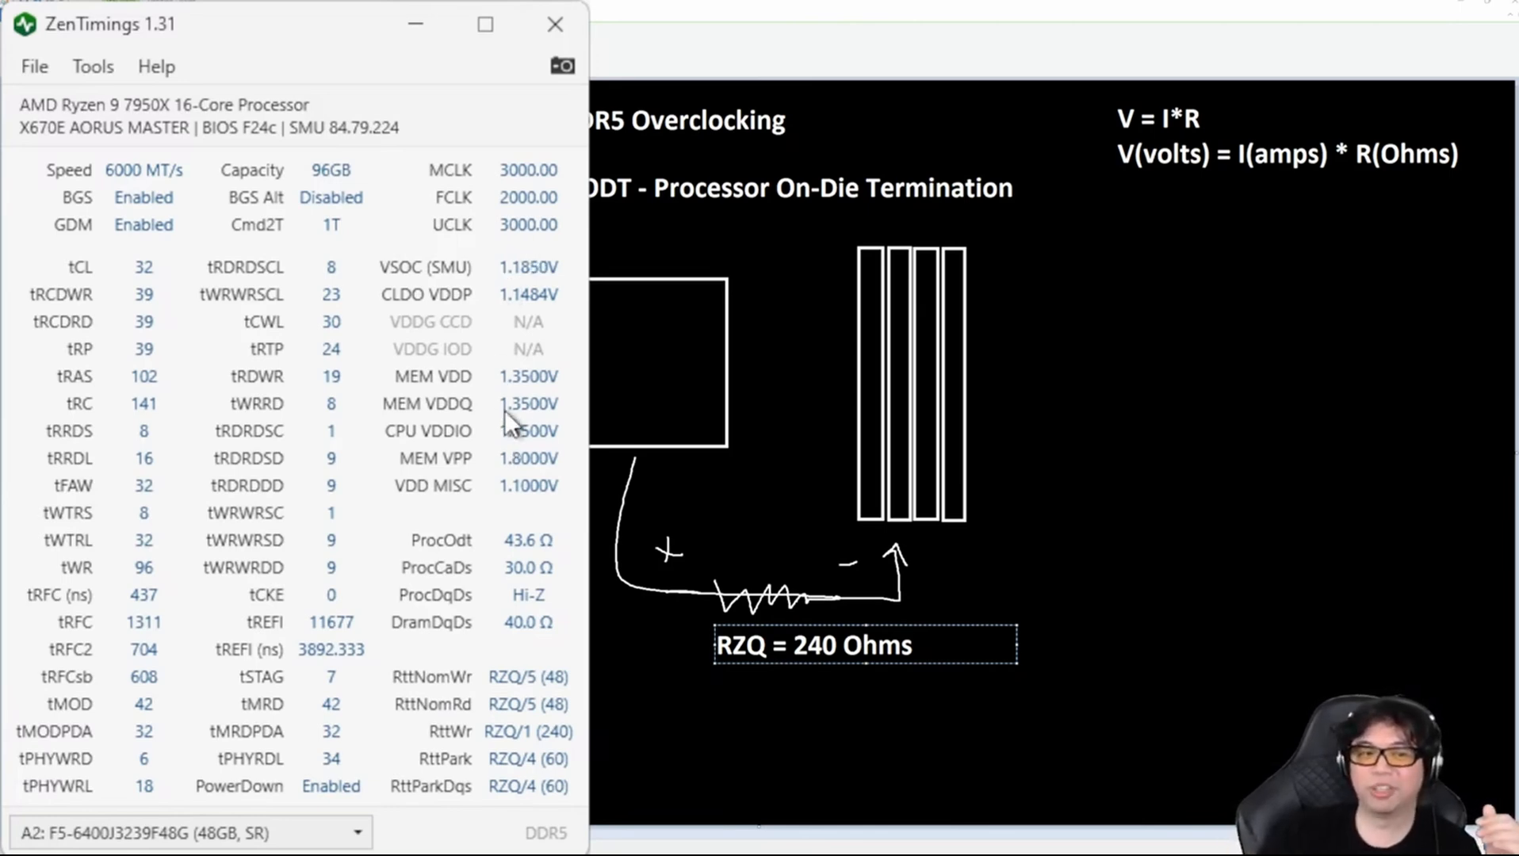
mouse_move(528, 402)
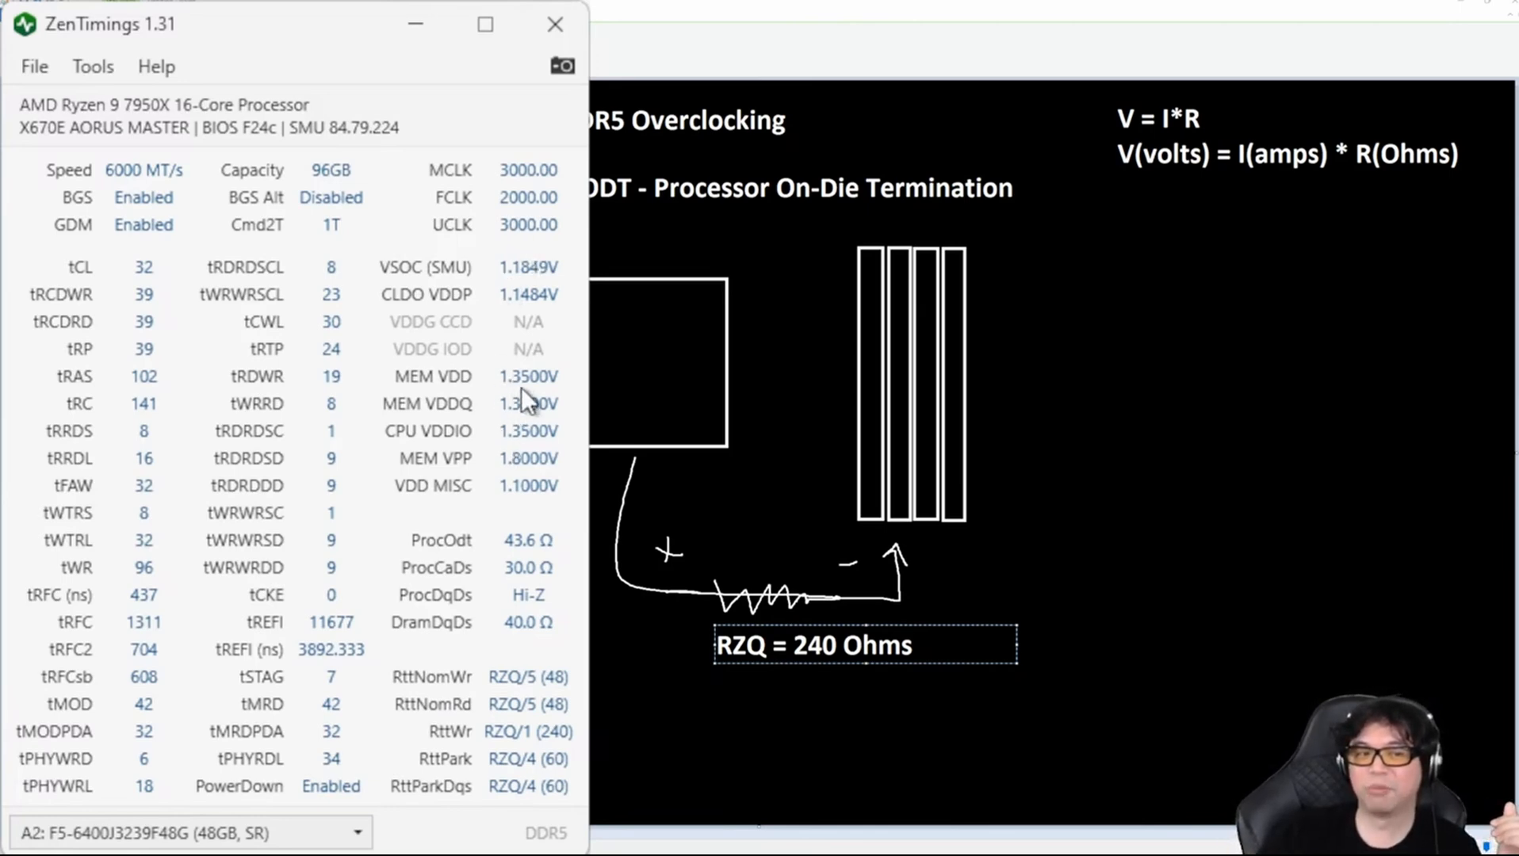
mouse_move(475, 436)
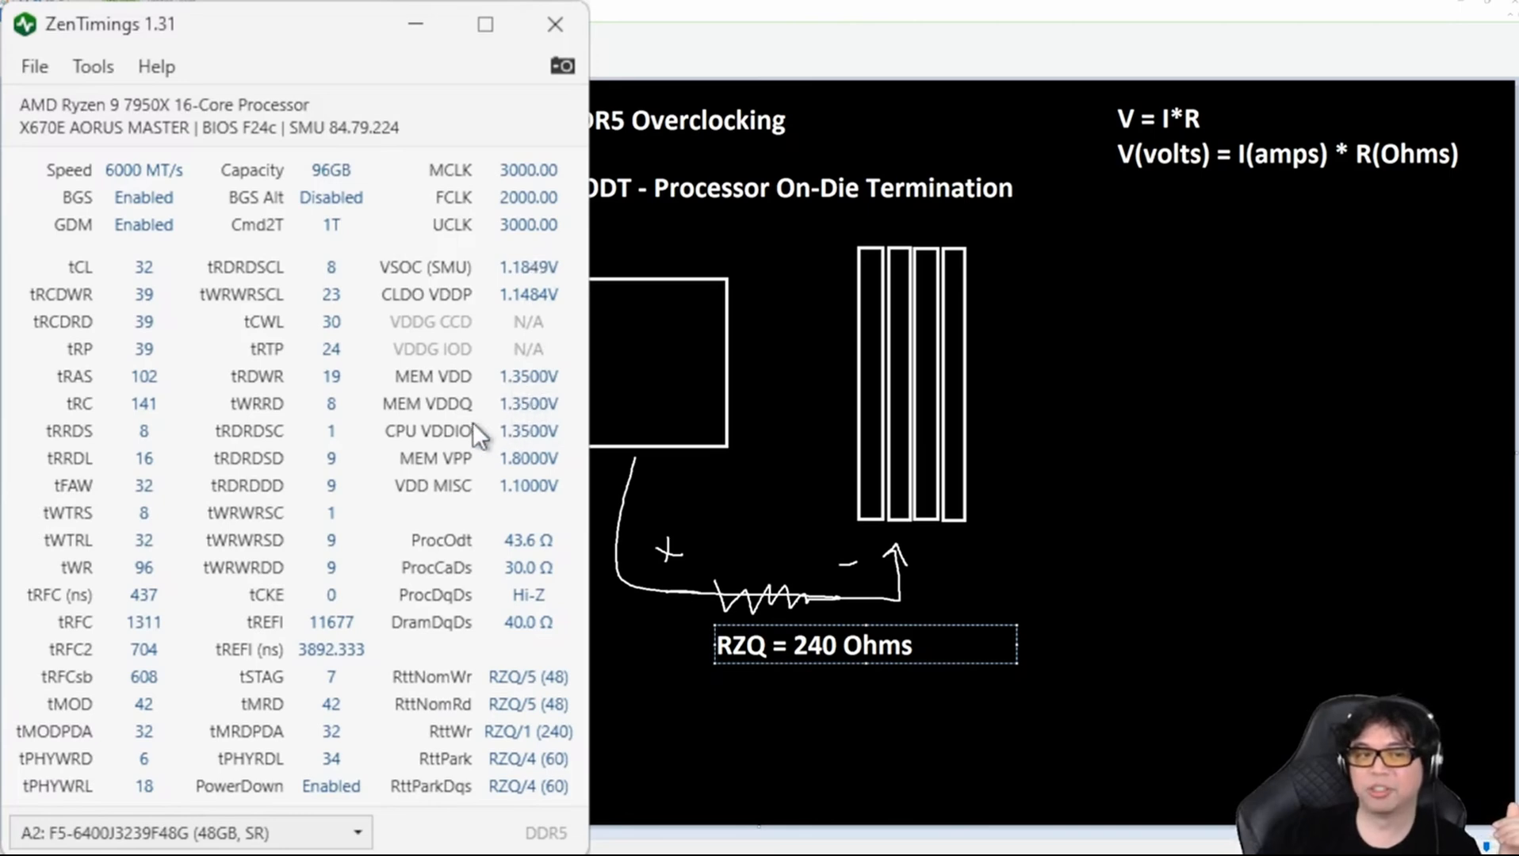
mouse_move(445, 430)
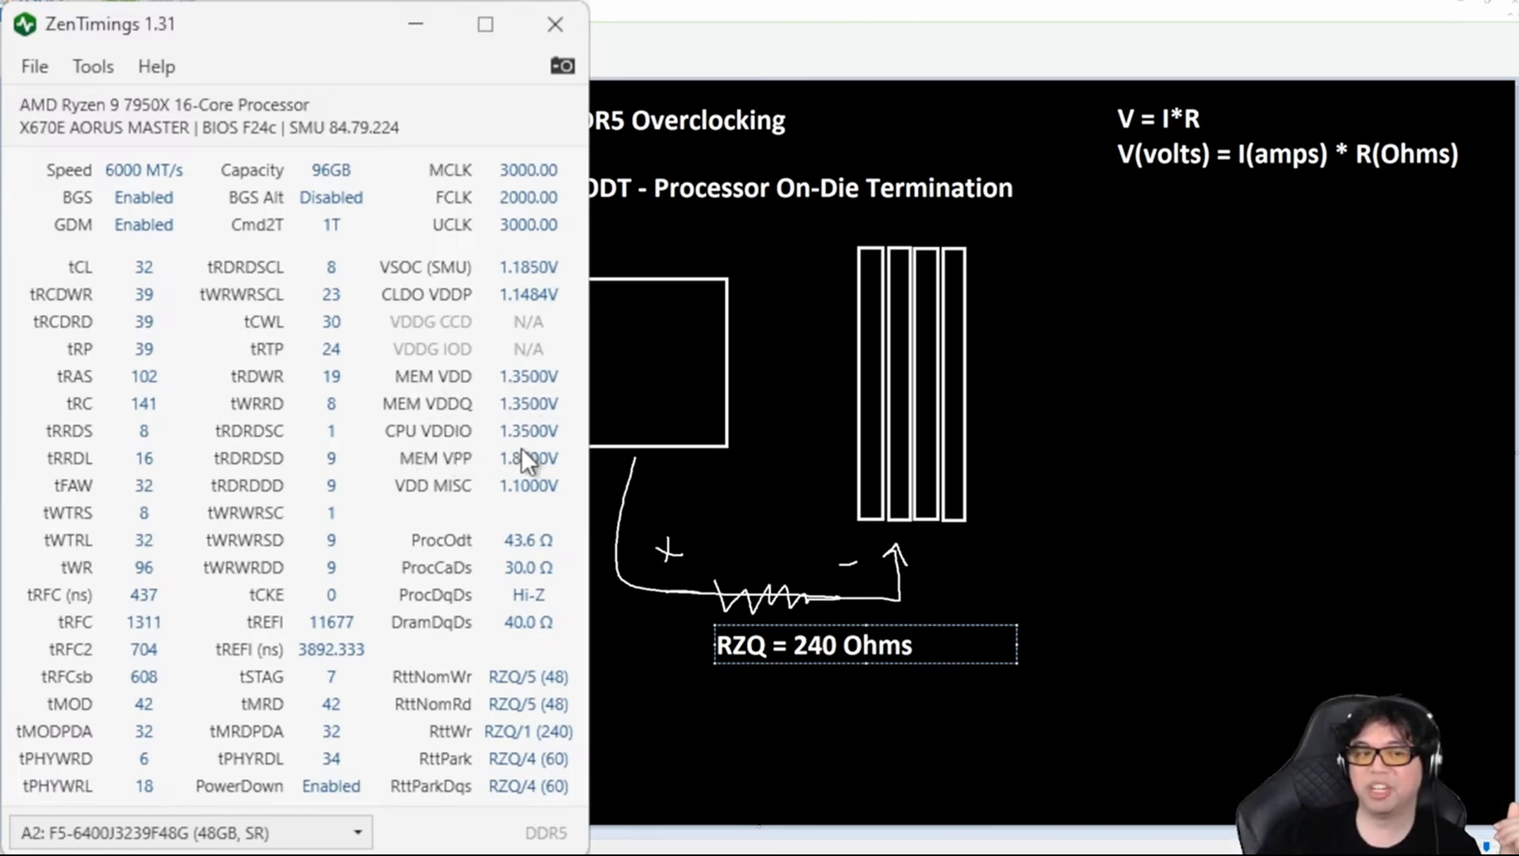
mouse_move(544, 387)
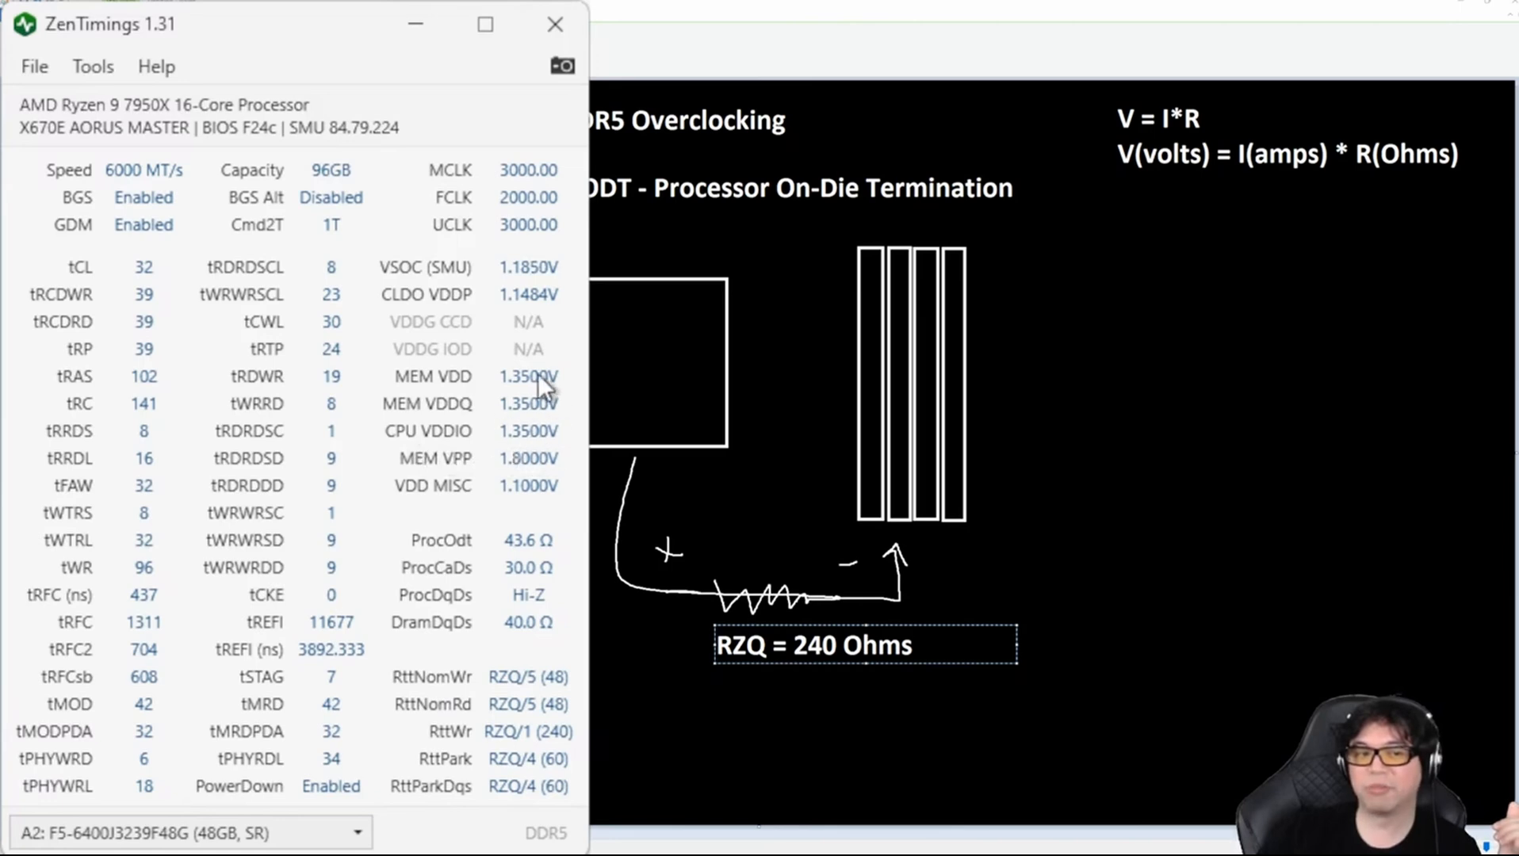
mouse_move(446, 455)
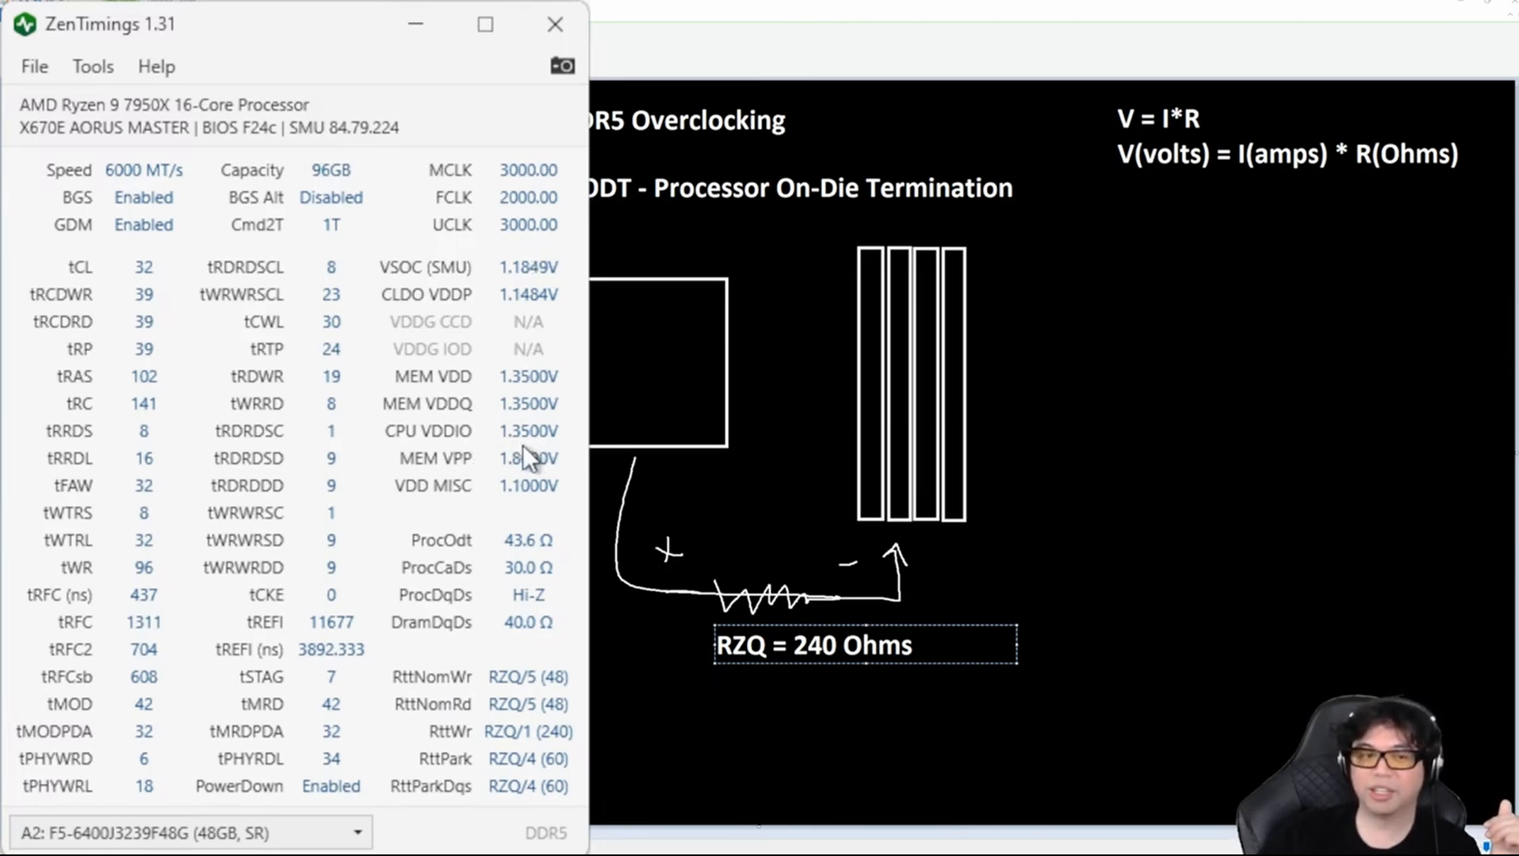
mouse_move(552, 495)
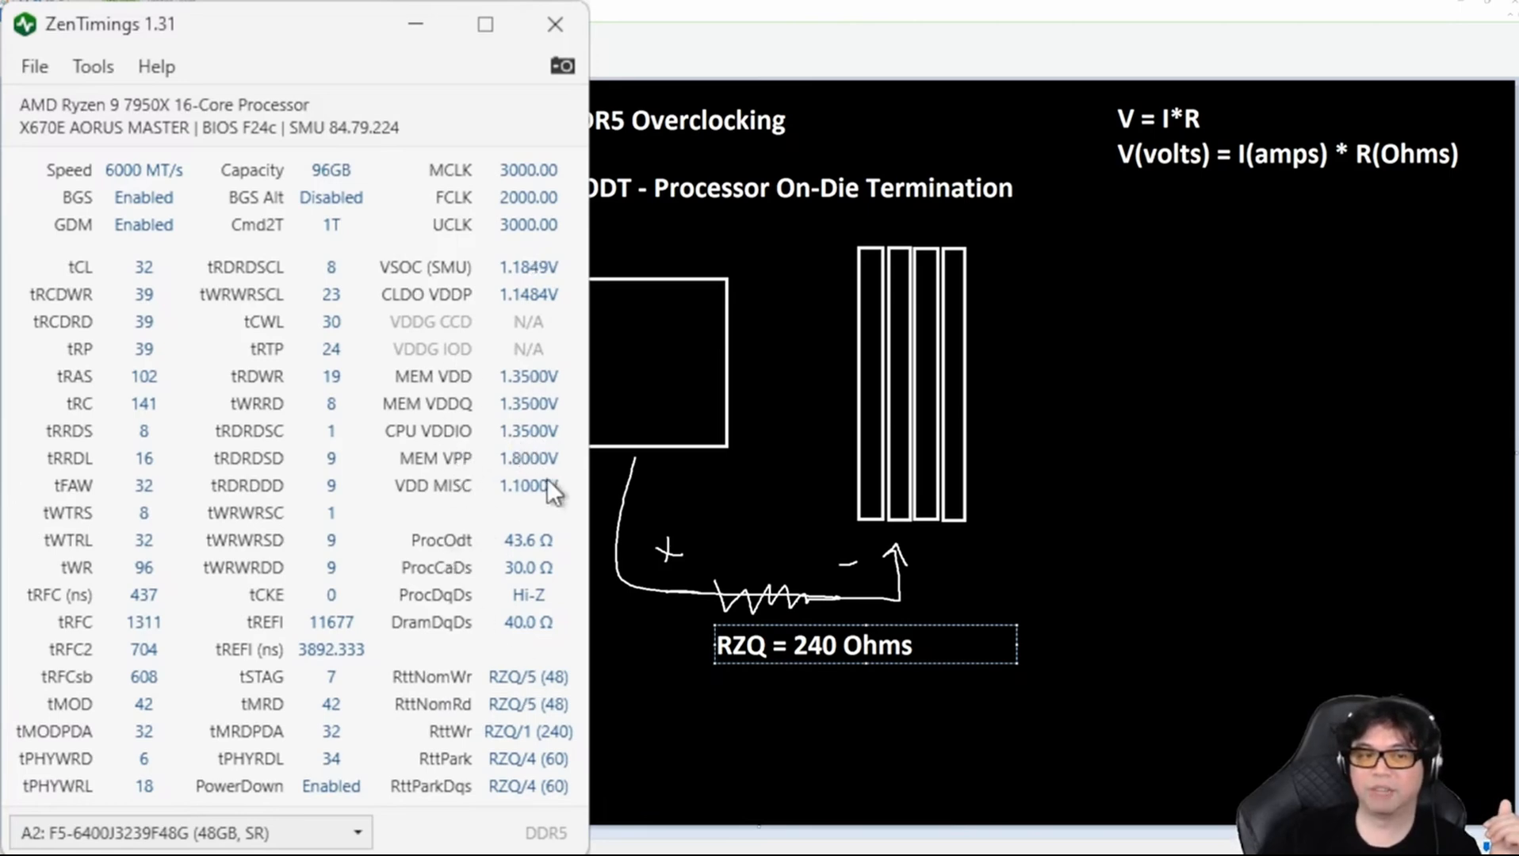
mouse_move(552, 295)
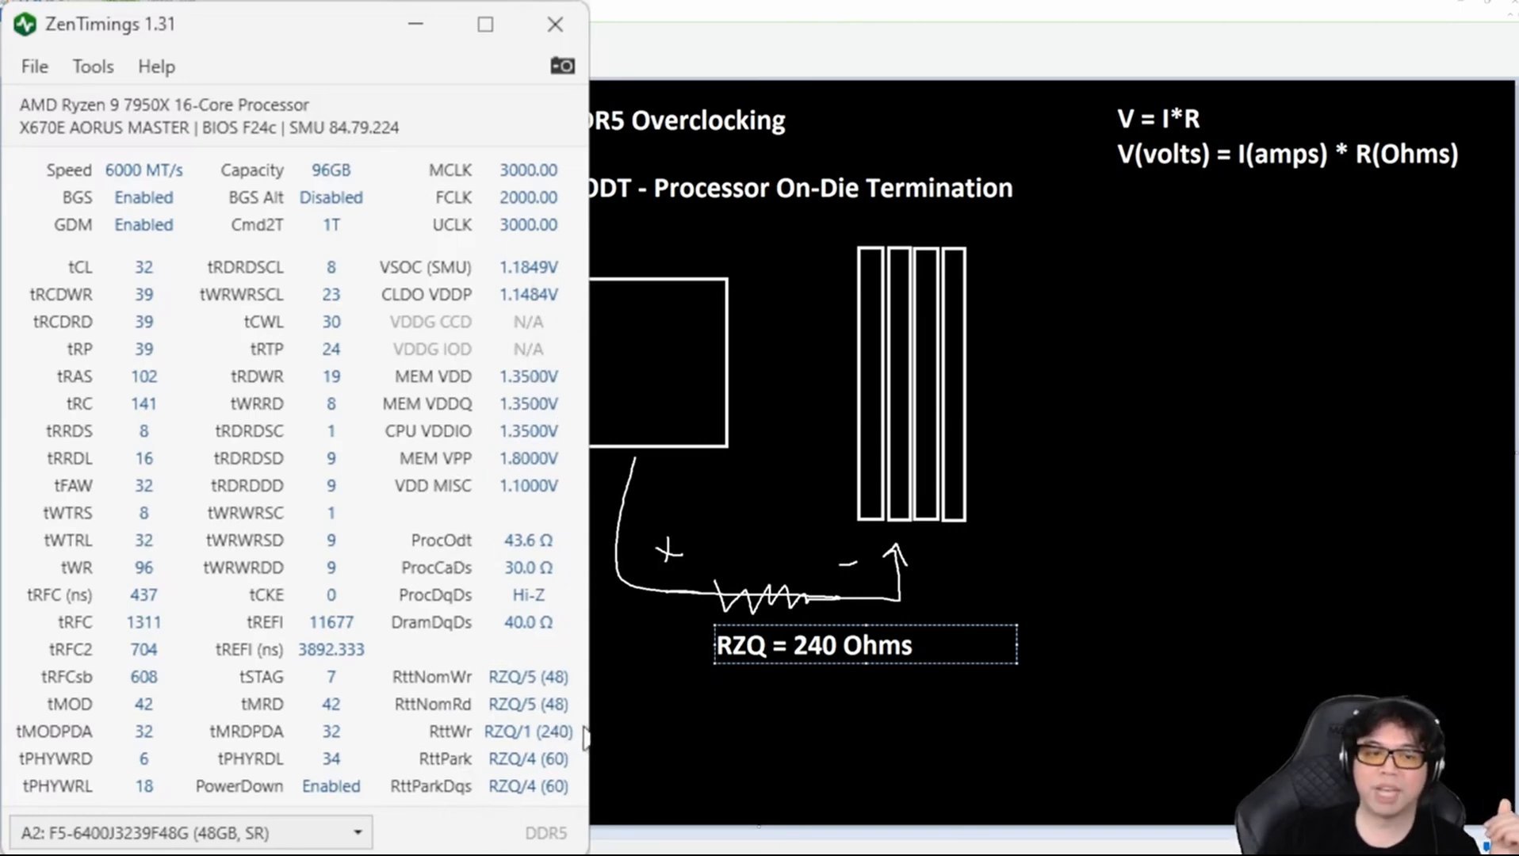
mouse_move(495, 647)
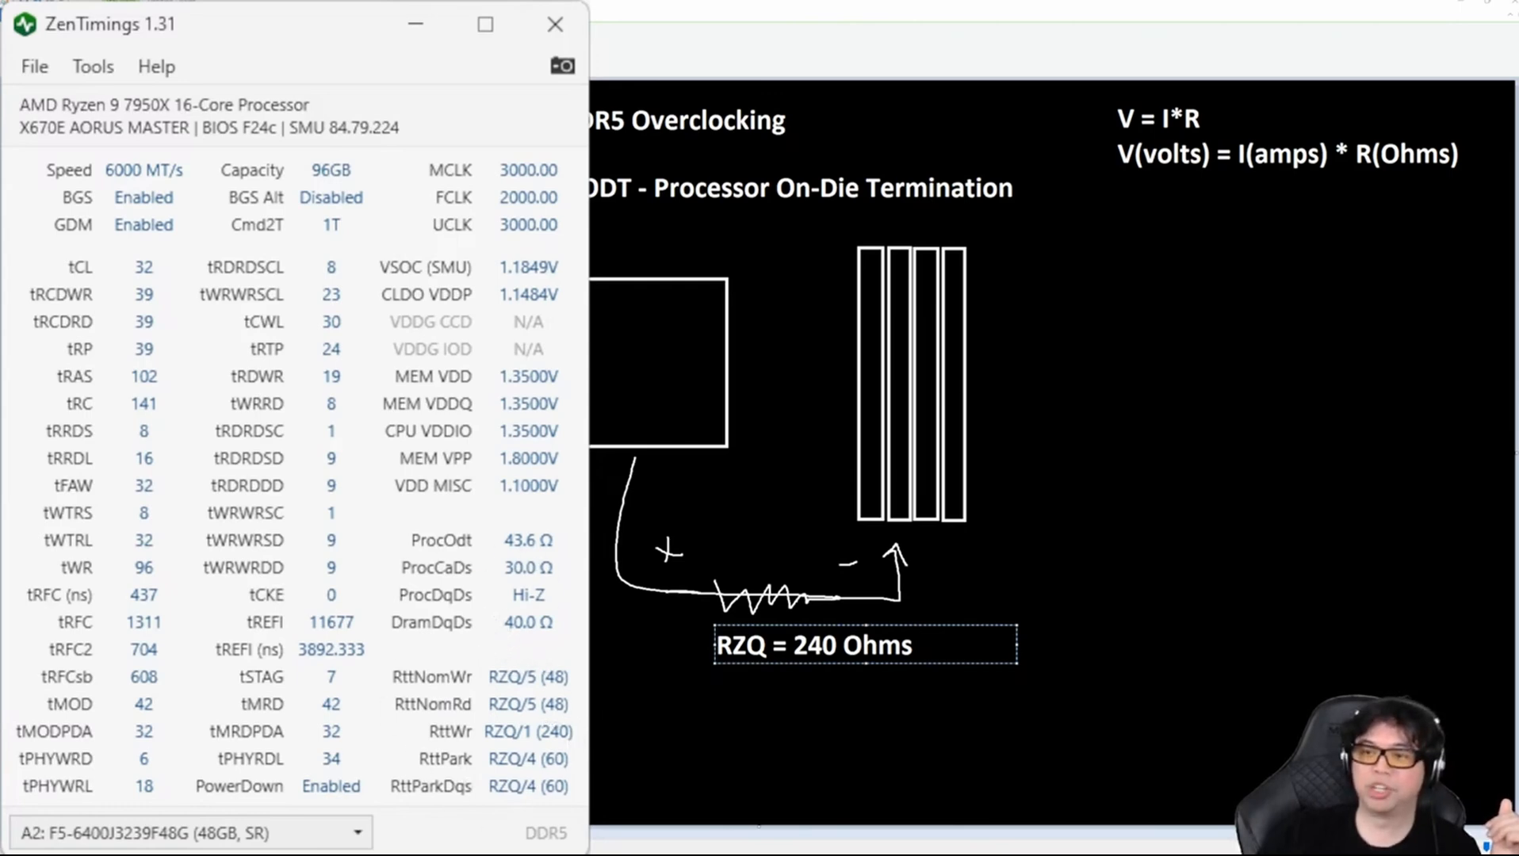
mouse_move(519, 638)
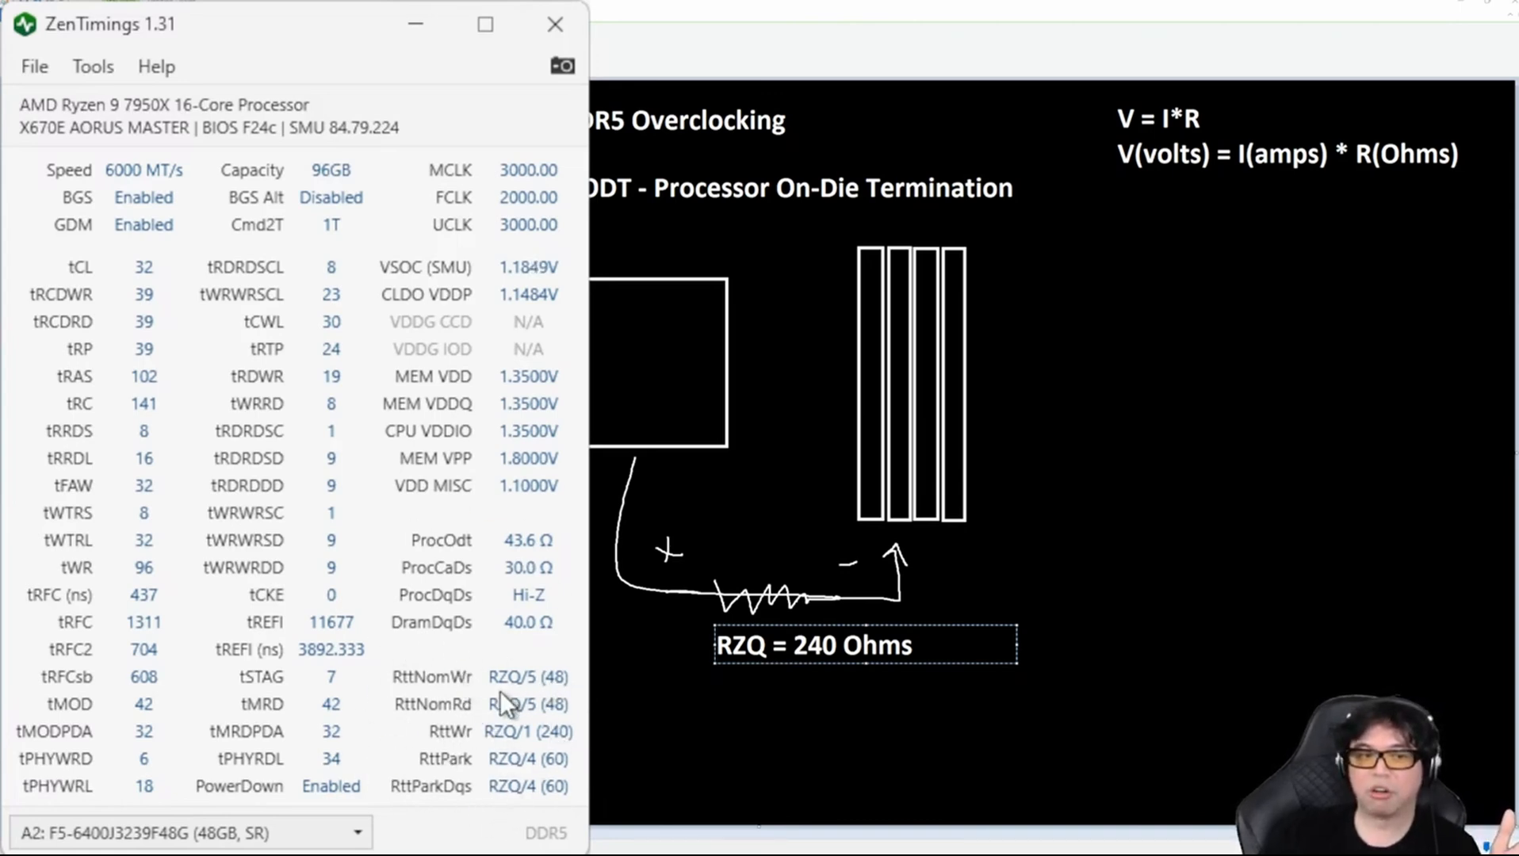
mouse_move(524, 712)
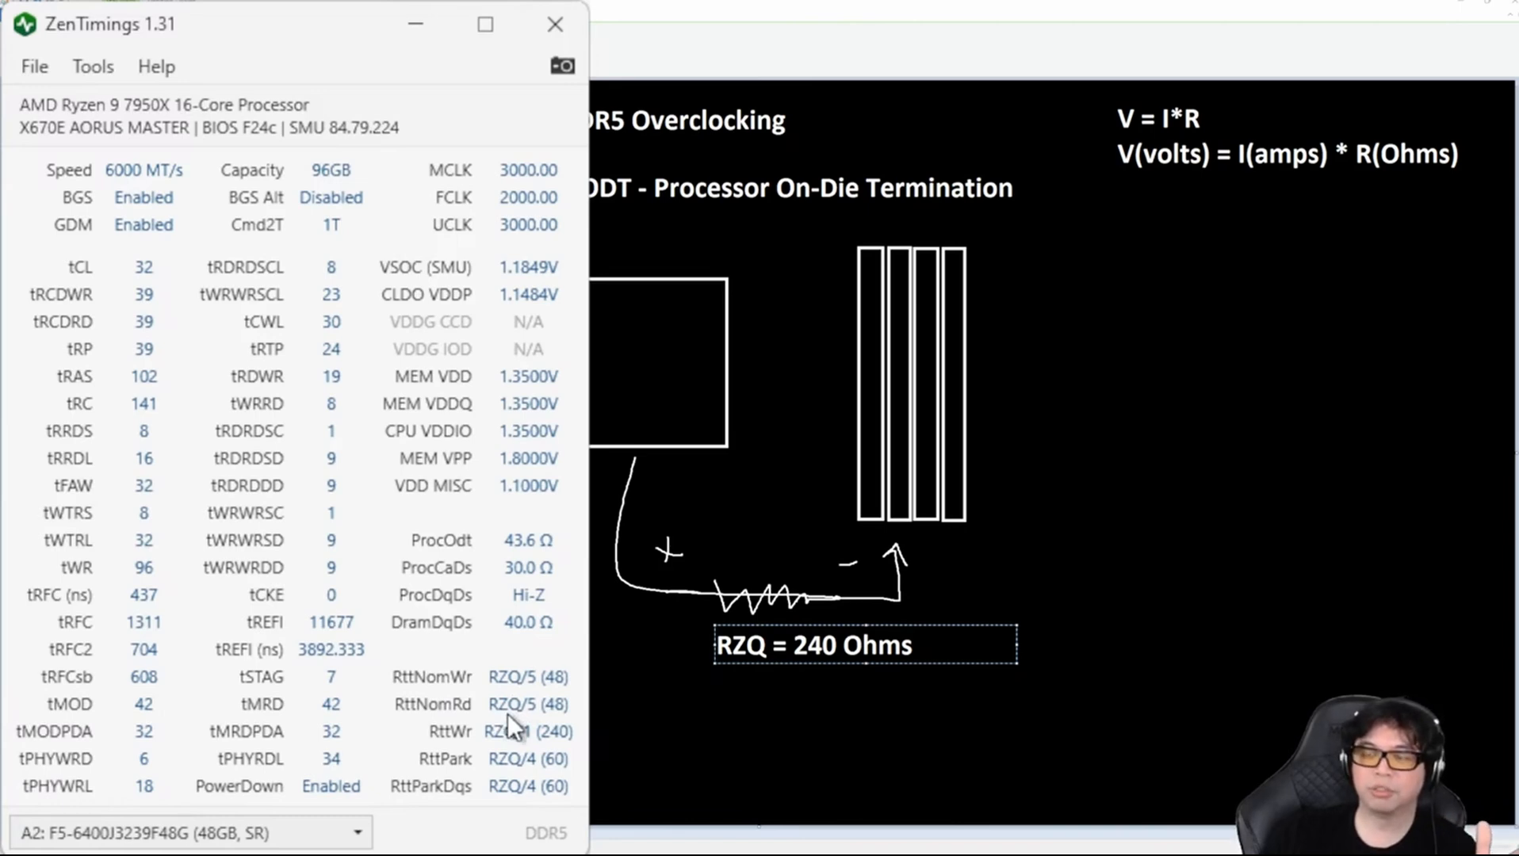
mouse_move(531, 712)
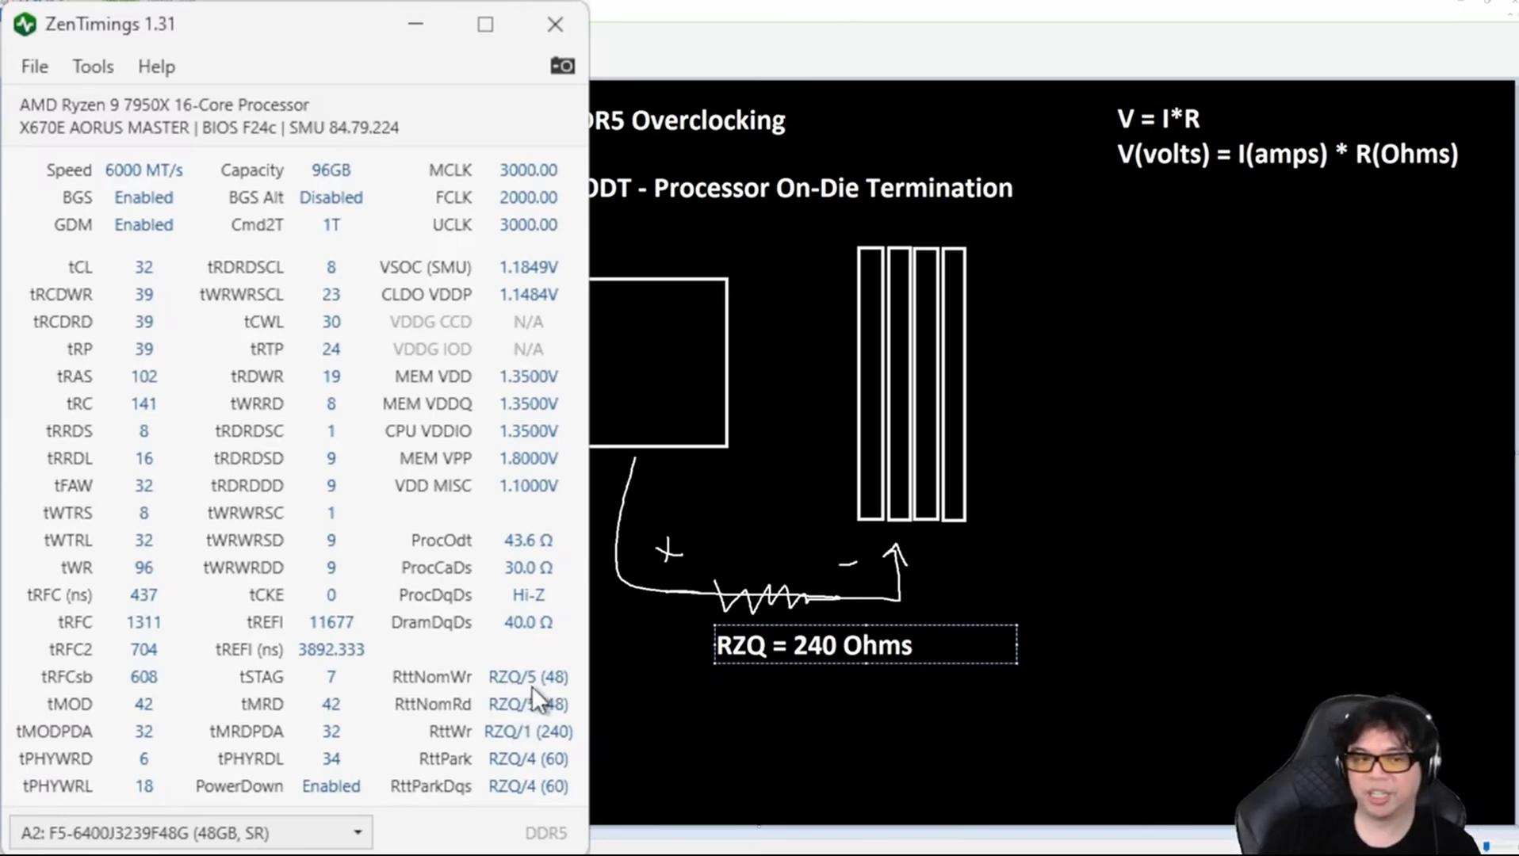
mouse_move(528, 707)
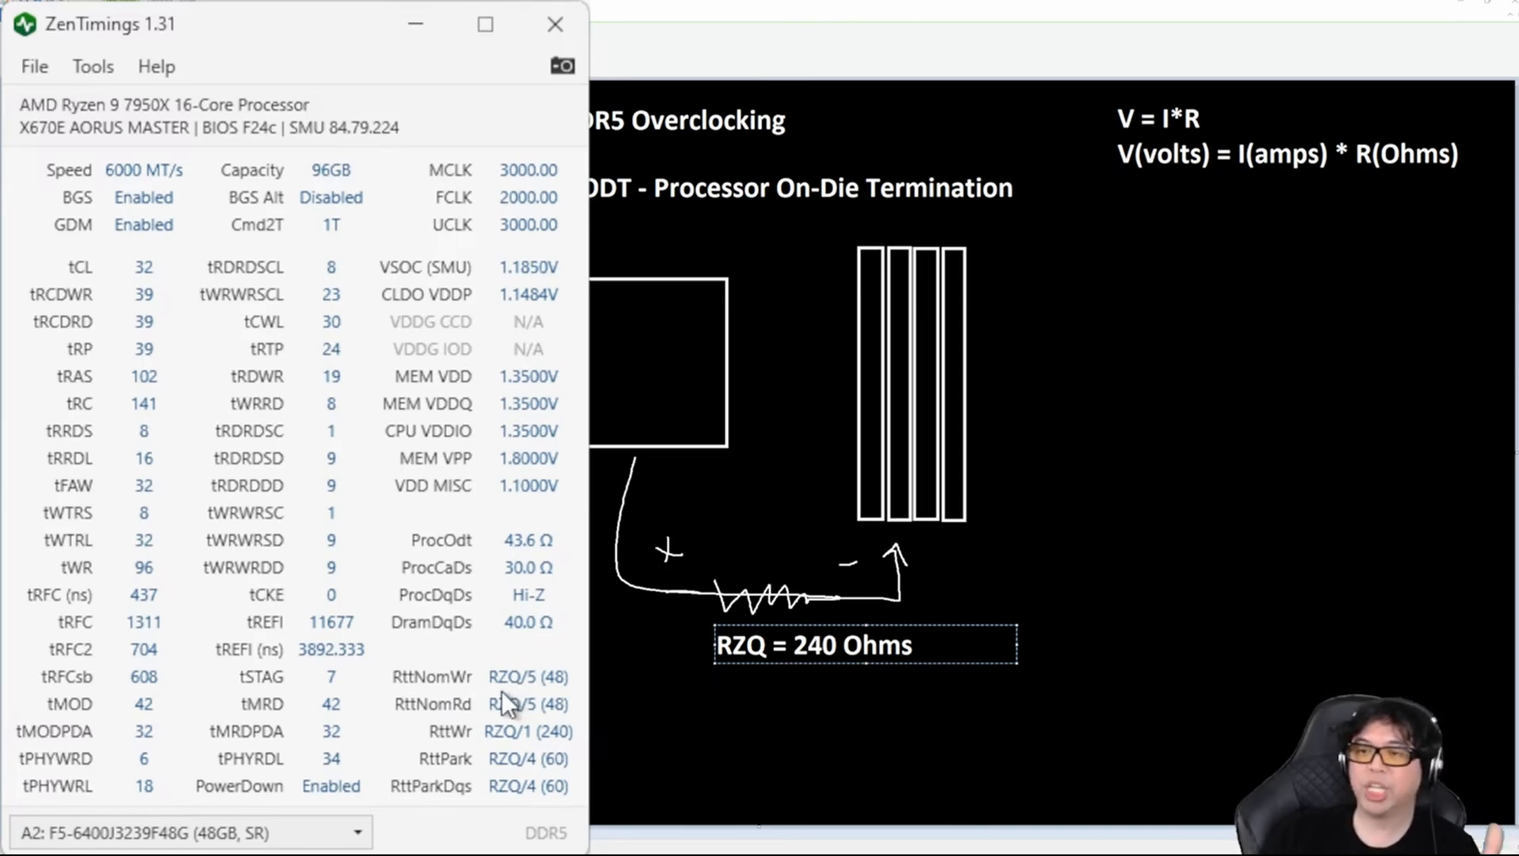
mouse_move(552, 702)
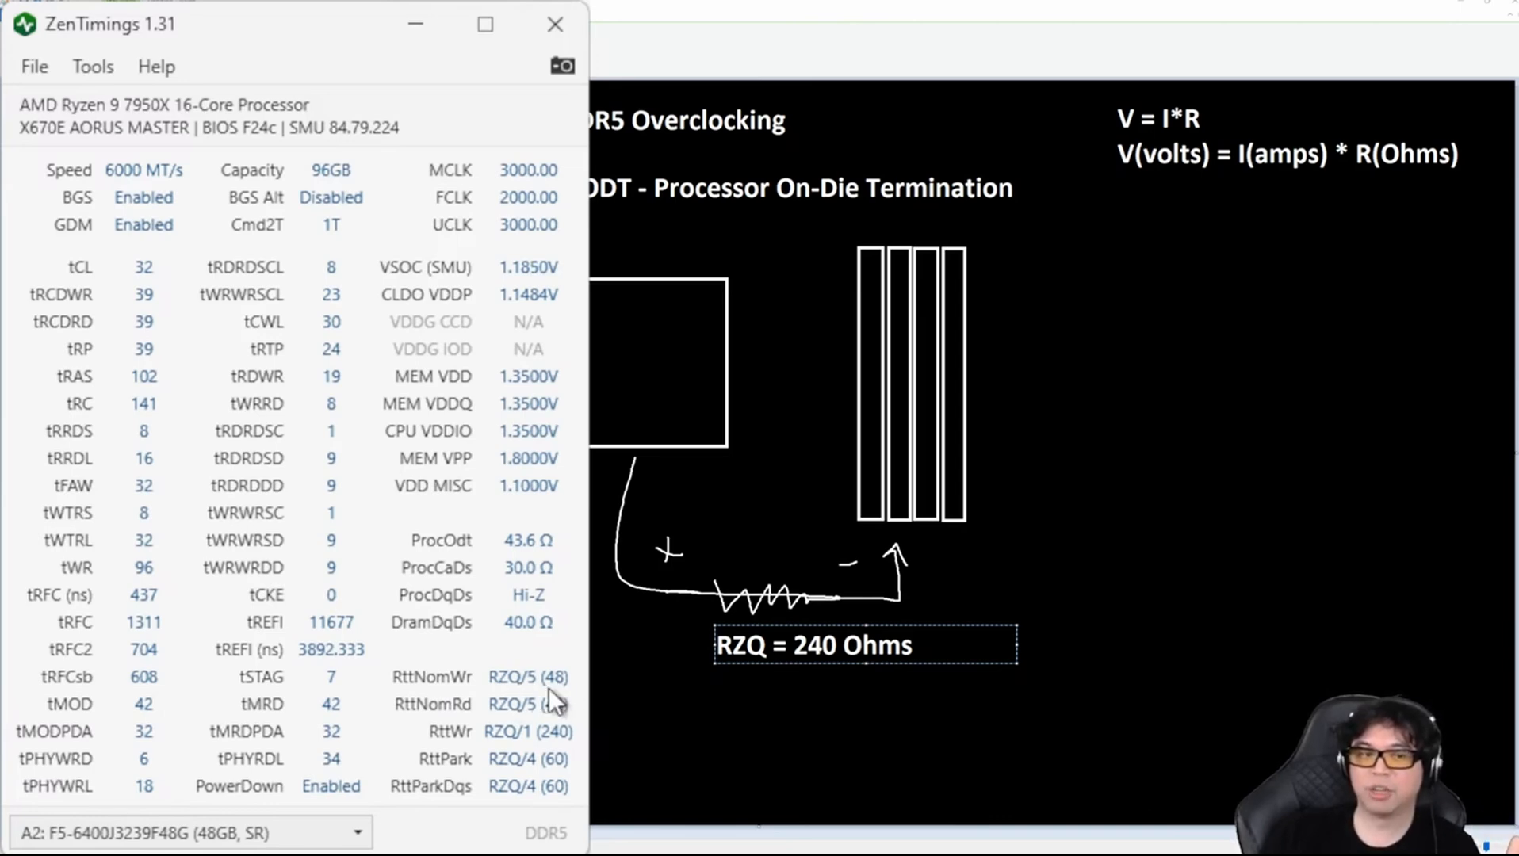
mouse_move(554, 668)
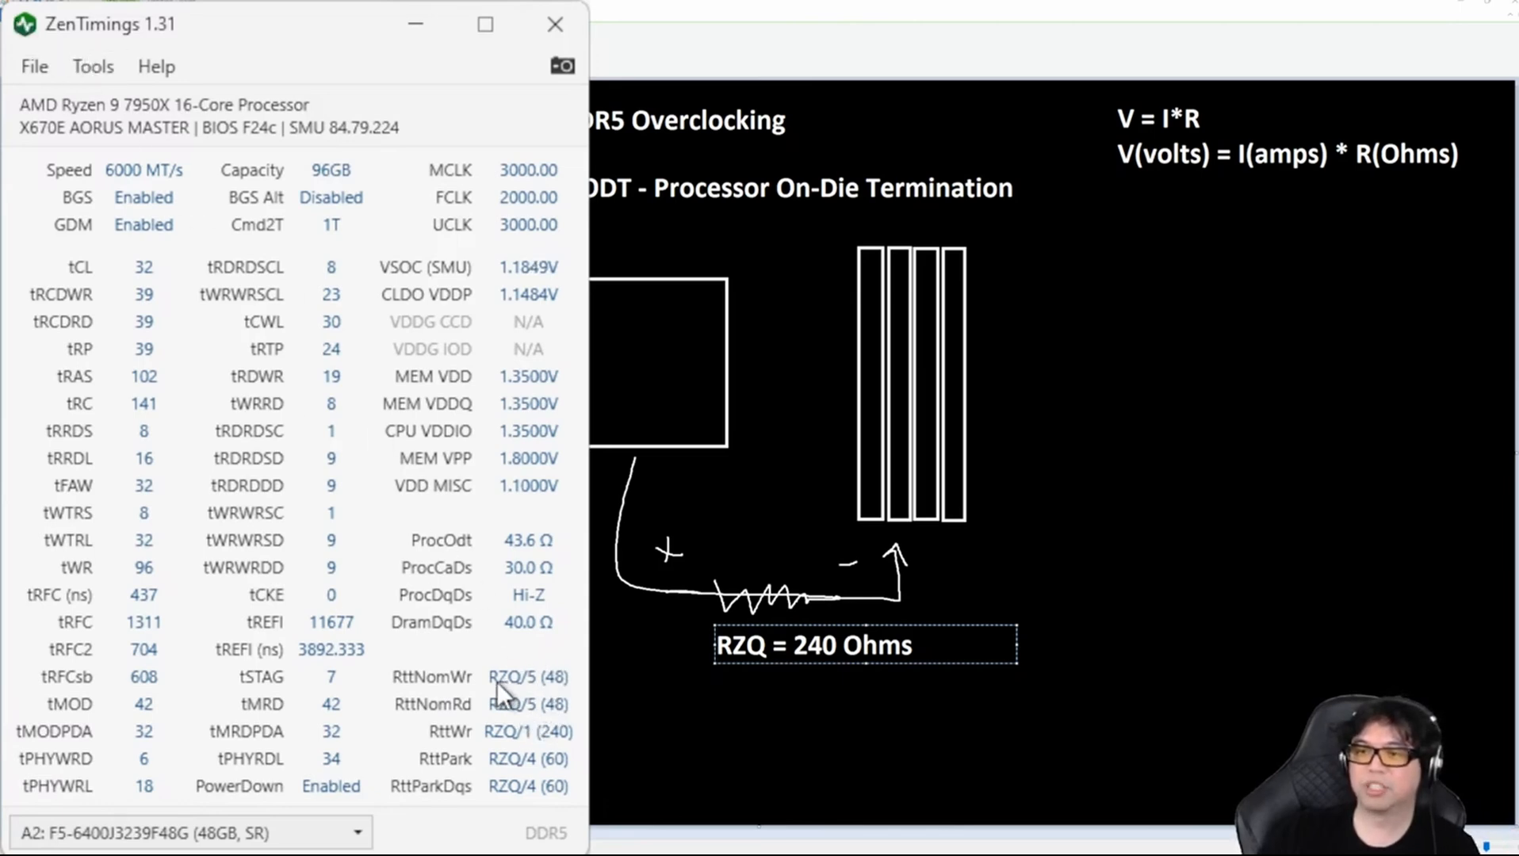
mouse_move(403, 698)
type("Low Impedance (Z)")
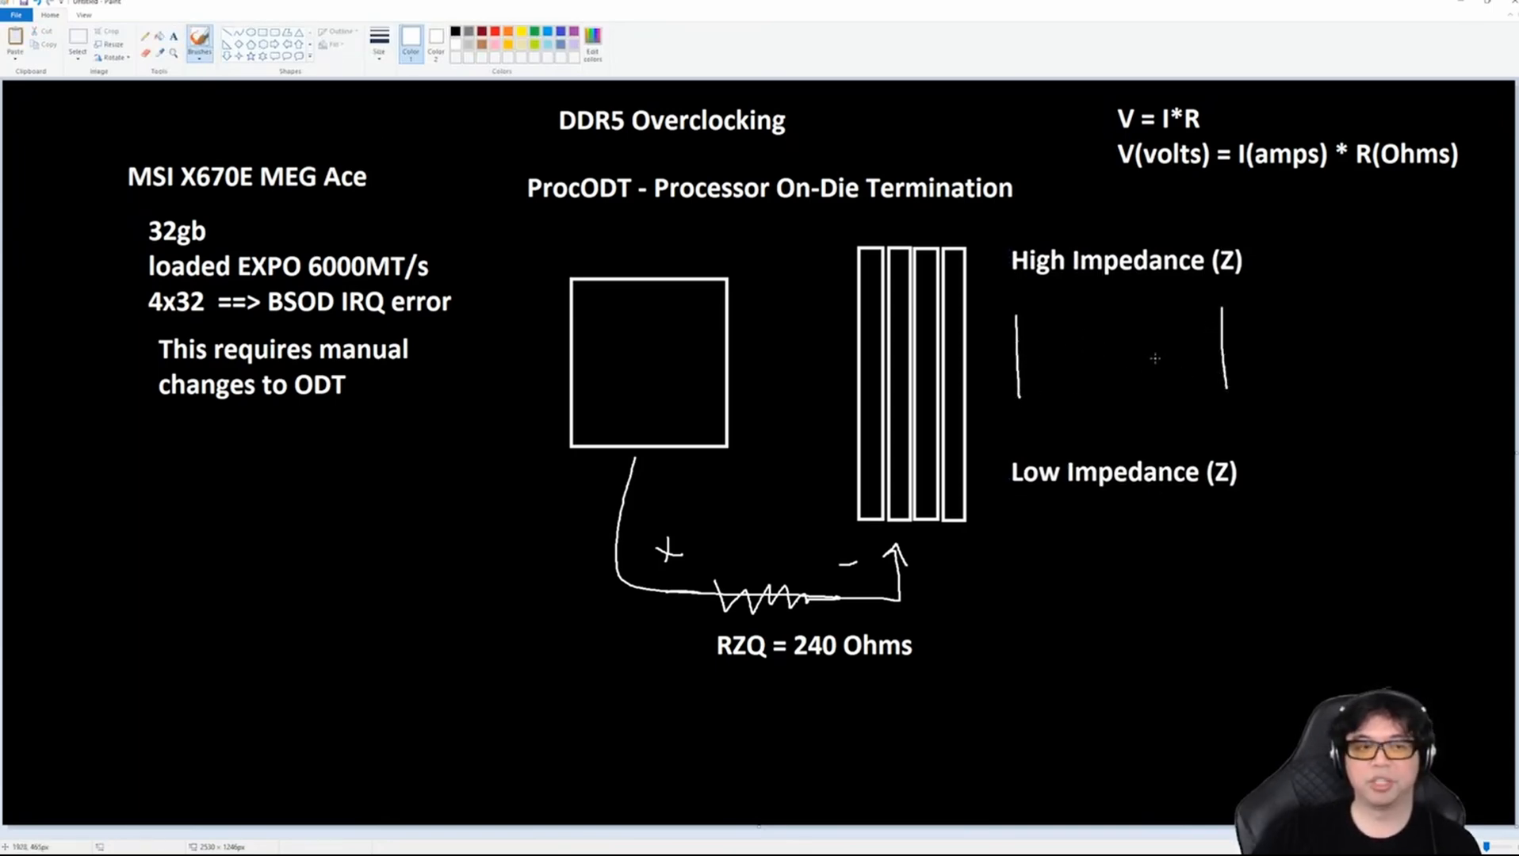
mouse_move(1080, 292)
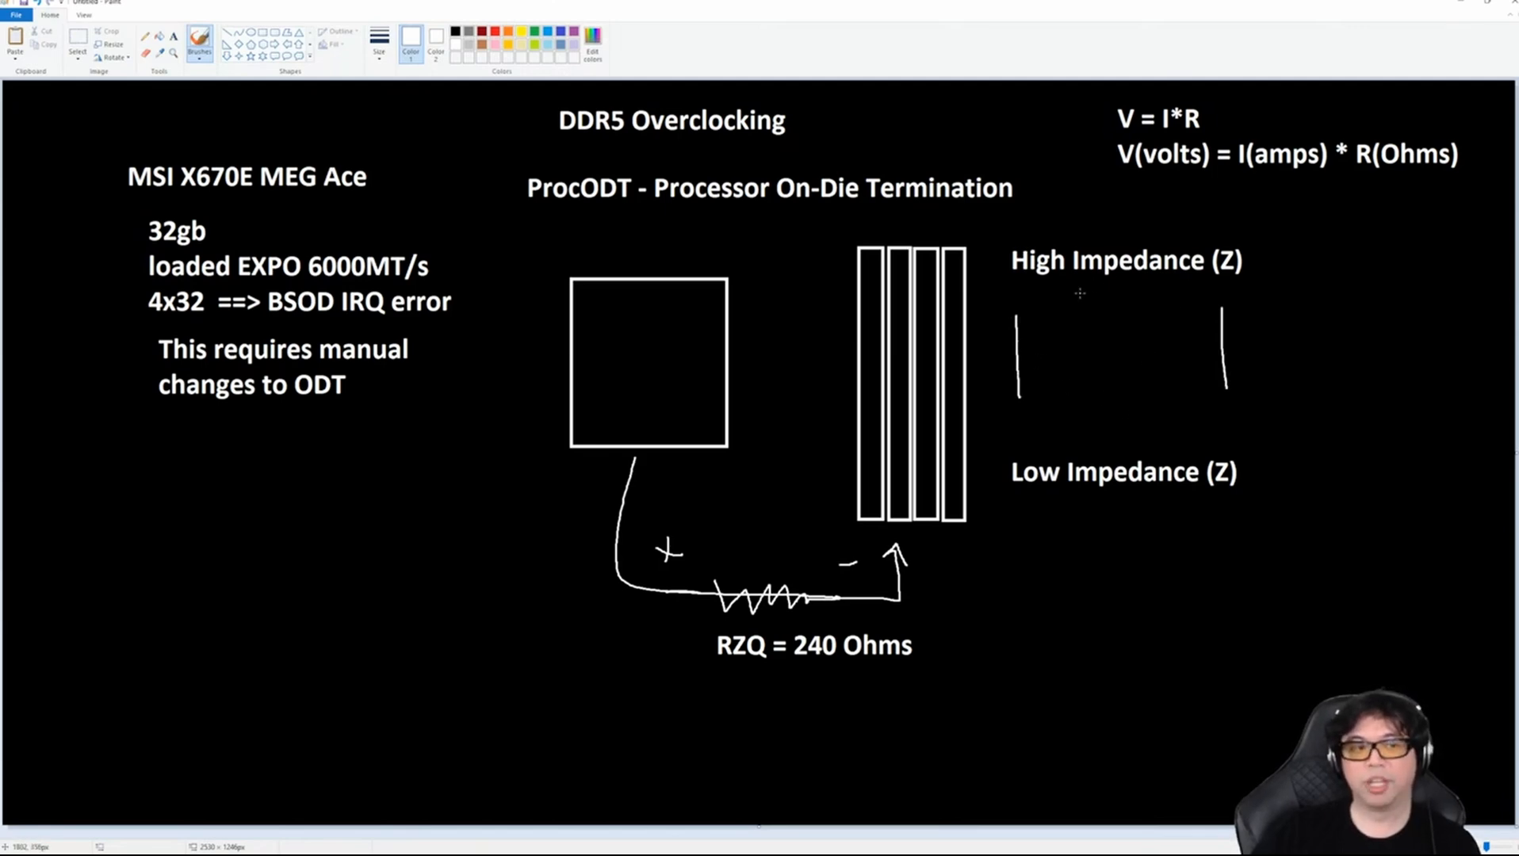
mouse_move(1020, 354)
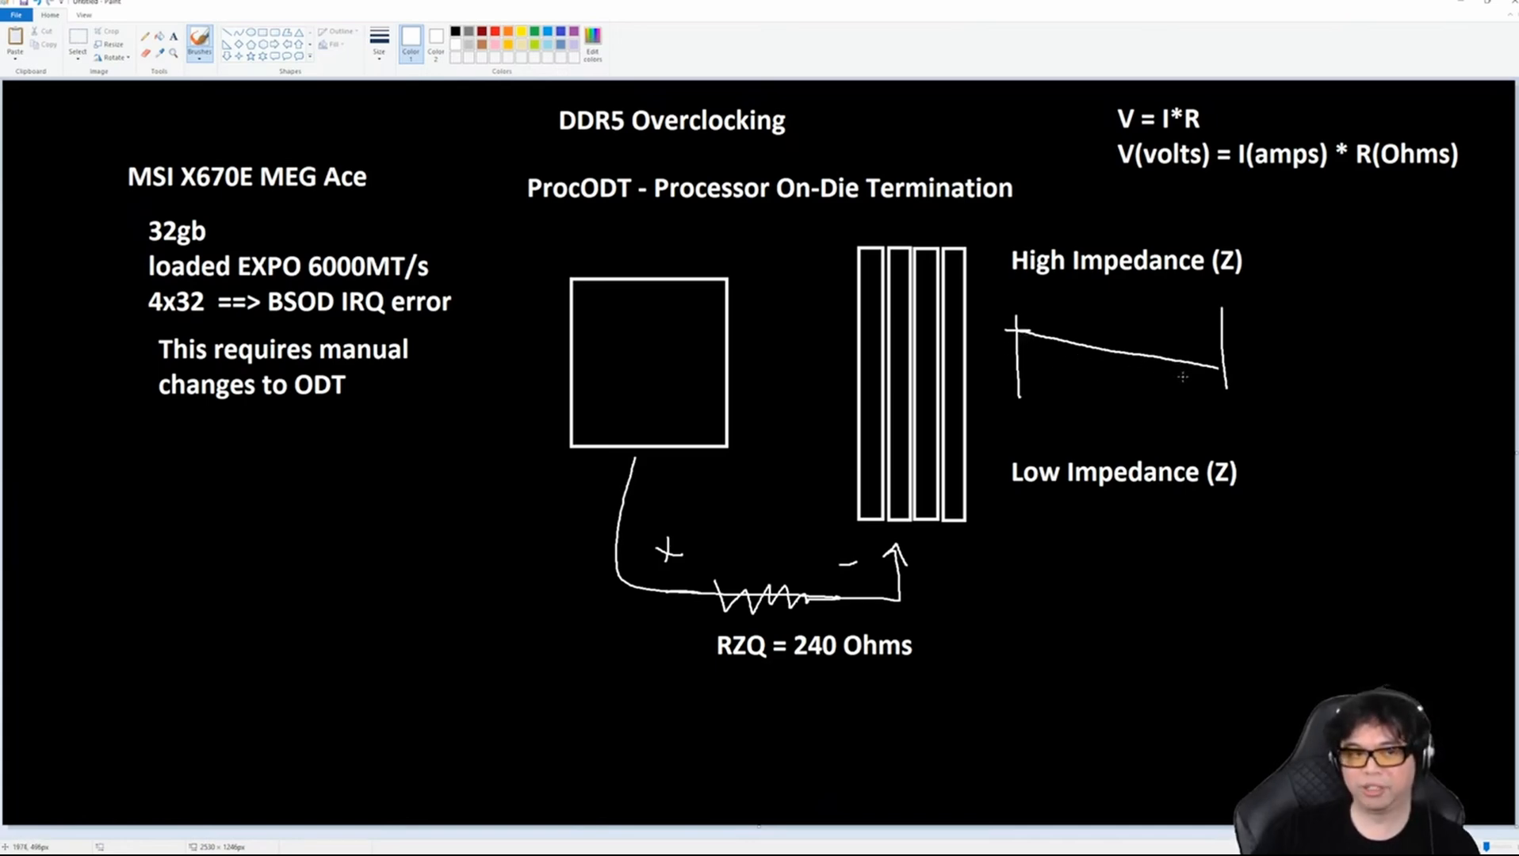
mouse_move(1211, 395)
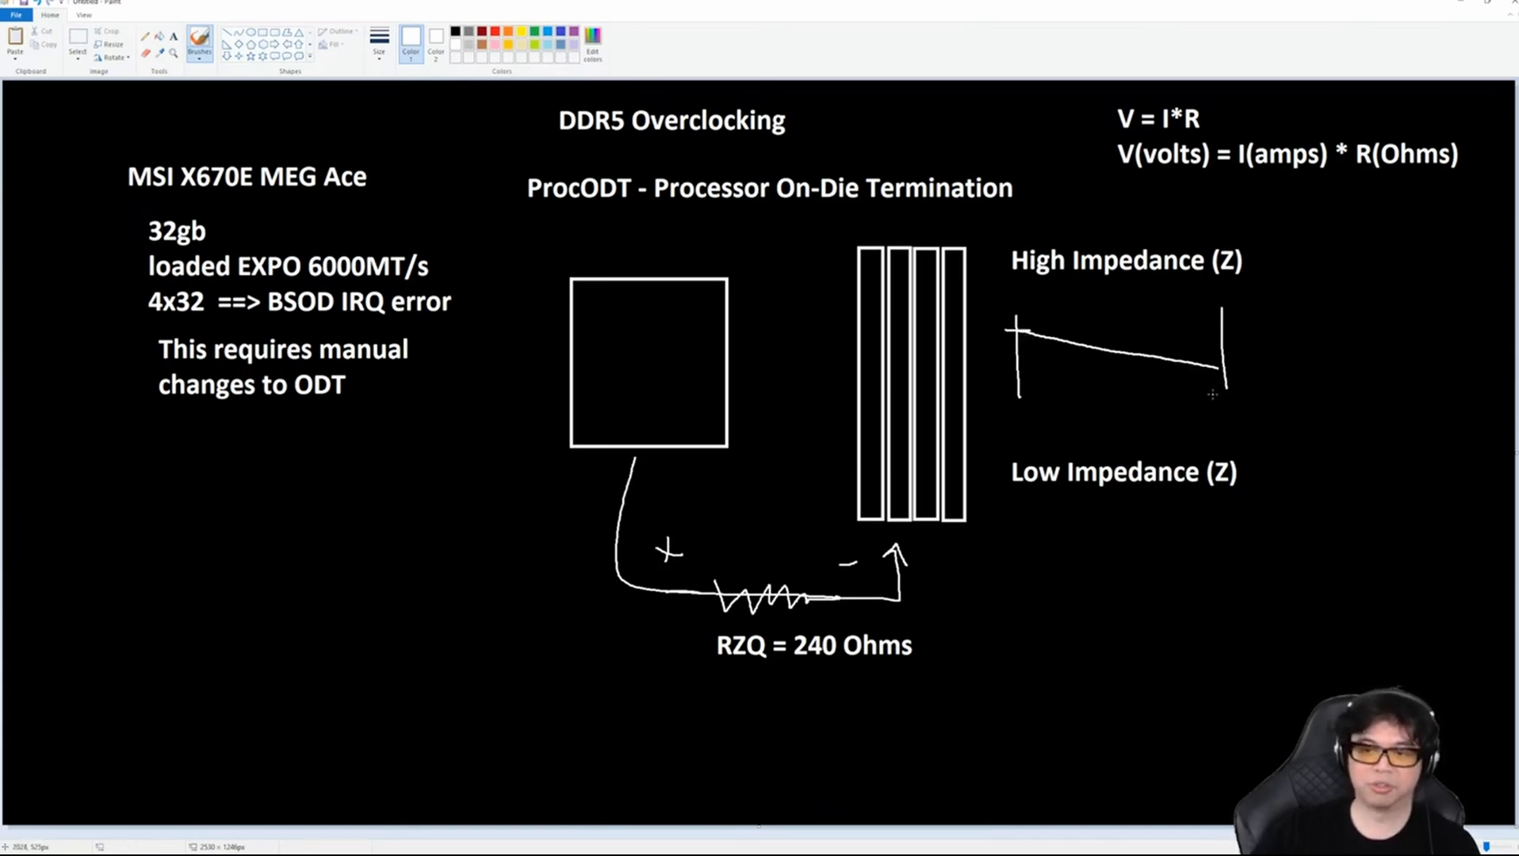
mouse_move(1033, 276)
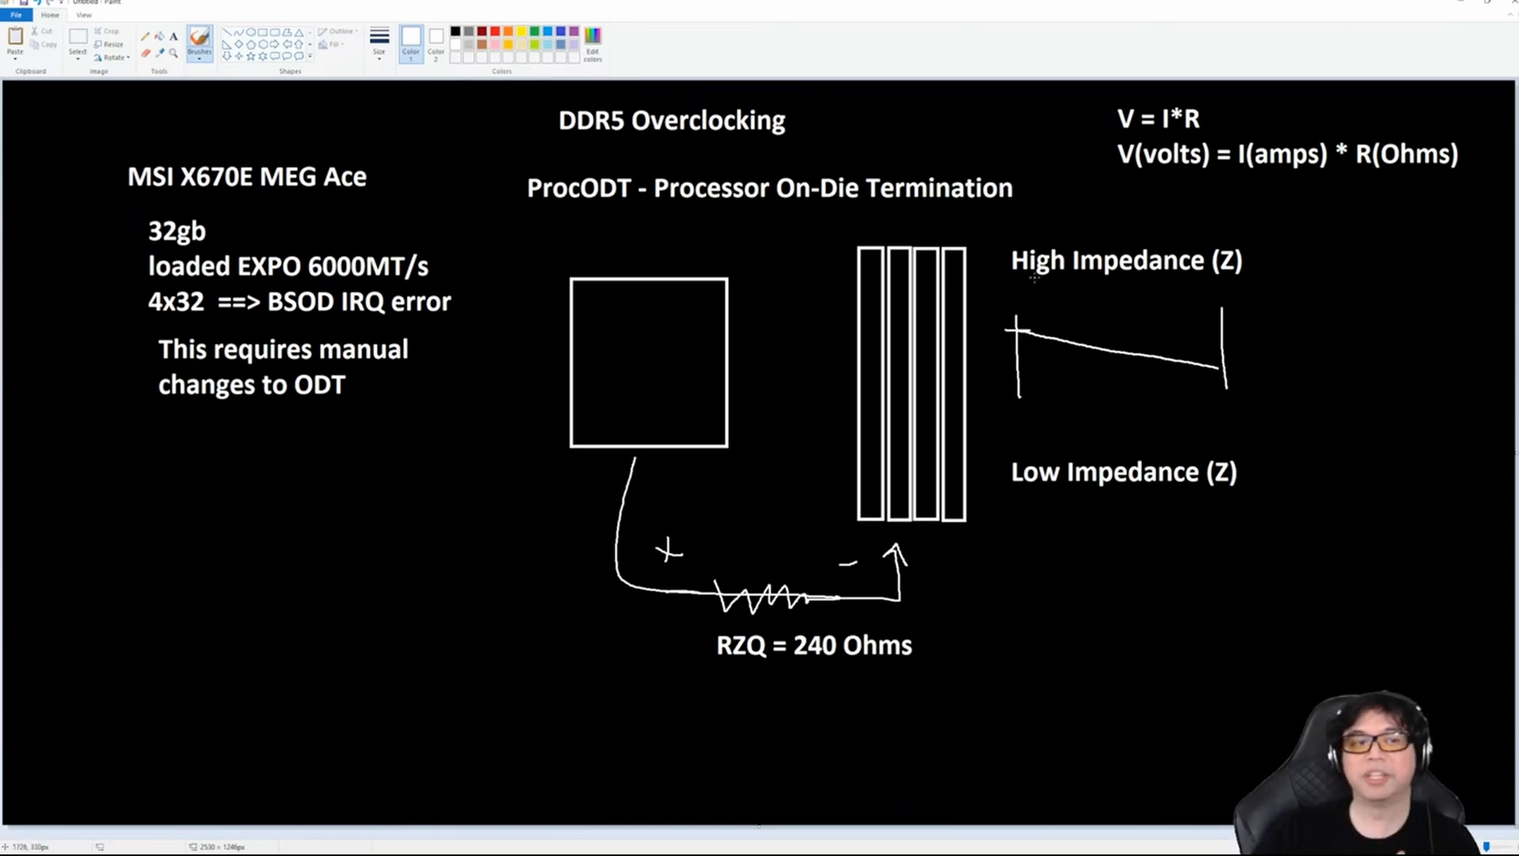
mouse_move(1207, 295)
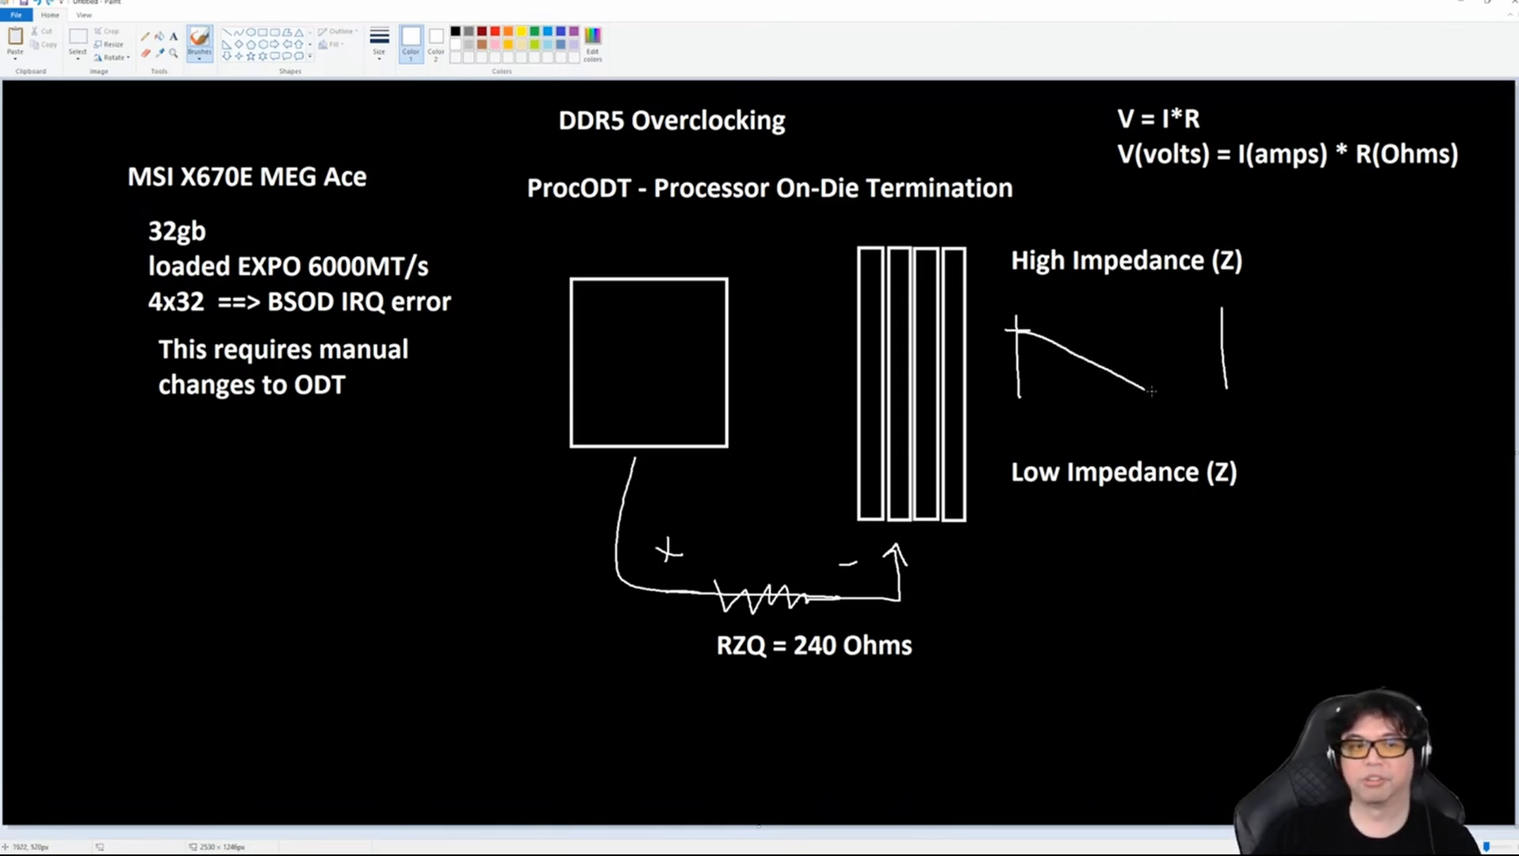
mouse_move(1176, 354)
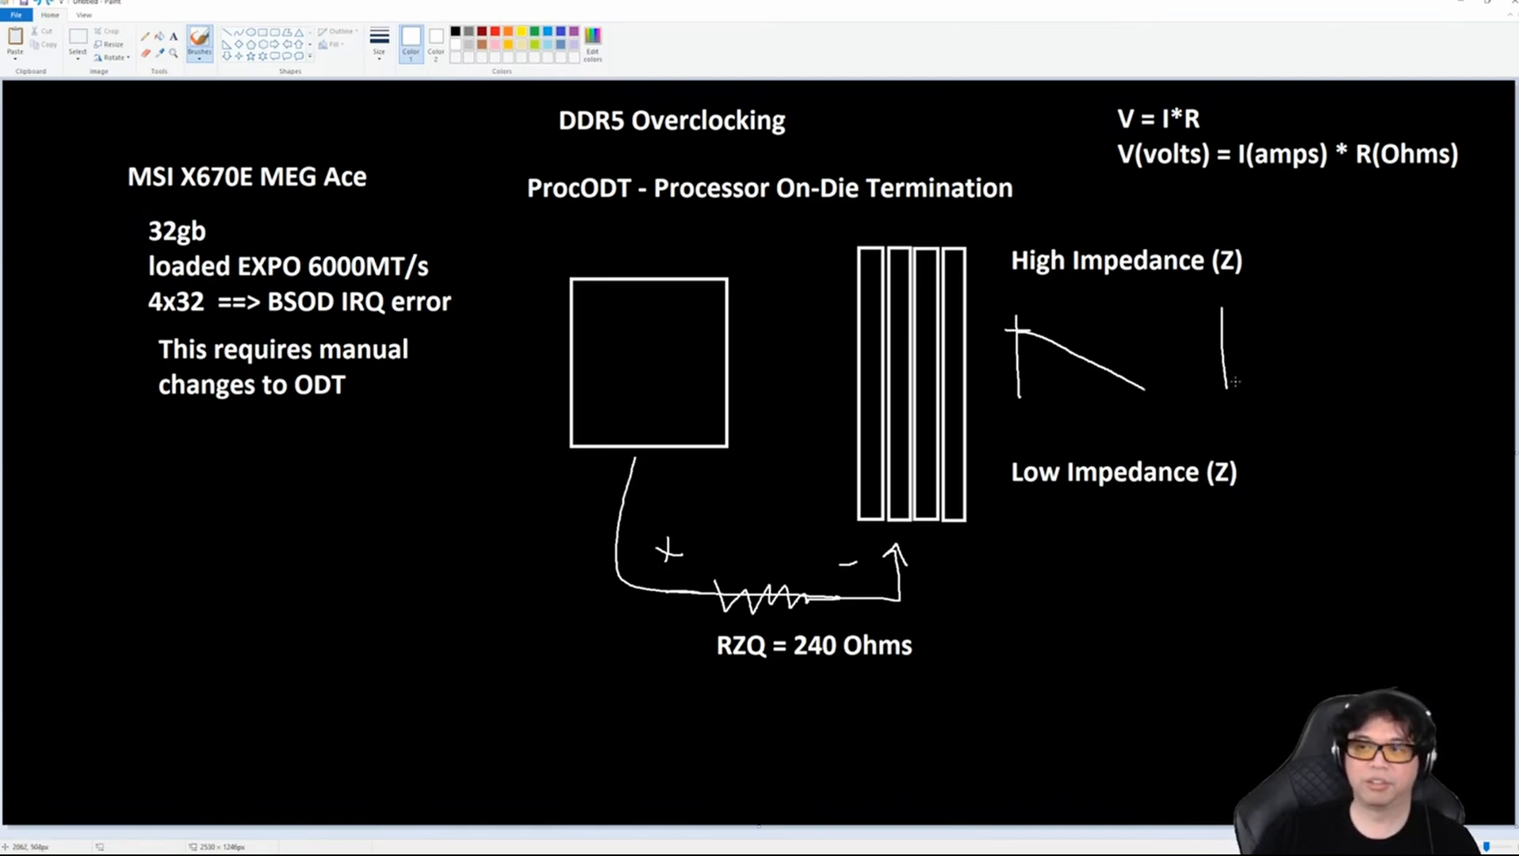
mouse_move(1007, 335)
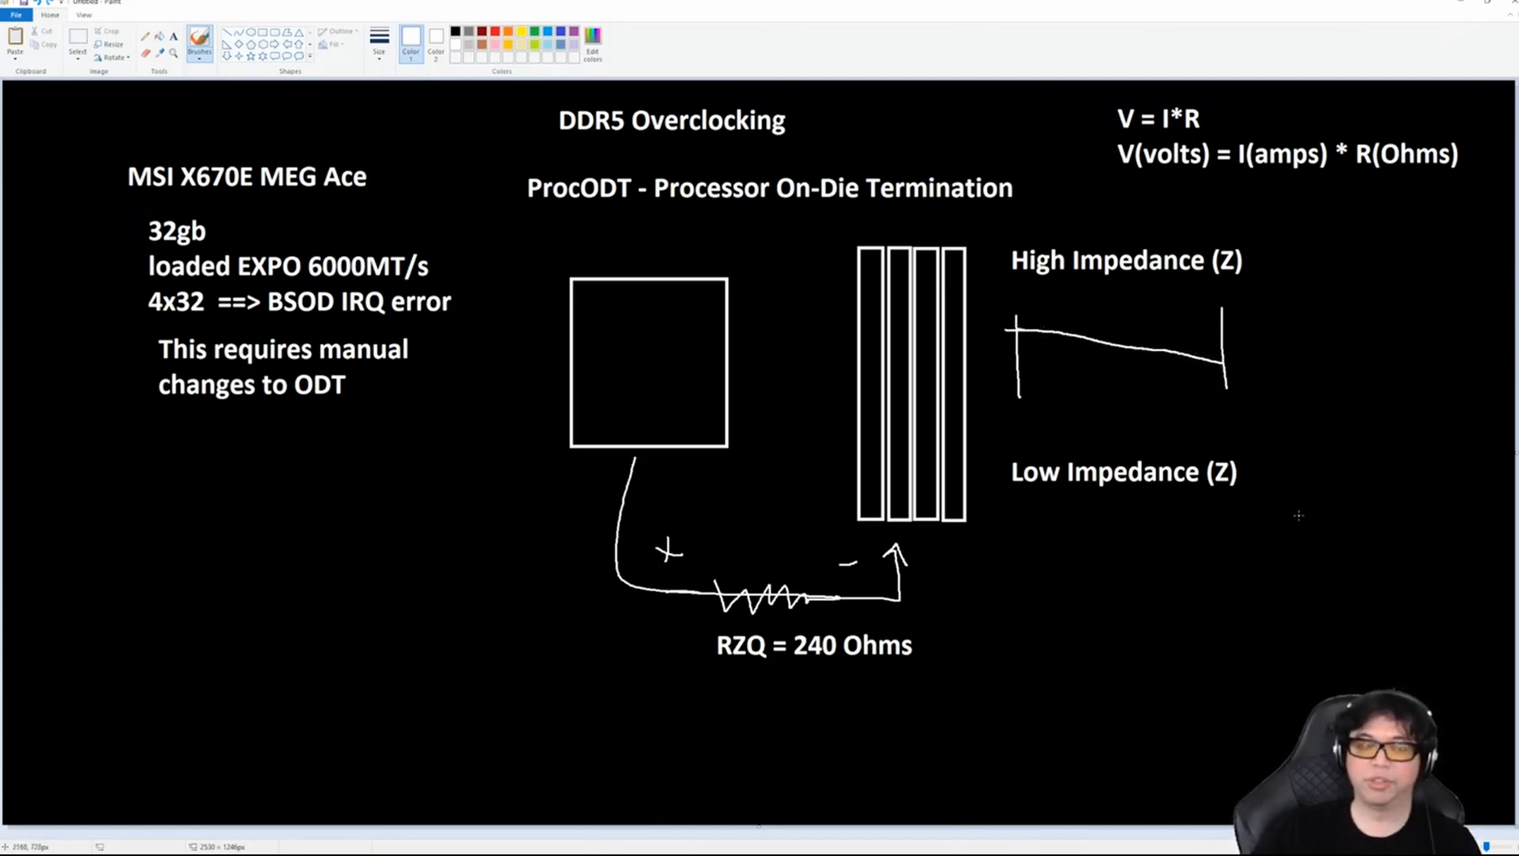
mouse_move(1248, 476)
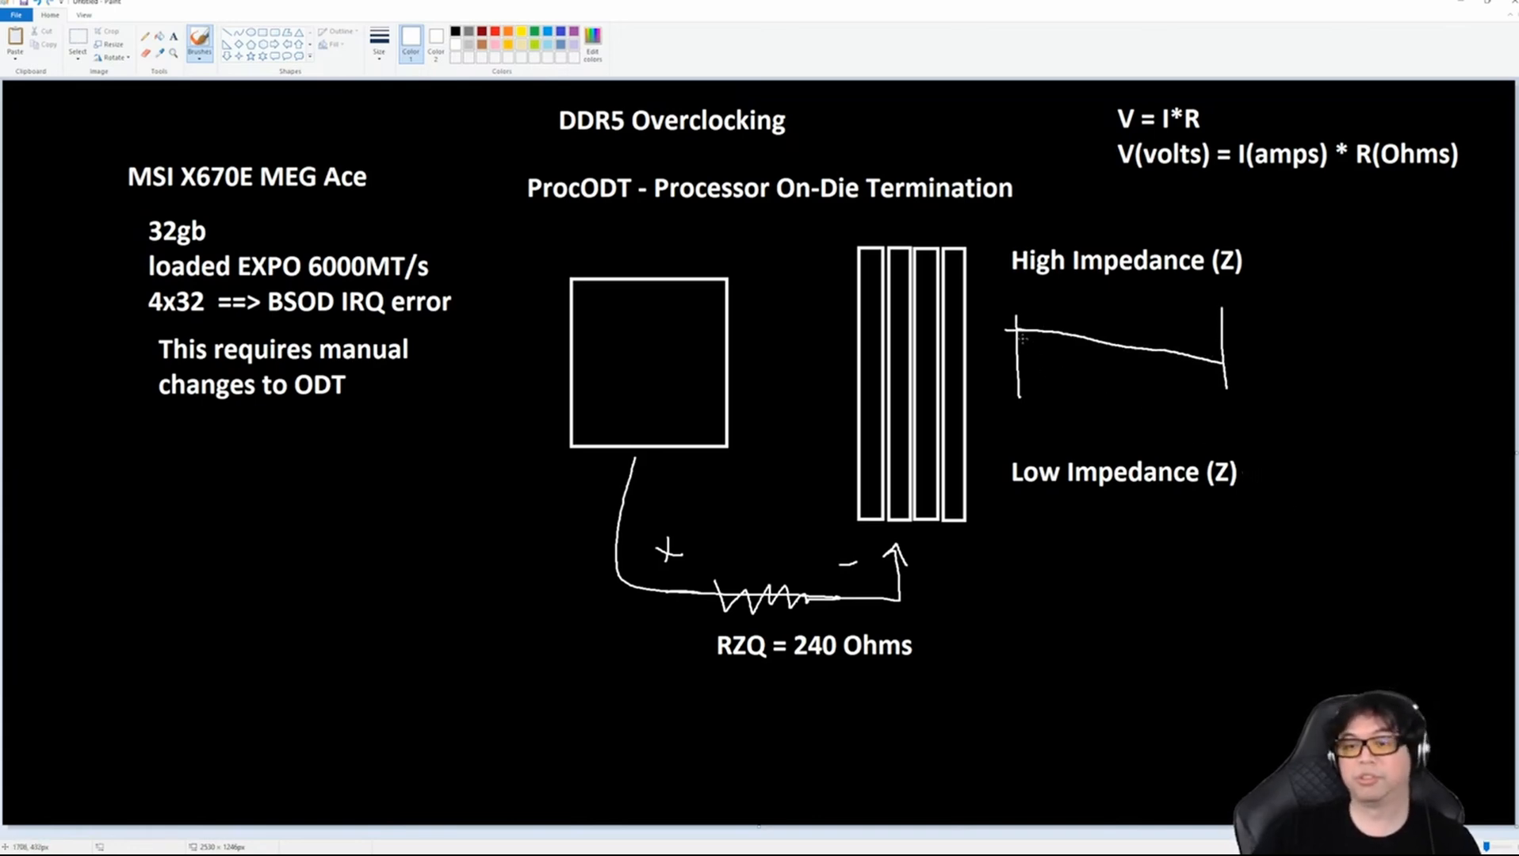
mouse_move(1207, 366)
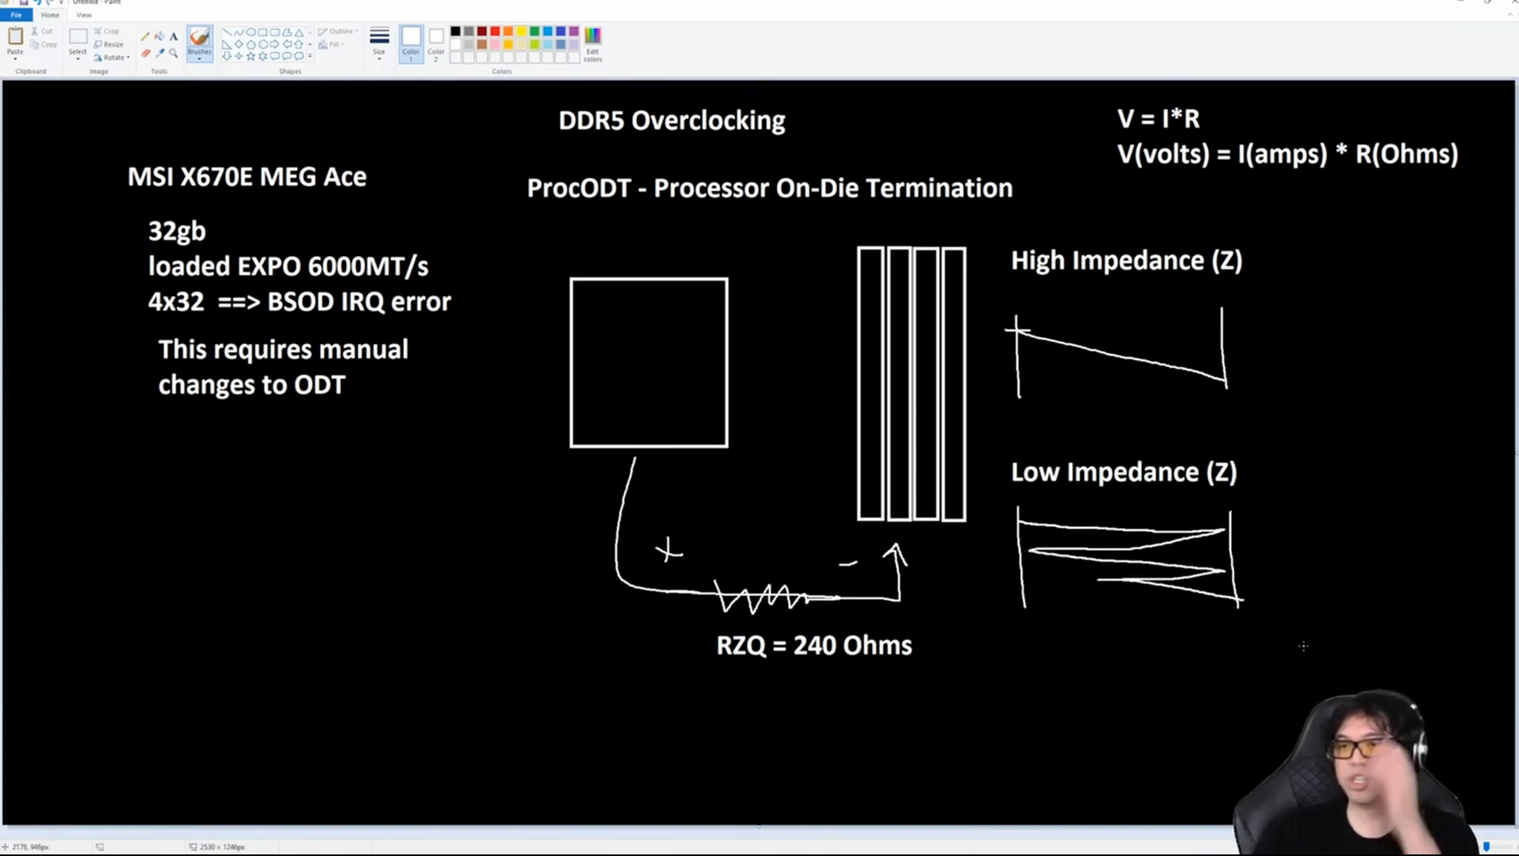
mouse_move(1038, 406)
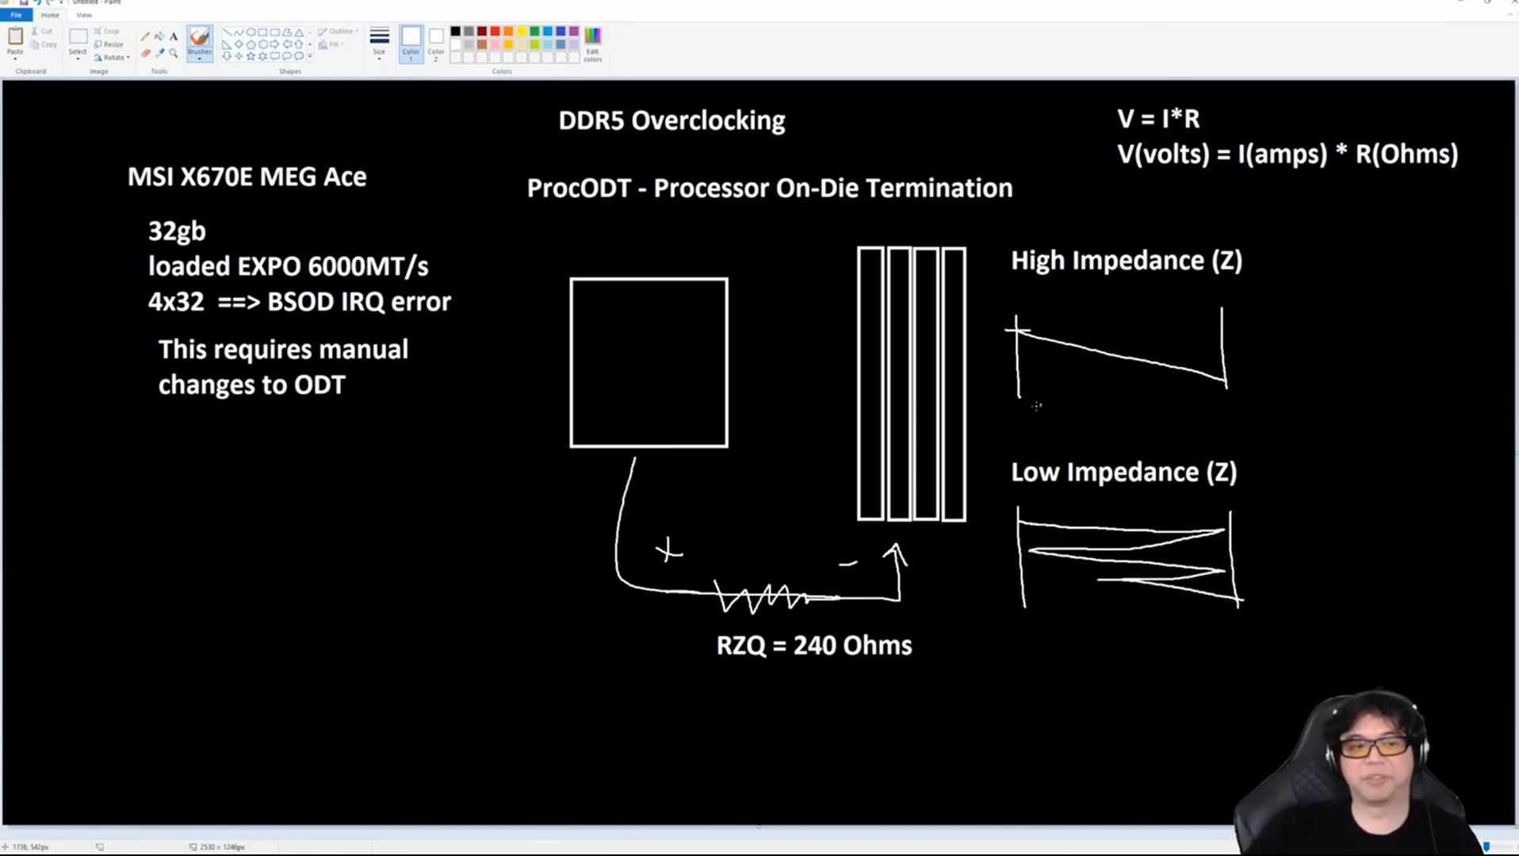
mouse_move(1237, 366)
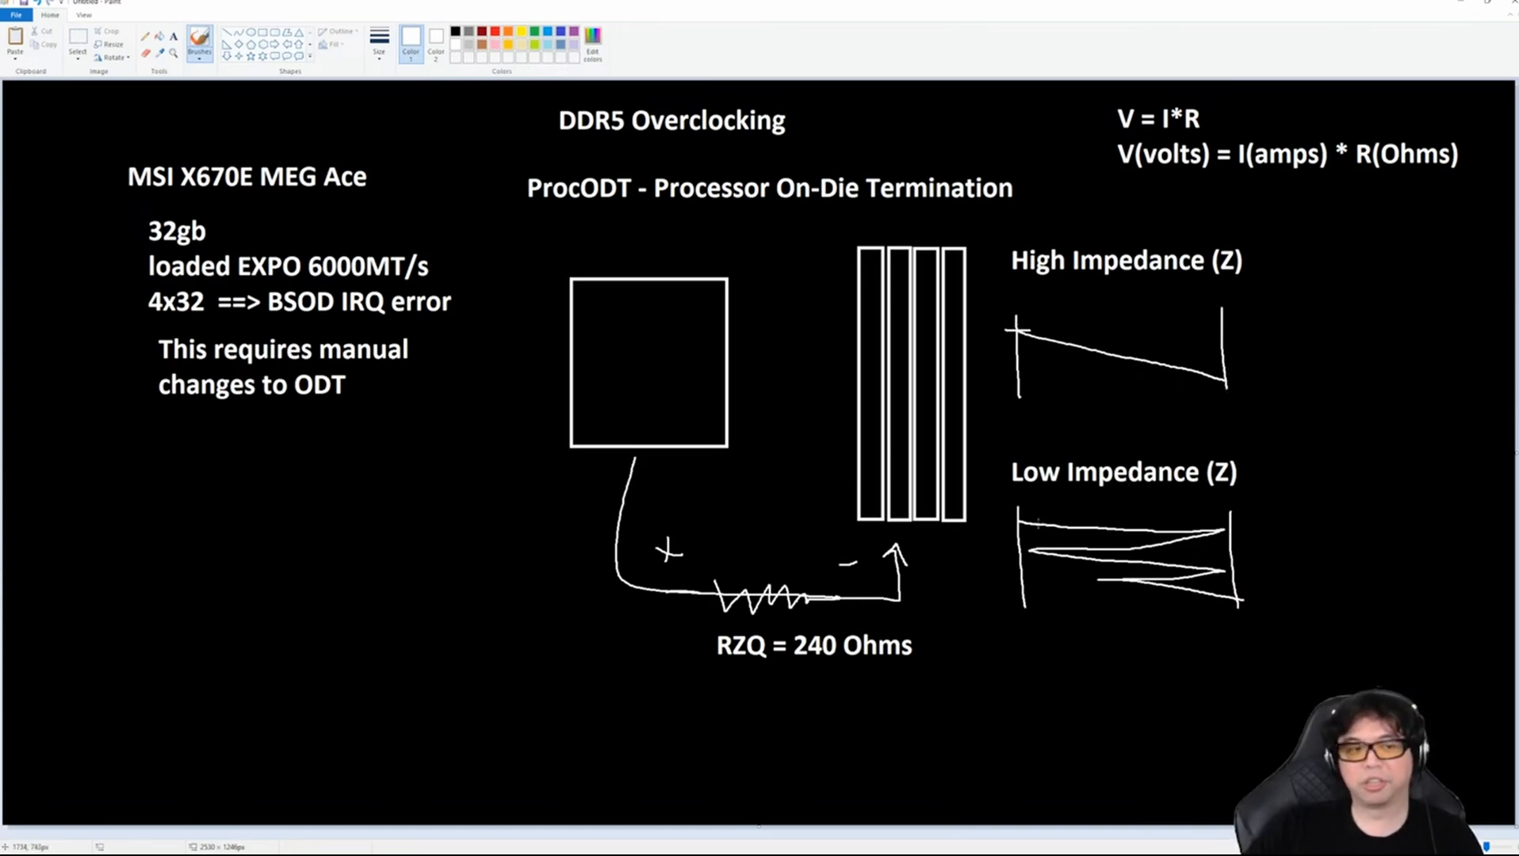
mouse_move(1236, 612)
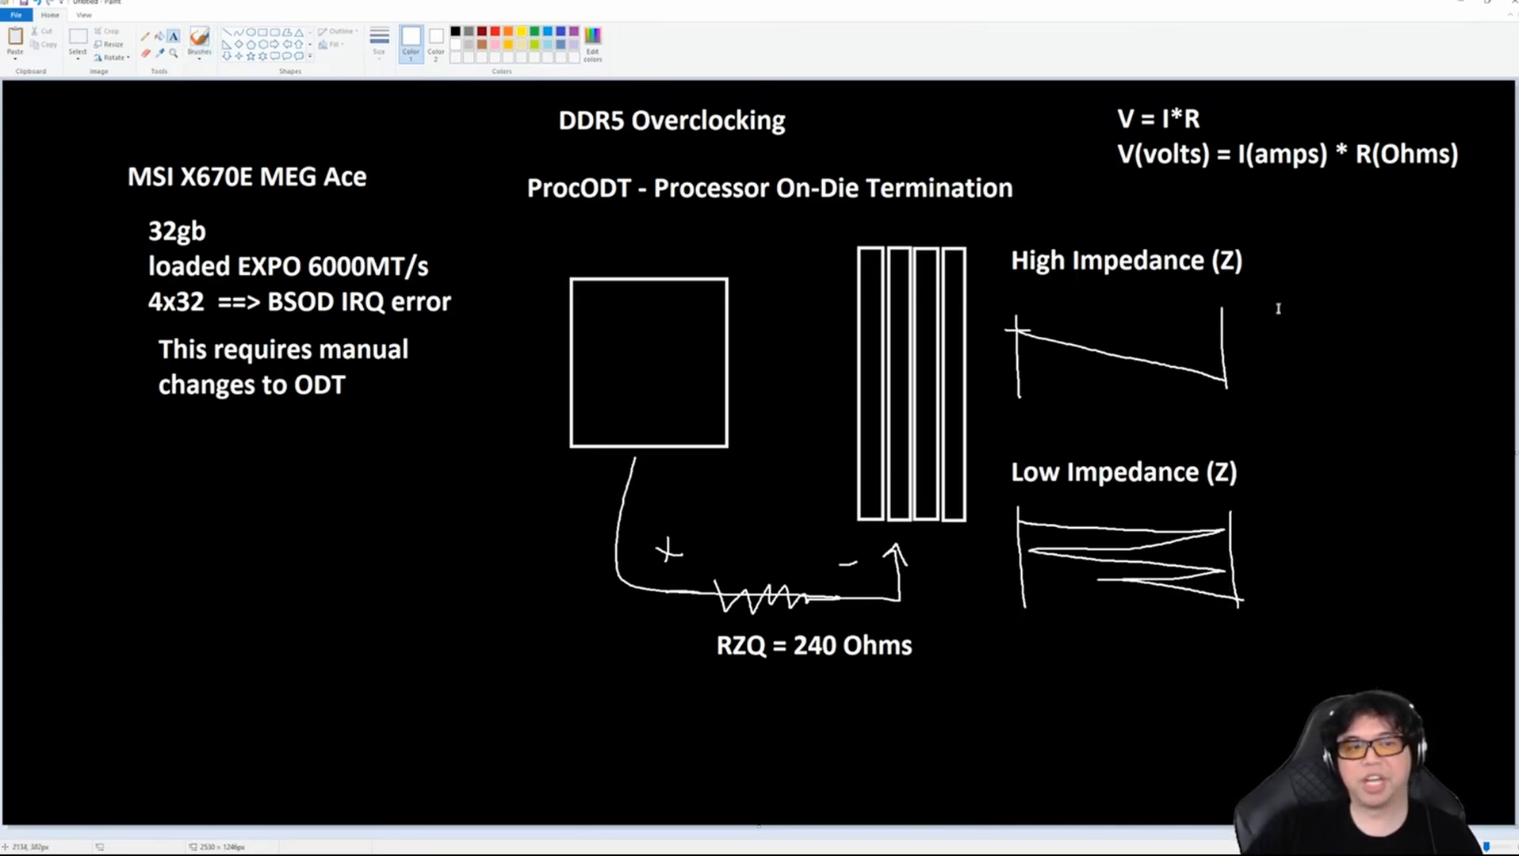
Note "DRAM will run hot (overheating) Thermal Throttling" right of the high-impedance sketch.
left_click(1279, 307)
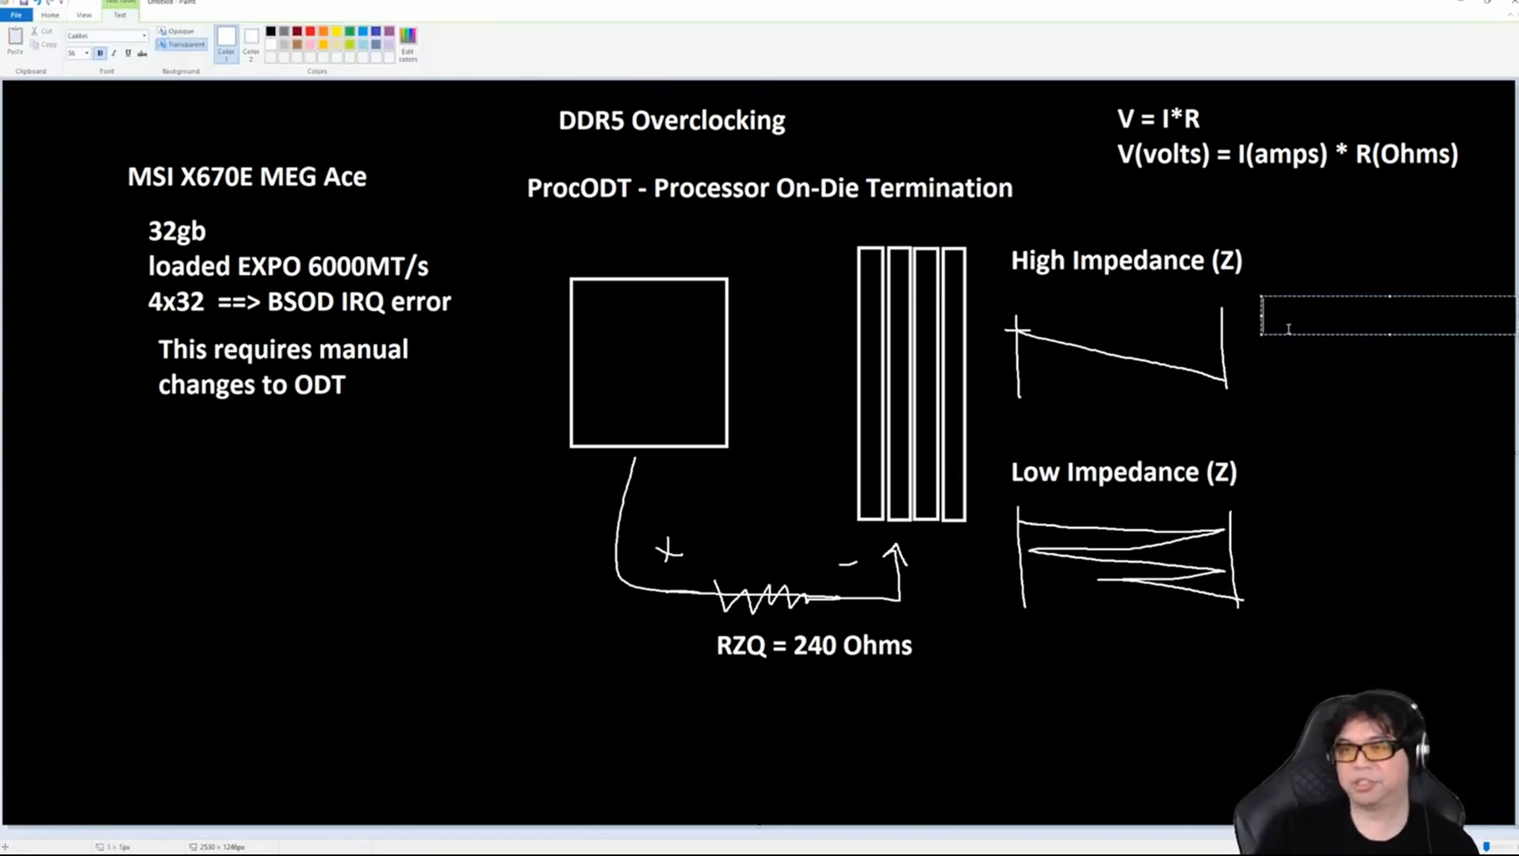
type("D")
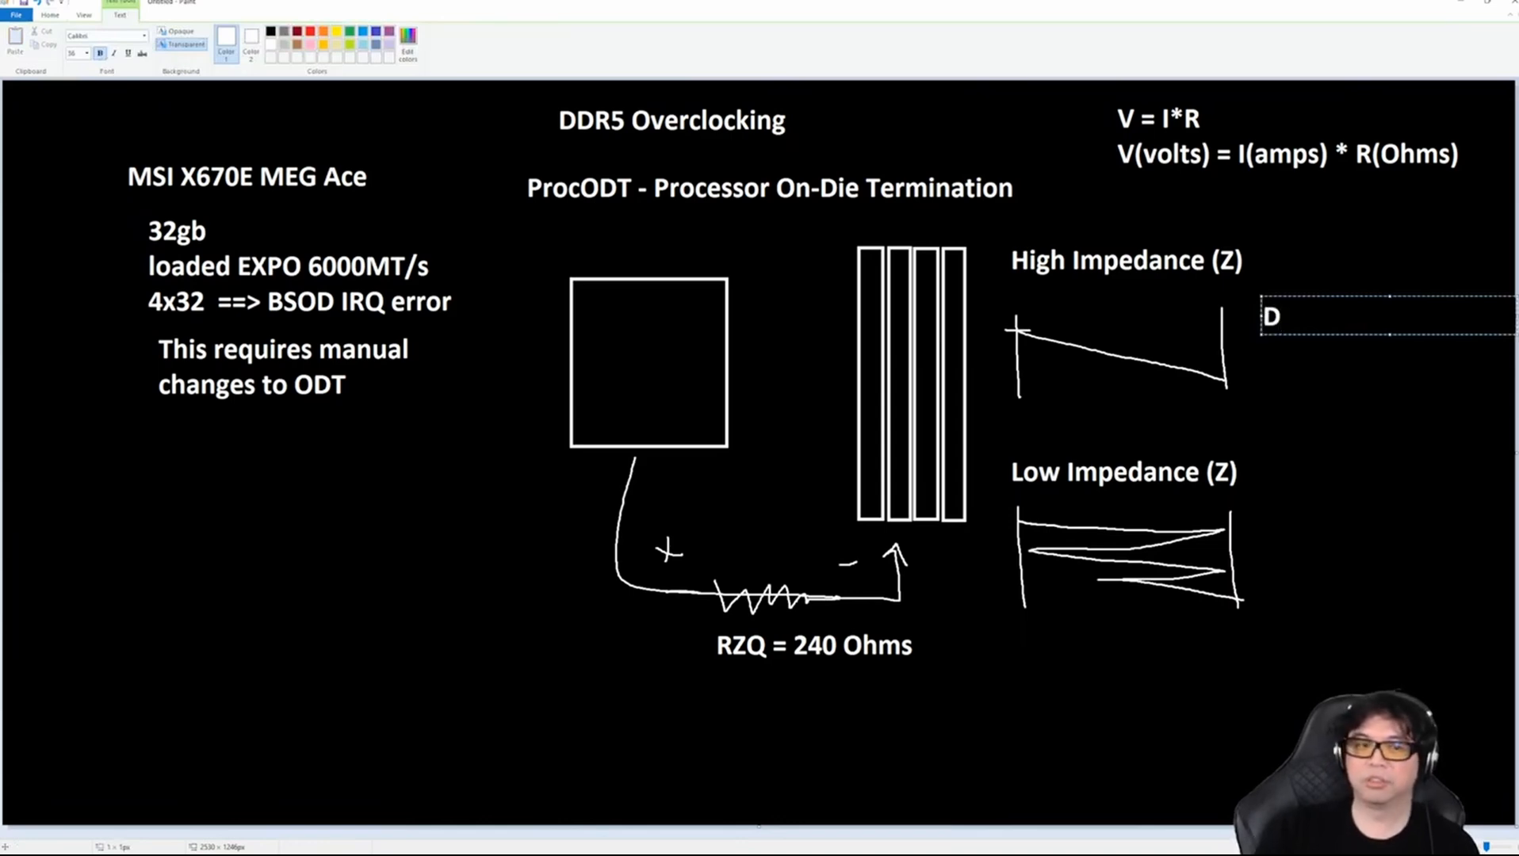
type("RAM")
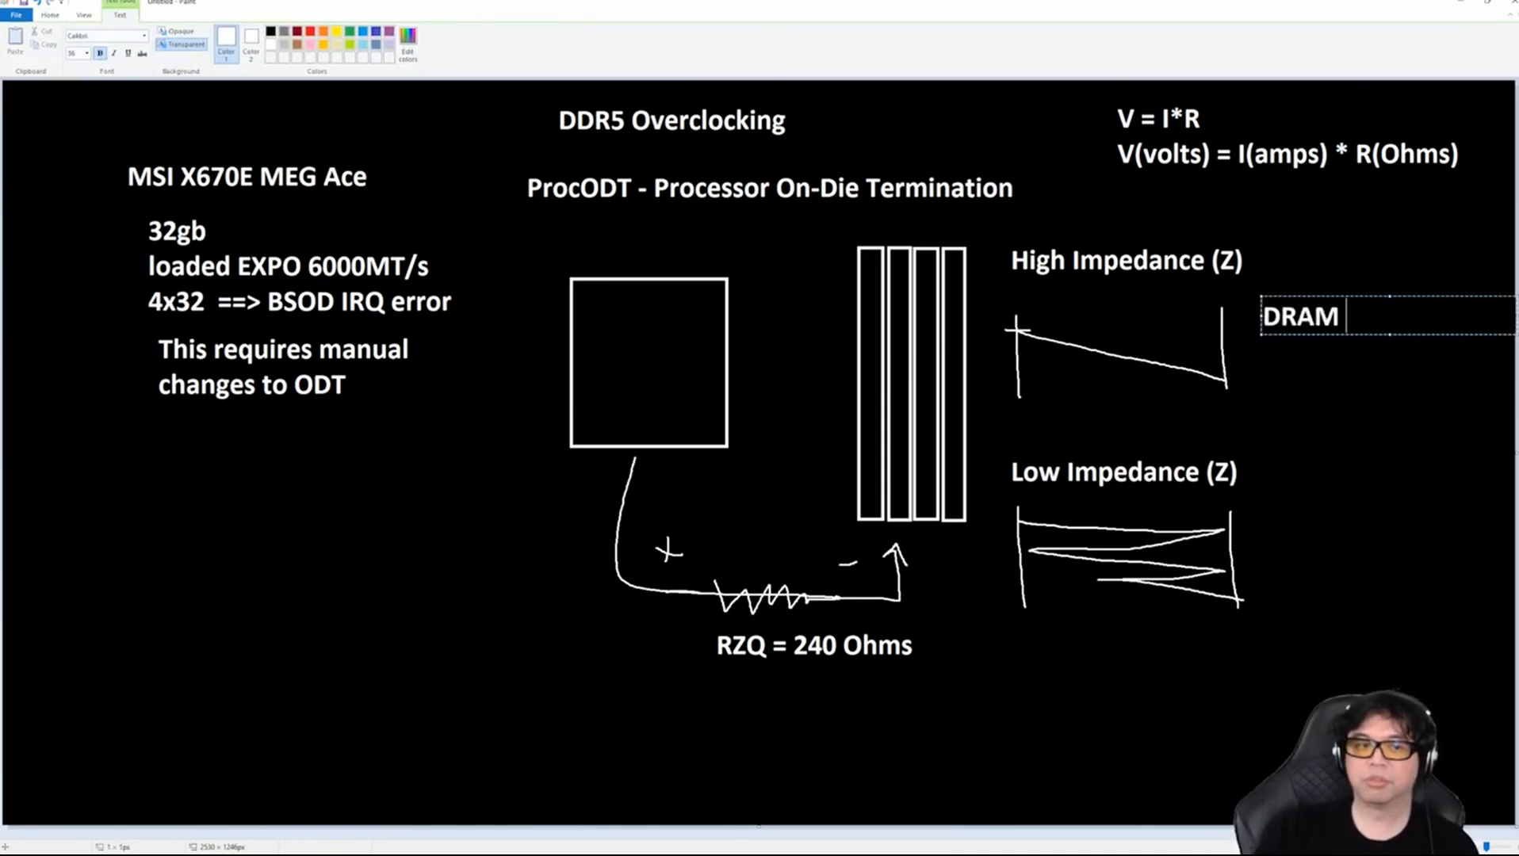
type("will run hot")
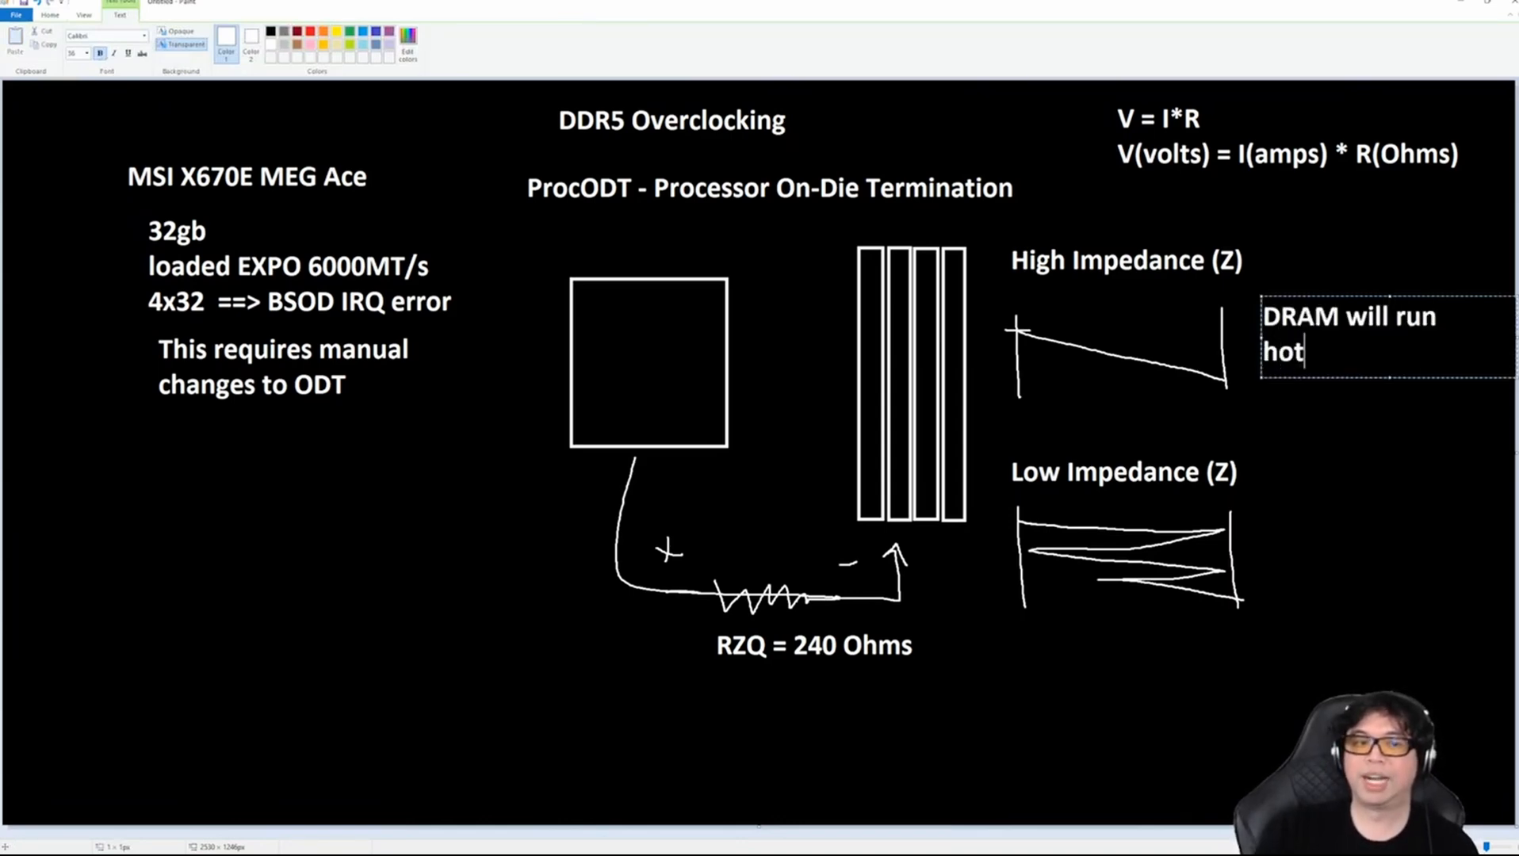
type("(overheating)")
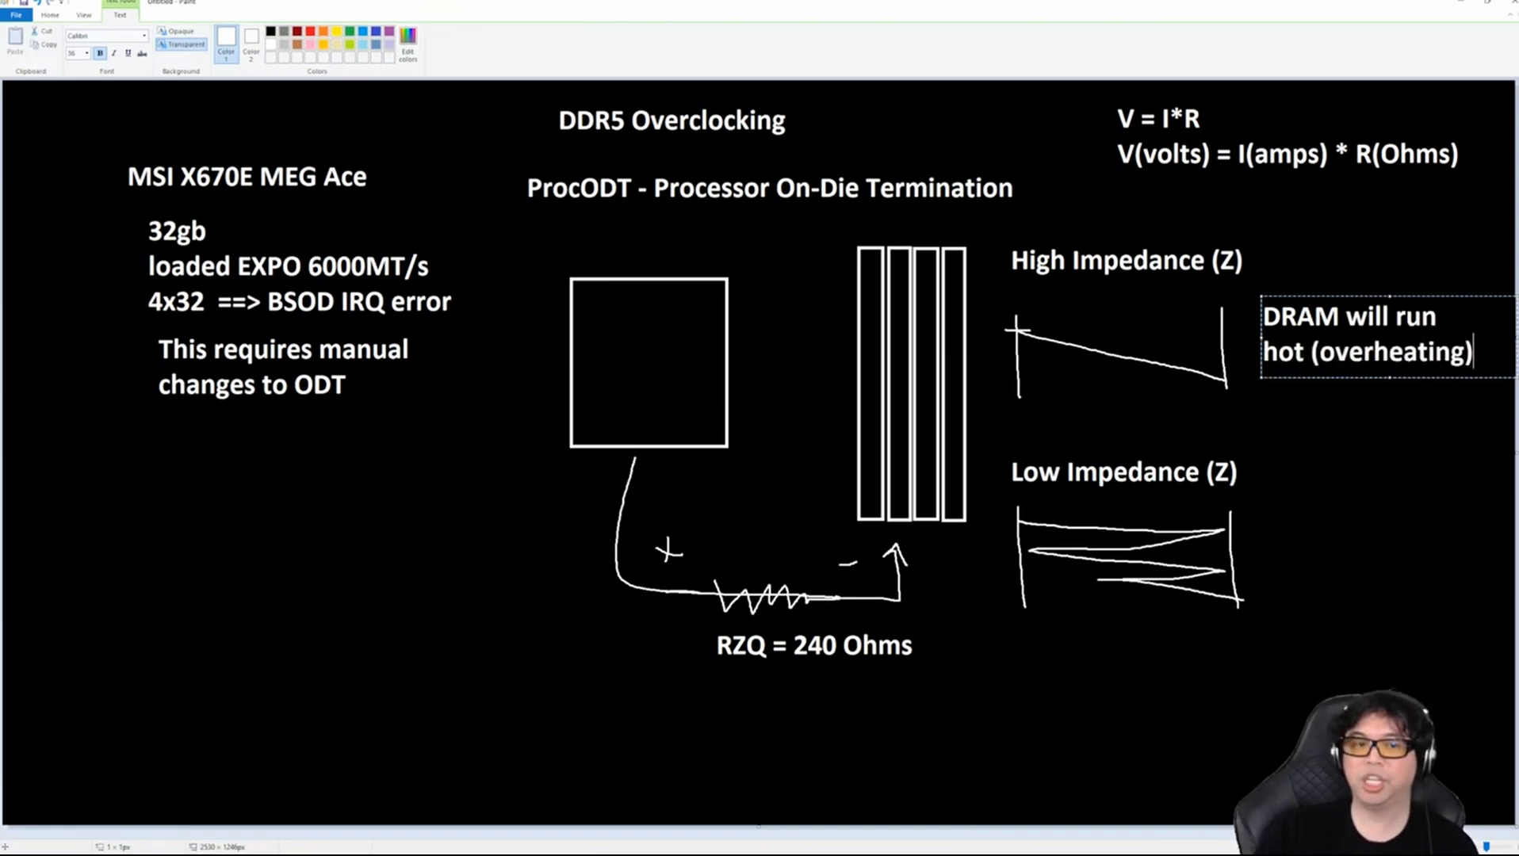
type("Thermal Throttling")
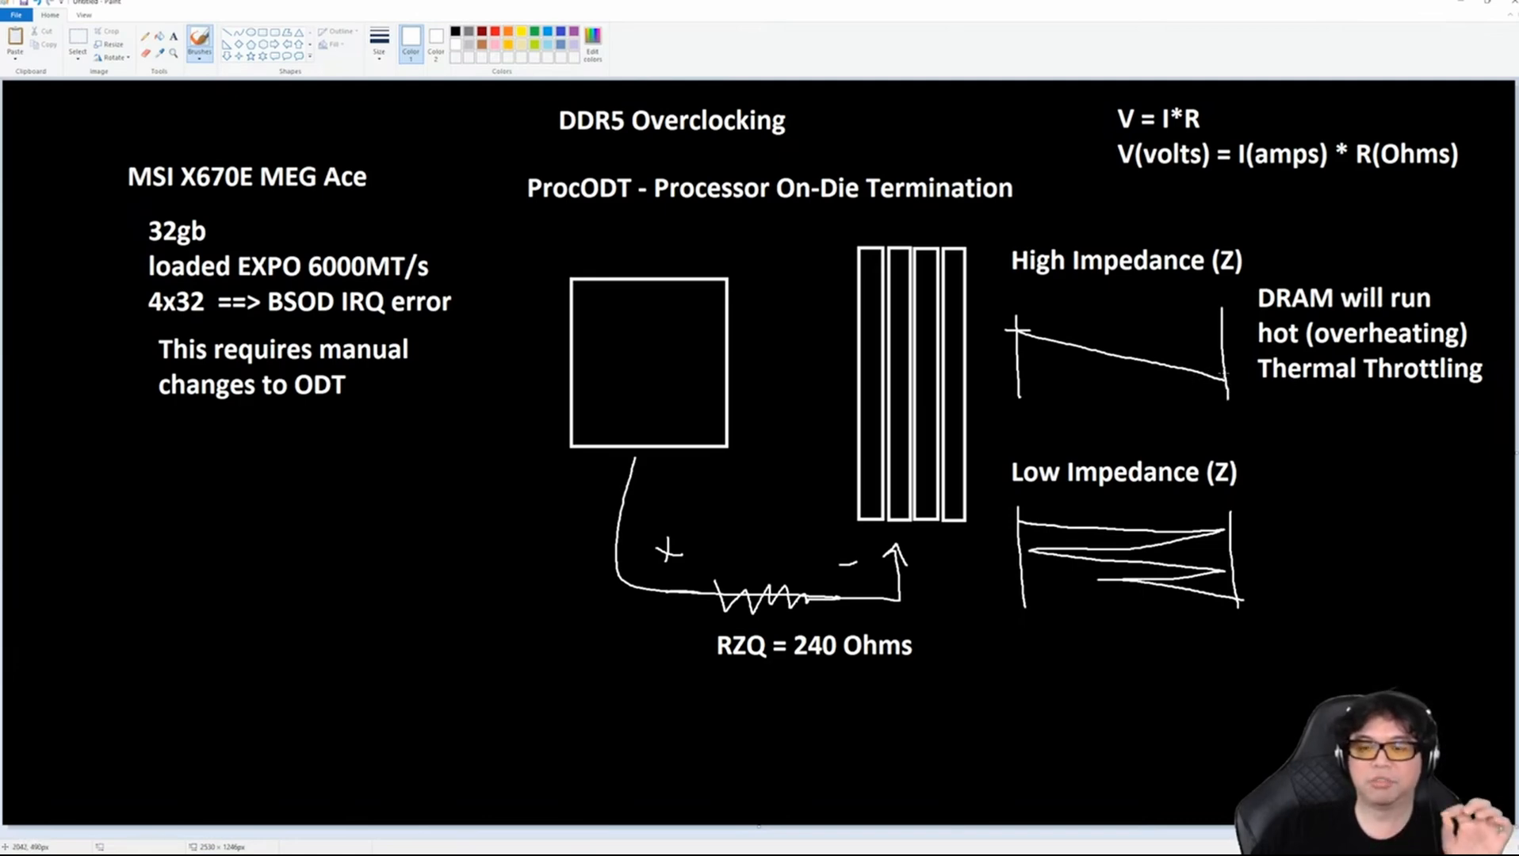
mouse_move(1166, 309)
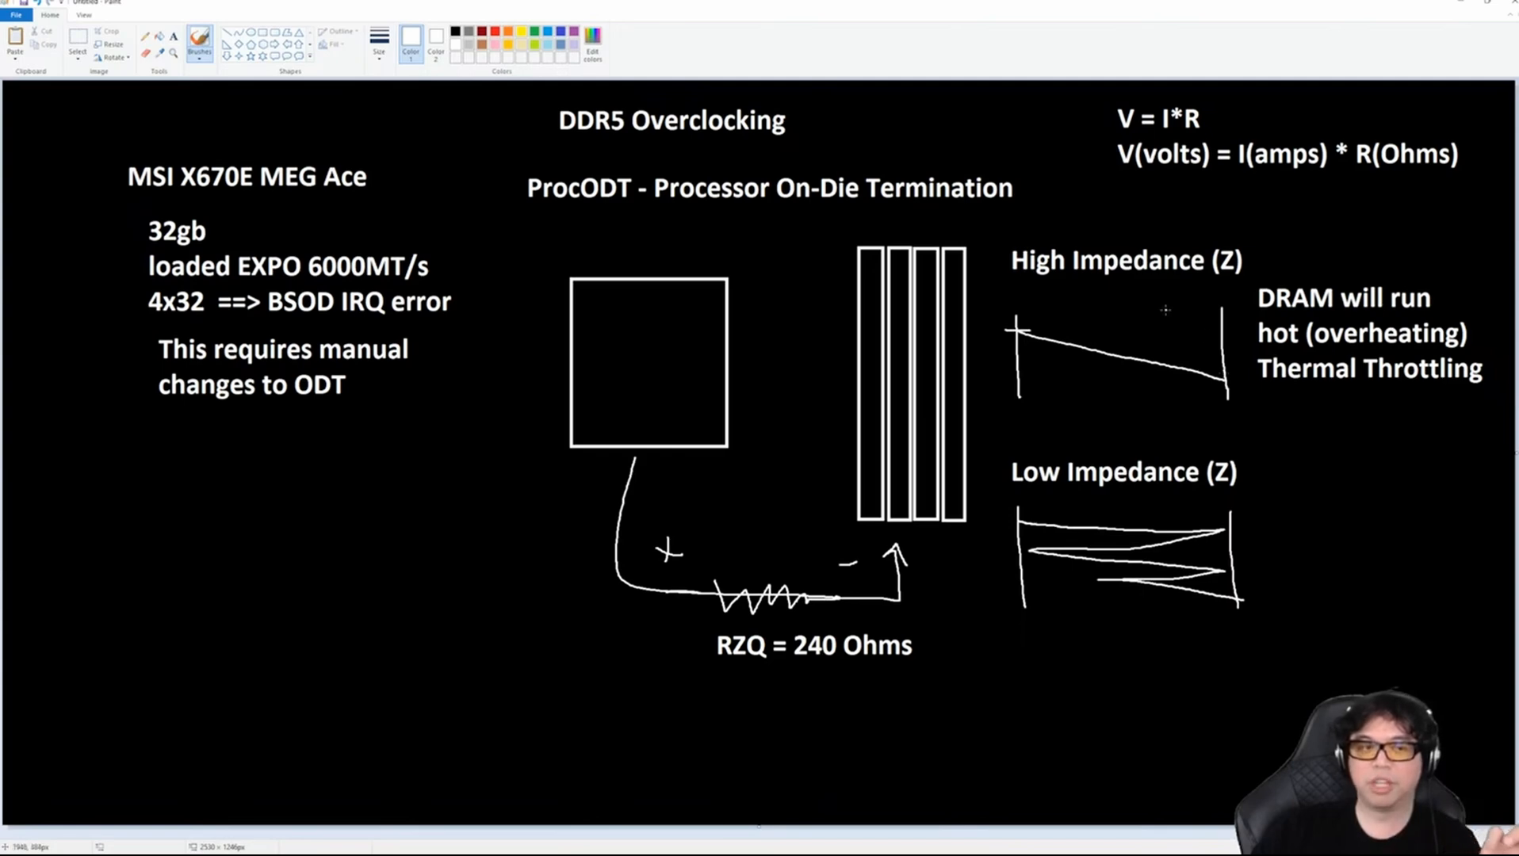
mouse_move(1170, 341)
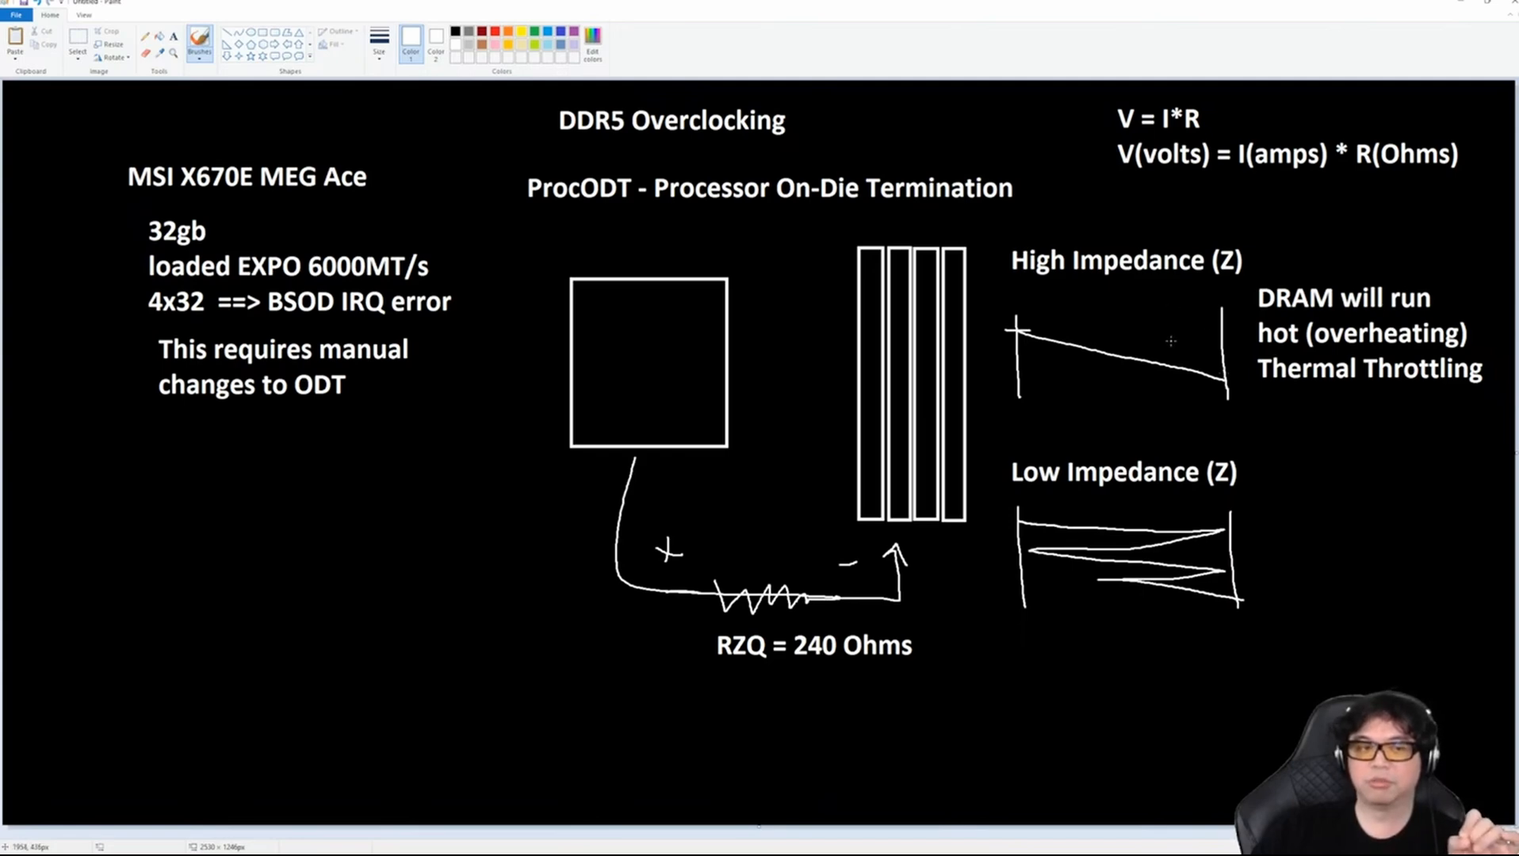
mouse_move(1209, 387)
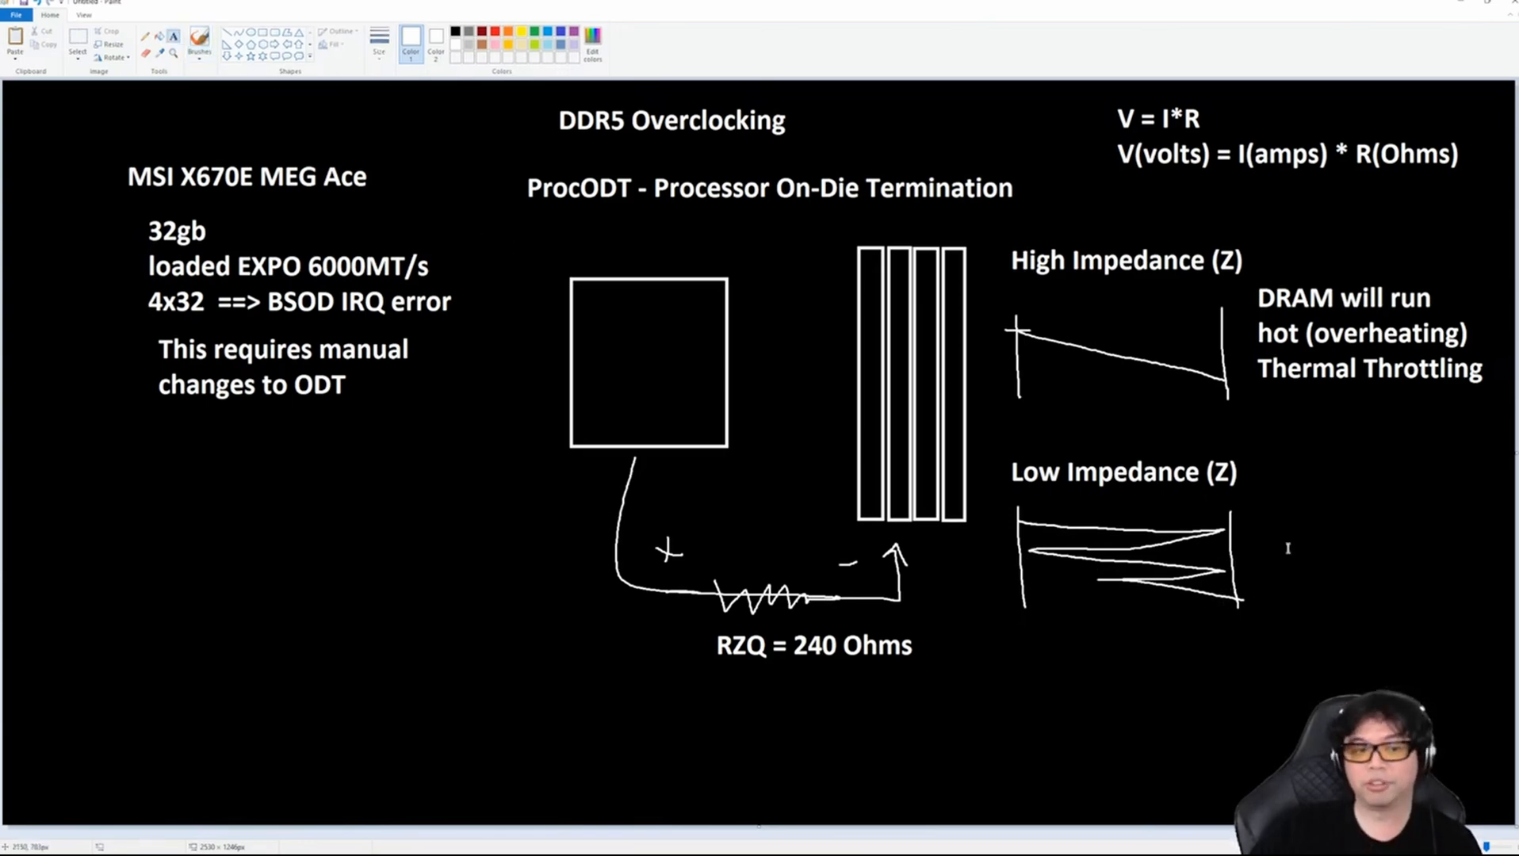
Note "Errors due to reflections in the signal" right of the low-impedance sketch and commit it.
type("Errors due to reflections in the")
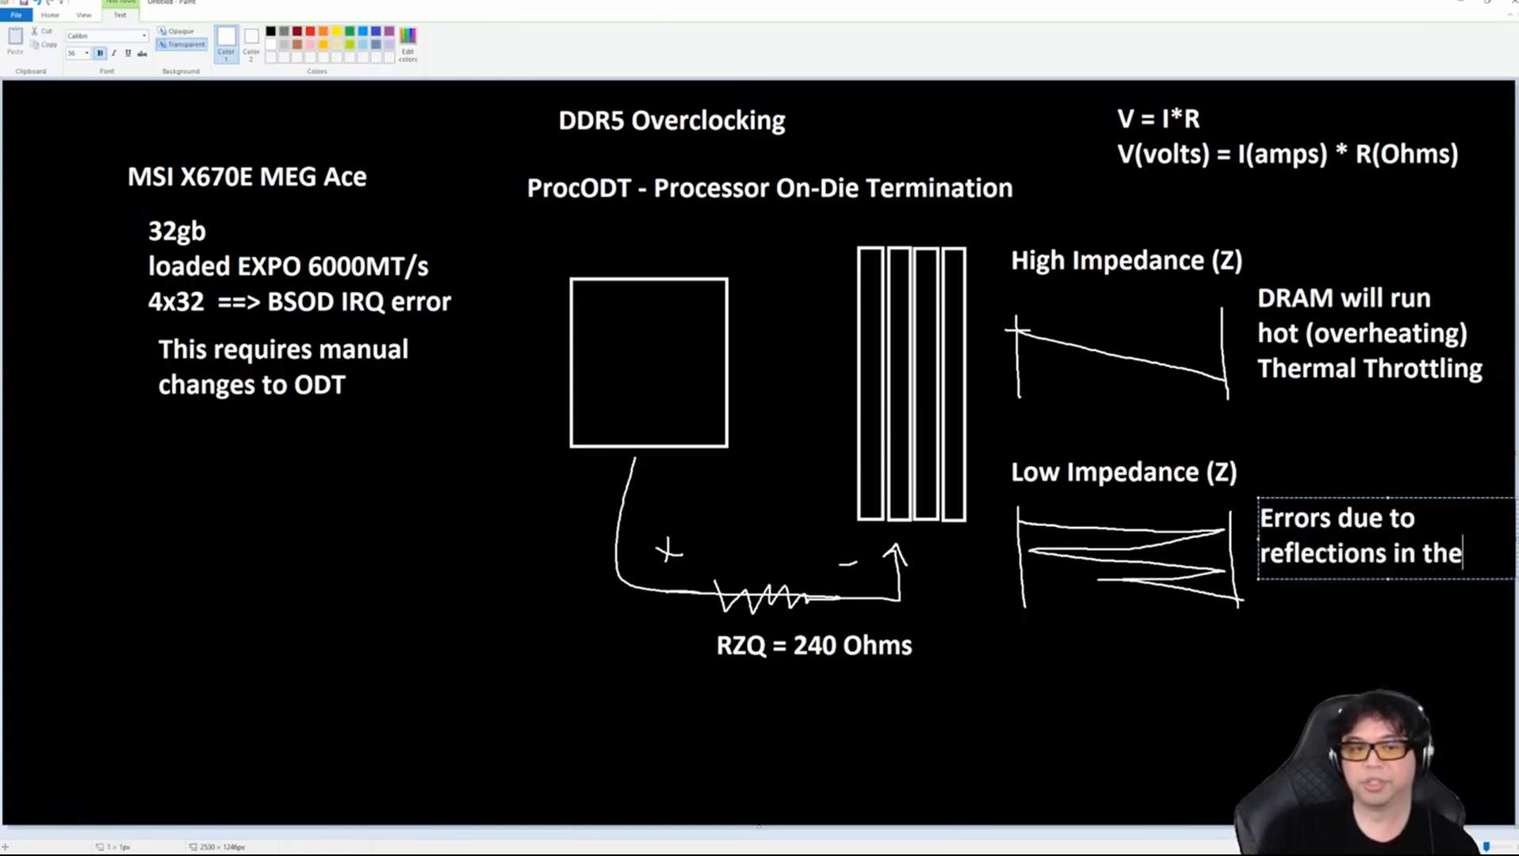
type("signal")
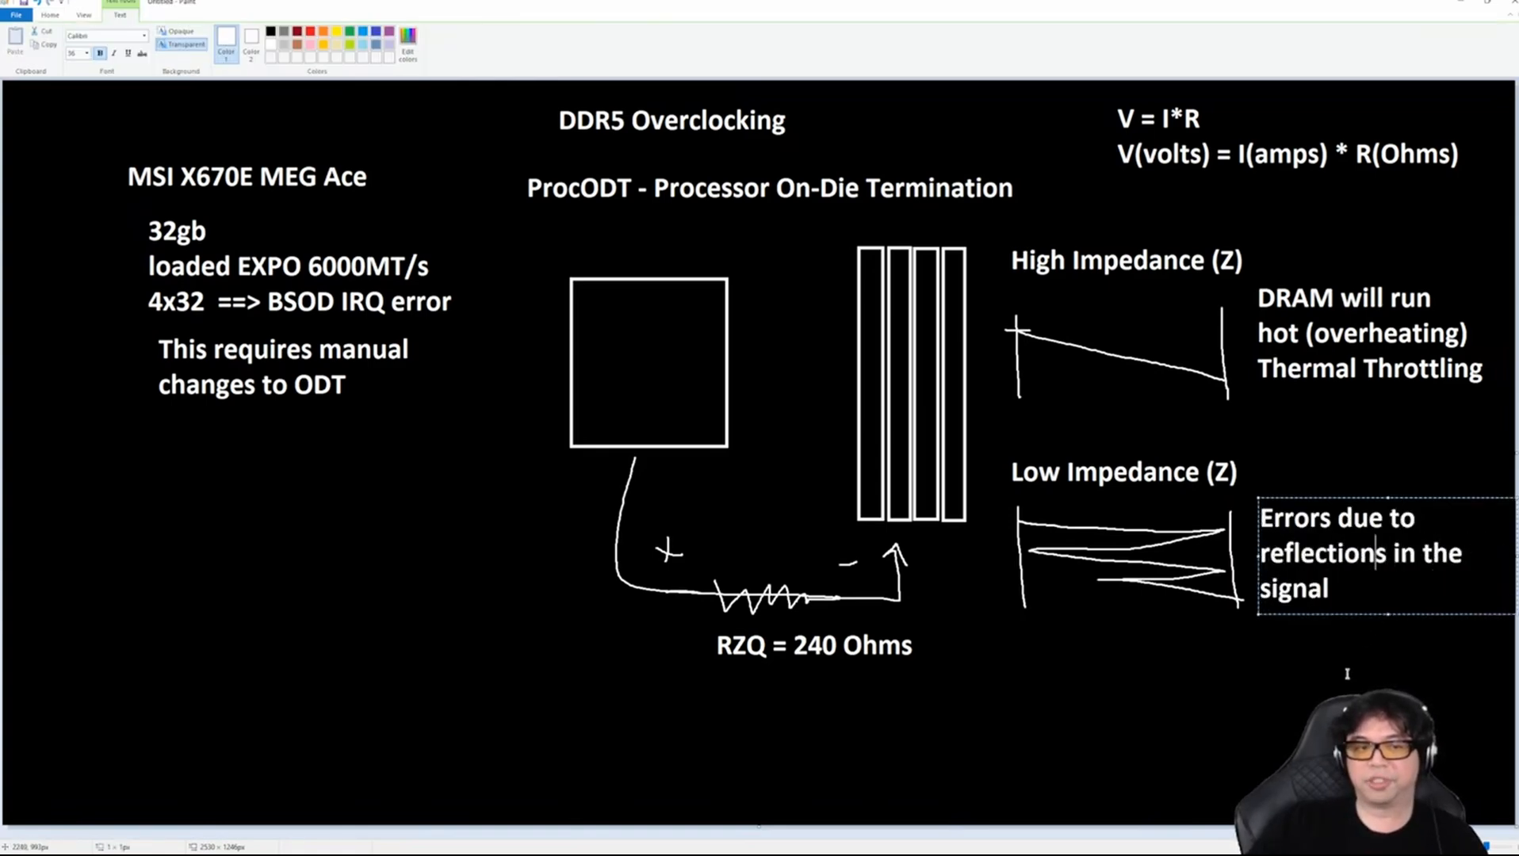
left_click(49, 14)
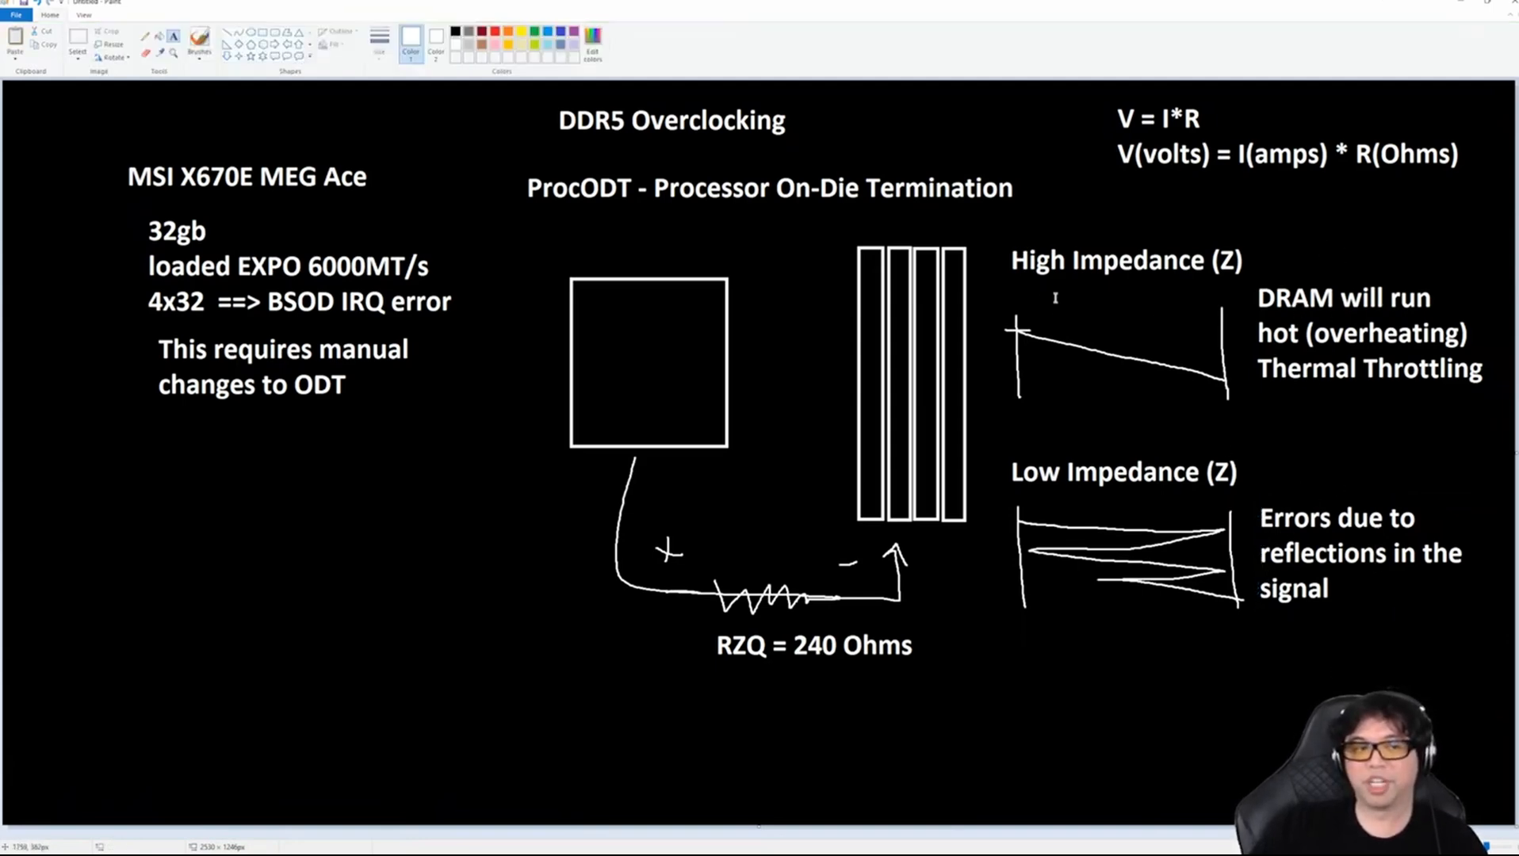
mouse_move(1160, 330)
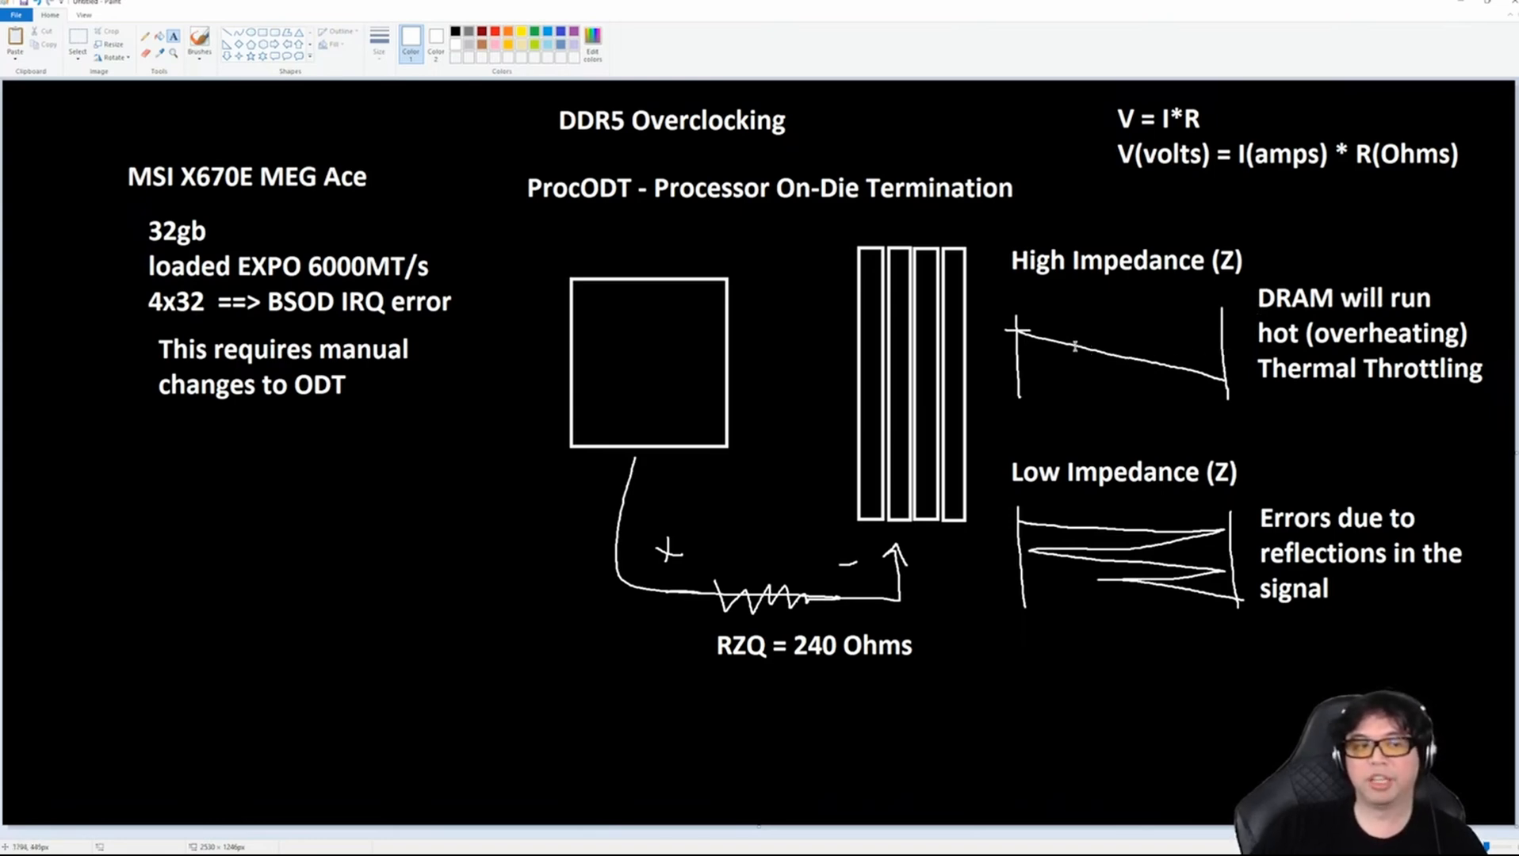
mouse_move(1173, 379)
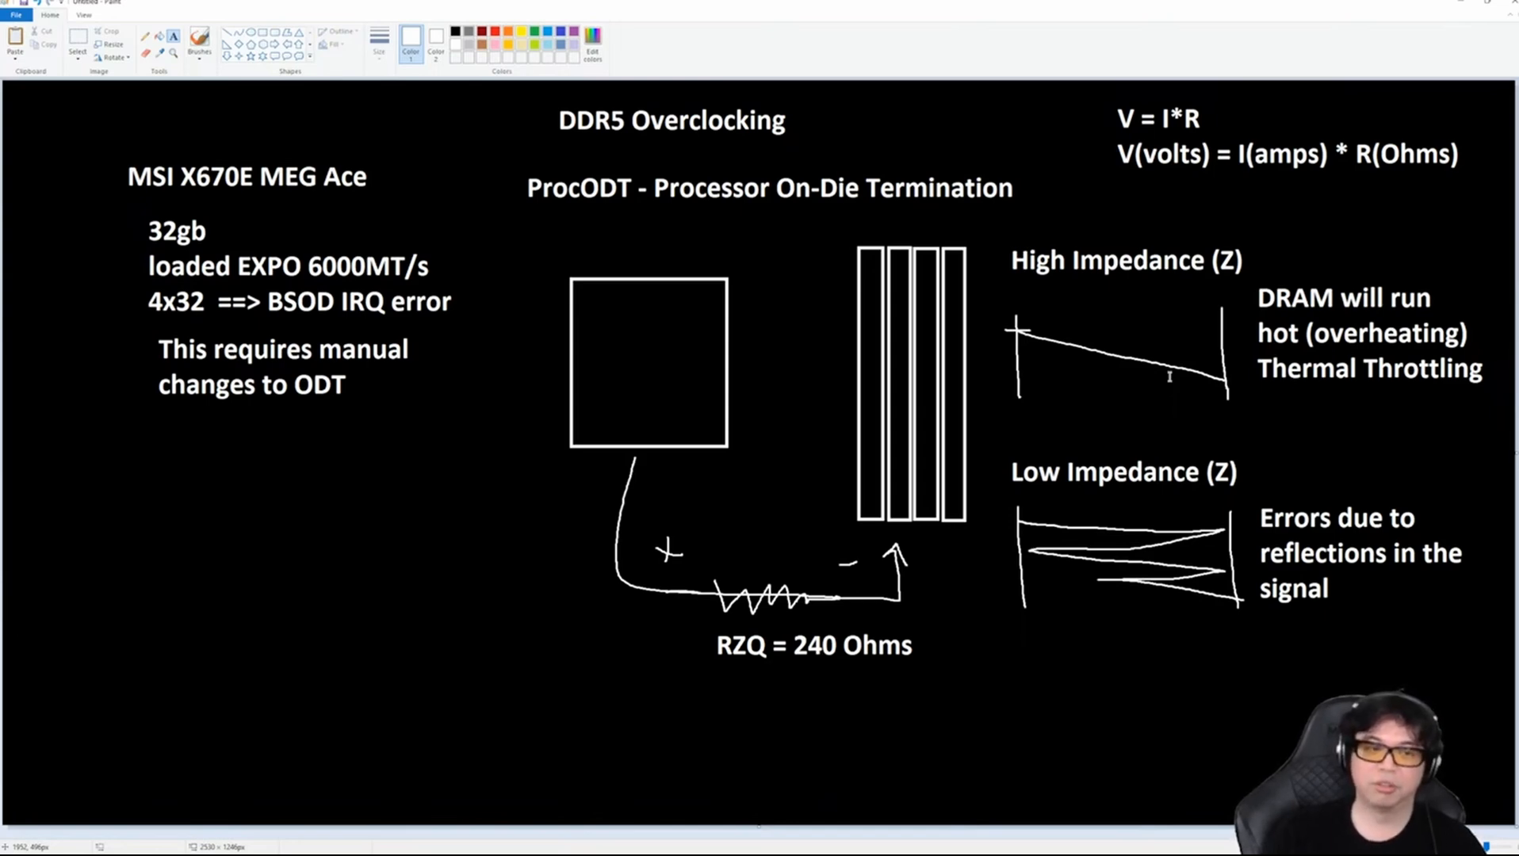
mouse_move(1090, 323)
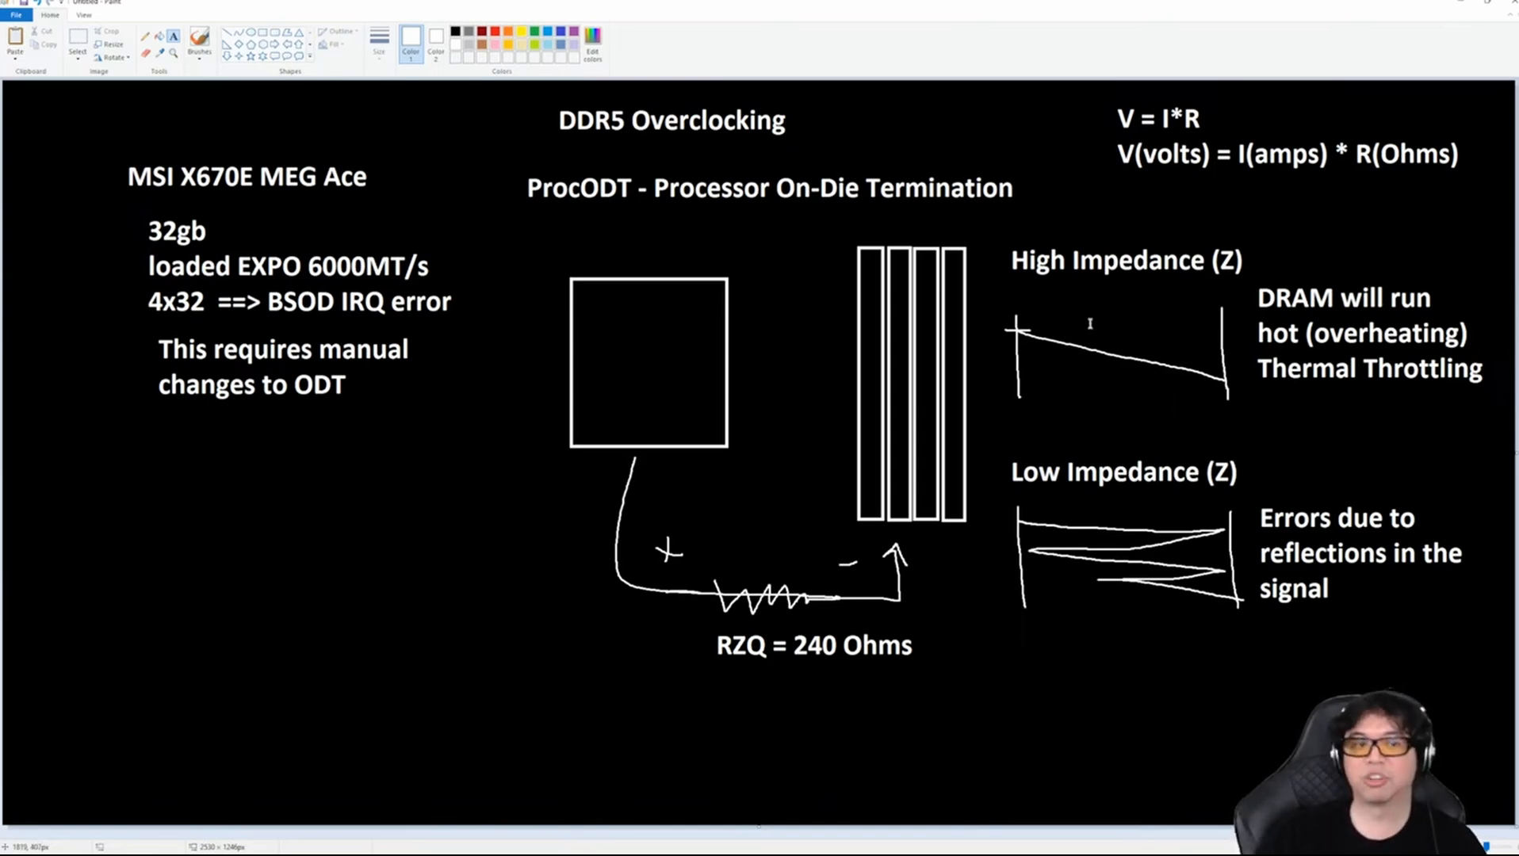
mouse_move(1019, 278)
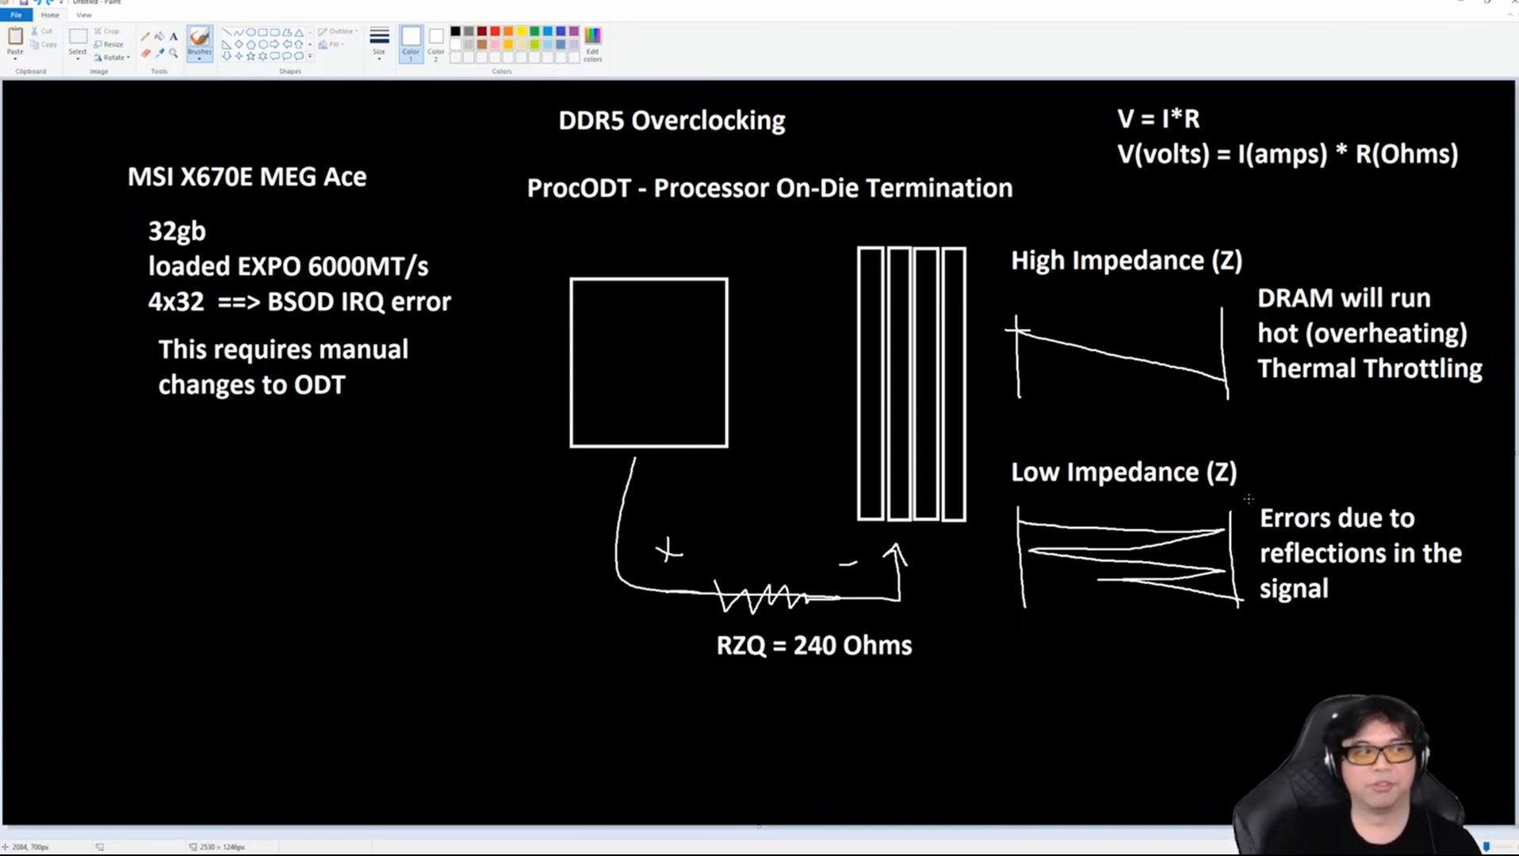
mouse_move(474, 290)
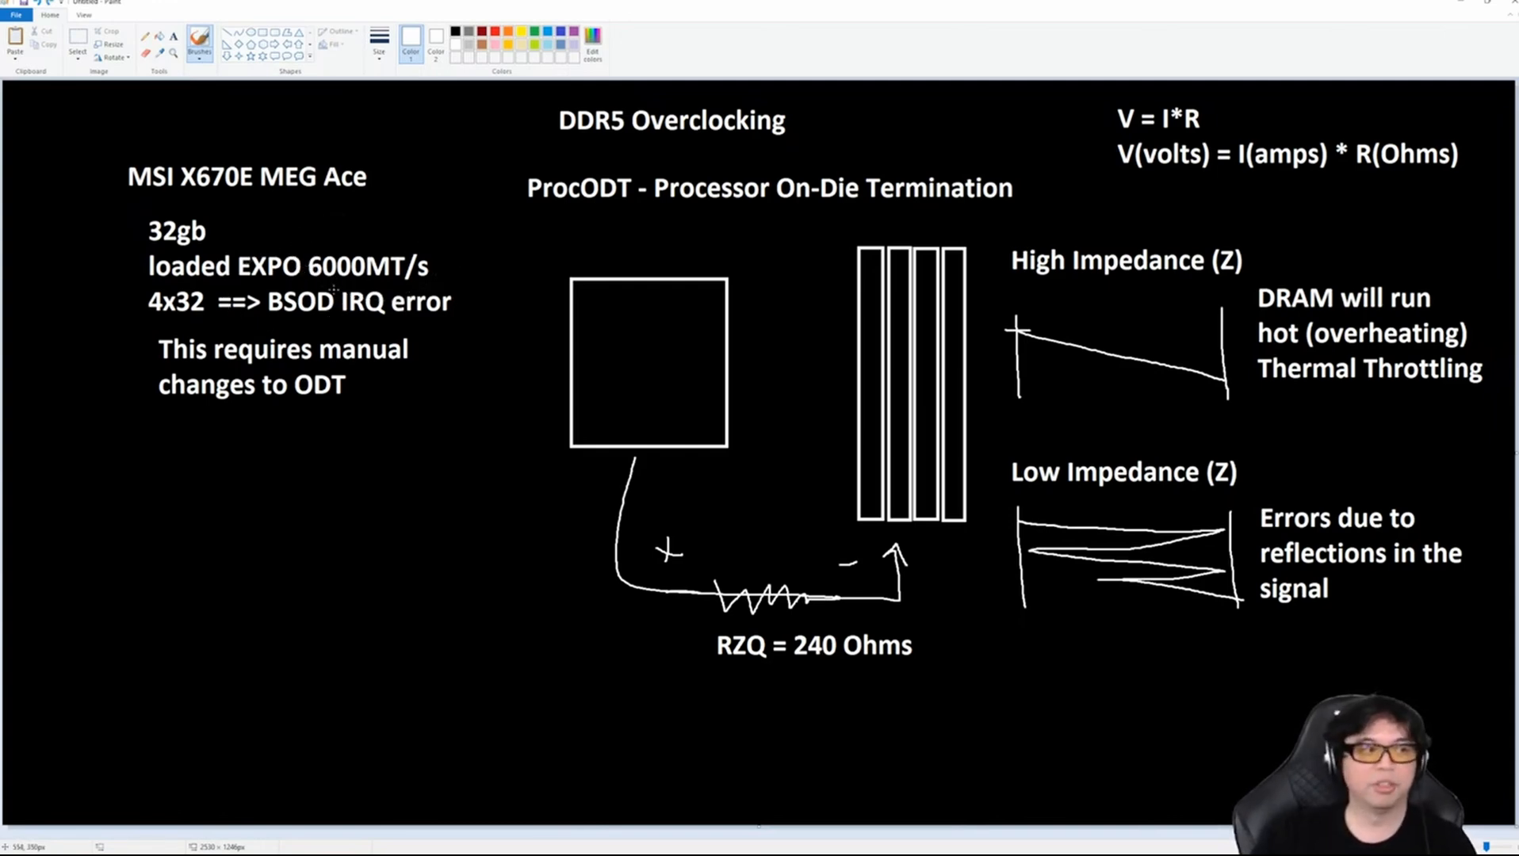
mouse_move(1315, 476)
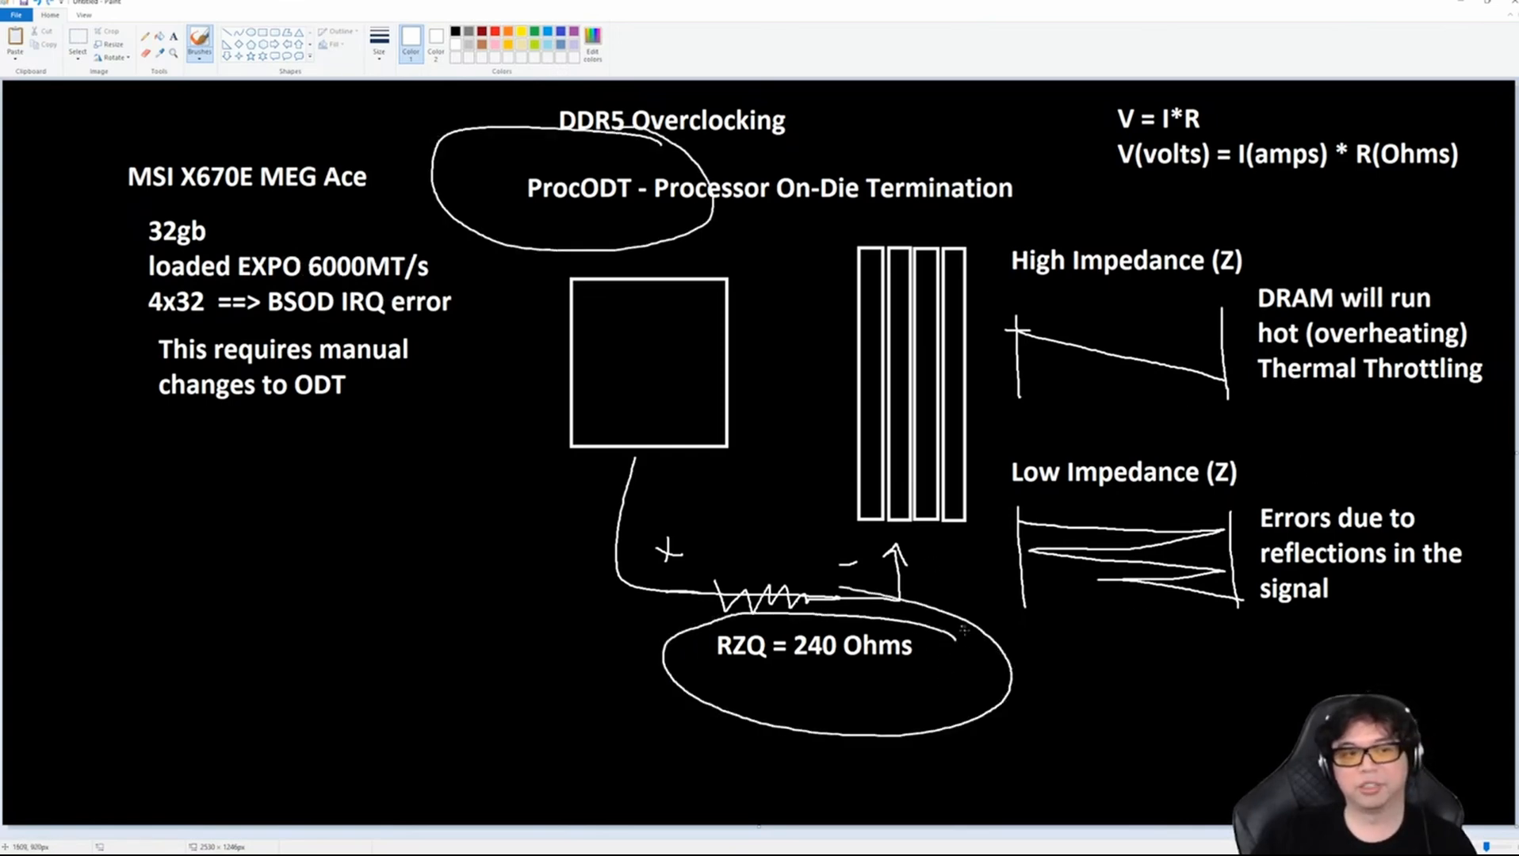
mouse_move(988, 403)
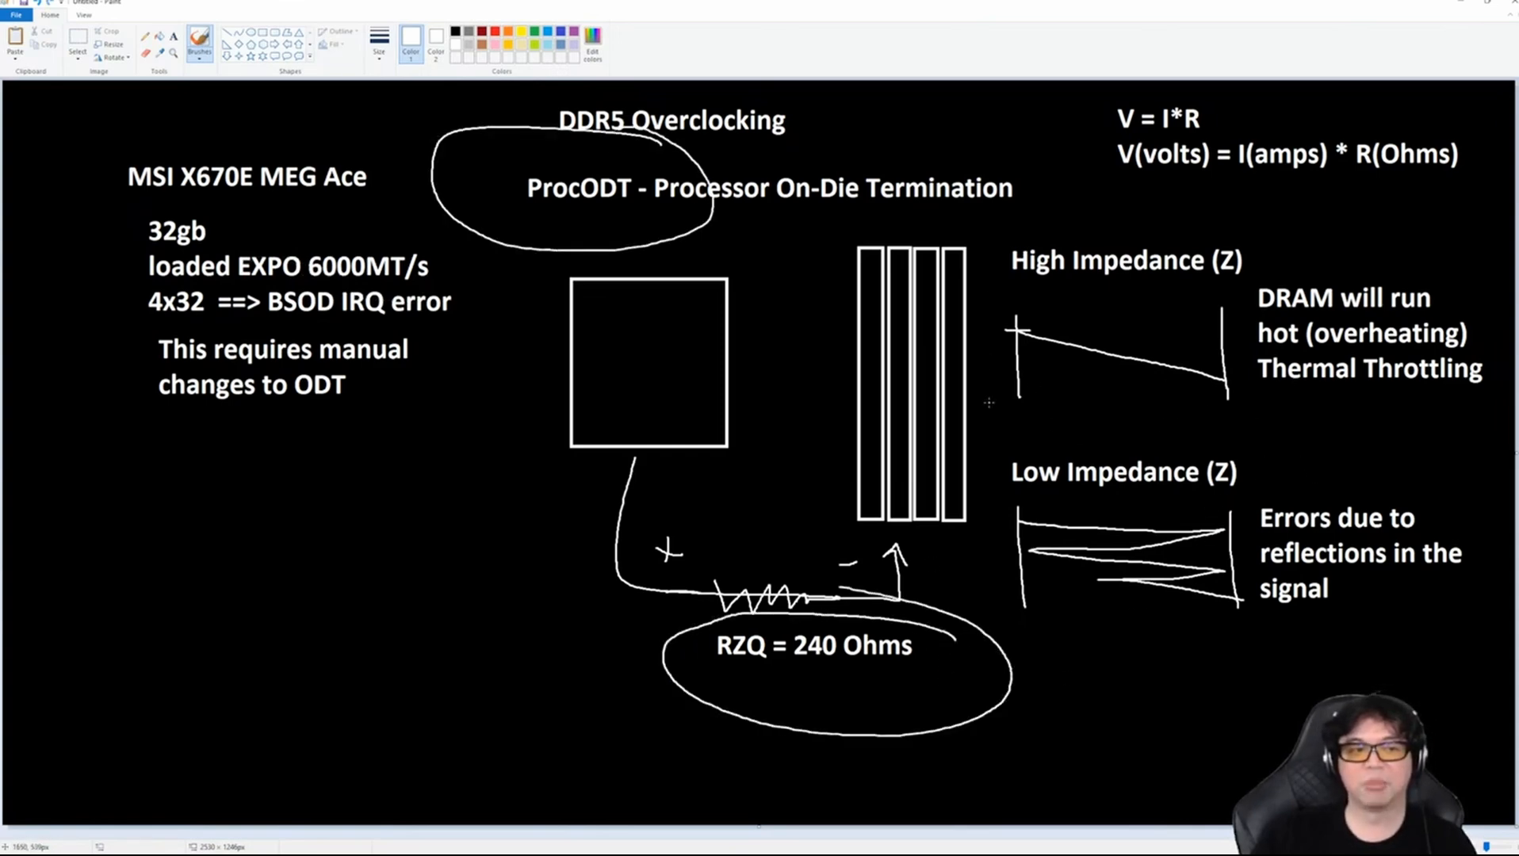